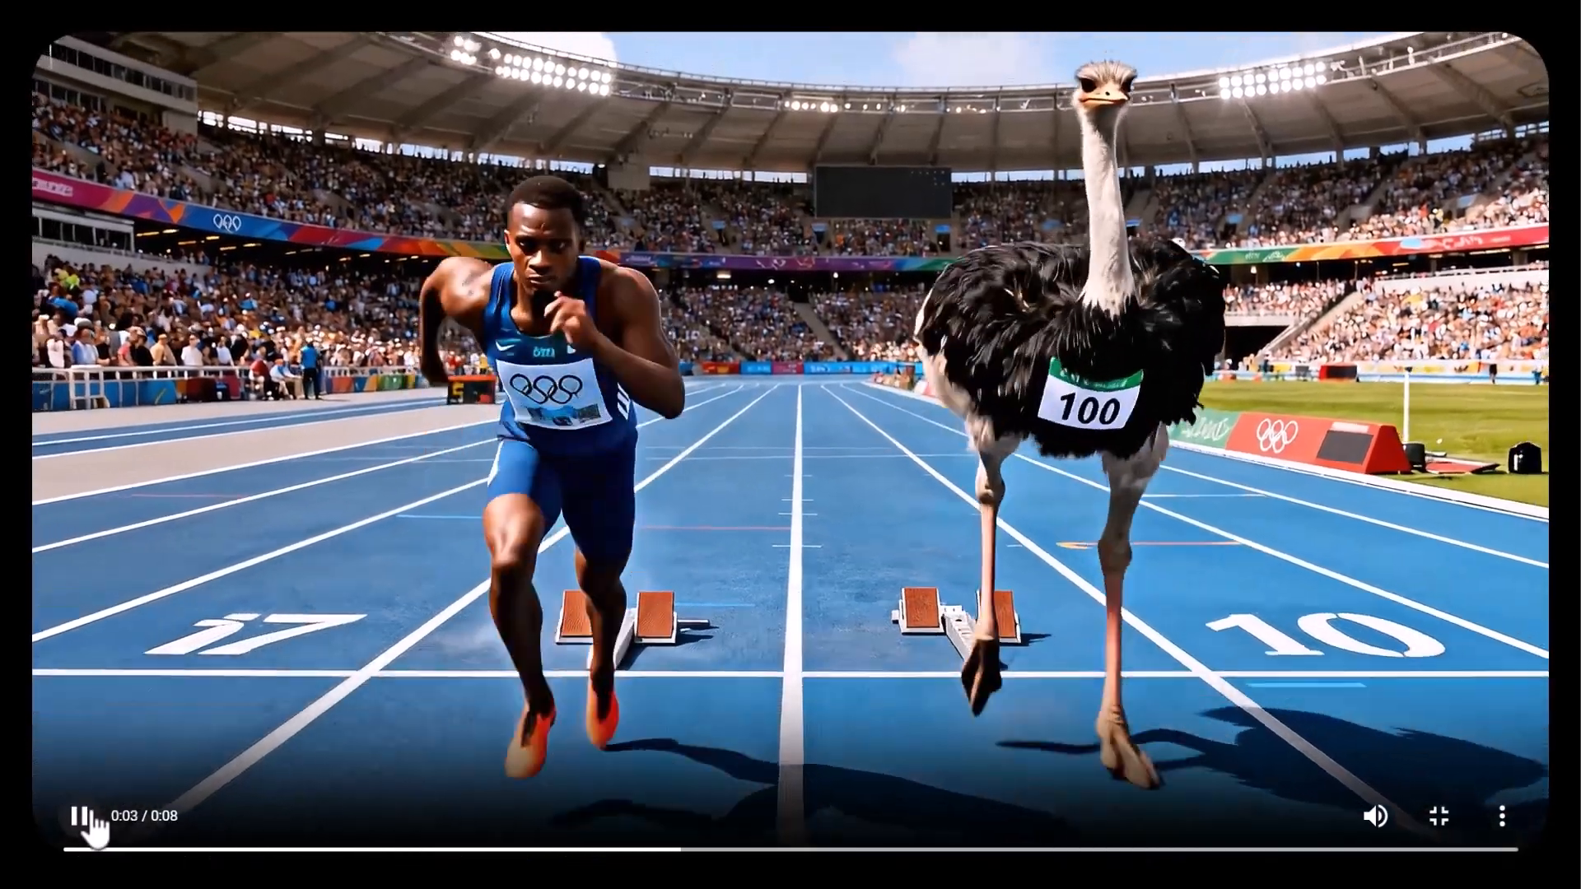
Control playback of the sprinter-versus-ostrich clip, then move to the WaveSpeedAI homepage.
{"action": "left_click", "coordinate": [1437, 816]}
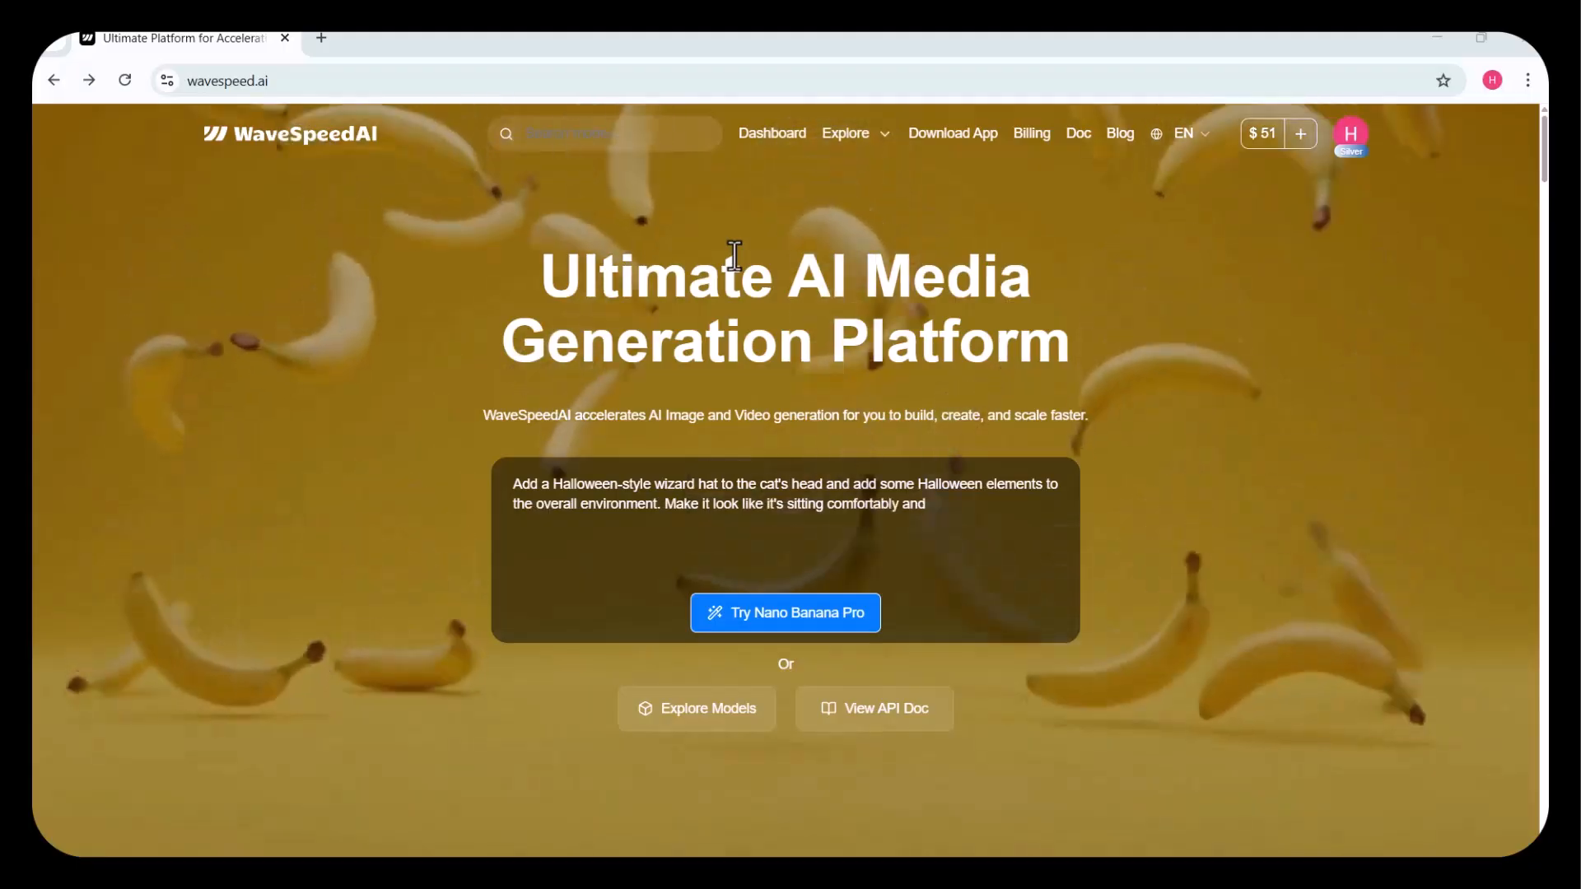
{"action": "scroll", "scroll_direction": "down", "scroll_amount": 3}
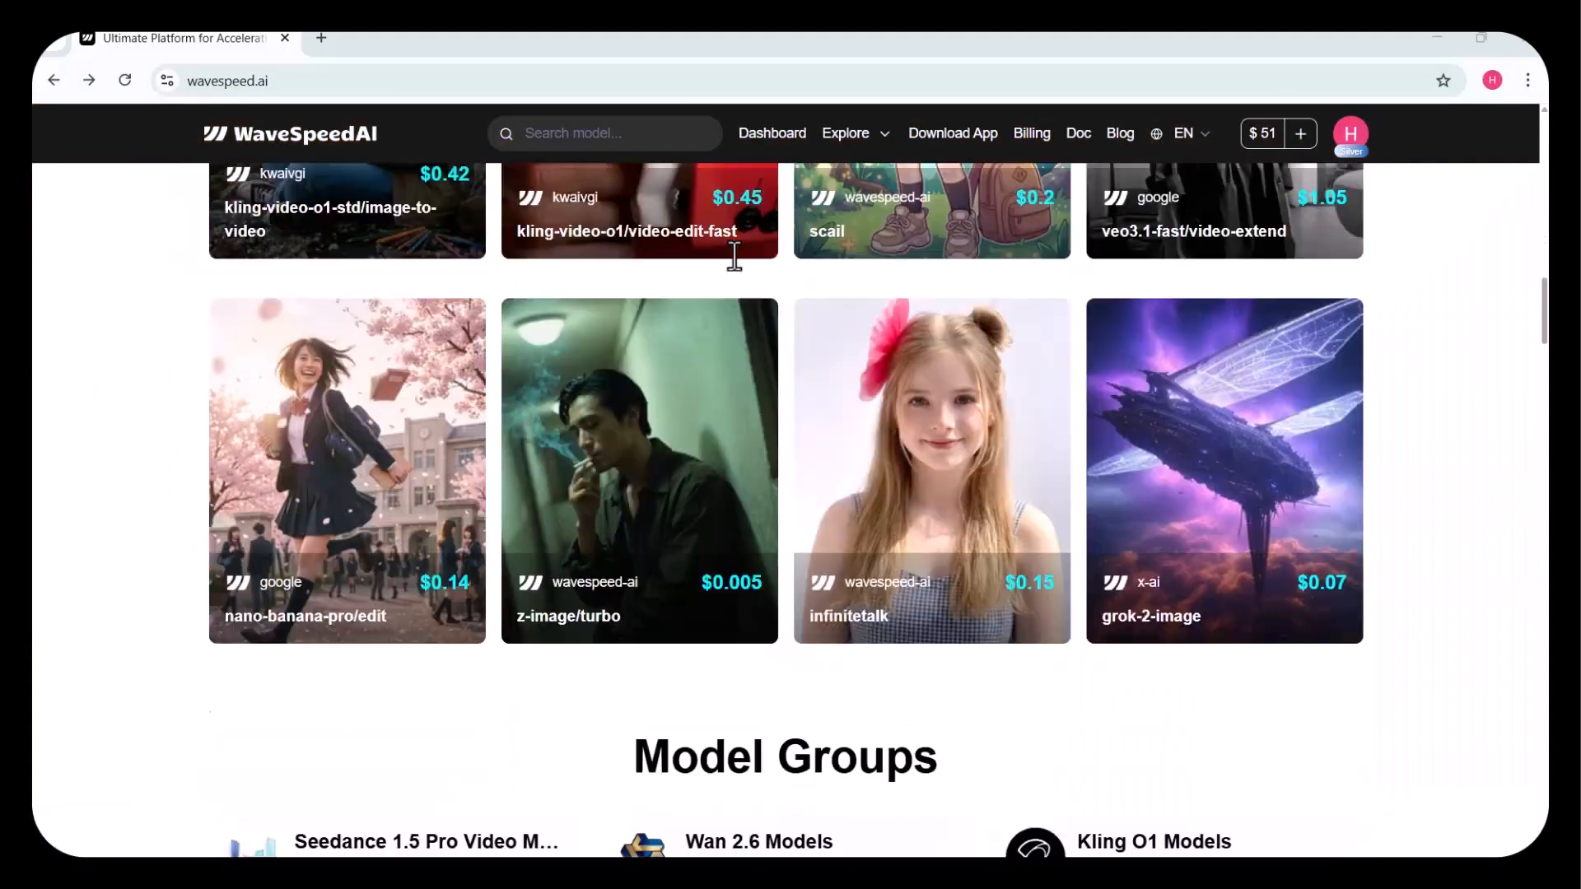
{"action": "scroll", "scroll_direction": "down", "scroll_amount": 3}
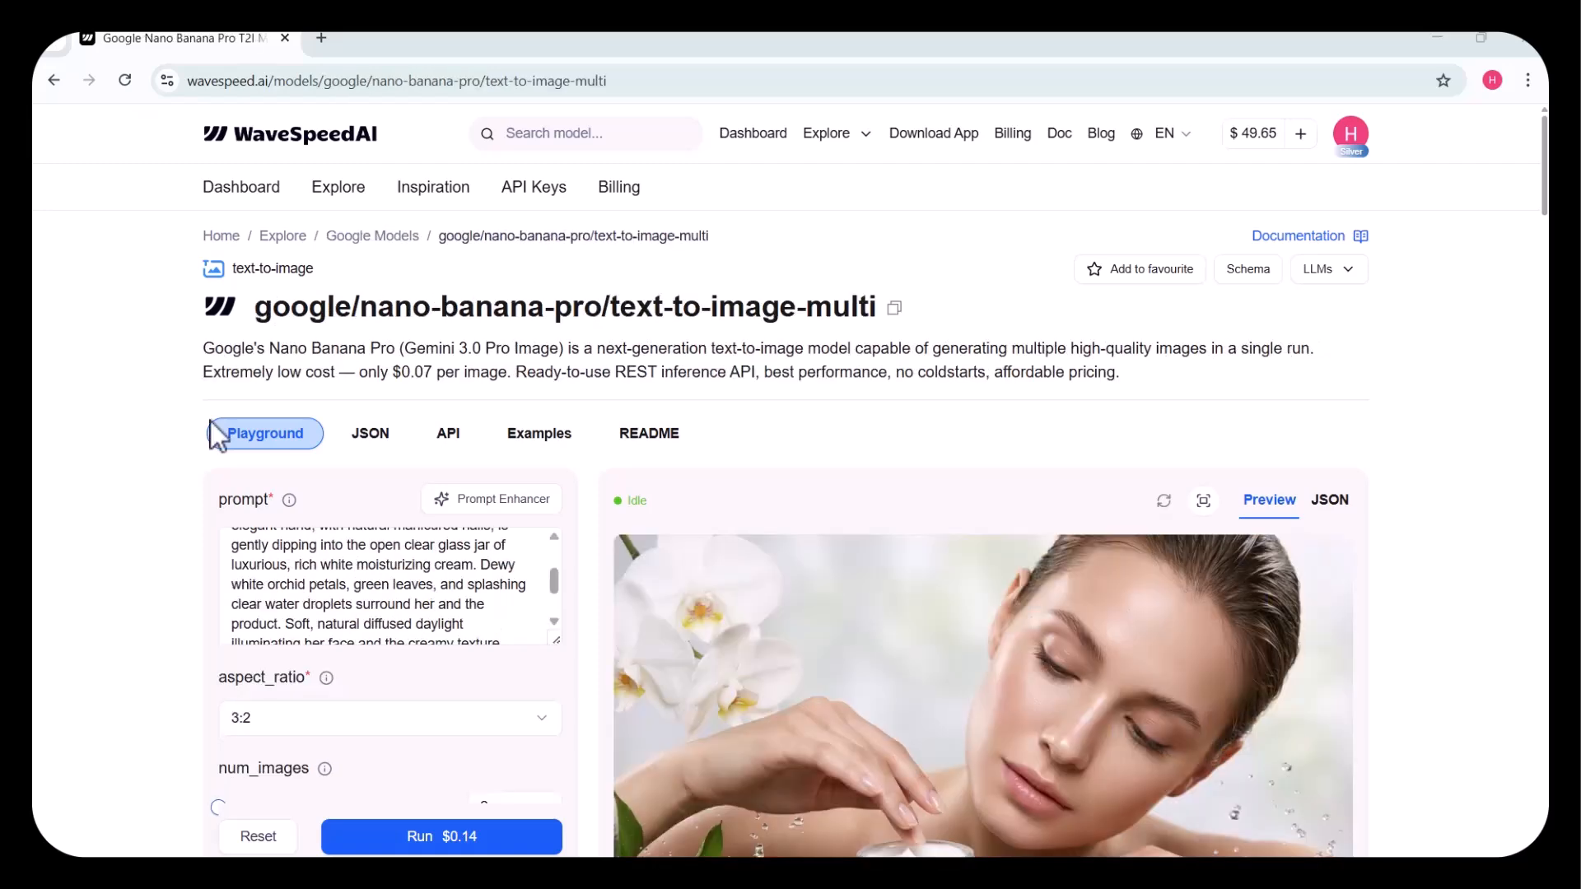
{"action": "mouse_move", "coordinate": [326, 345]}
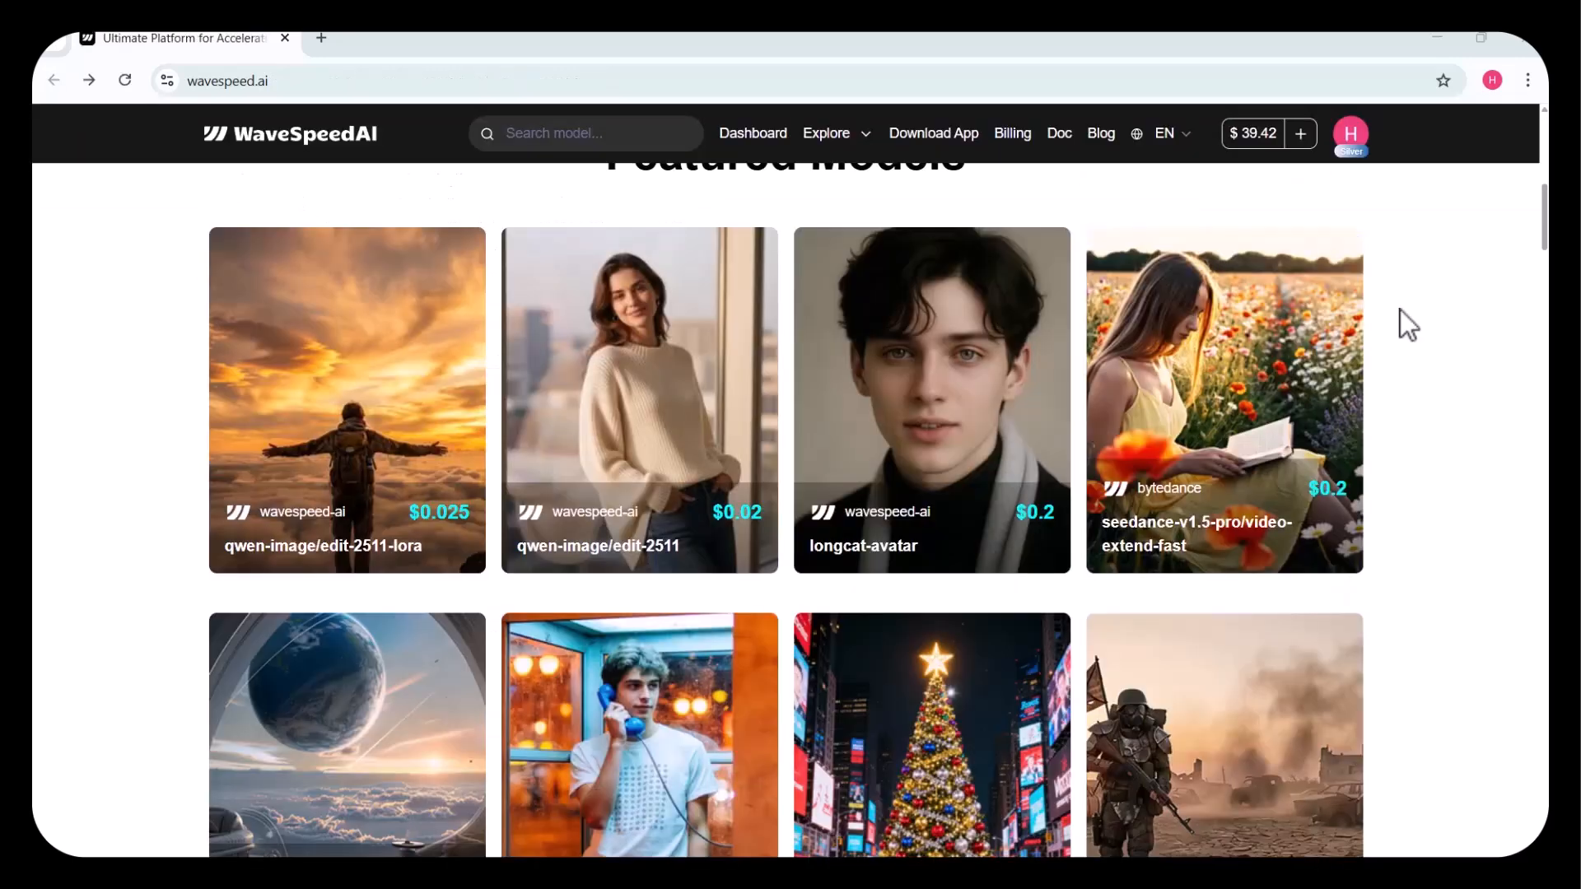
{"action": "scroll", "scroll_direction": "down", "scroll_amount": 3}
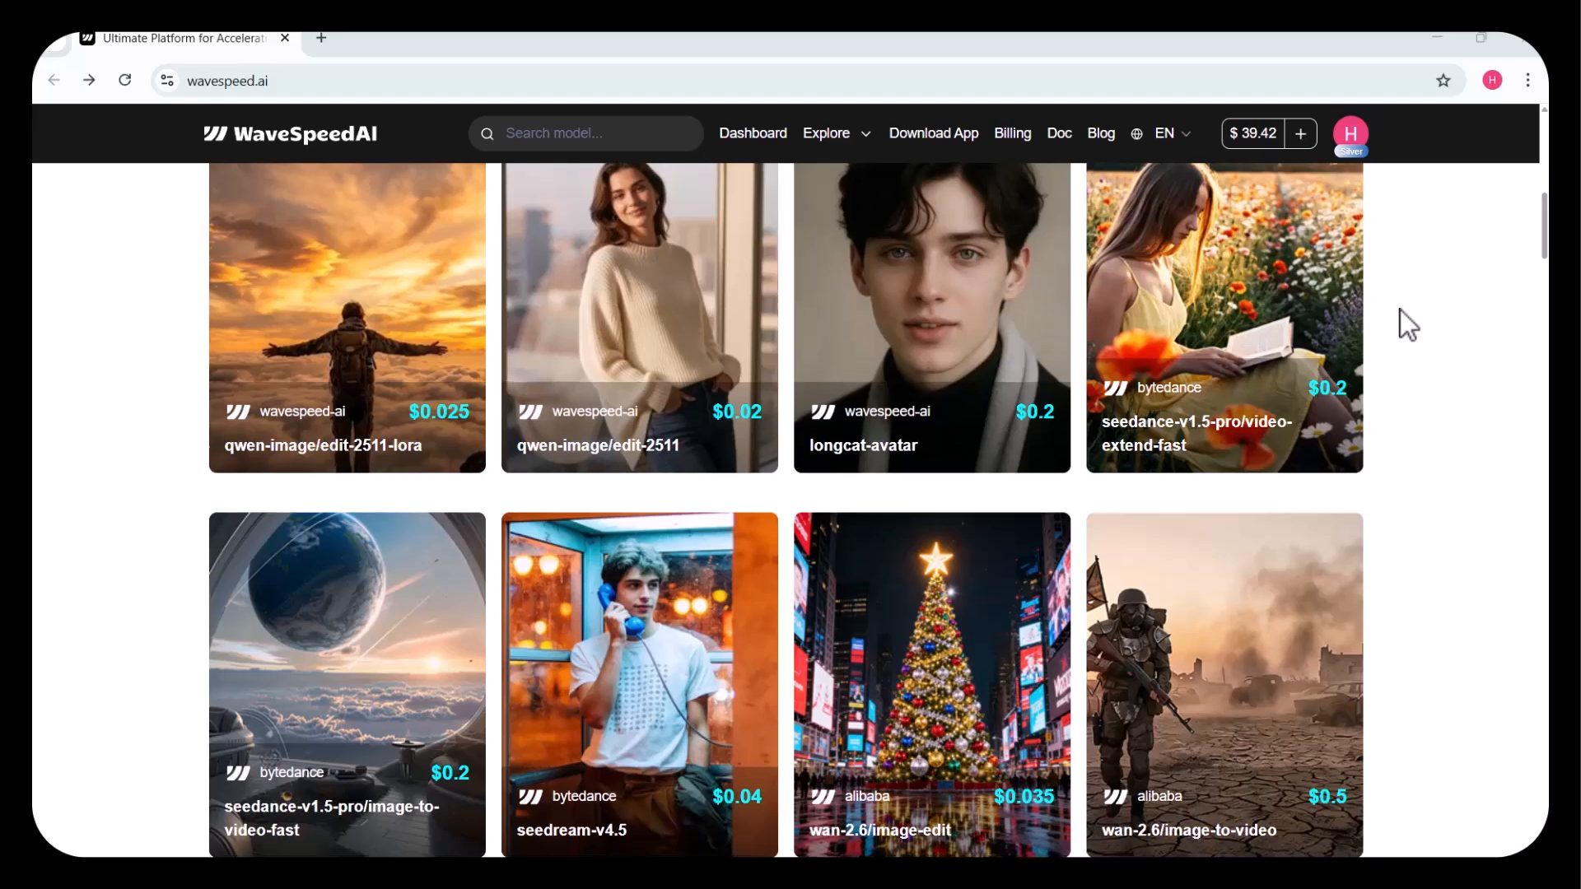
{"action": "scroll", "scroll_direction": "down", "scroll_amount": 3}
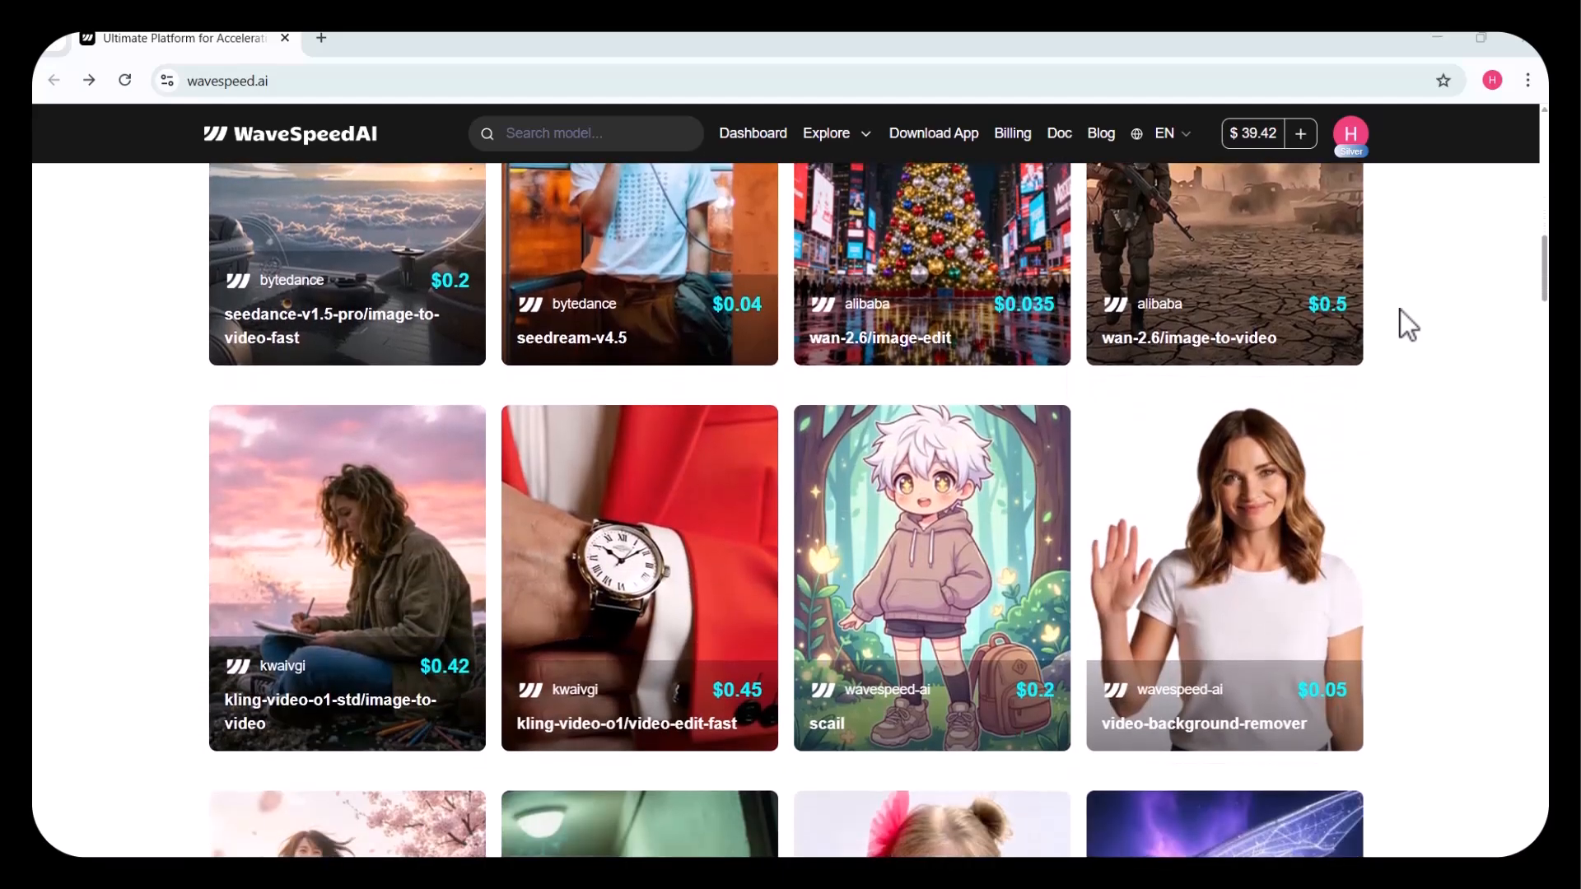
{"action": "scroll", "scroll_direction": "down", "scroll_amount": 3}
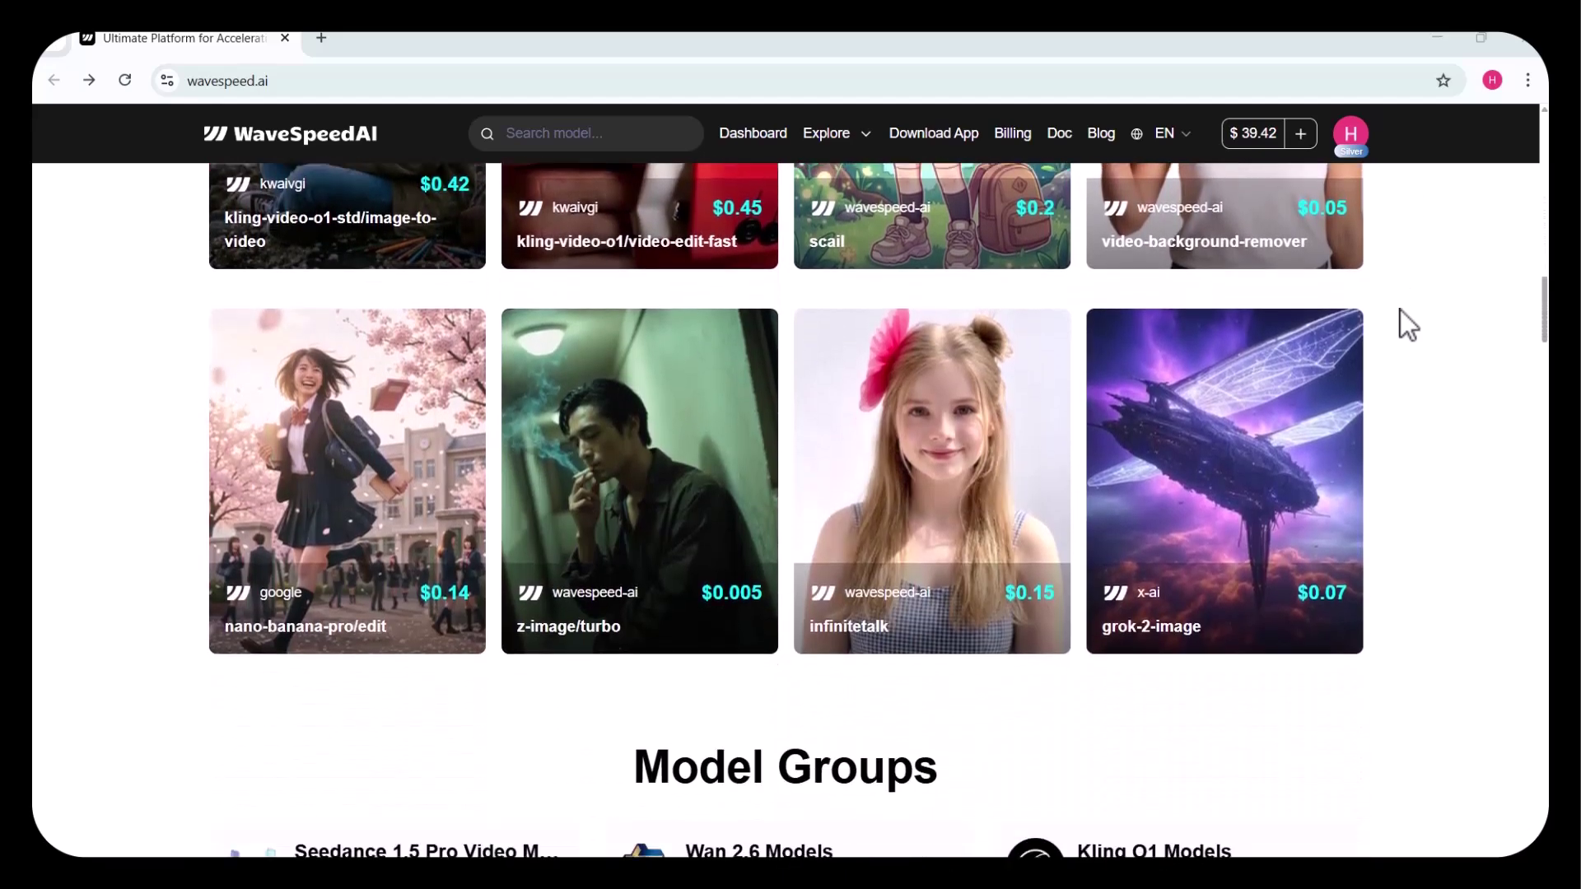
{"action": "scroll", "scroll_direction": "down", "scroll_amount": 3}
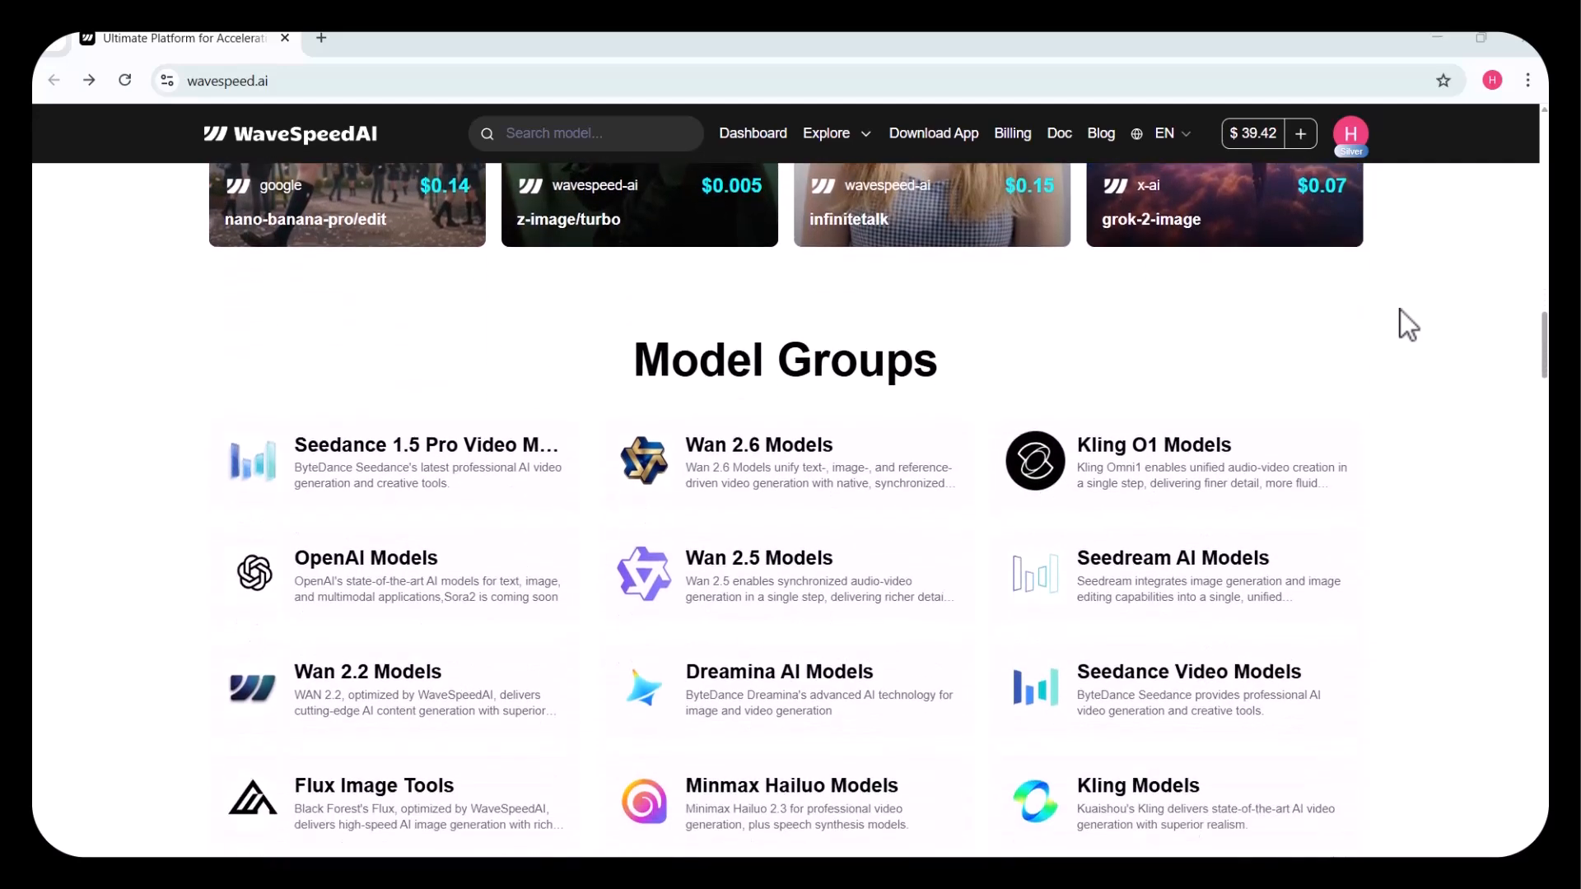
{"action": "scroll", "scroll_direction": "down", "scroll_amount": 3}
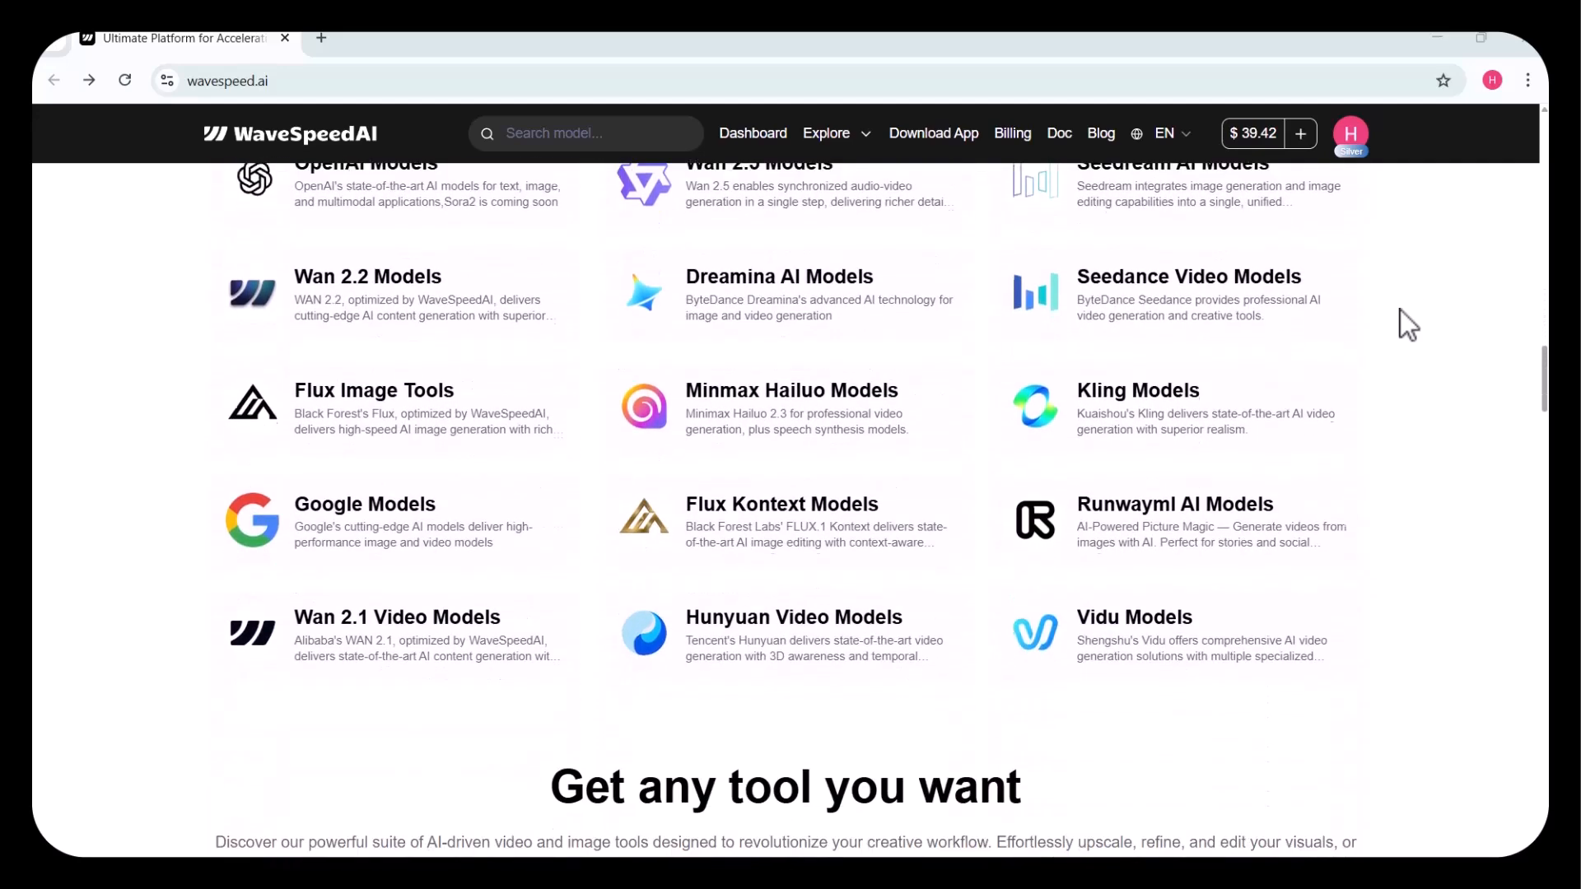
{"action": "scroll", "scroll_direction": "up", "scroll_amount": 3}
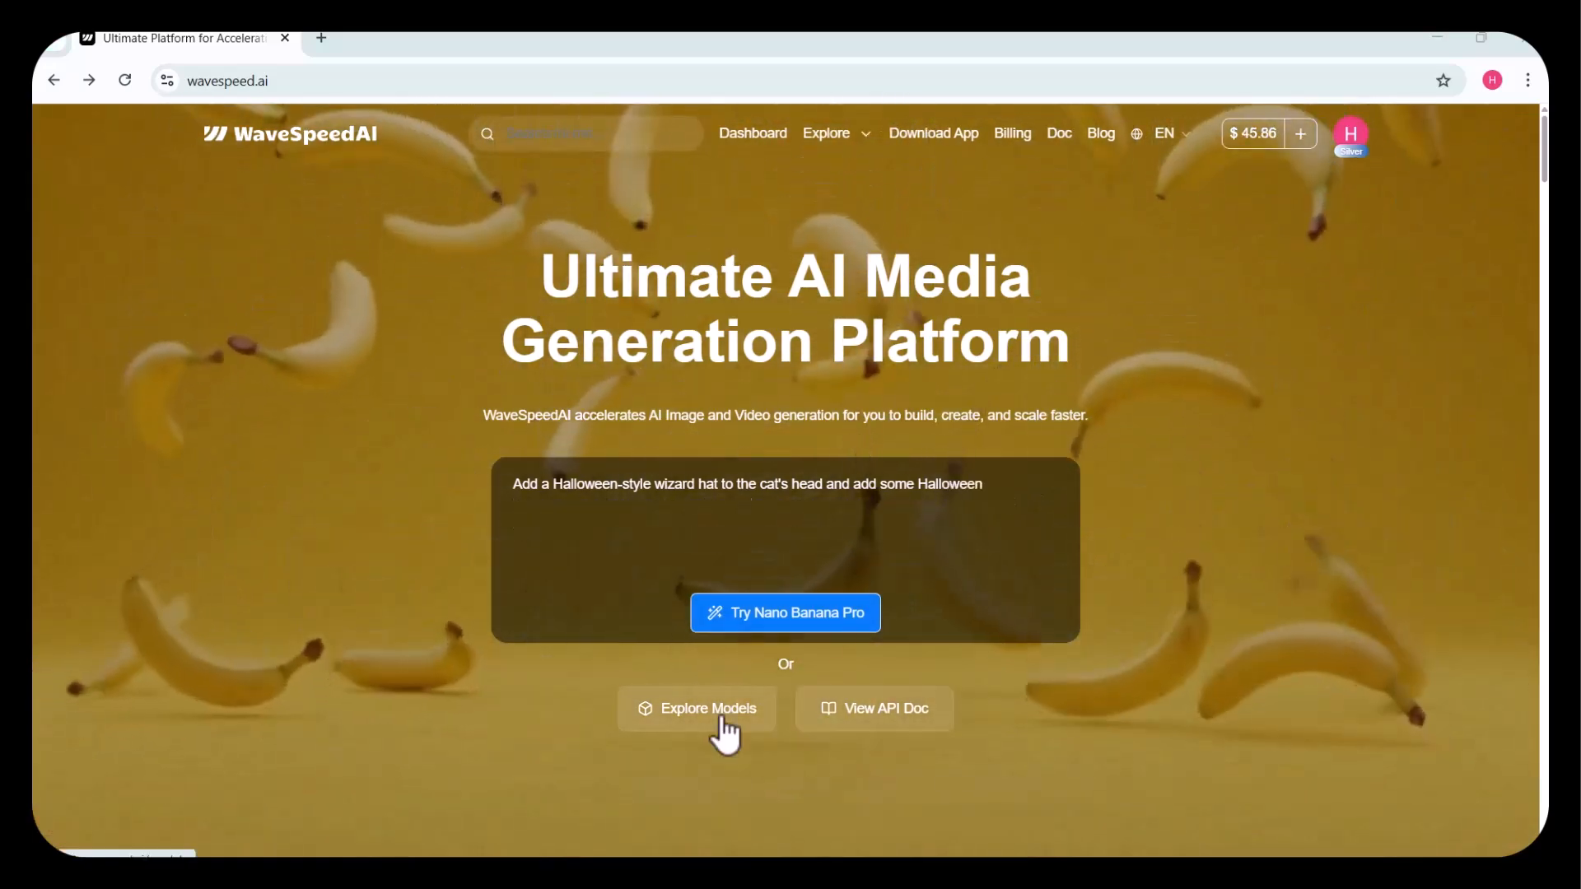
{"action": "left_click", "coordinate": [695, 709]}
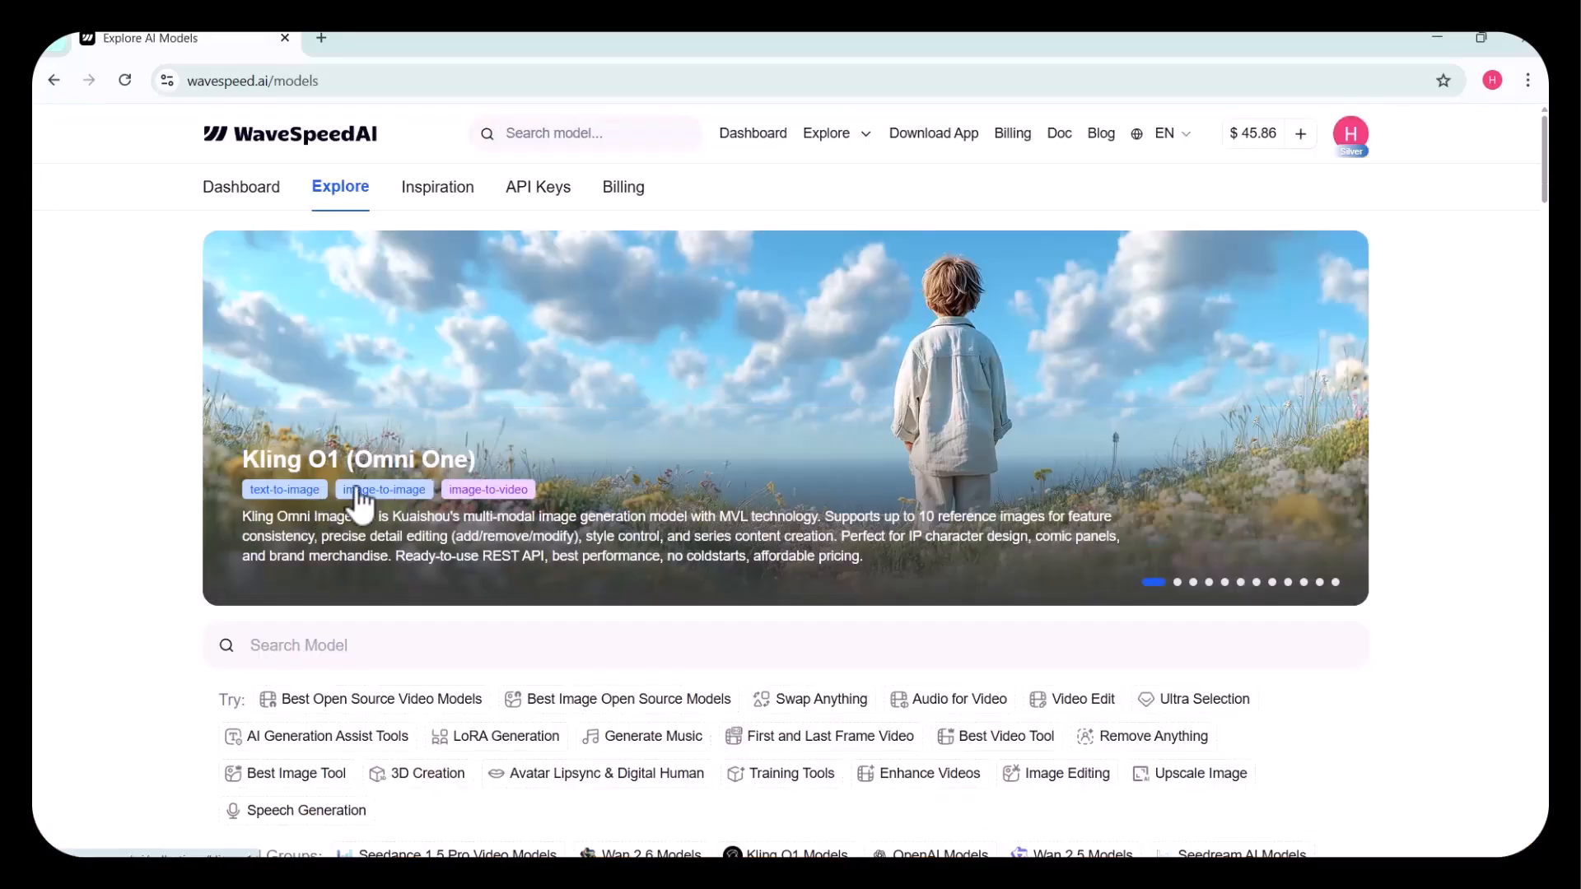
{"action": "scroll", "scroll_direction": "down", "scroll_amount": 3}
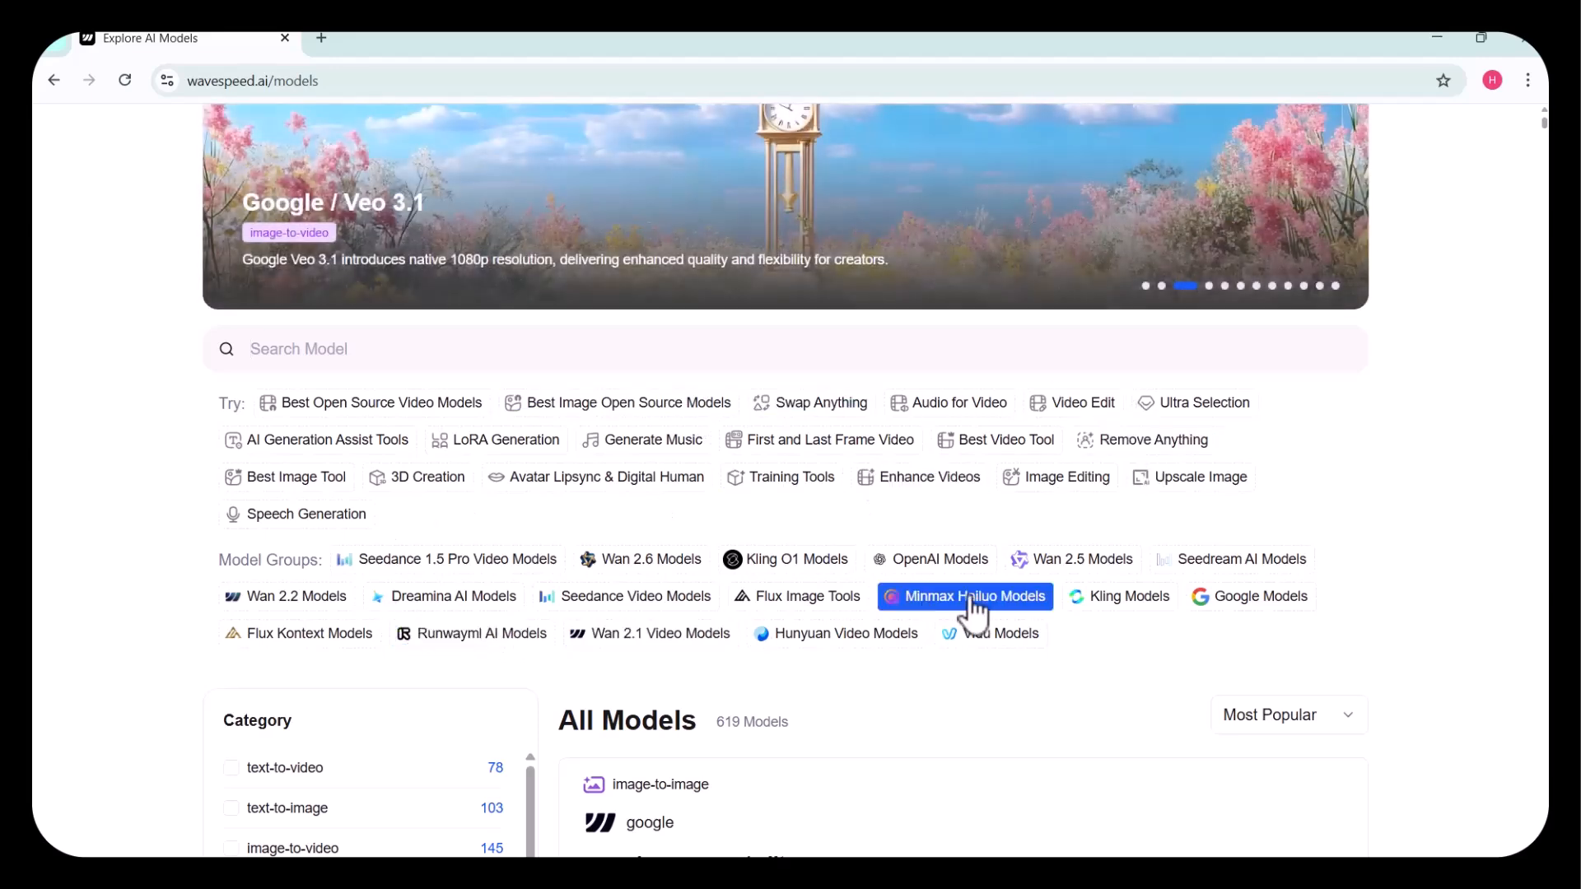
{"action": "scroll", "scroll_direction": "down", "scroll_amount": 3}
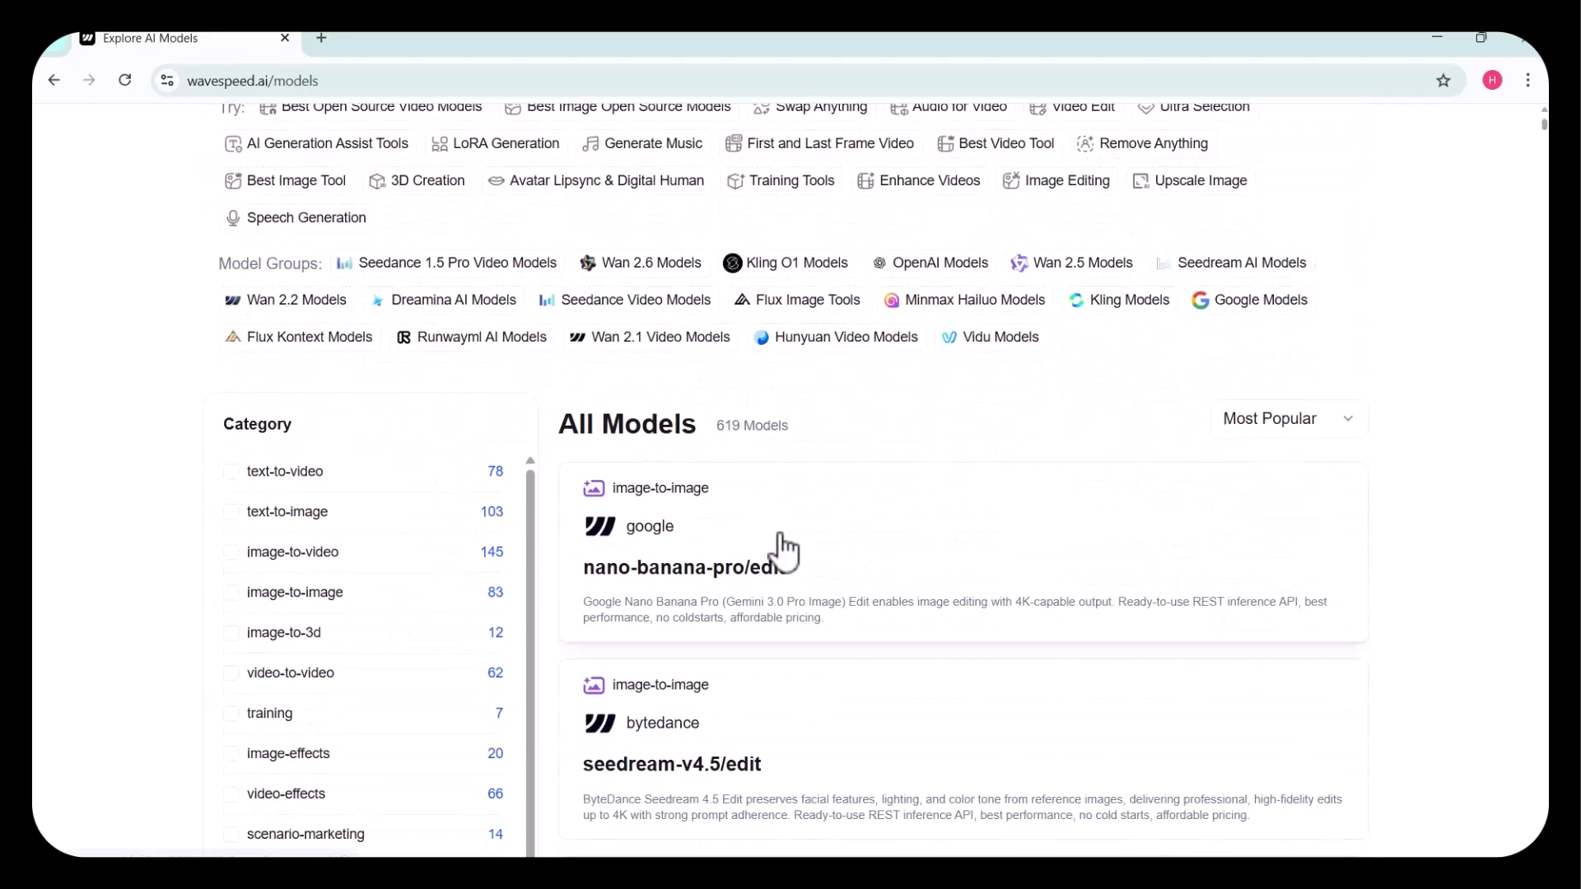
{"action": "scroll", "scroll_direction": "down", "scroll_amount": 3}
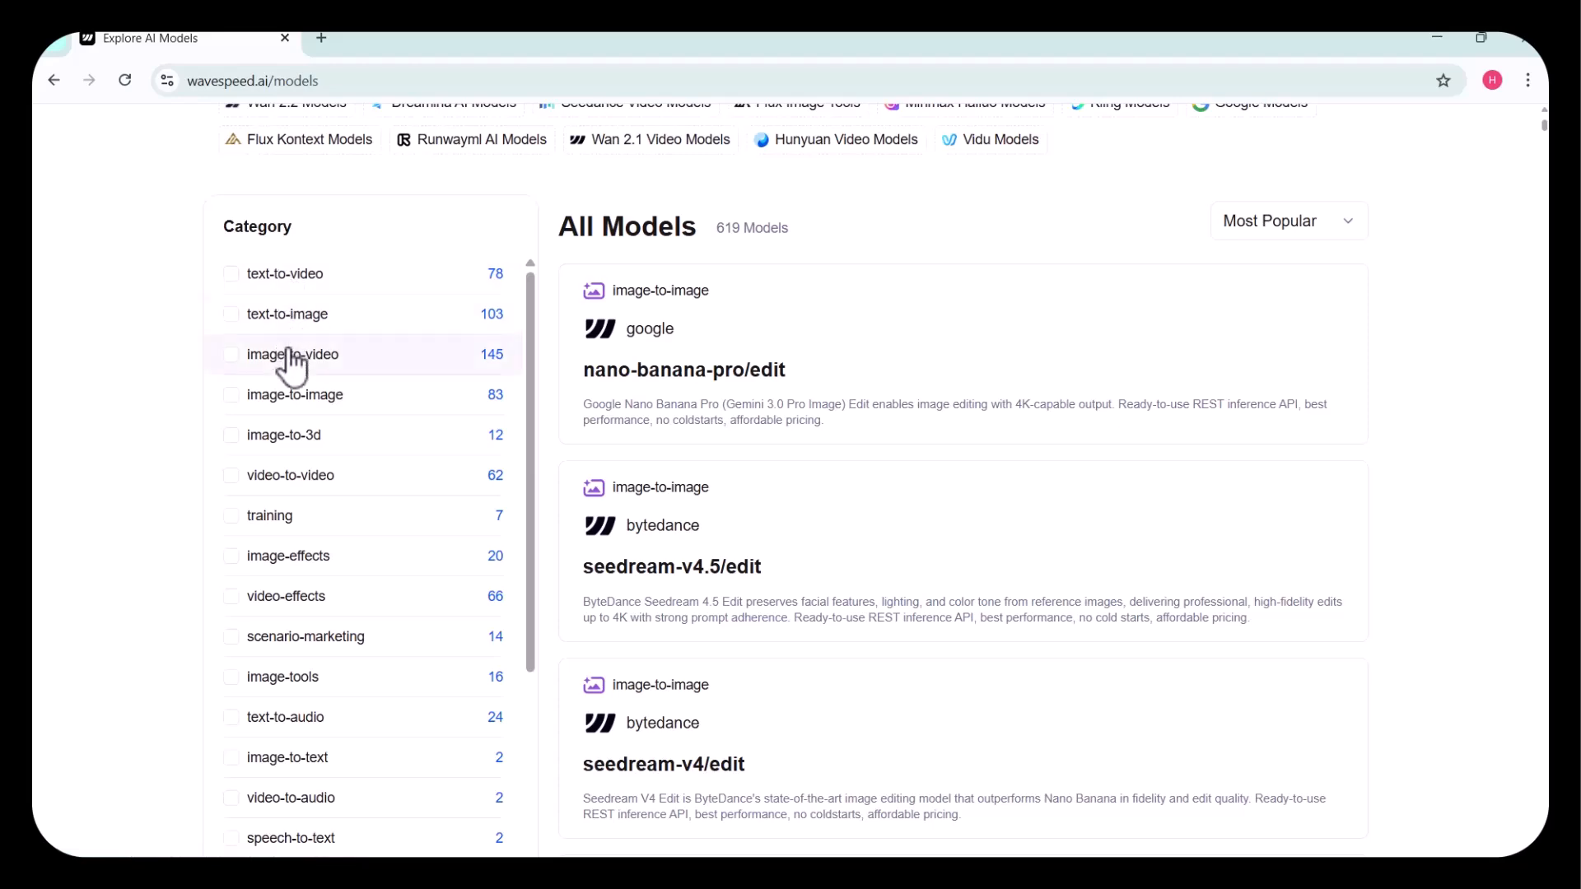
{"action": "scroll", "scroll_direction": "down", "scroll_amount": 3}
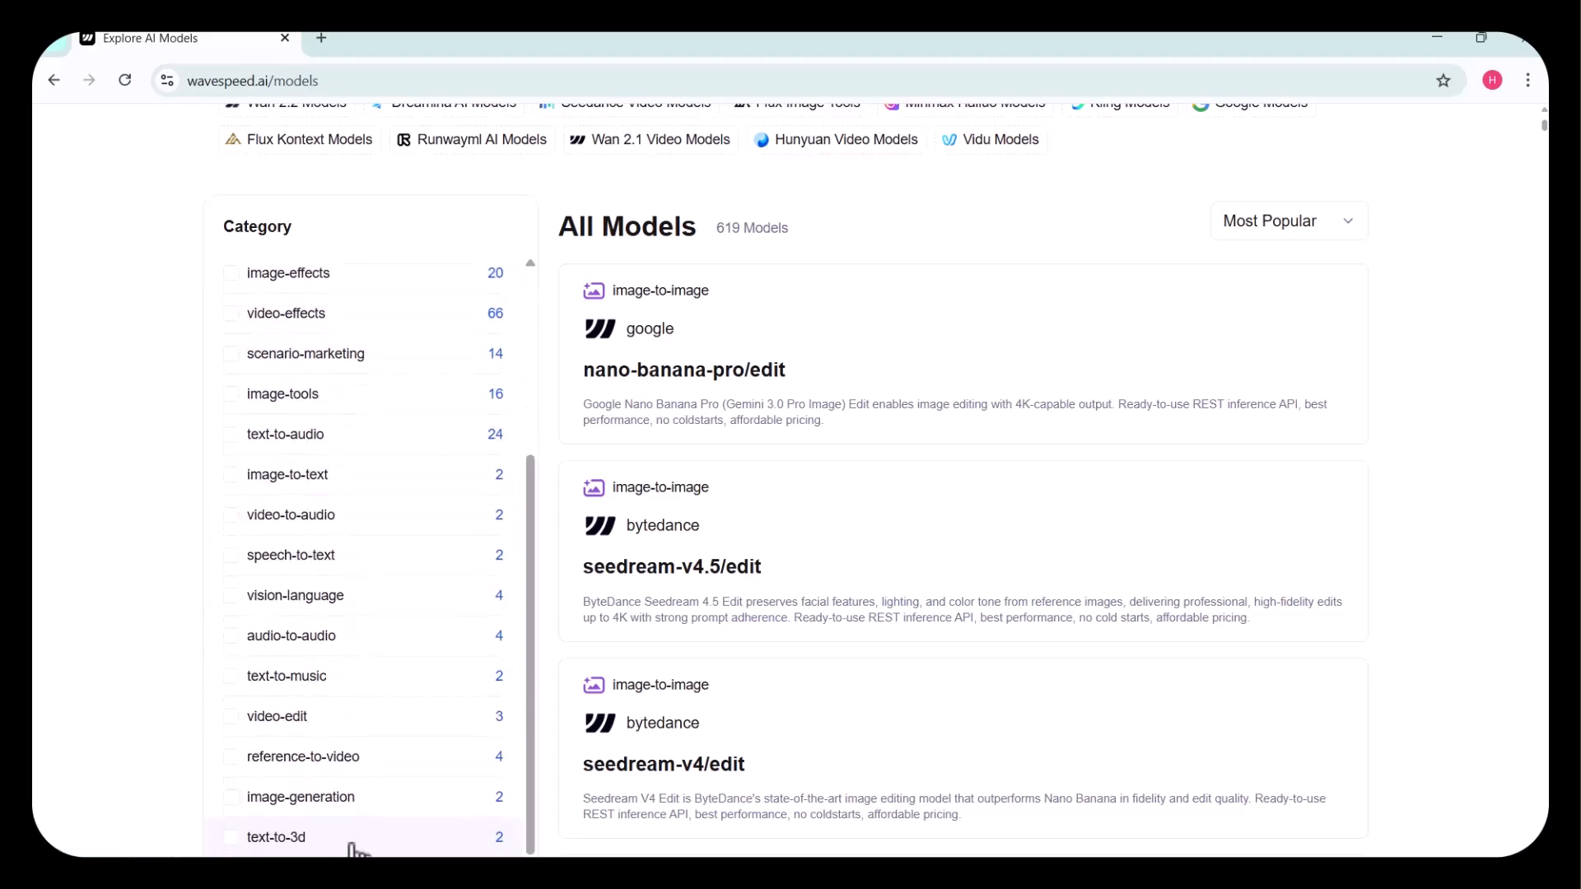
{"action": "scroll", "scroll_direction": "down", "scroll_amount": 3}
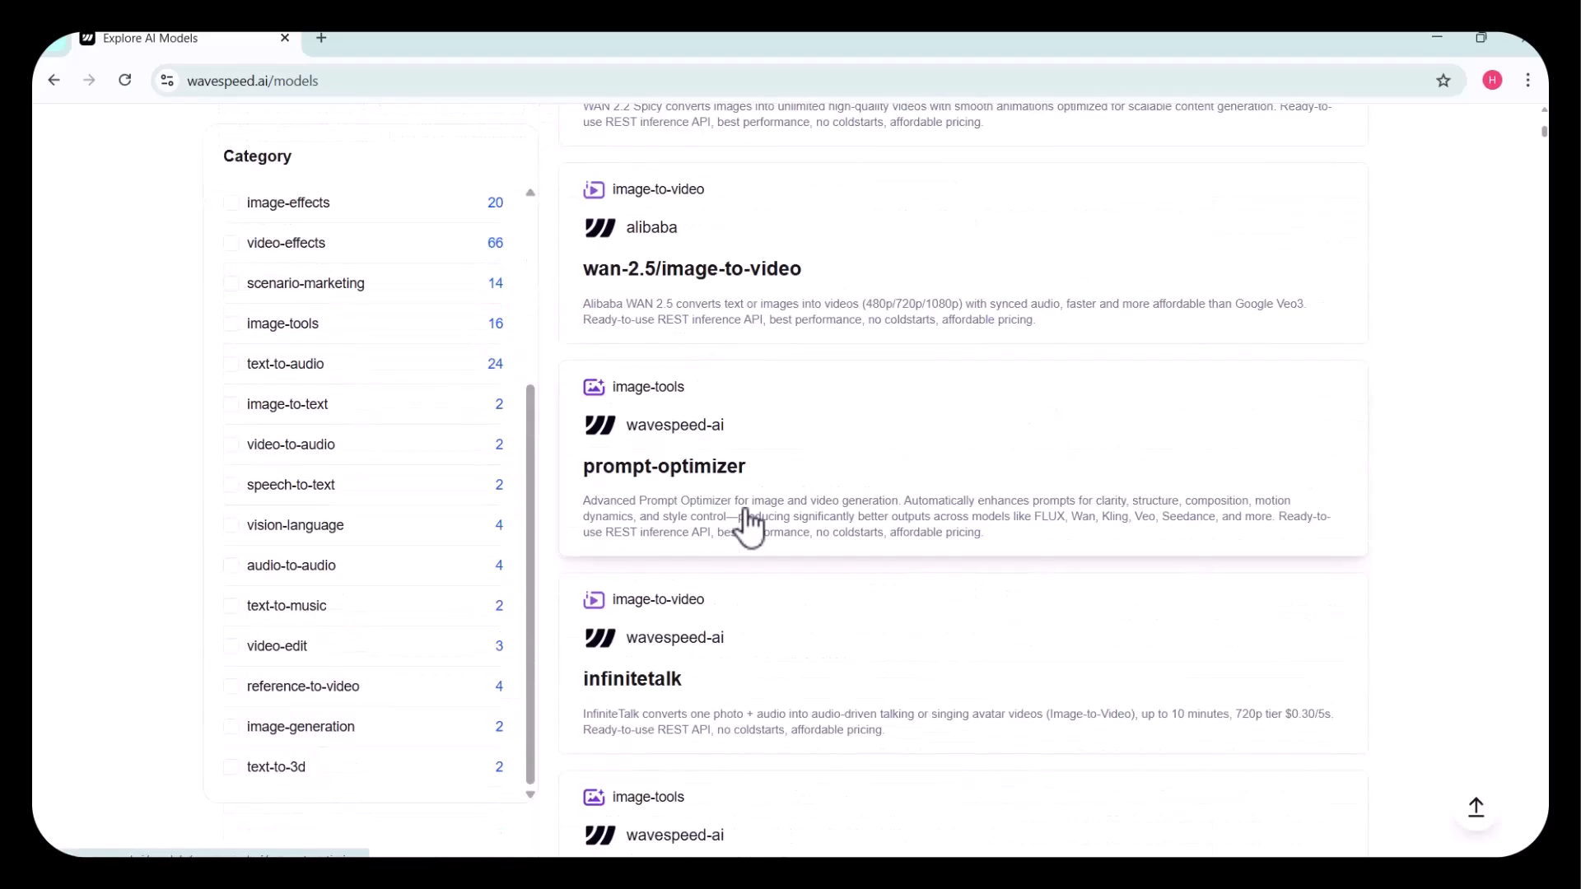
{"action": "scroll", "scroll_direction": "up", "scroll_amount": 3}
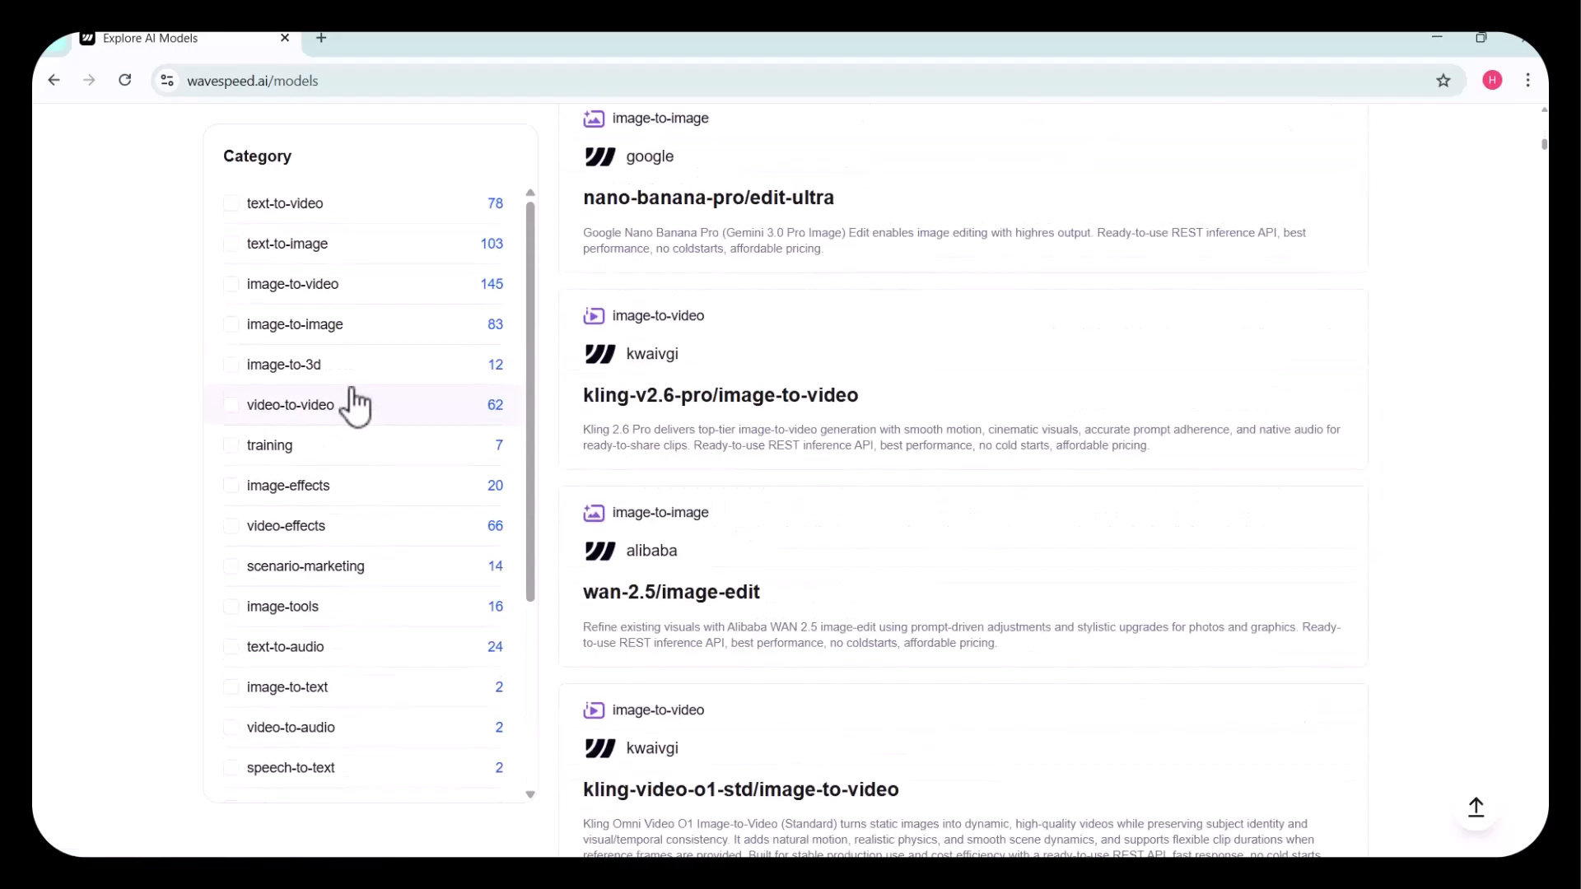
{"action": "scroll", "scroll_direction": "down", "scroll_amount": 3}
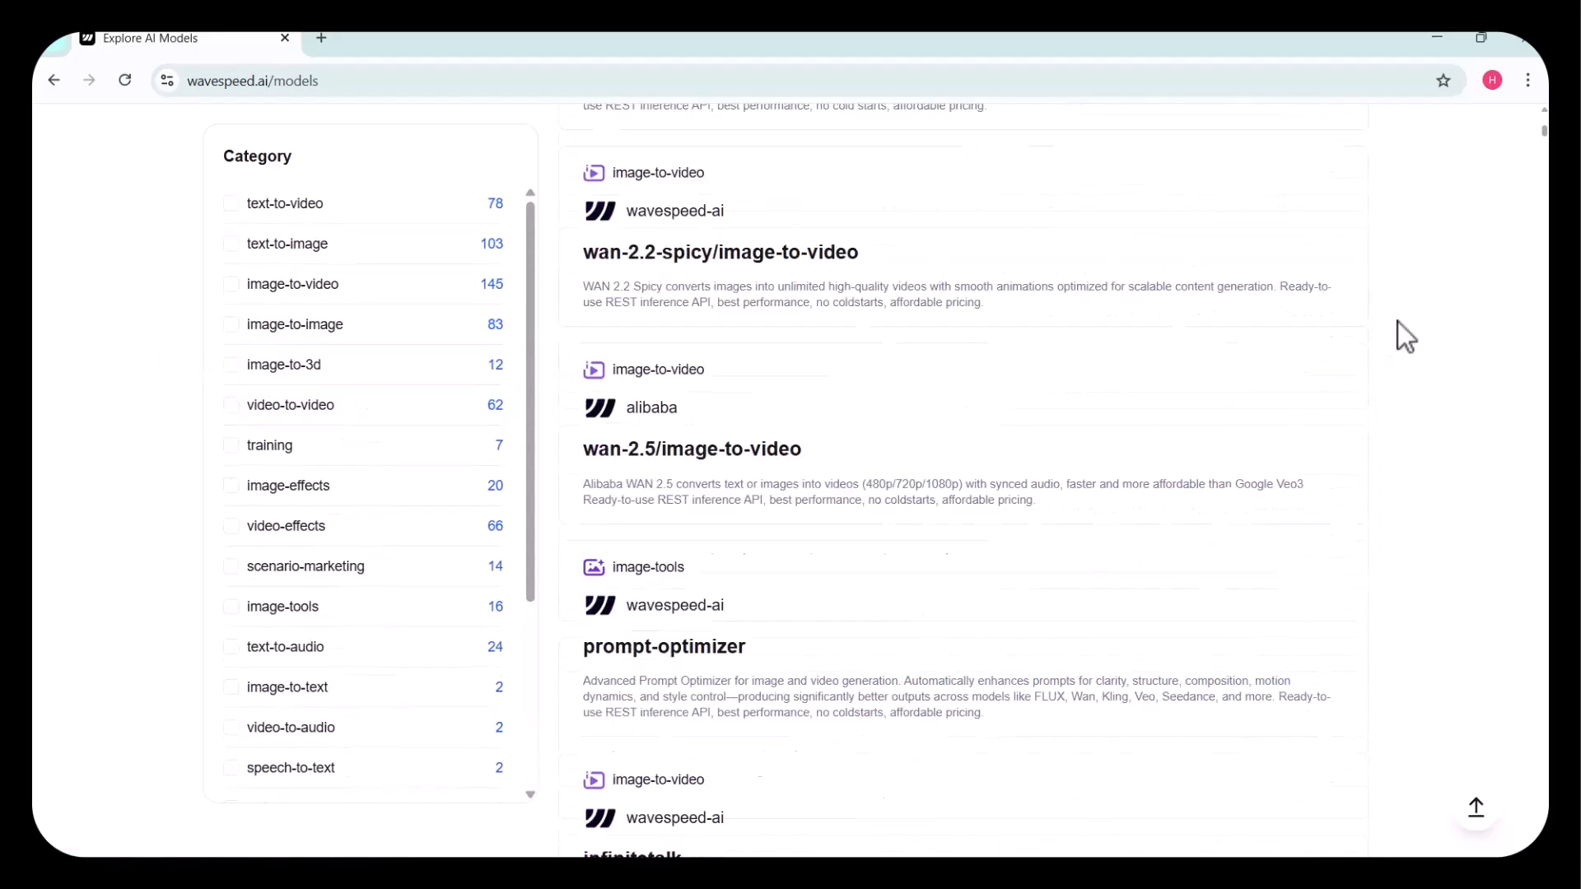
{"action": "scroll", "scroll_direction": "up", "scroll_amount": 3}
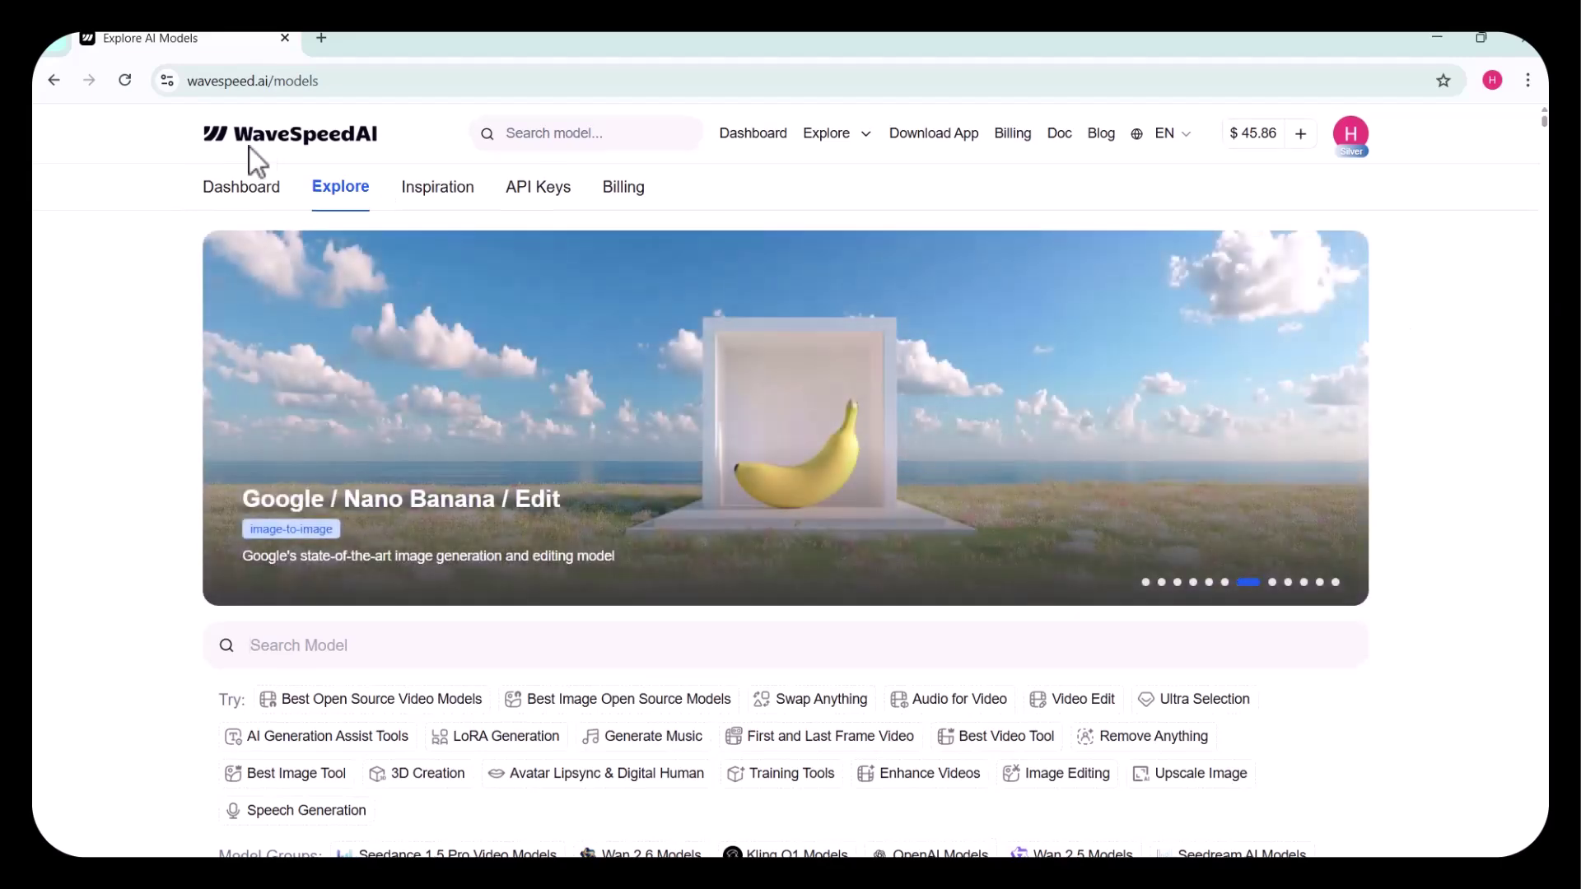
{"action": "left_click", "coordinate": [289, 133]}
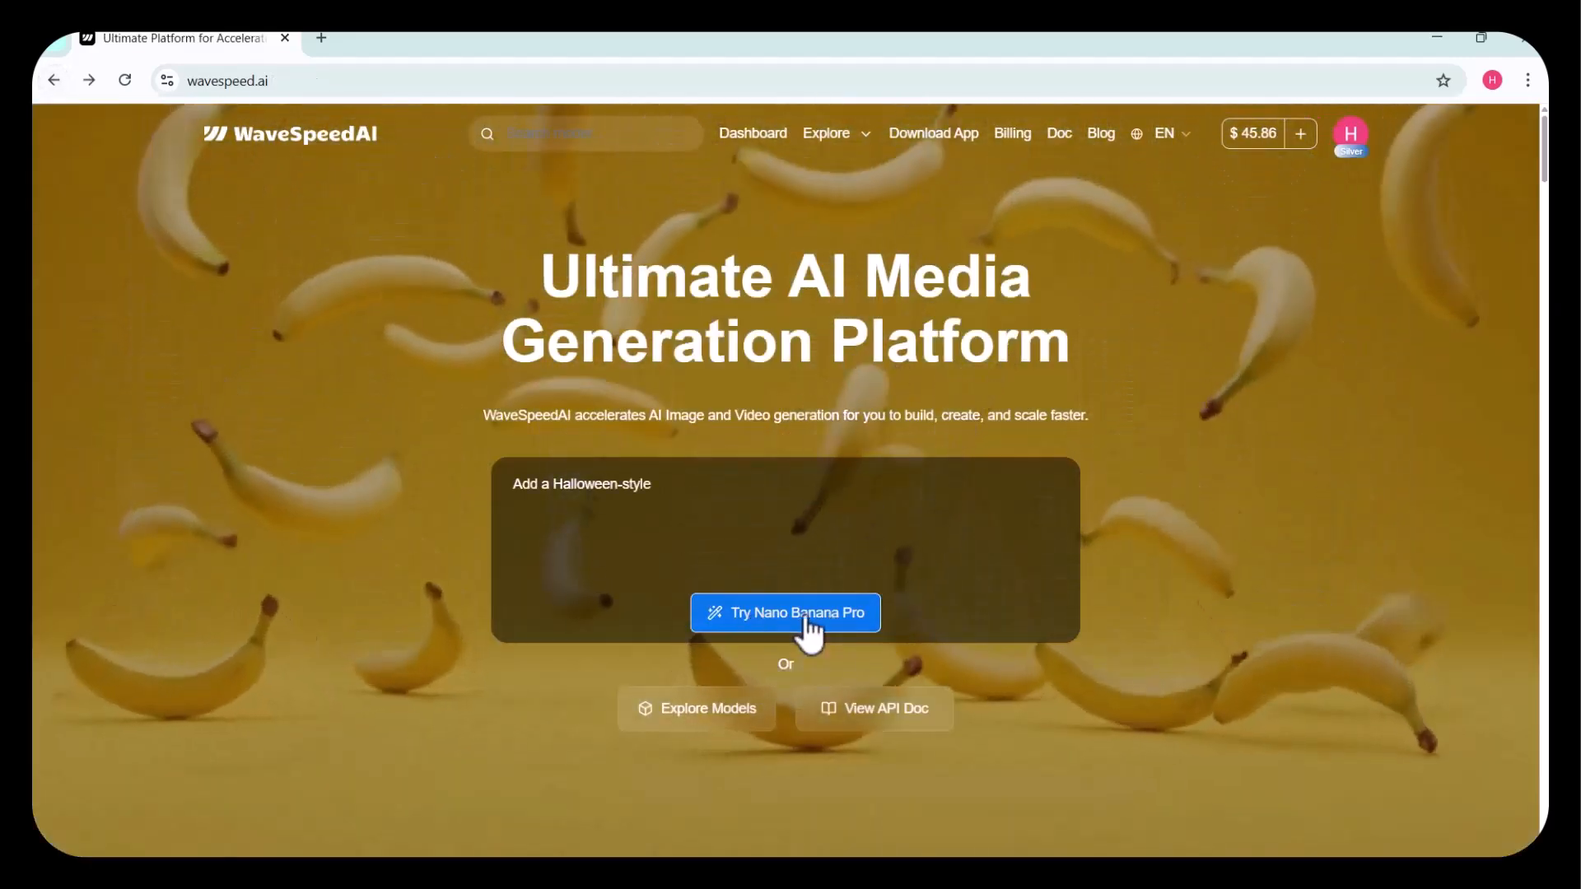
Open Nano Banana Pro, enter the bustling city-street prompt, and swap in a street photo.
{"action": "left_click", "coordinate": [785, 612]}
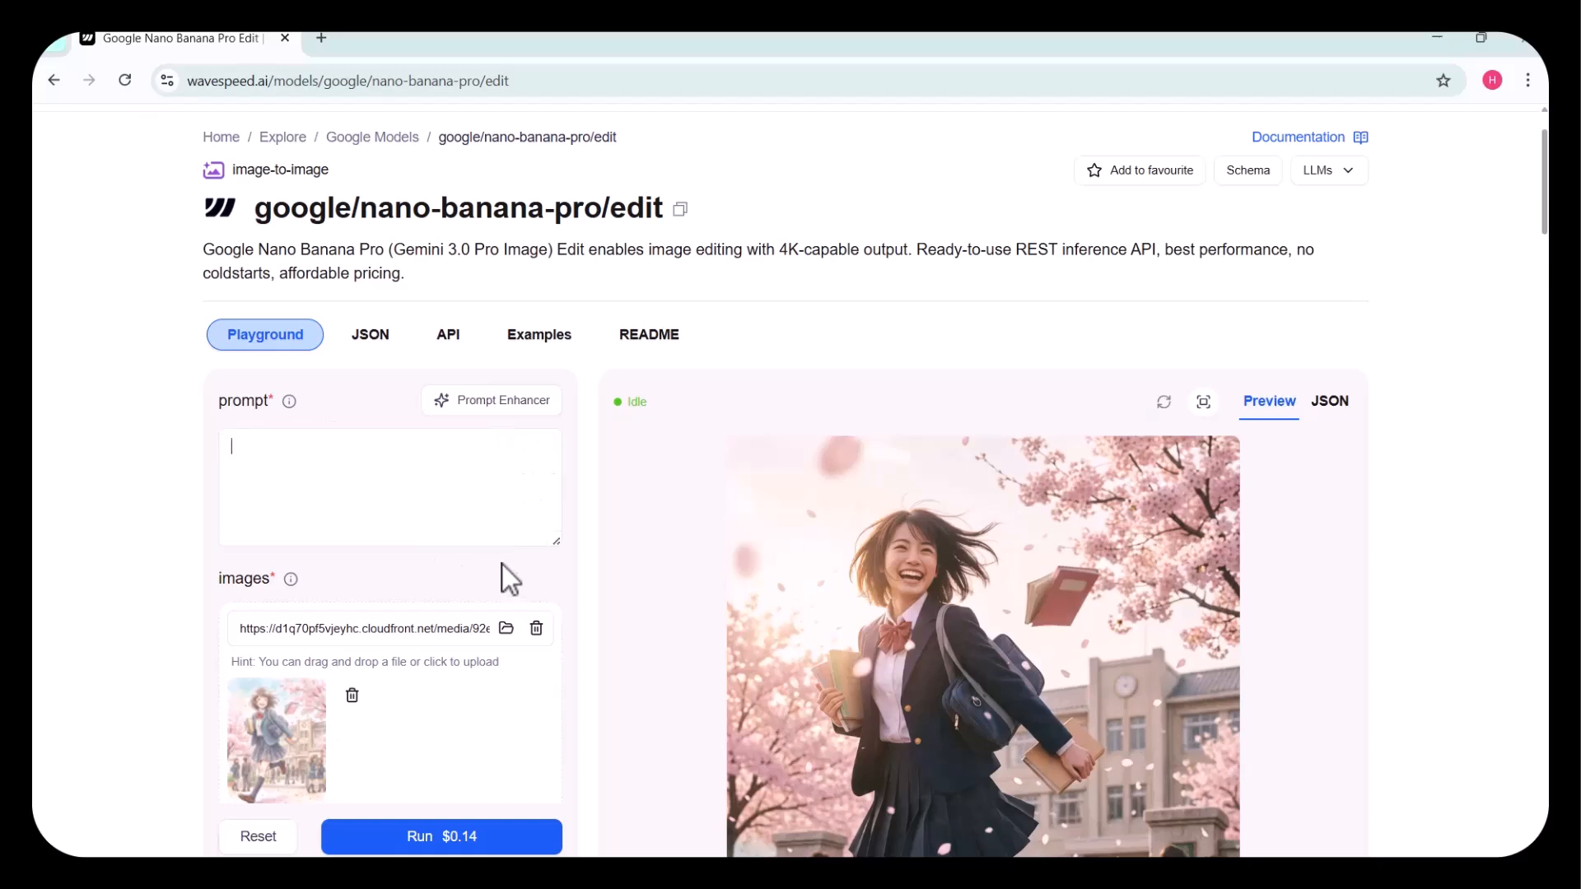
{"action": "type", "text": "A bustling modern city street during daytime, filled with cars, pedestrians, and tall skyscrapers. Reflections on glass windows, realistic shadows, and soft sunlight. Detailed architecture, urban life, clean composition, realistic textures,"}
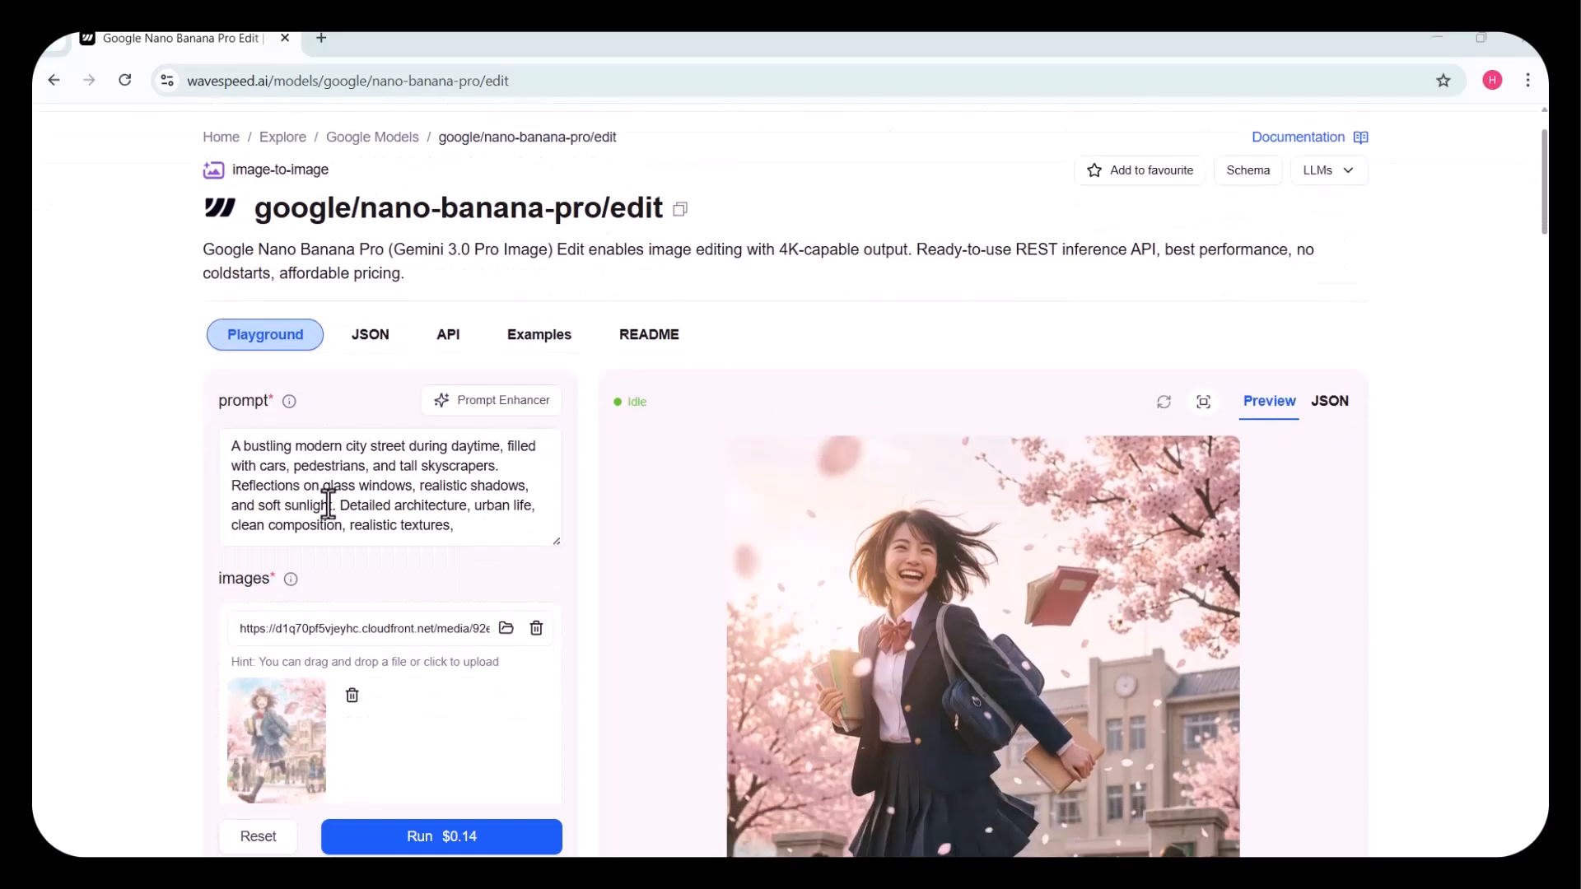
{"action": "left_click", "coordinate": [351, 696]}
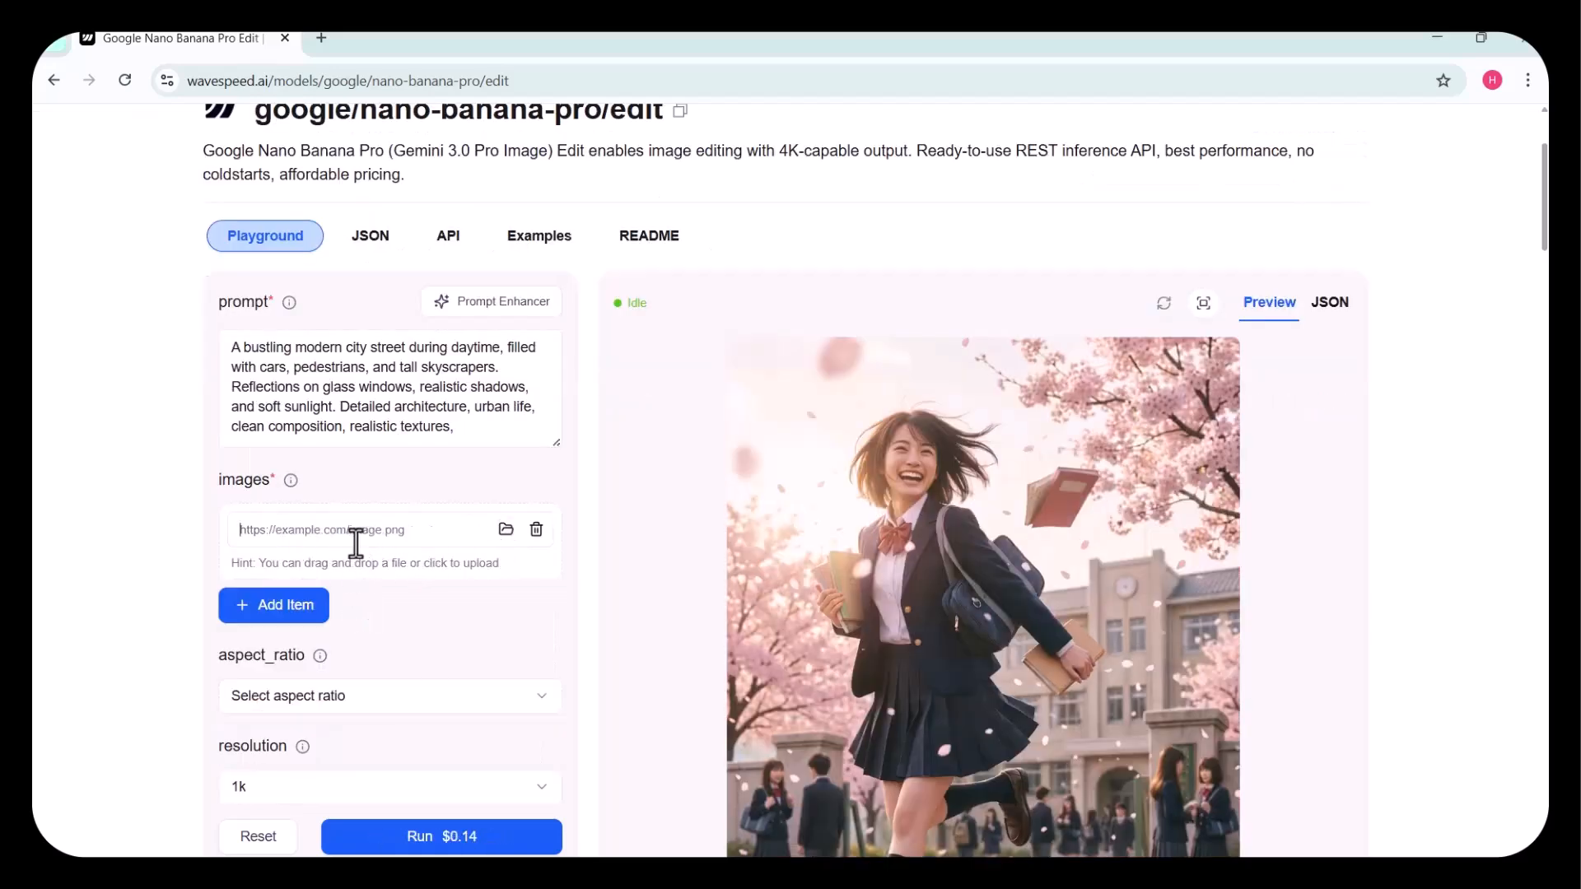
{"action": "left_click", "coordinate": [506, 530]}
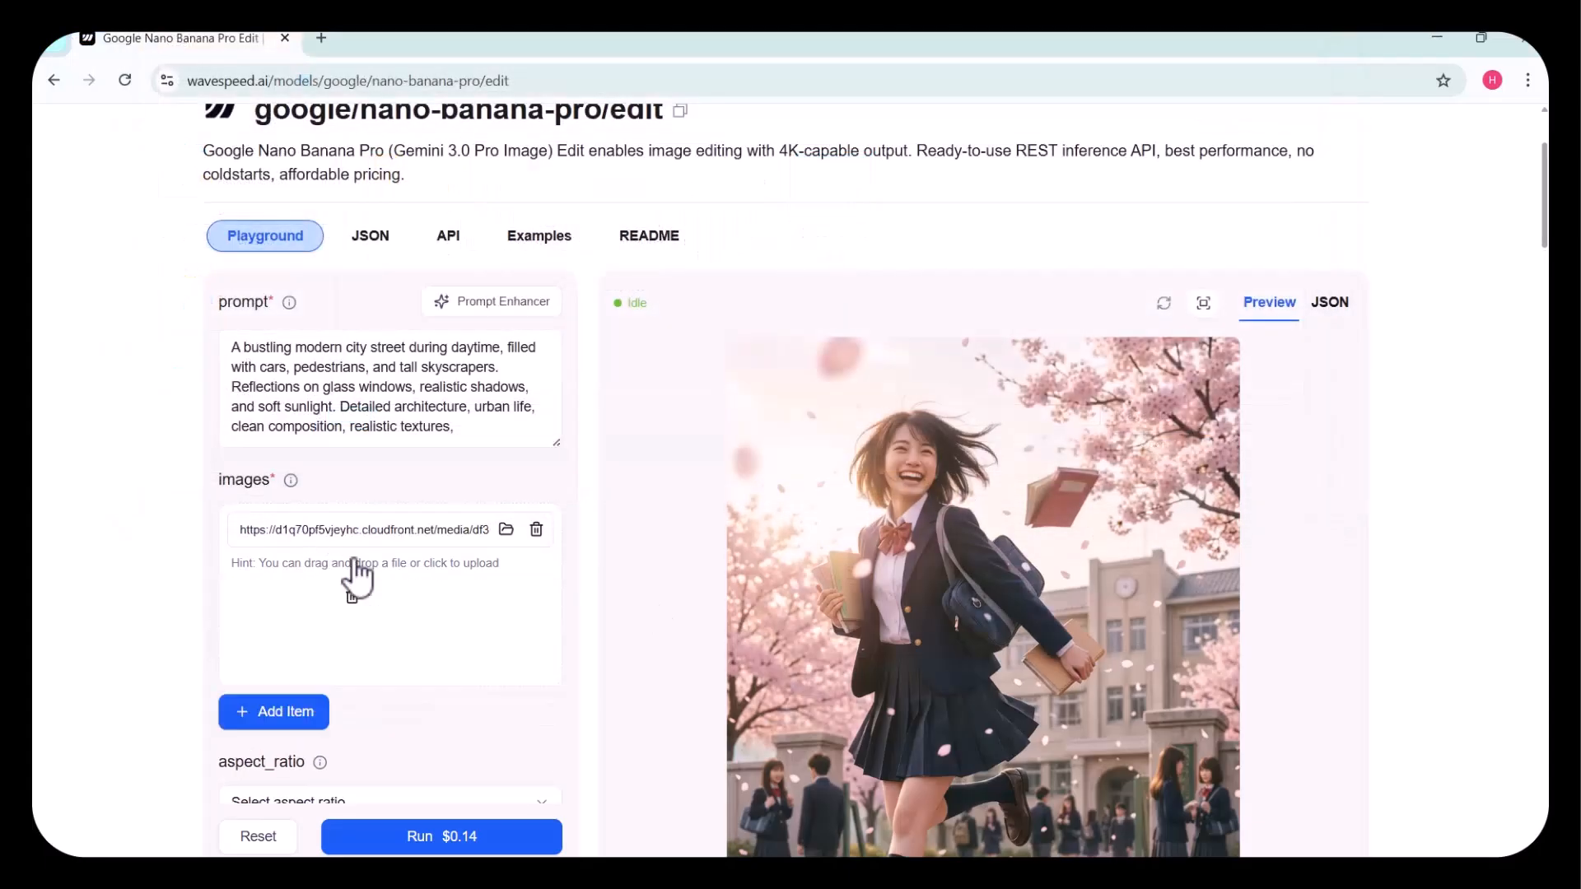
Set the aspect ratio to 9:16 and output resolution to 4k.
{"action": "left_click", "coordinate": [390, 605]}
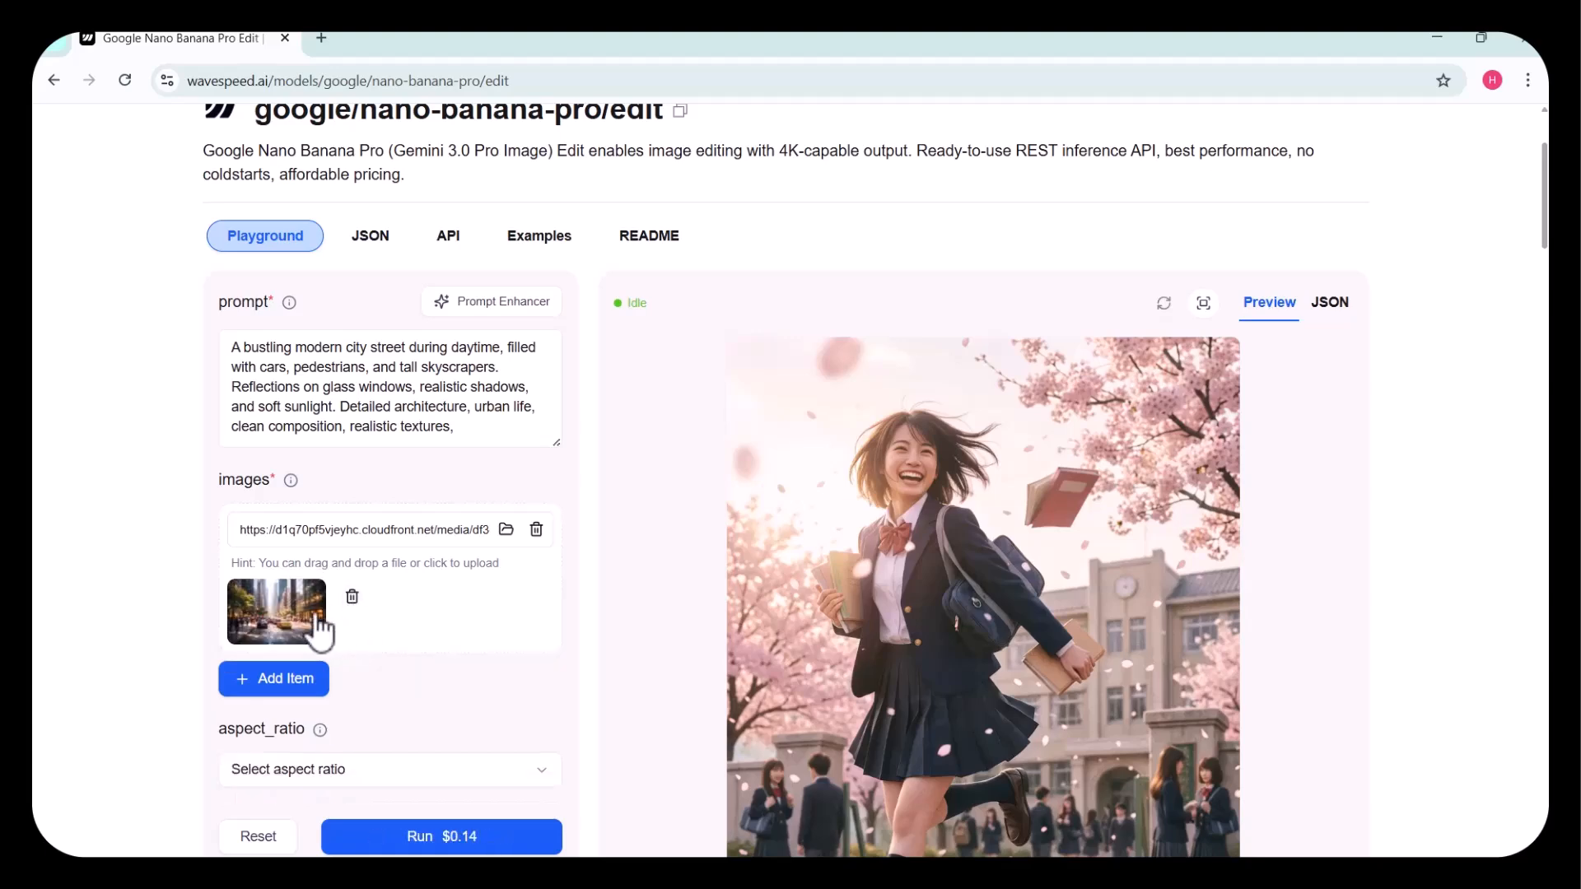
{"action": "scroll", "scroll_direction": "down", "scroll_amount": 3}
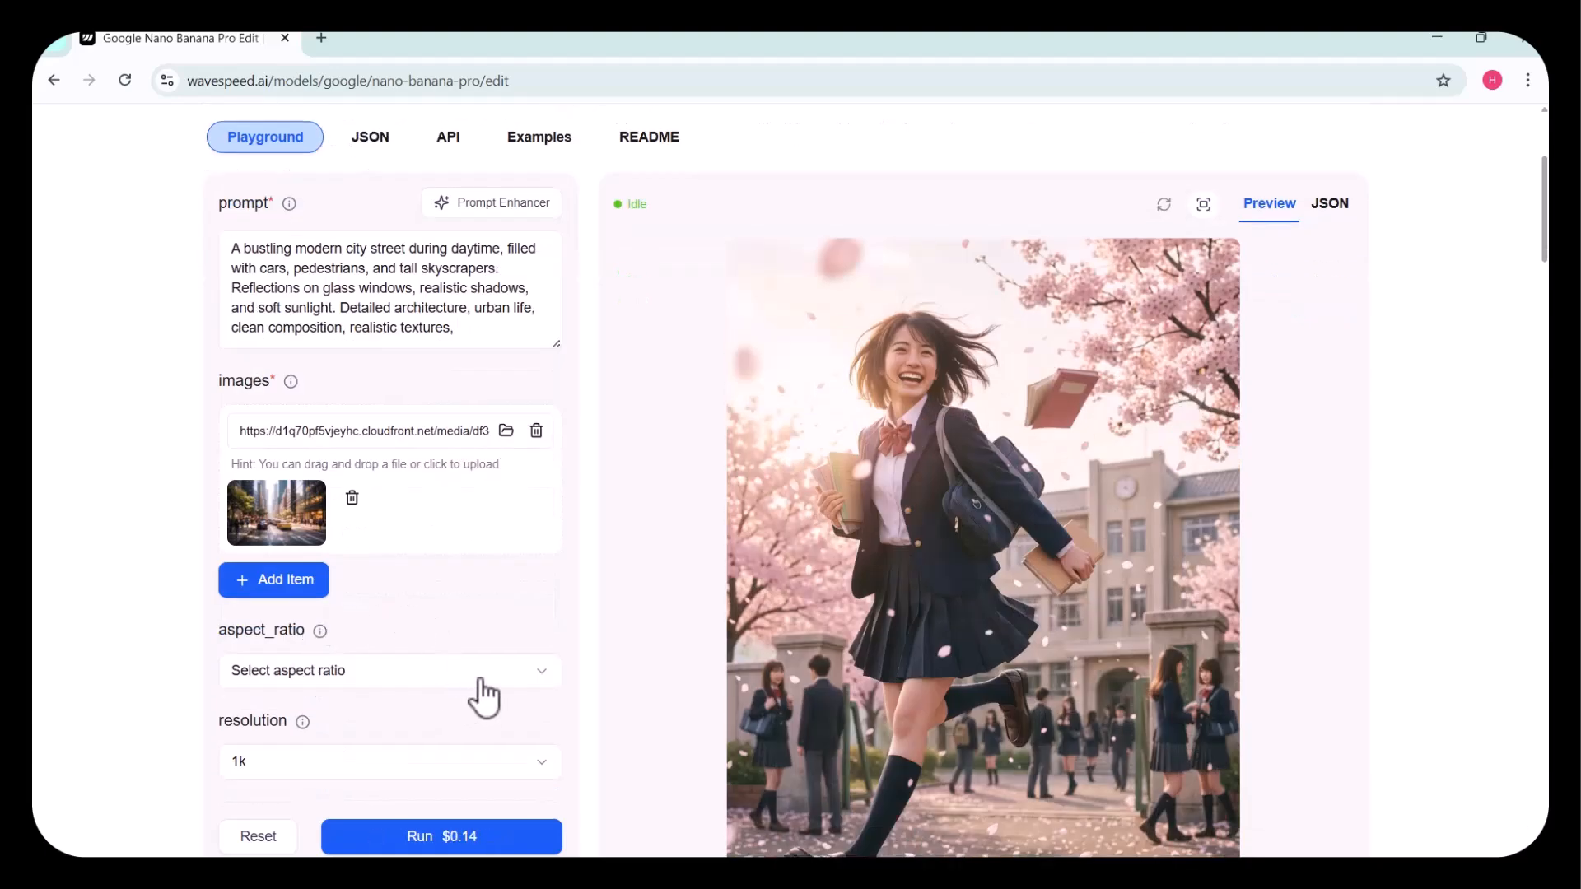
{"action": "left_click", "coordinate": [388, 671]}
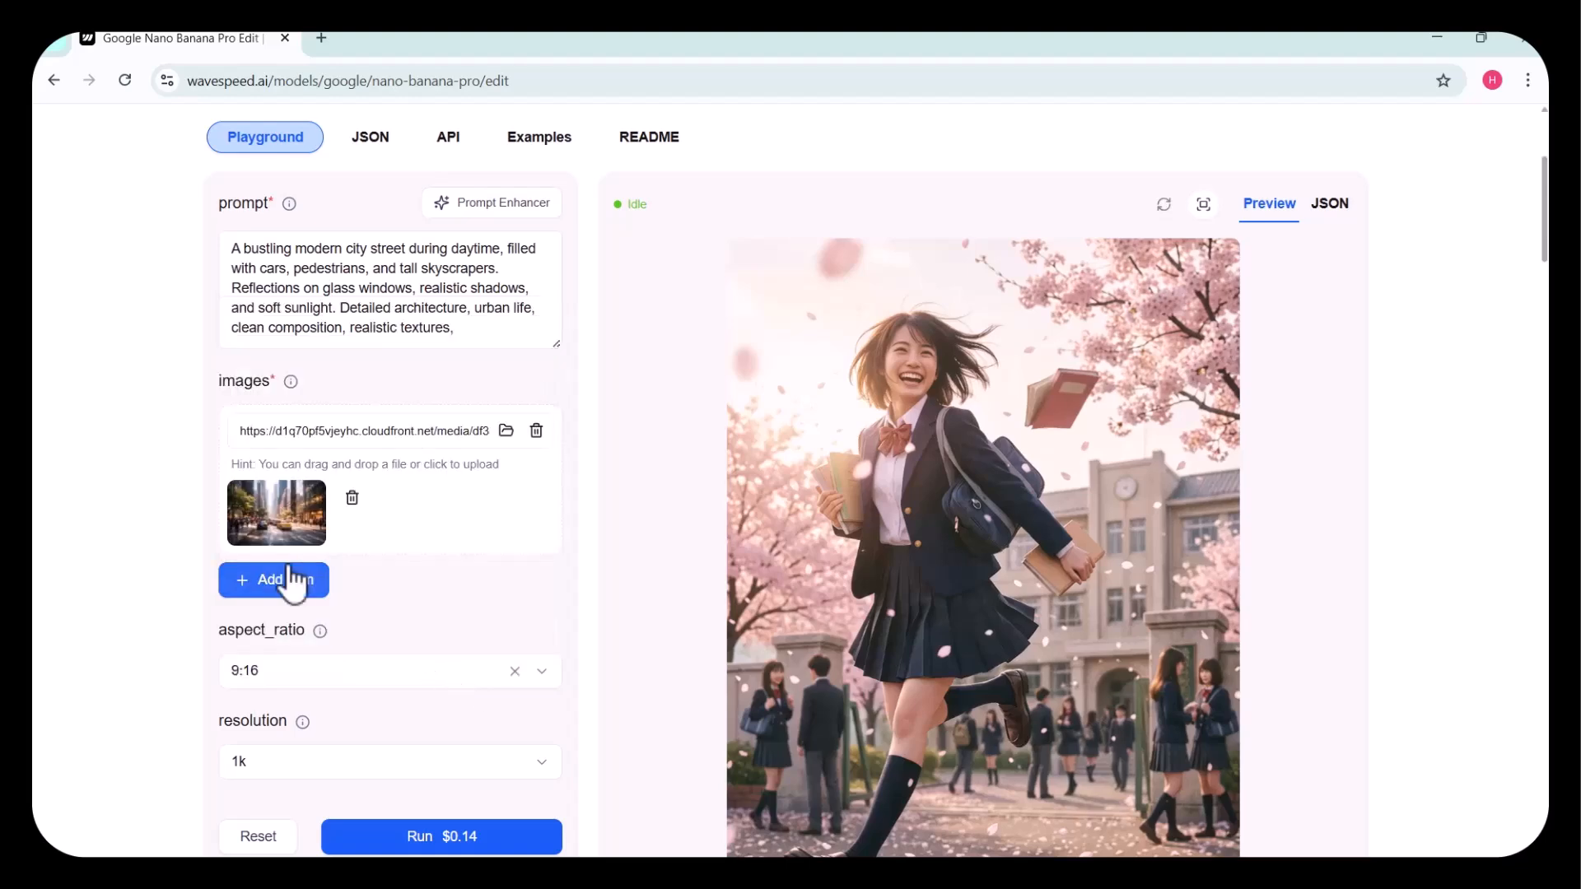
{"action": "left_click", "coordinate": [388, 761]}
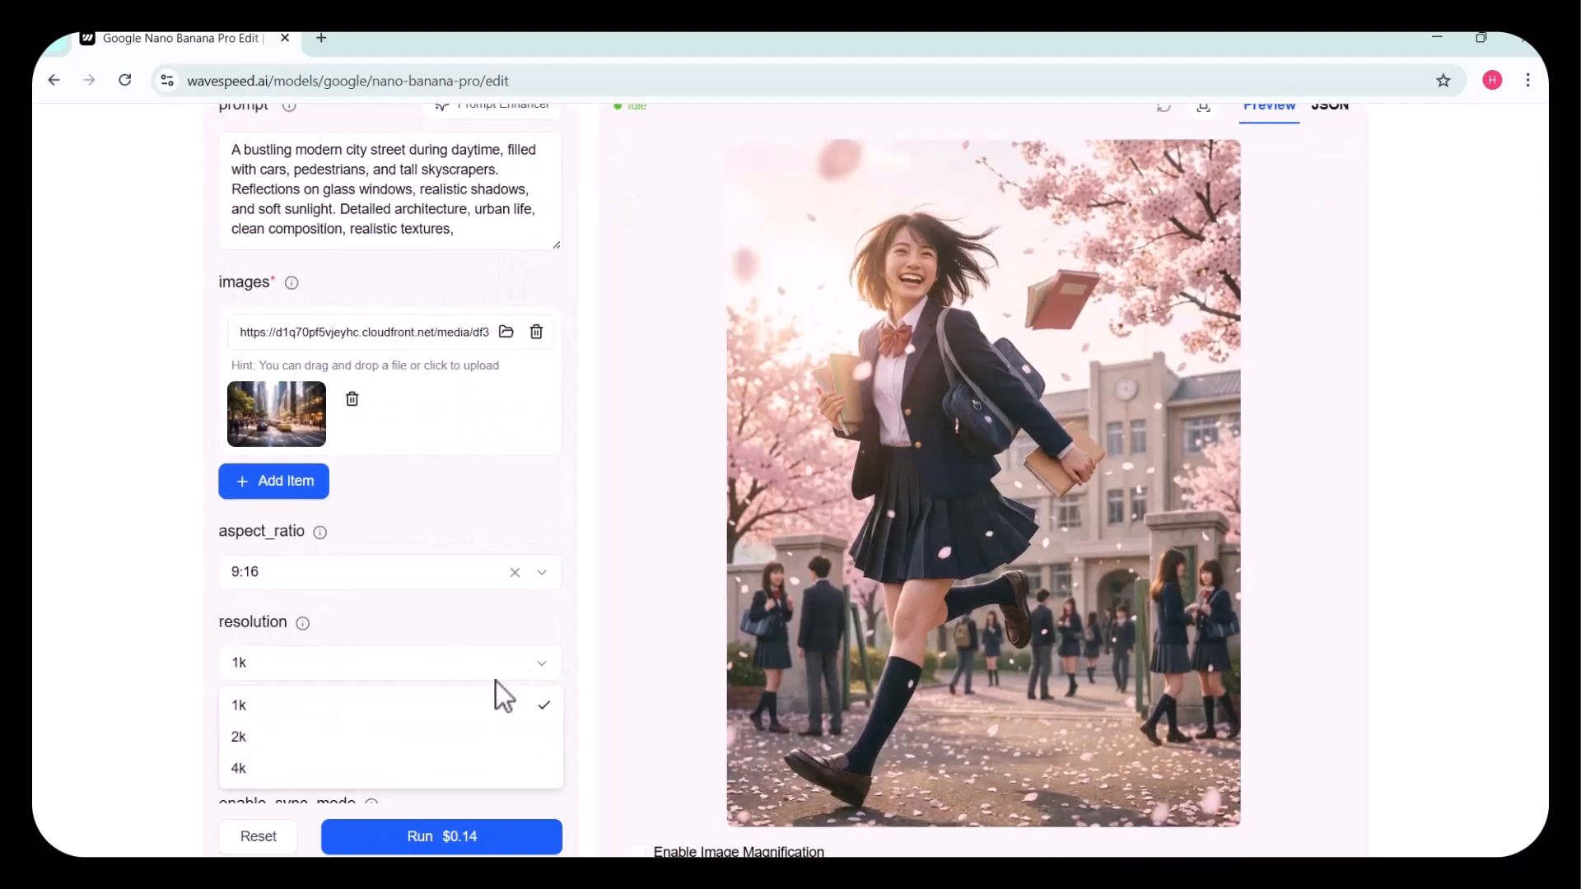
{"action": "left_click", "coordinate": [238, 768]}
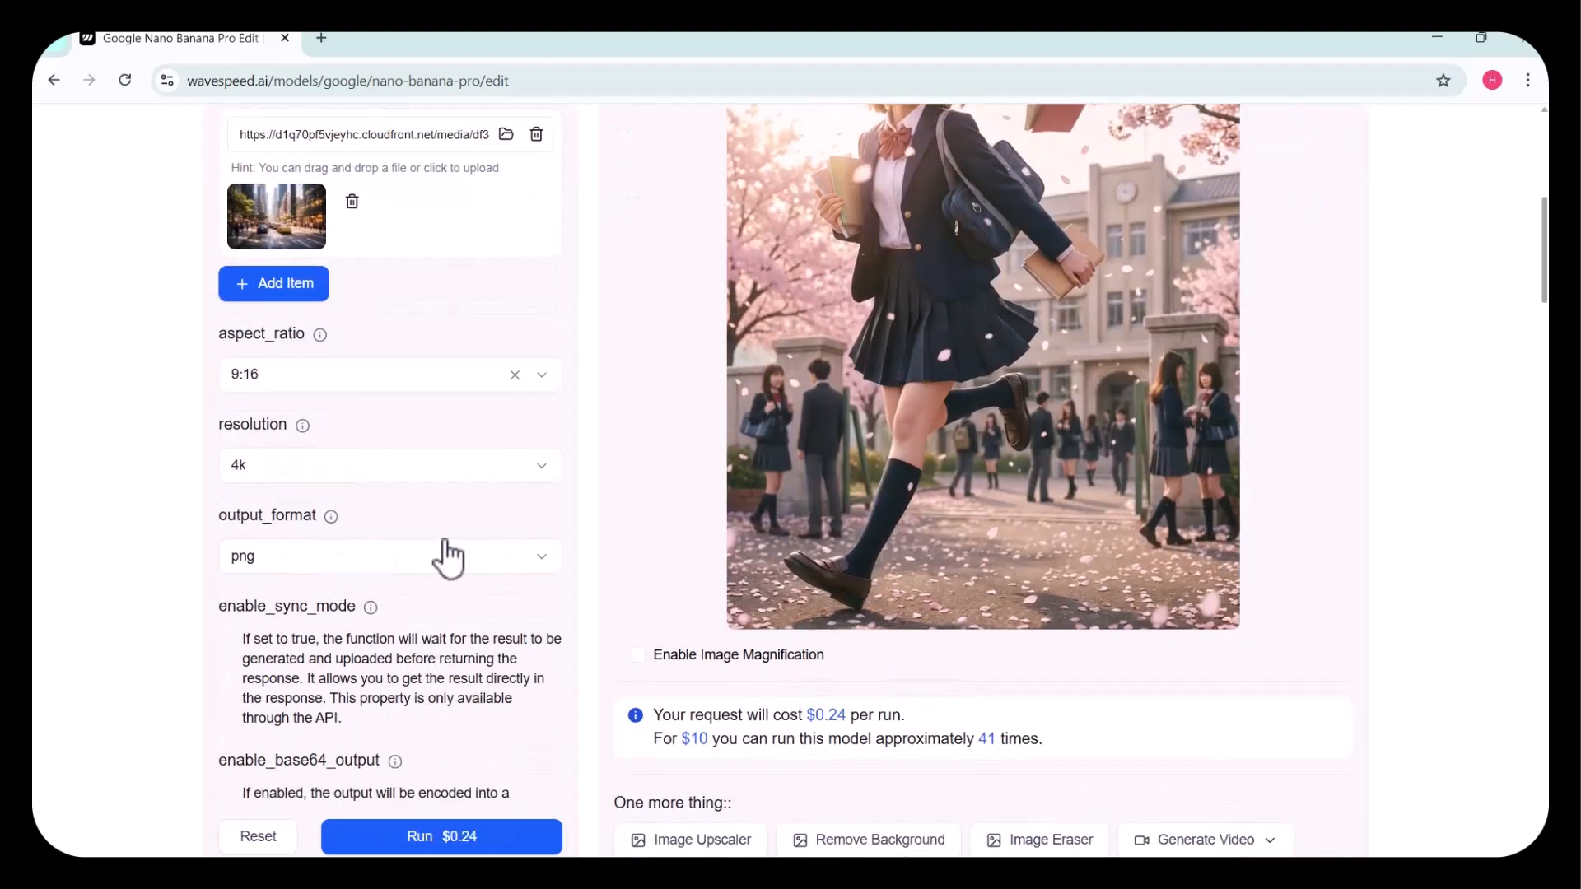
{"action": "scroll", "scroll_direction": "down", "scroll_amount": 3}
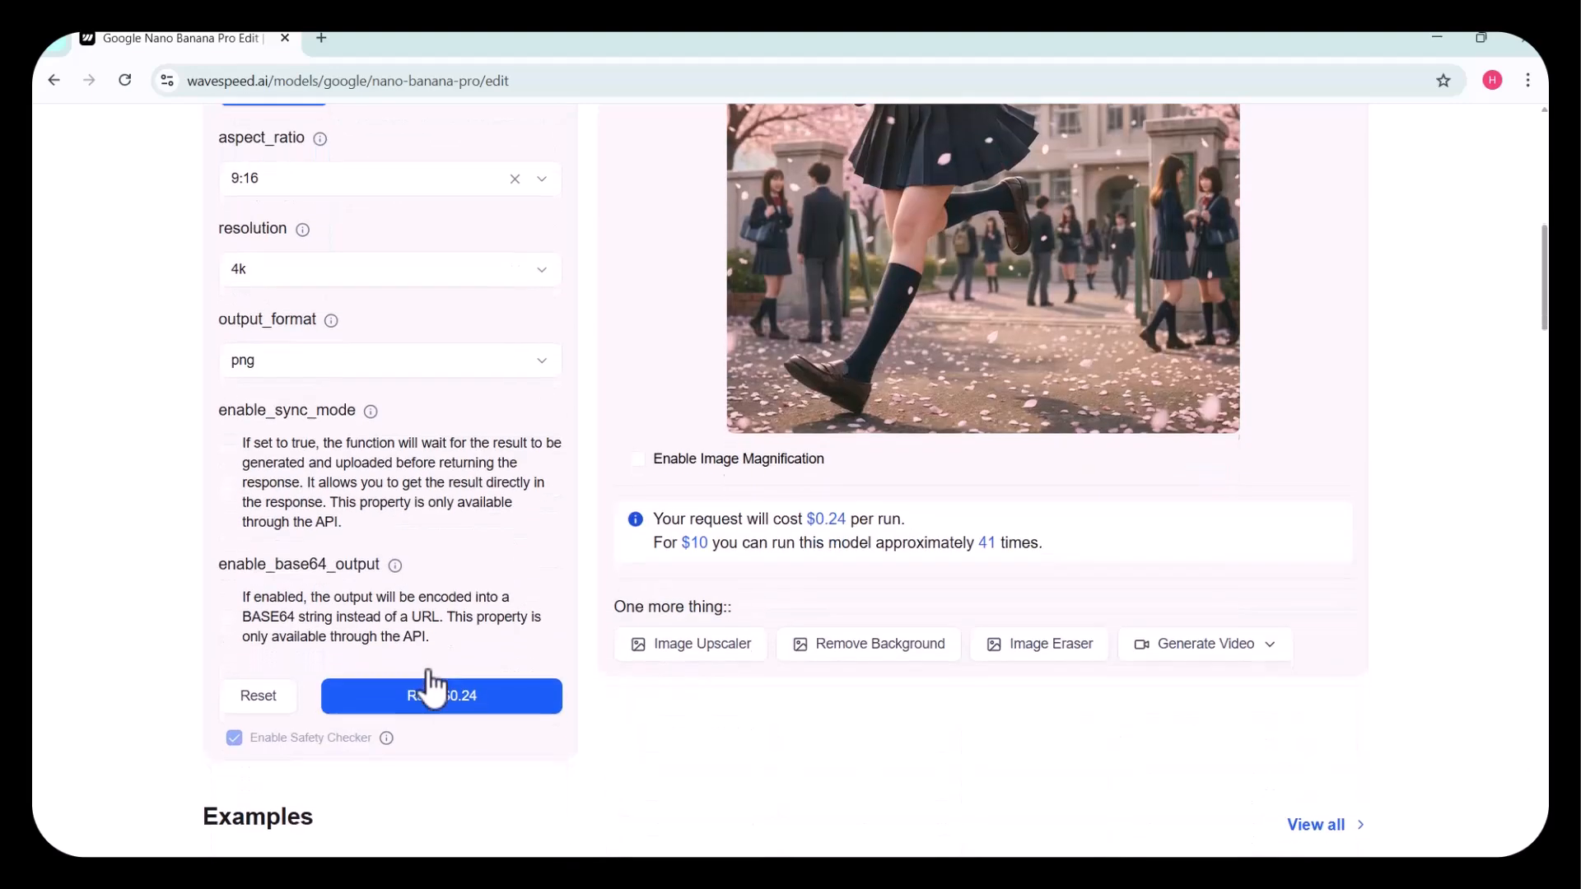
{"action": "left_click", "coordinate": [440, 695]}
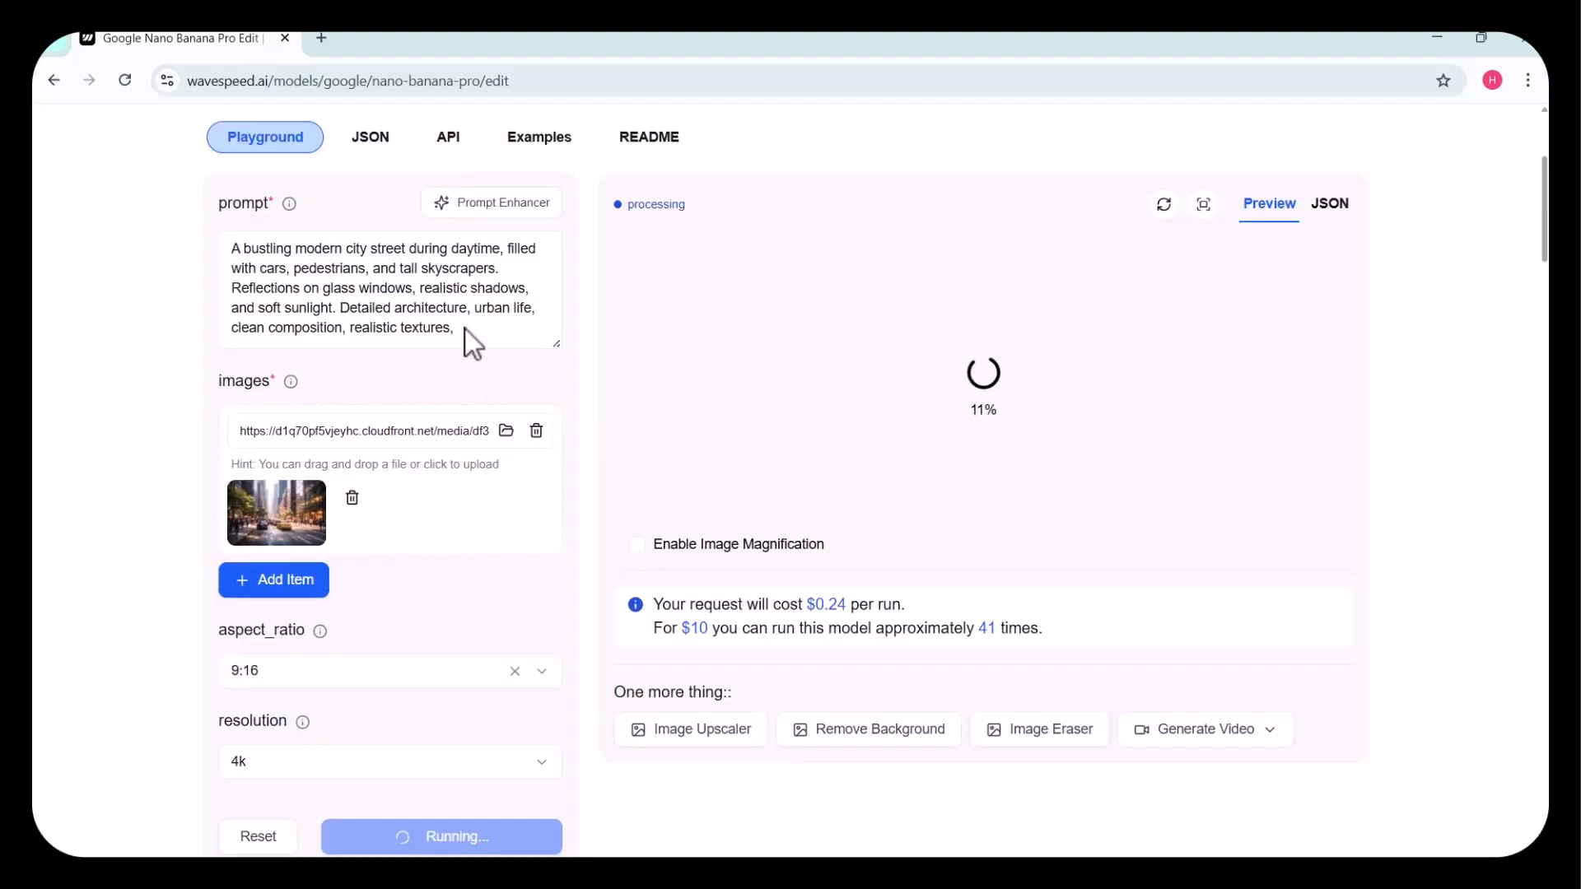
{"action": "scroll", "scroll_direction": "down", "scroll_amount": 3}
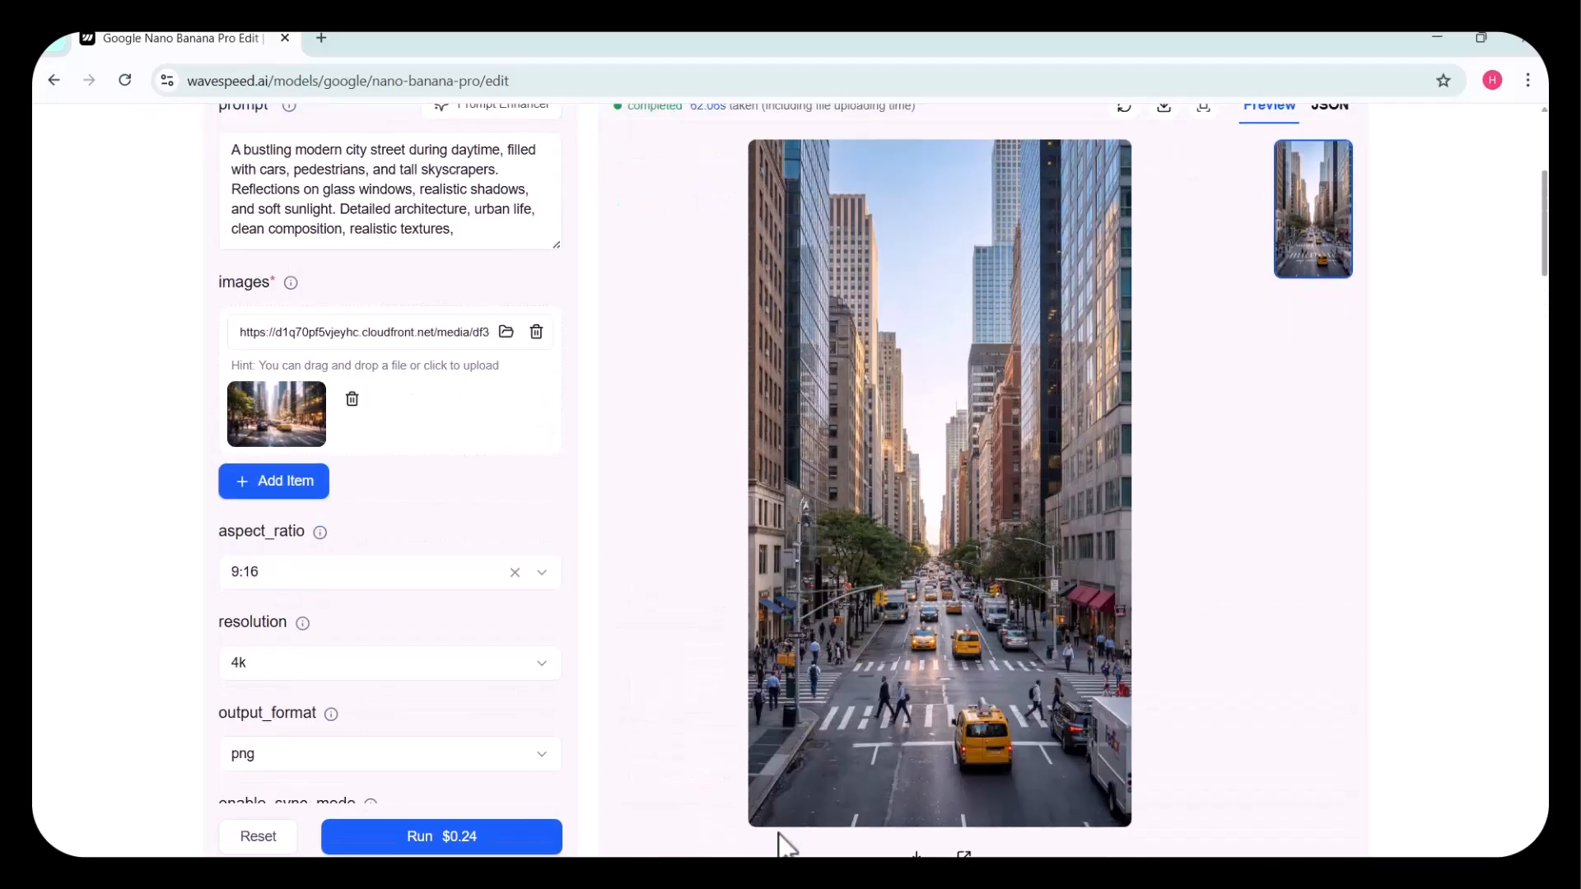
{"action": "scroll", "scroll_direction": "down", "scroll_amount": 3}
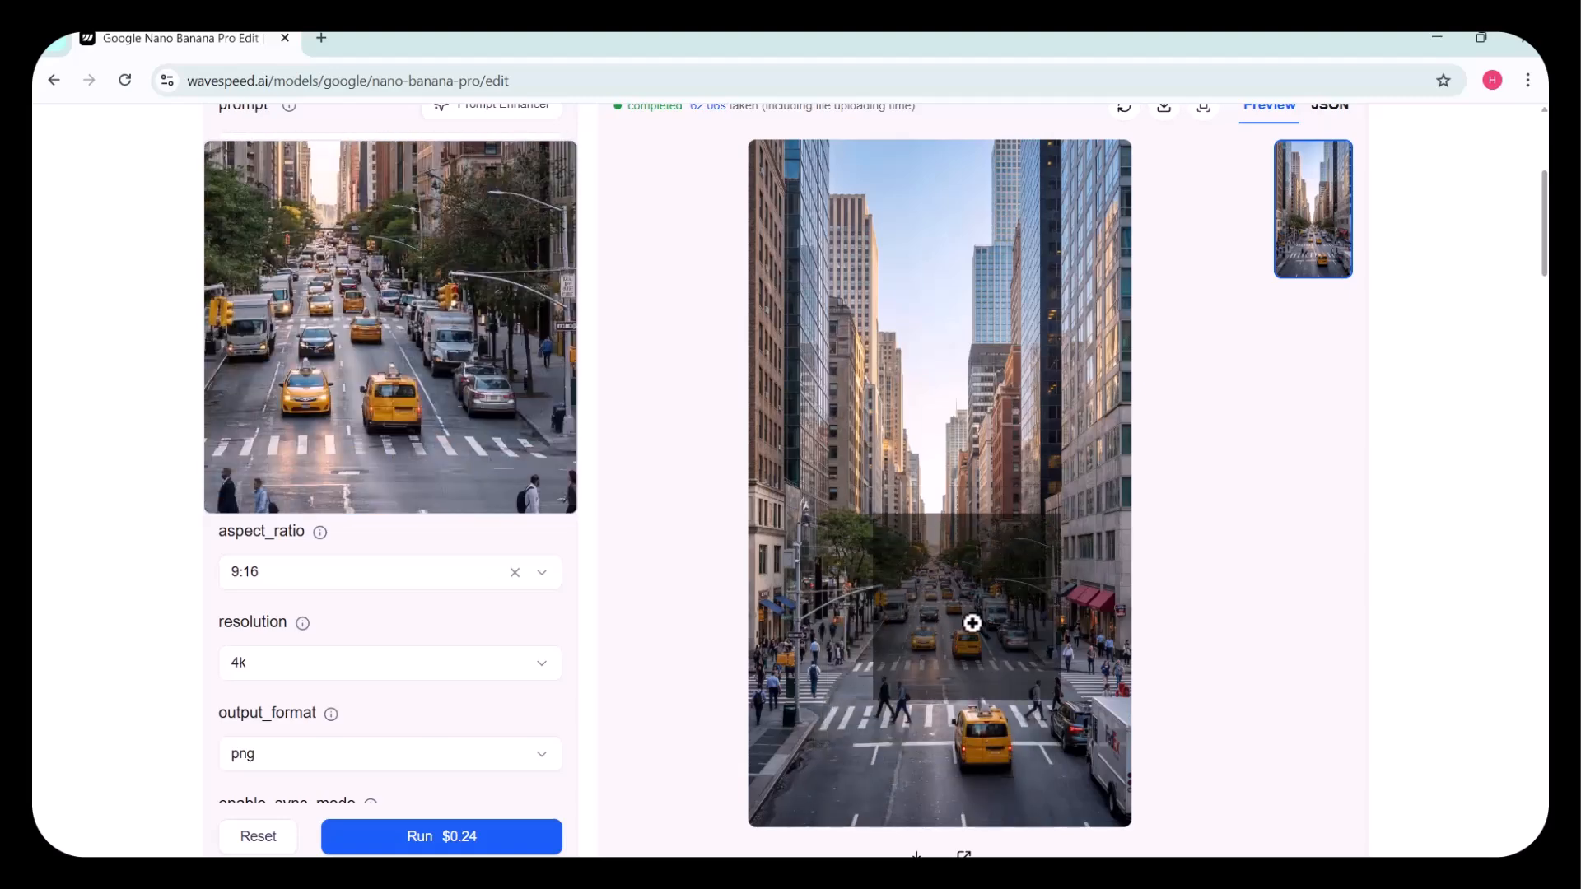
{"action": "scroll", "scroll_direction": "down", "scroll_amount": 3}
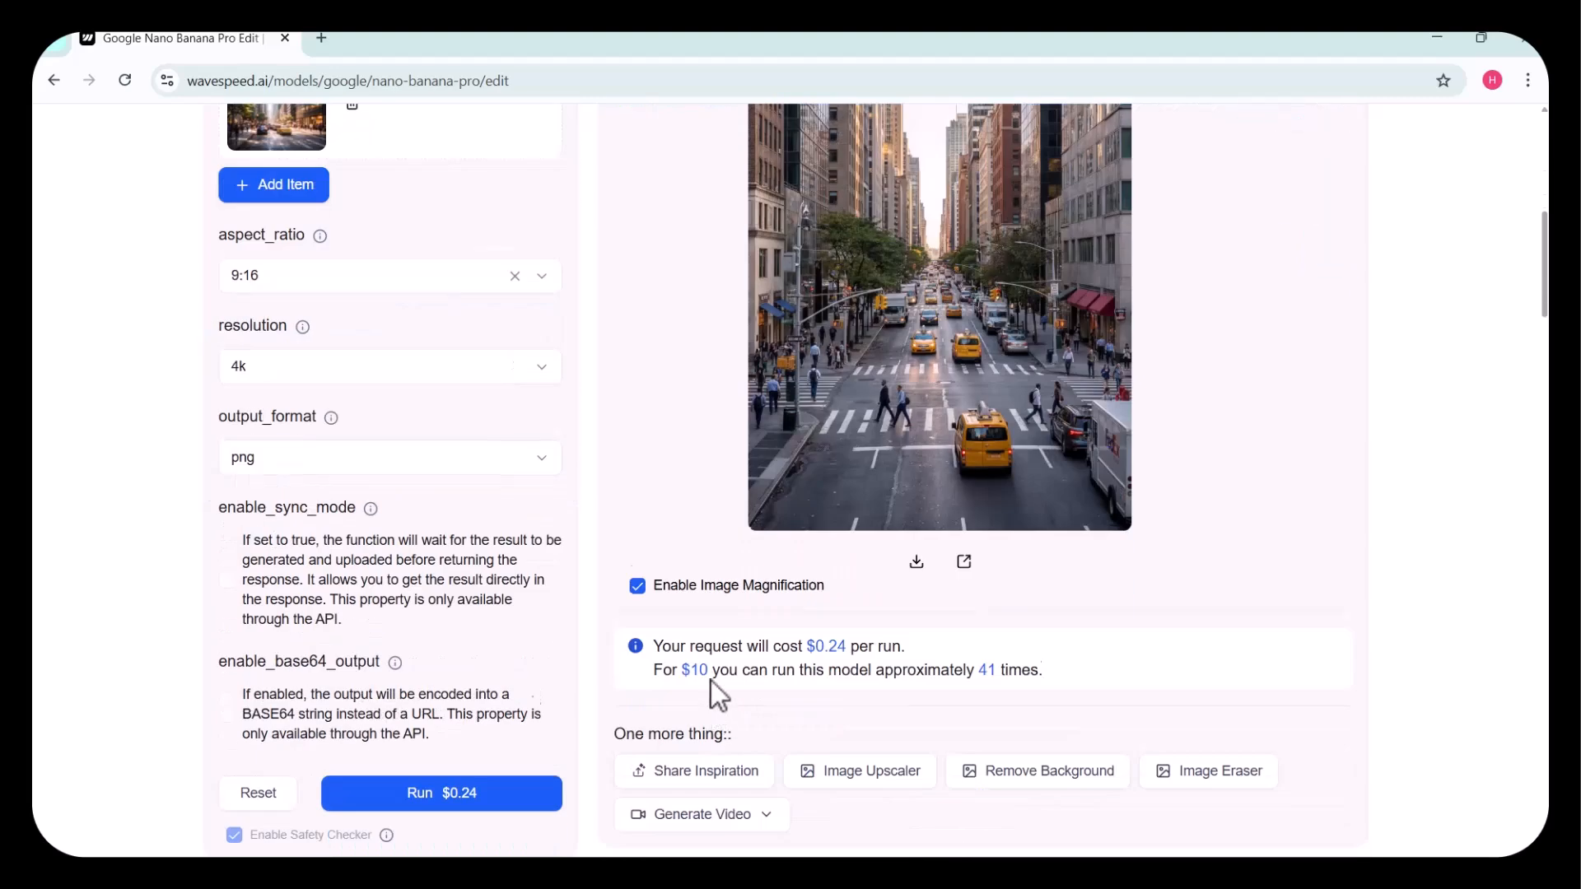
{"action": "scroll", "scroll_direction": "down", "scroll_amount": 3}
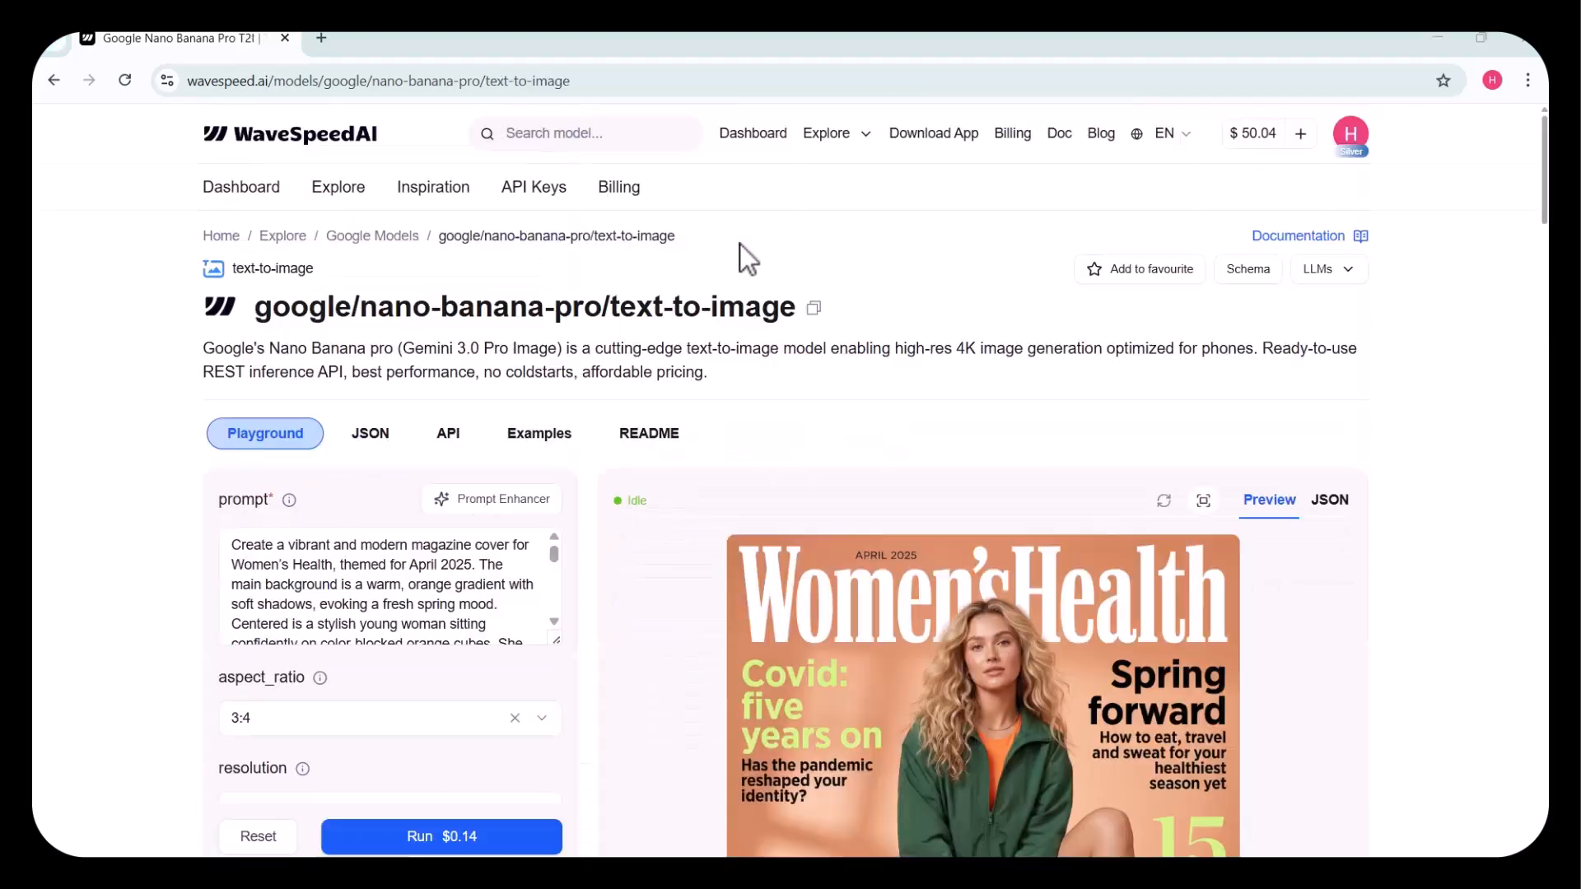
{"action": "mouse_move", "coordinate": [343, 171]}
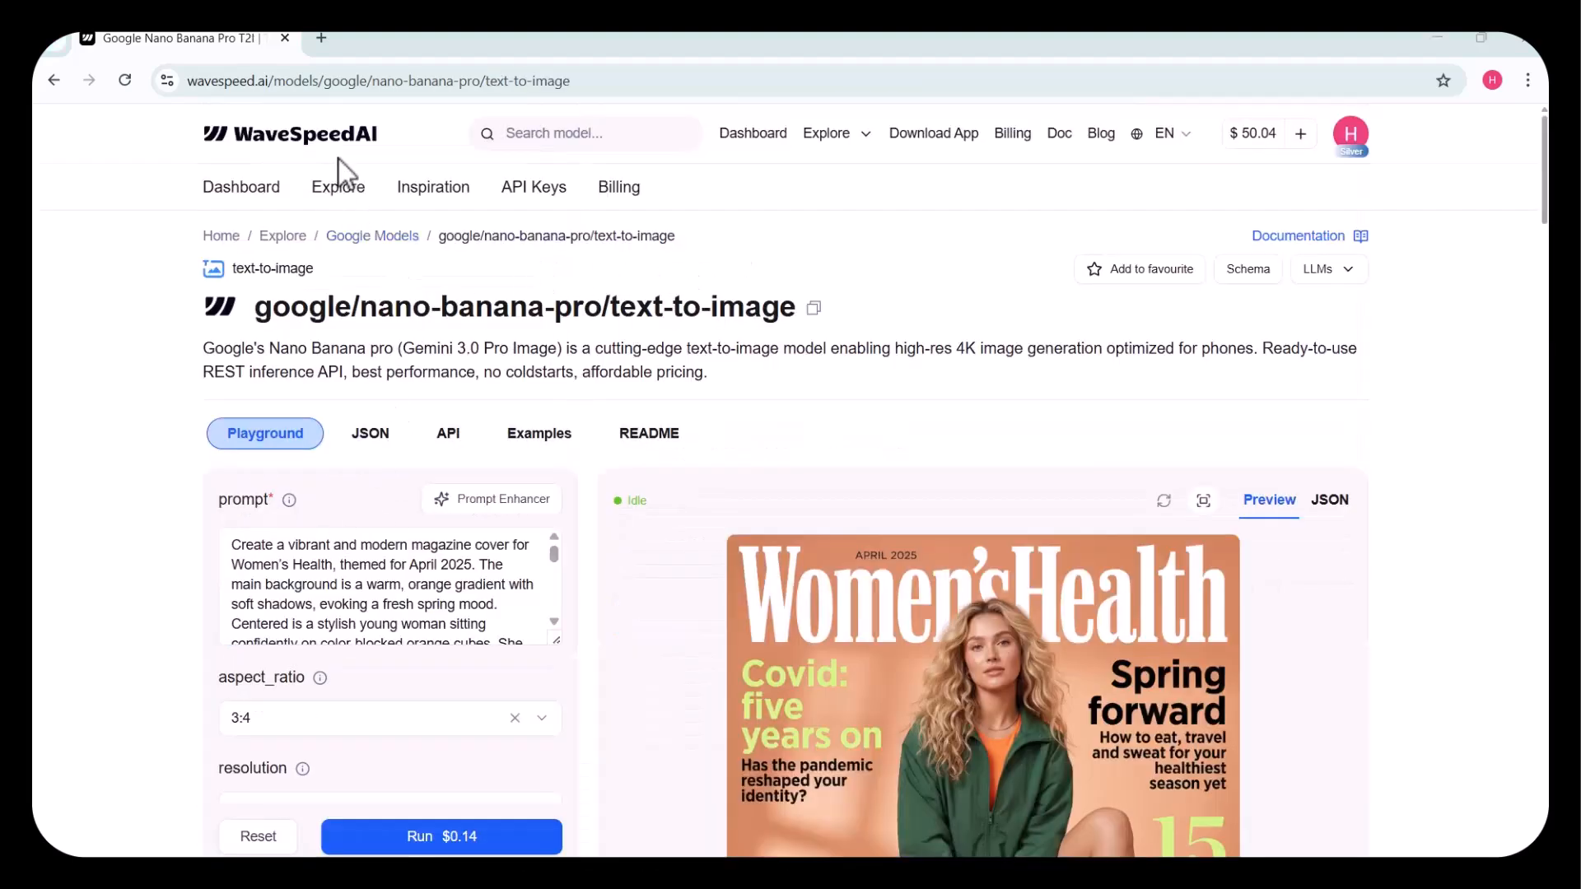
Enter the clean modern e-commerce hero image prompt and set resolution to 4k.
{"action": "scroll", "scroll_direction": "down", "scroll_amount": 3}
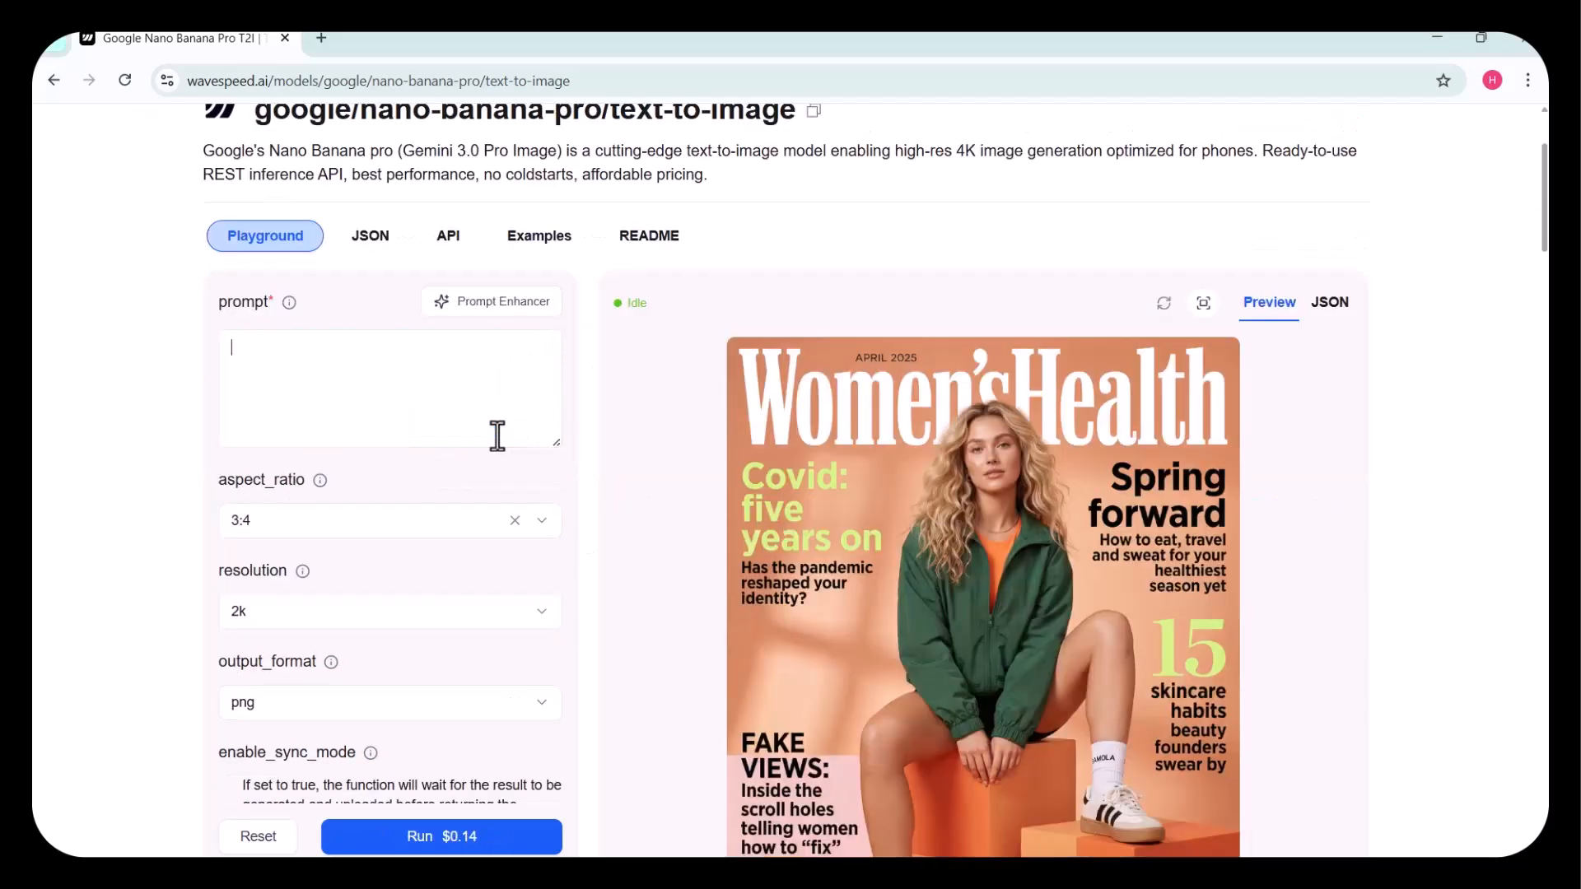
{"action": "type", "text": "A clean, modern e-commerce hero image featuring a stylish product or model in the center. The background is bright, minimalistic, and elegant with subtle gradients or soft lighting. The main subject is sharp and detailed, but the environment remains simple to emphasize the"}
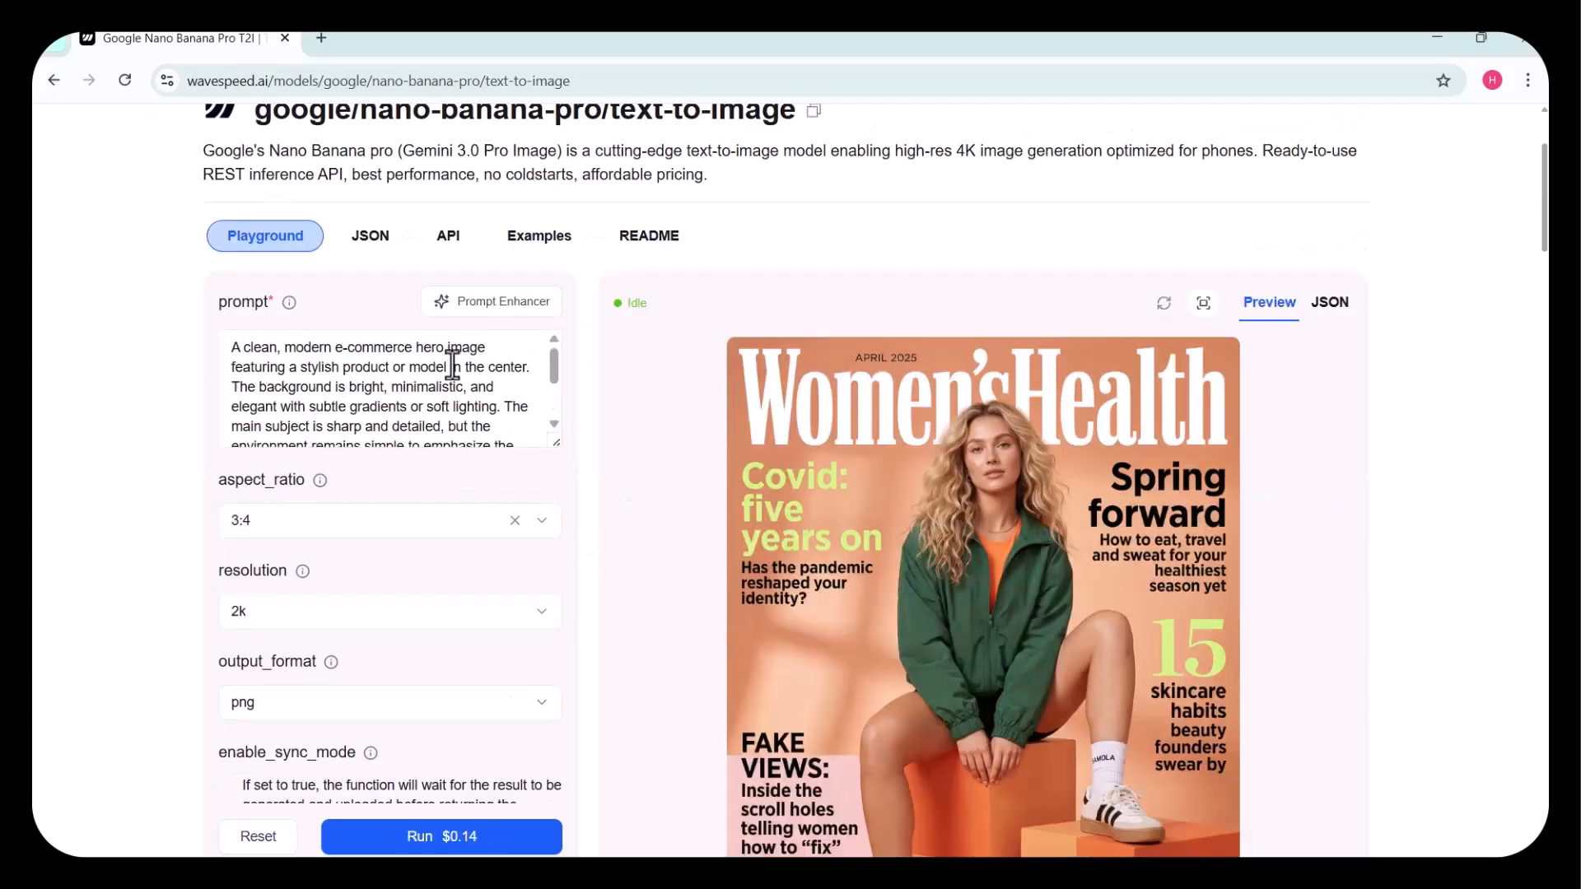
{"action": "left_click", "coordinate": [389, 611]}
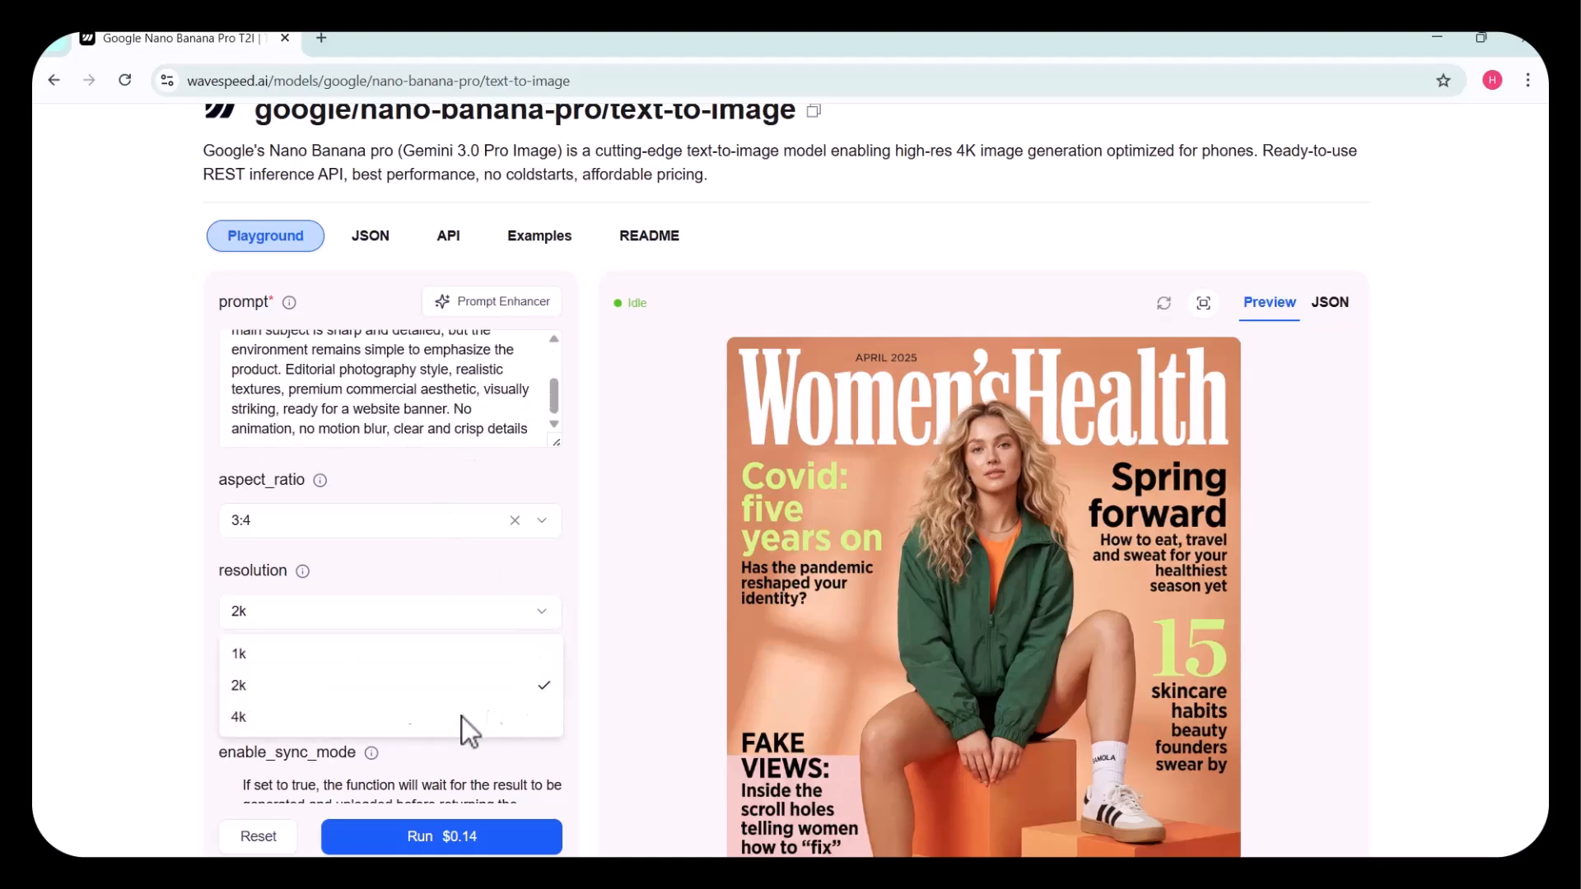
{"action": "left_click", "coordinate": [238, 717]}
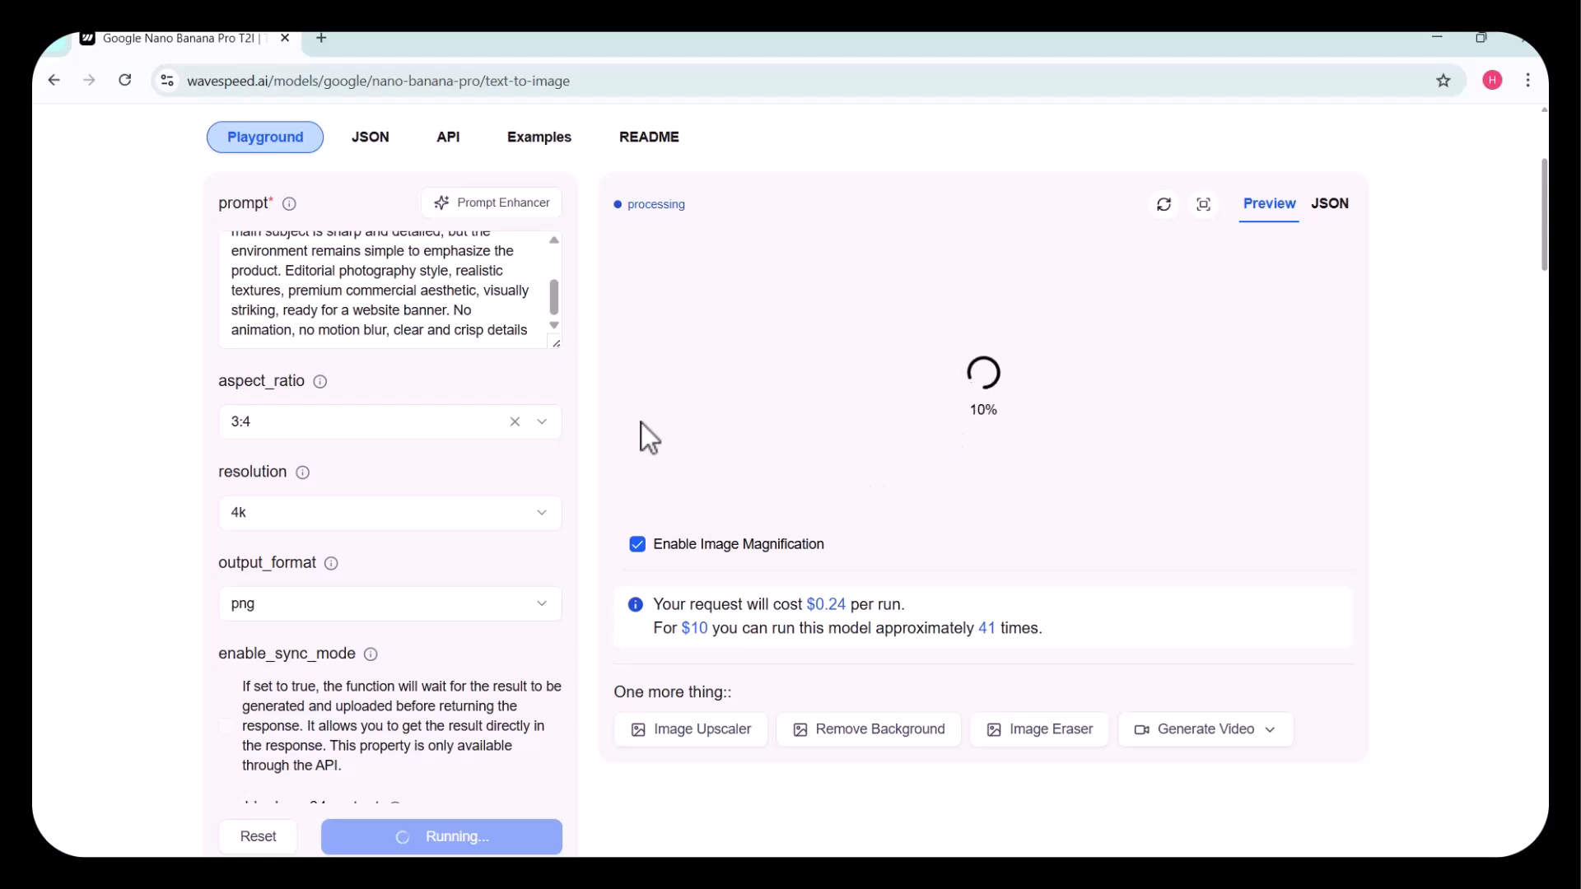
{"action": "mouse_move", "coordinate": [494, 237]}
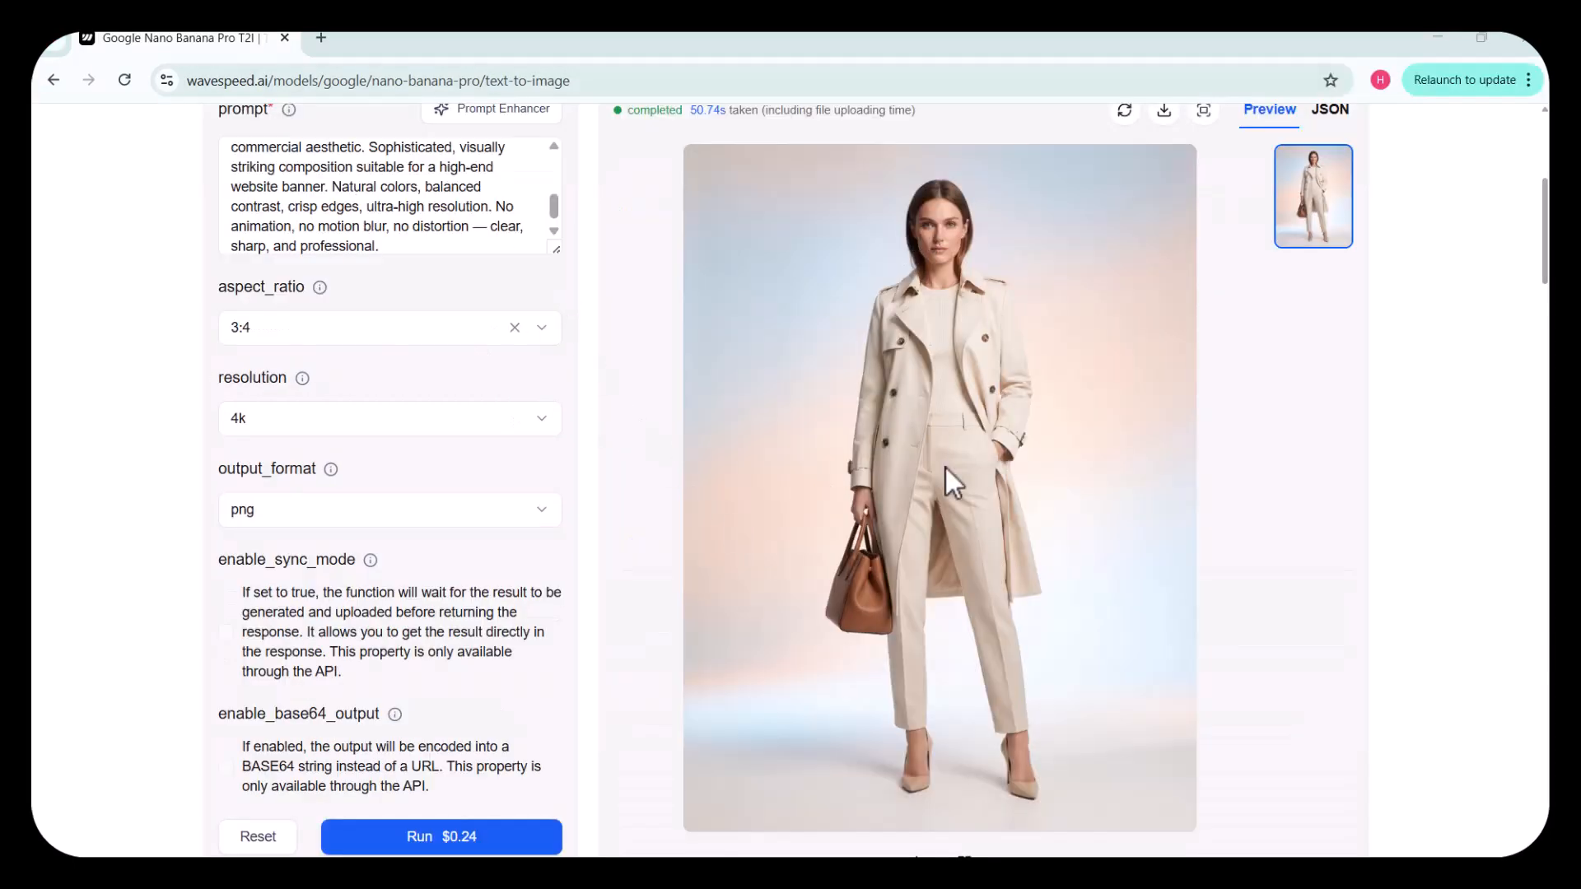
Wait for the 4k trench-coat fashion model image to finish generating.
{"action": "scroll", "scroll_direction": "down", "scroll_amount": 3}
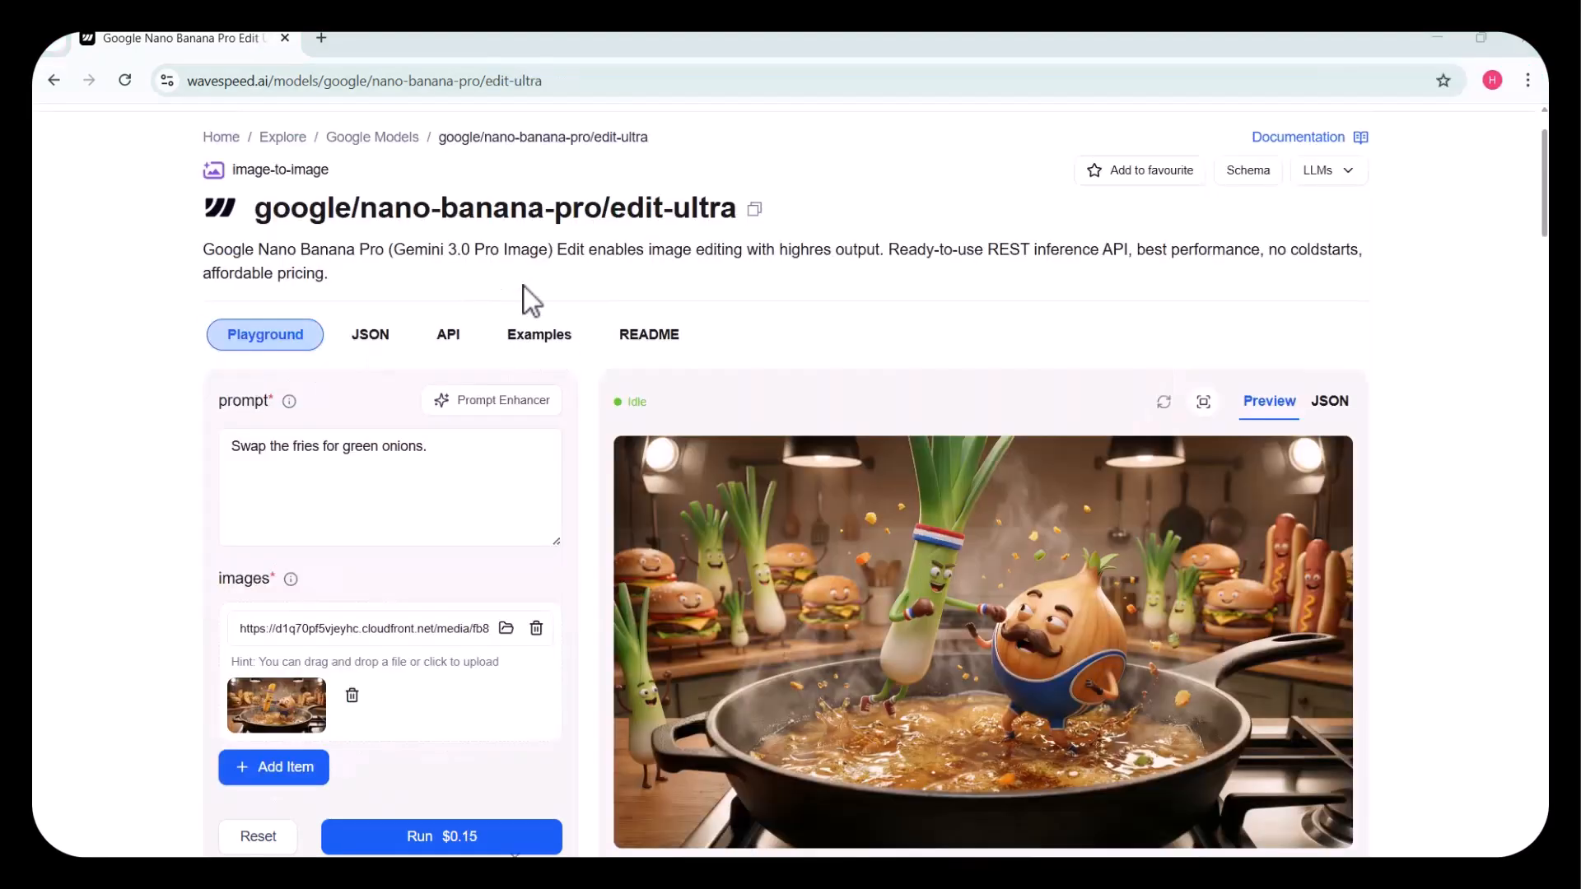
Start rewriting the edit-ultra prompt, review the settings, and choose a new source photo.
{"action": "left_click", "coordinate": [390, 489]}
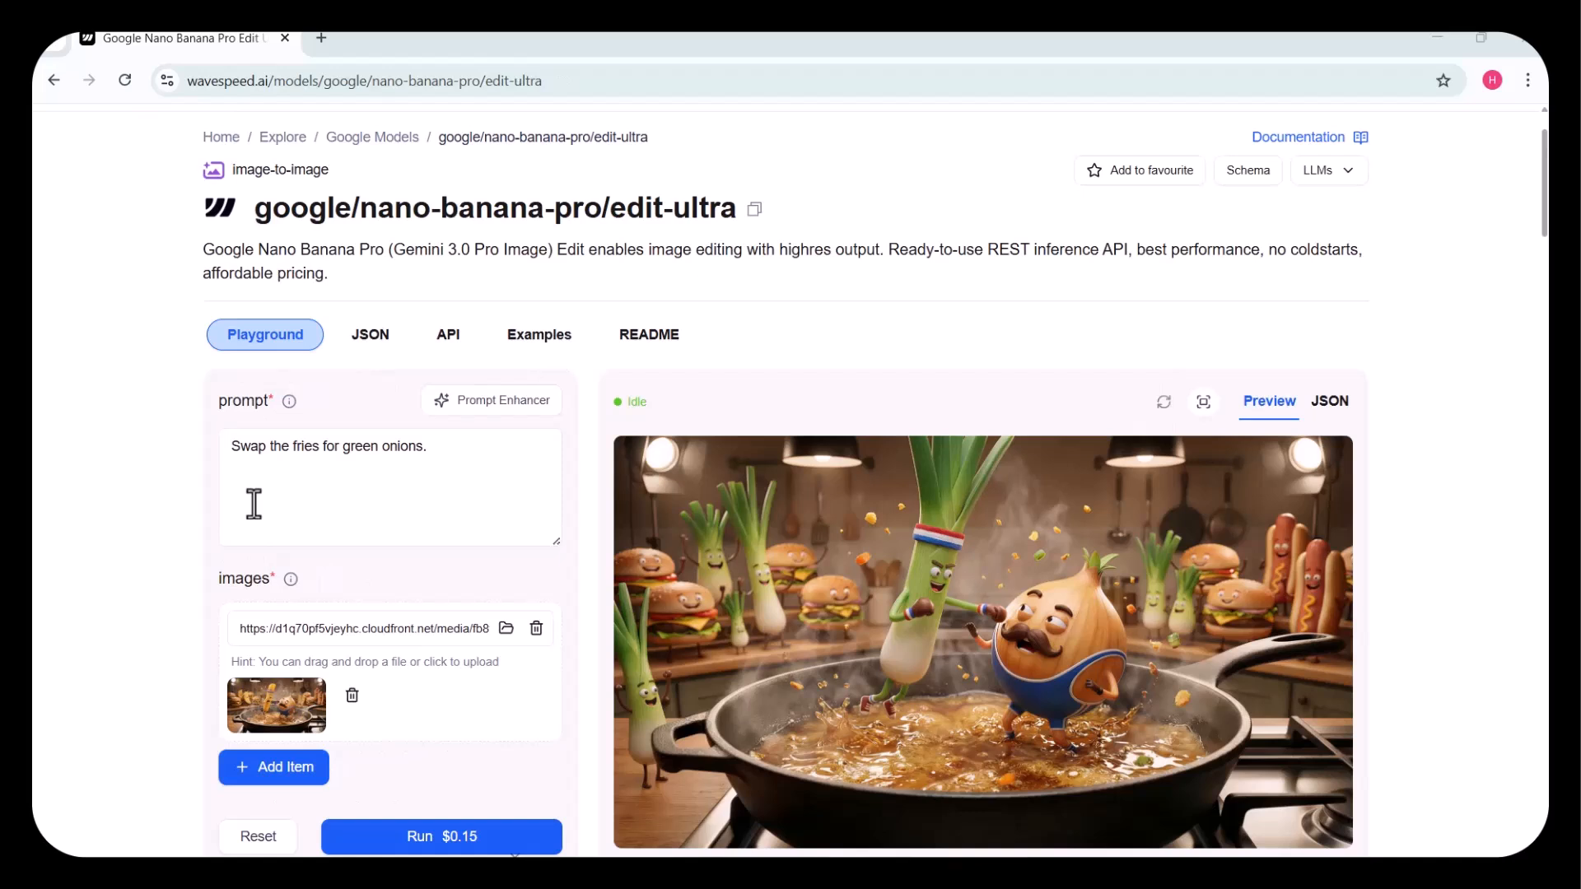
{"action": "mouse_move", "coordinate": [400, 485]}
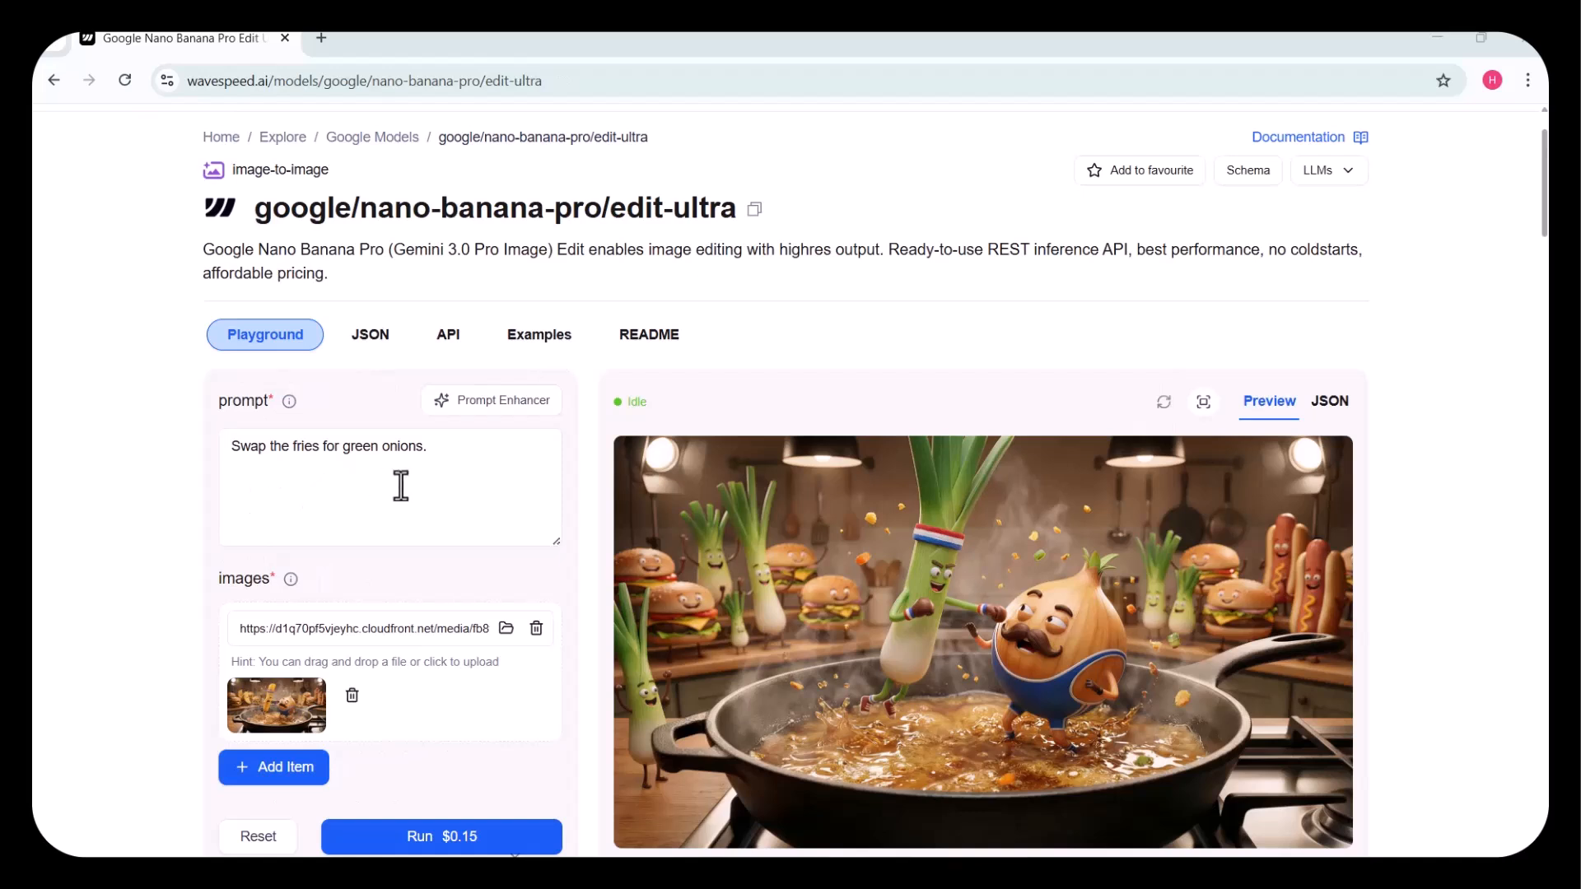
{"action": "mouse_move", "coordinate": [446, 670]}
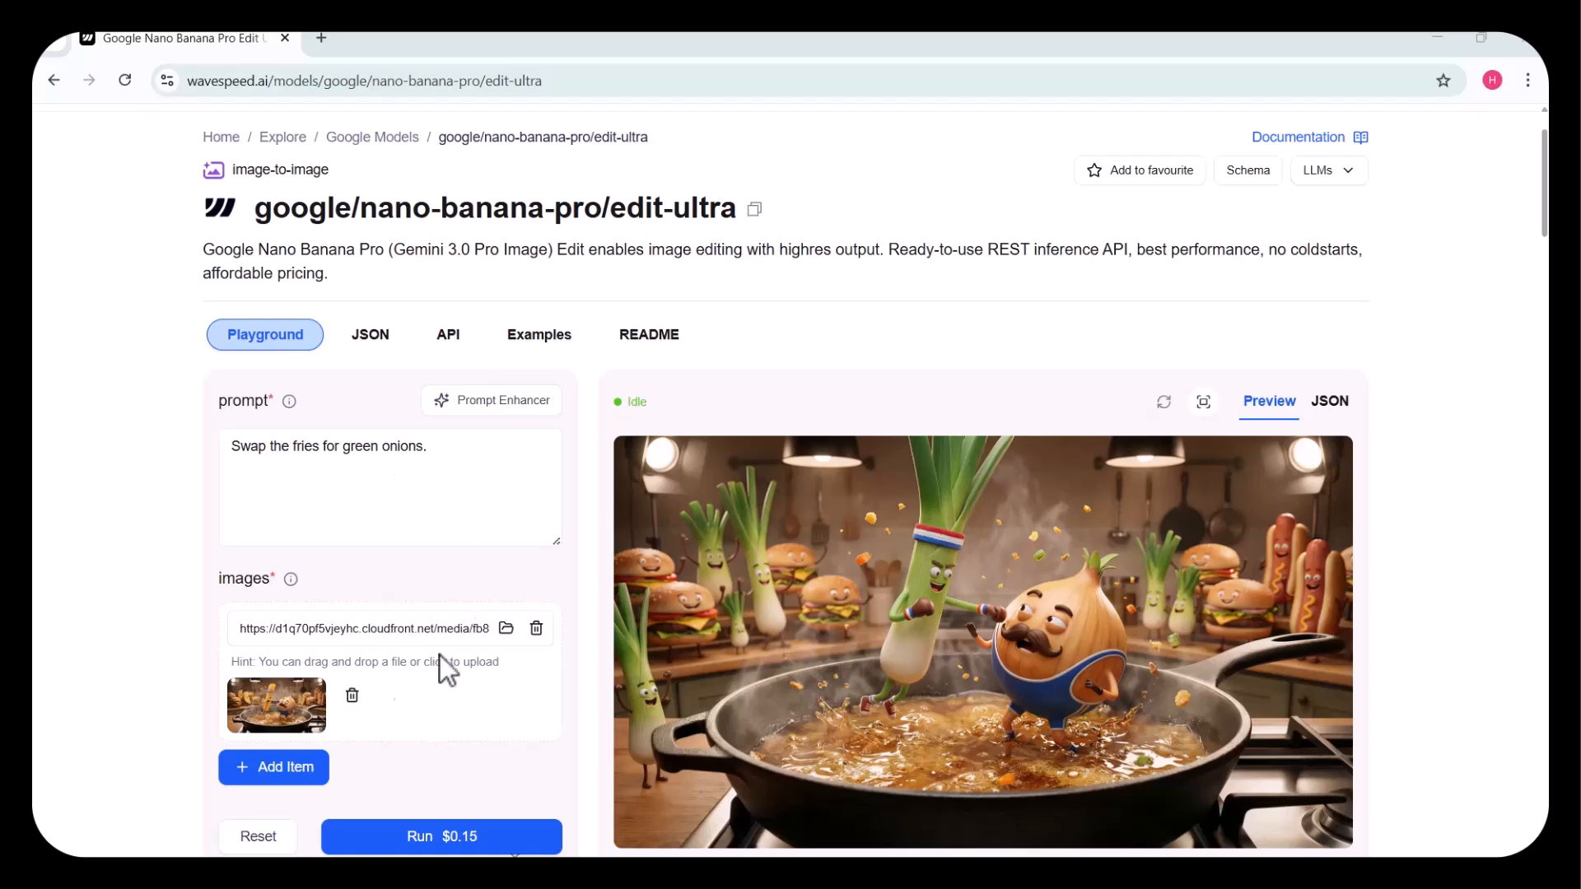
{"action": "scroll", "scroll_direction": "down", "scroll_amount": 3}
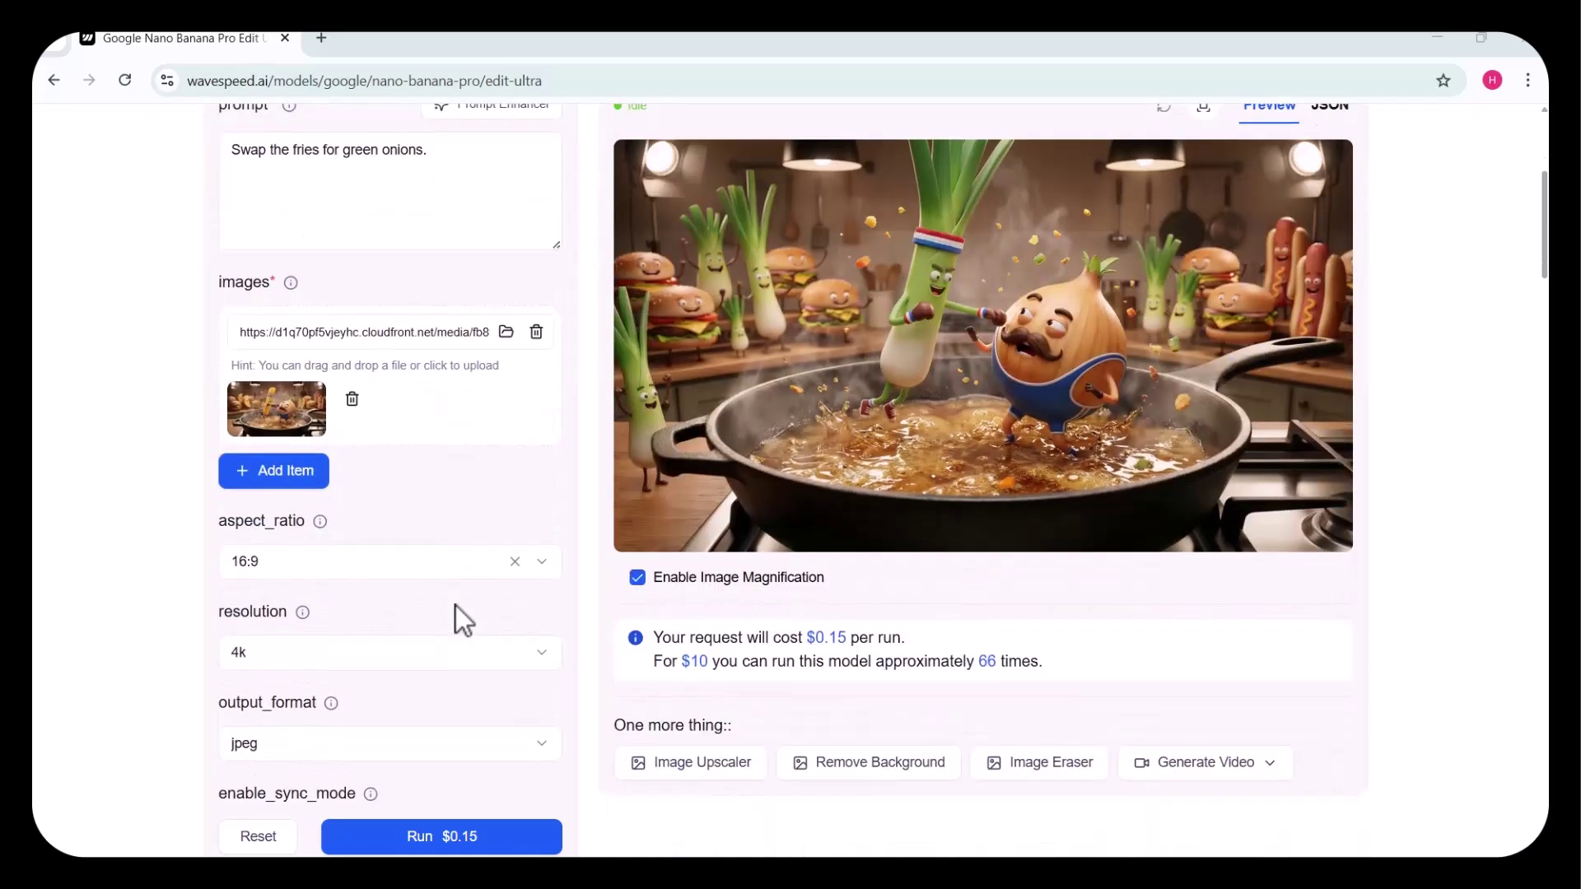
{"action": "scroll", "scroll_direction": "up", "scroll_amount": 3}
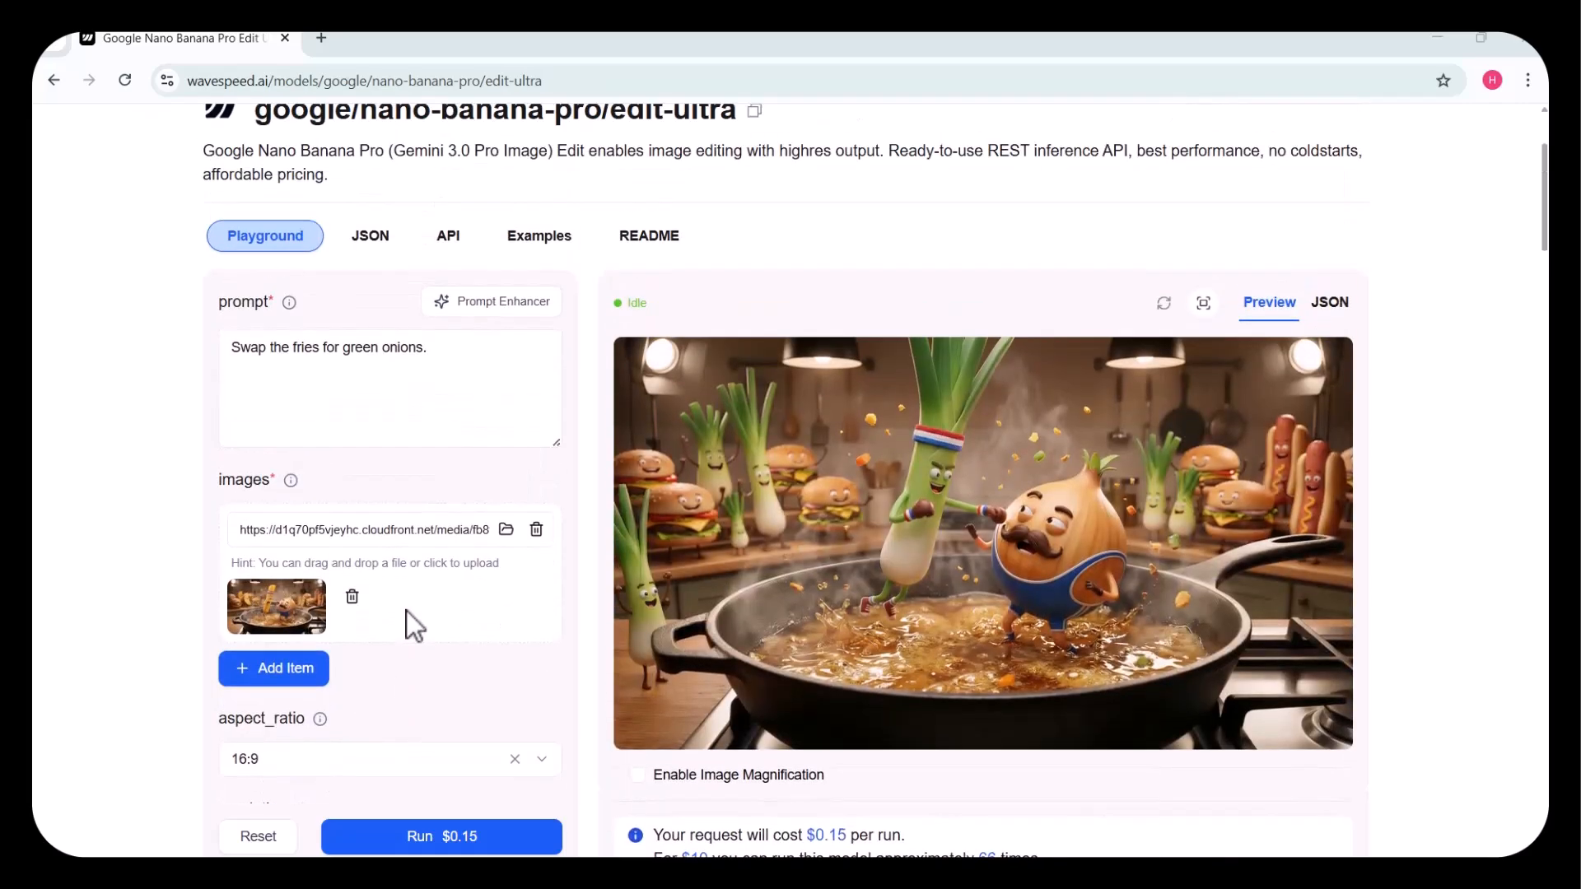
{"action": "left_click", "coordinate": [505, 529]}
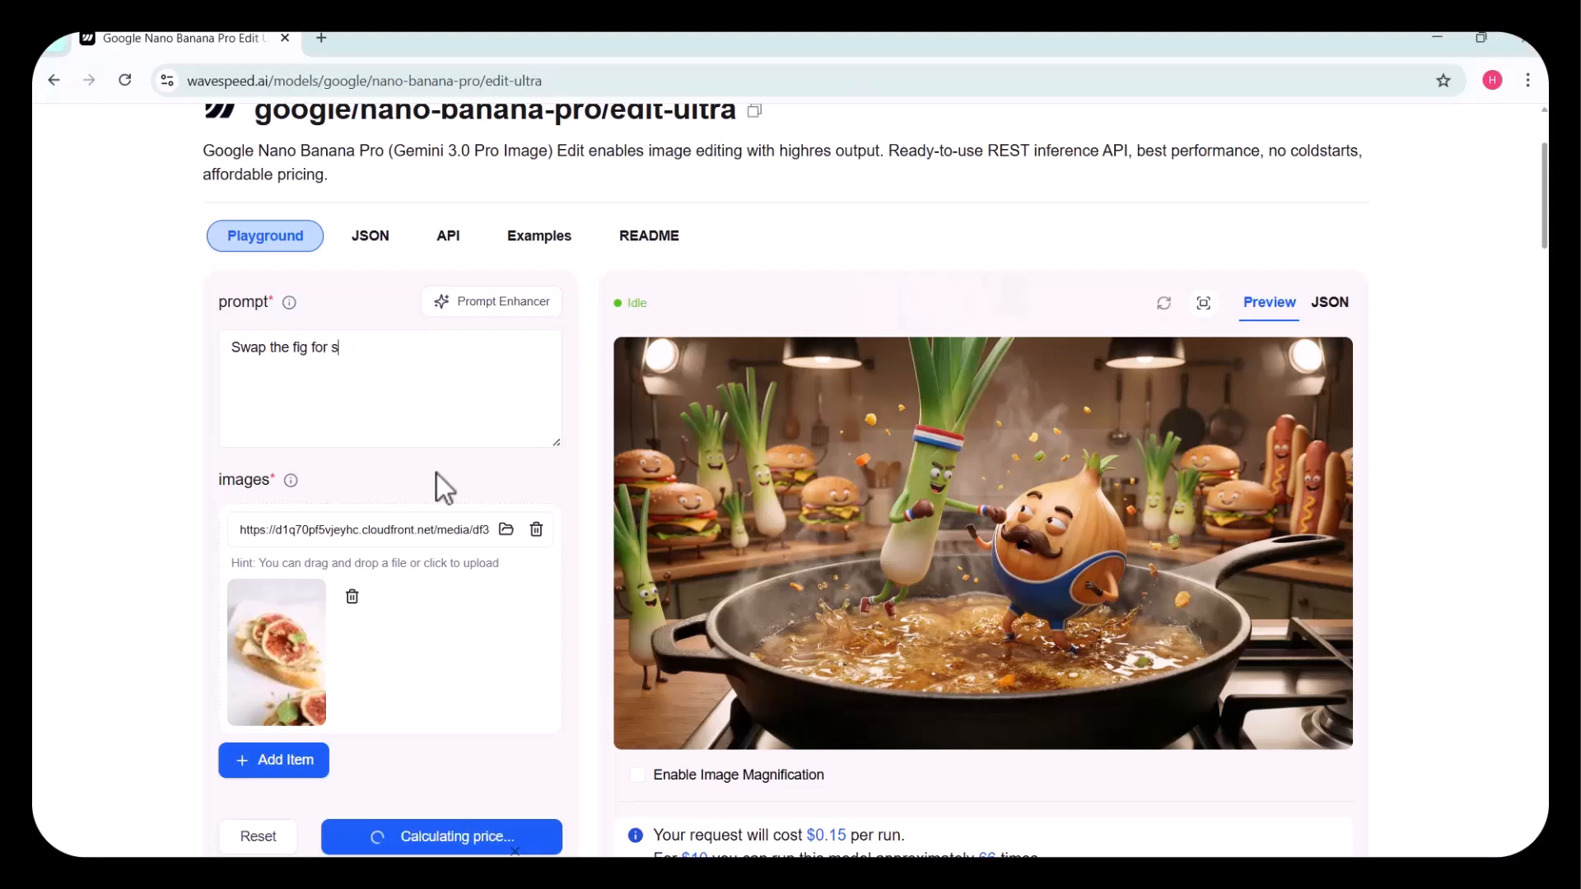
Finish the 'Swap the fig for strawberries' prompt and run the edit.
{"action": "type", "text": "trawberries"}
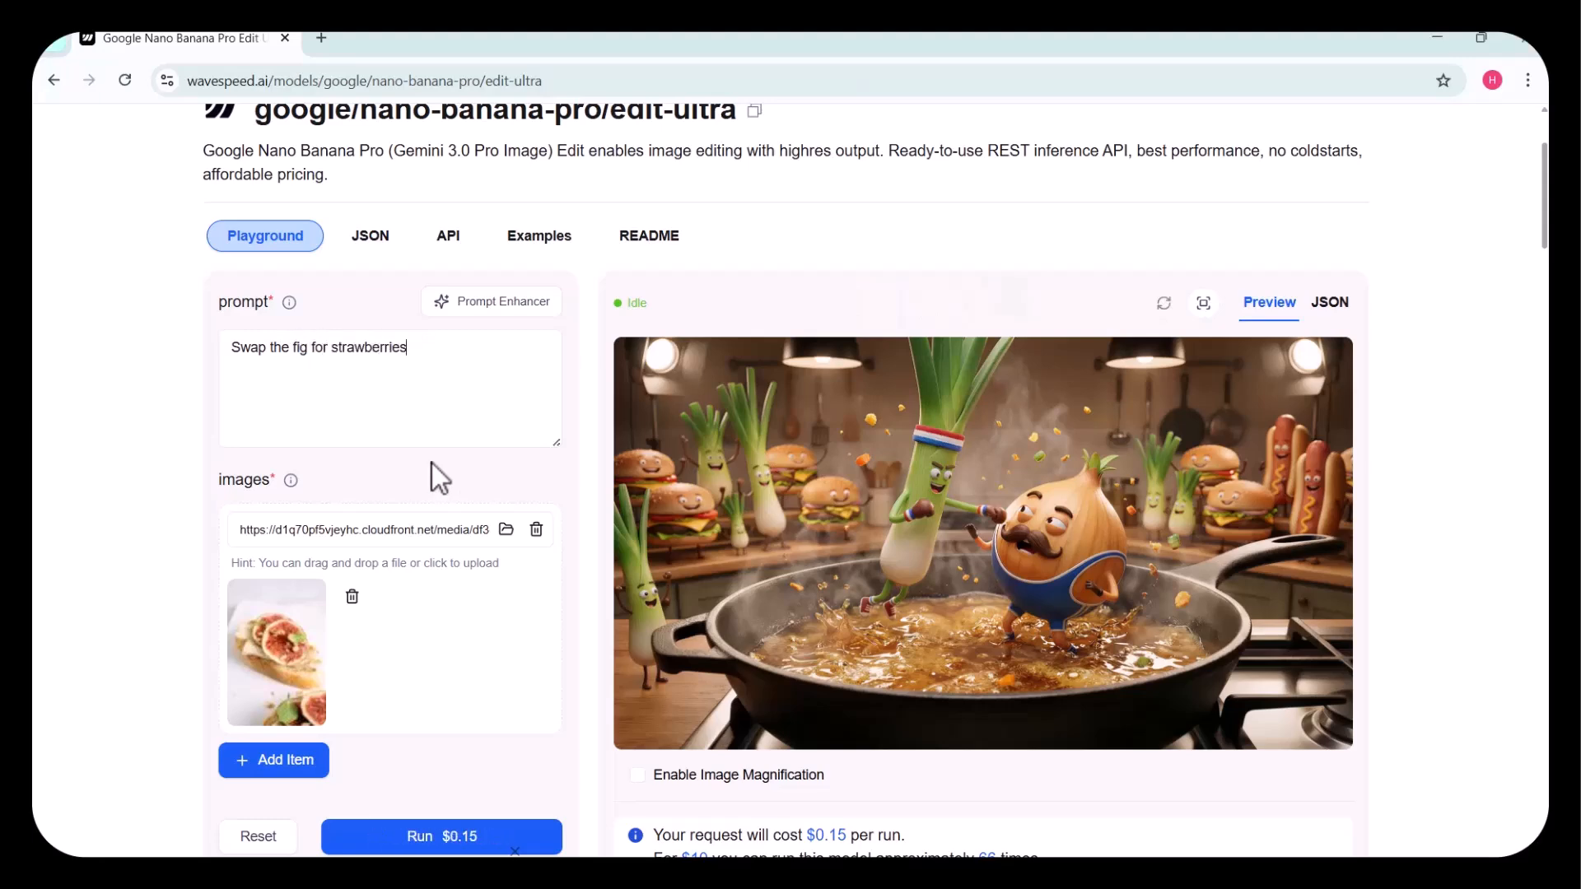
{"action": "scroll", "scroll_direction": "down", "scroll_amount": 3}
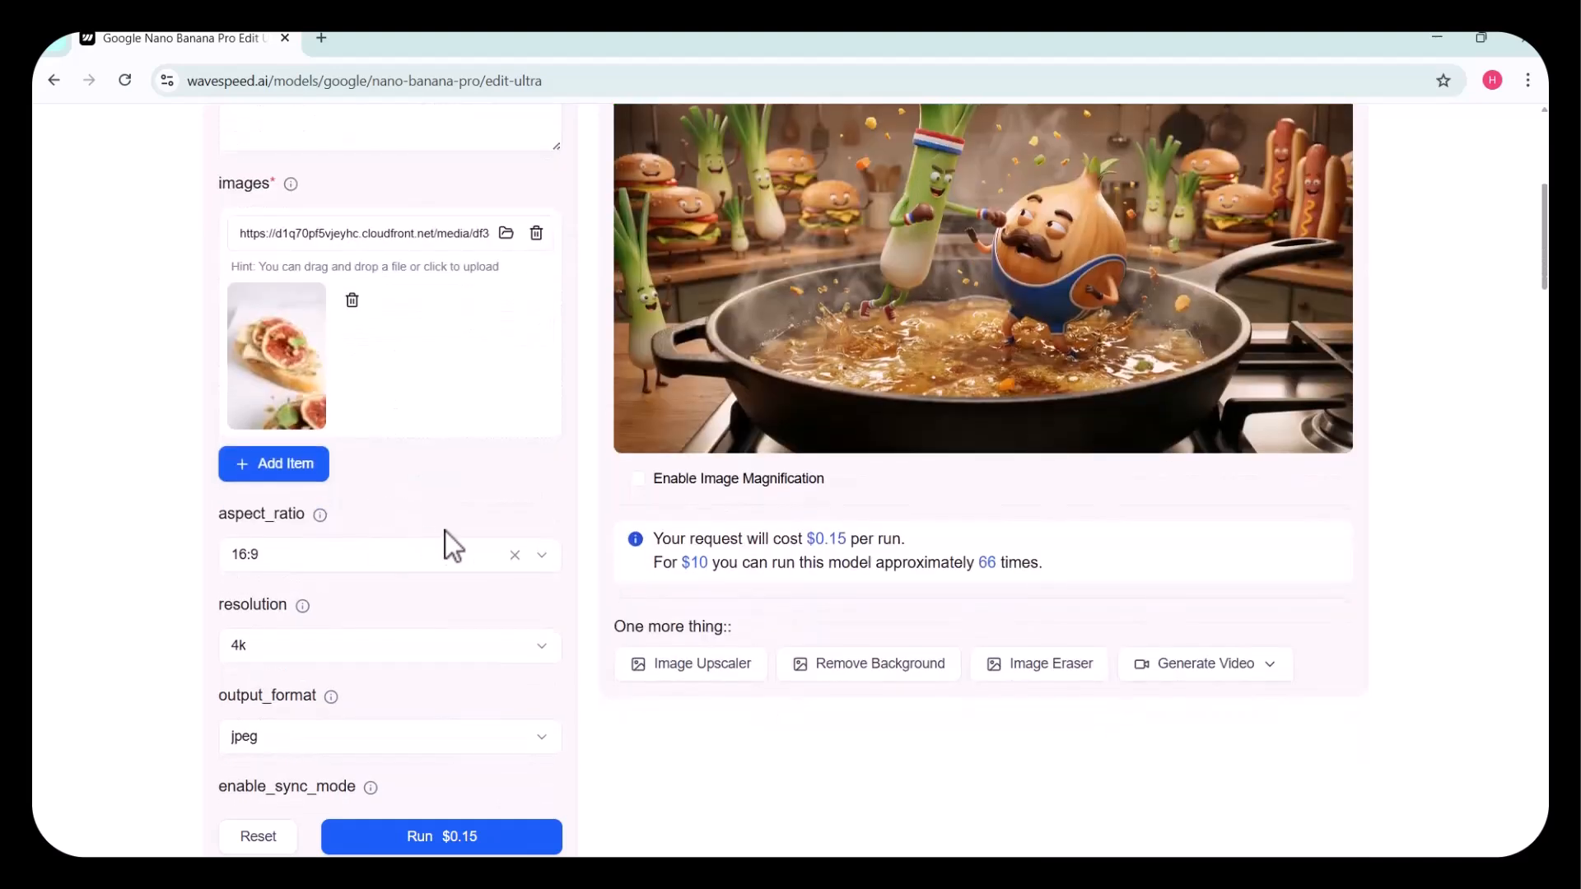
{"action": "scroll", "scroll_direction": "down", "scroll_amount": 3}
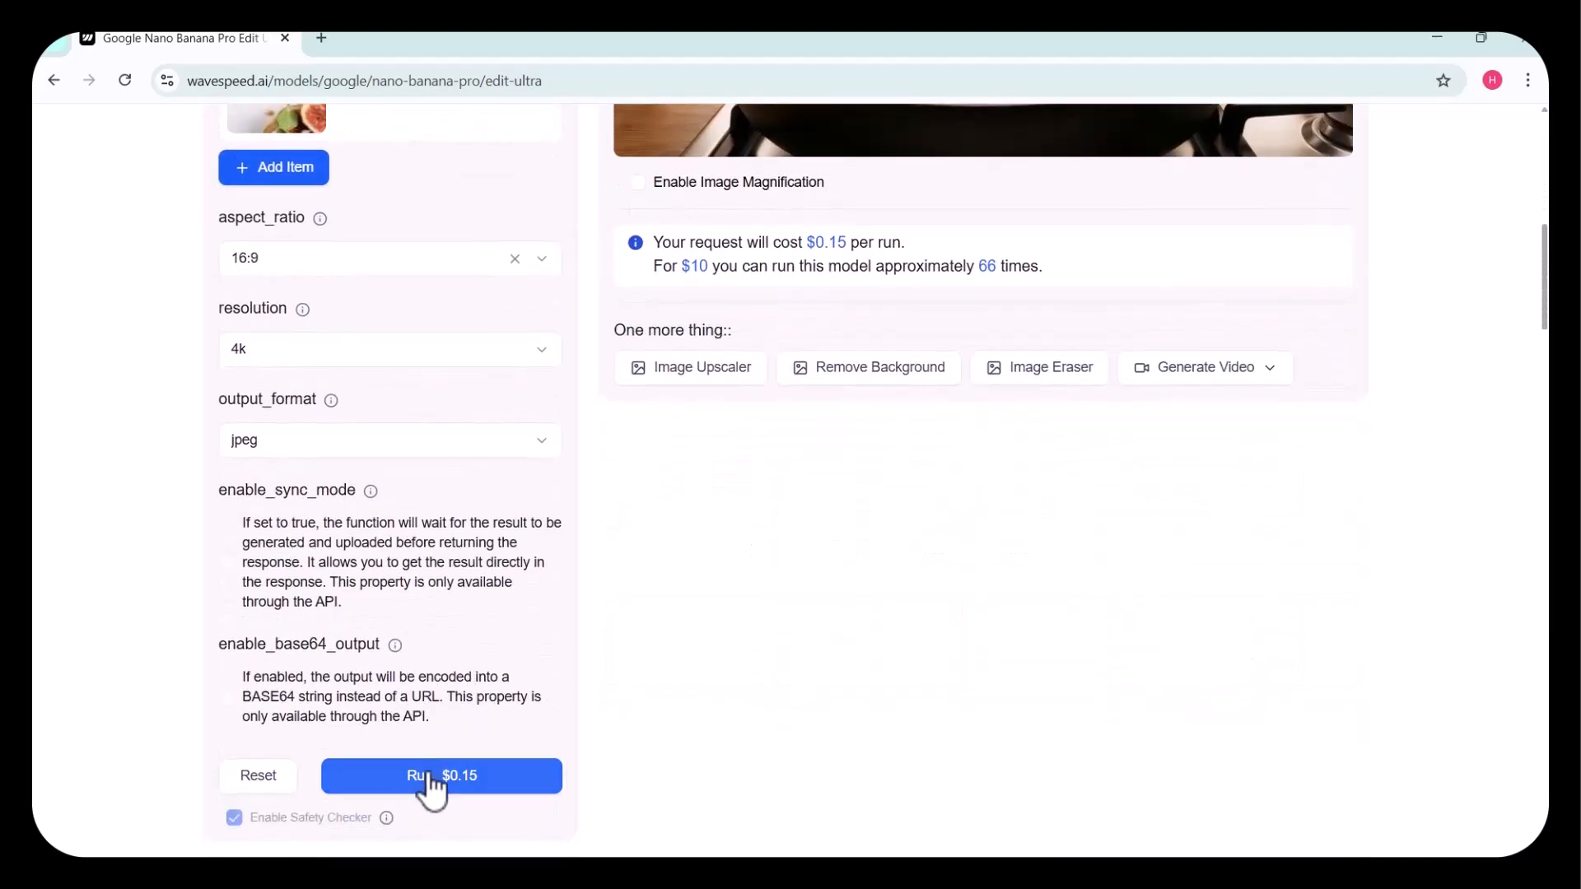
{"action": "left_click", "coordinate": [440, 775]}
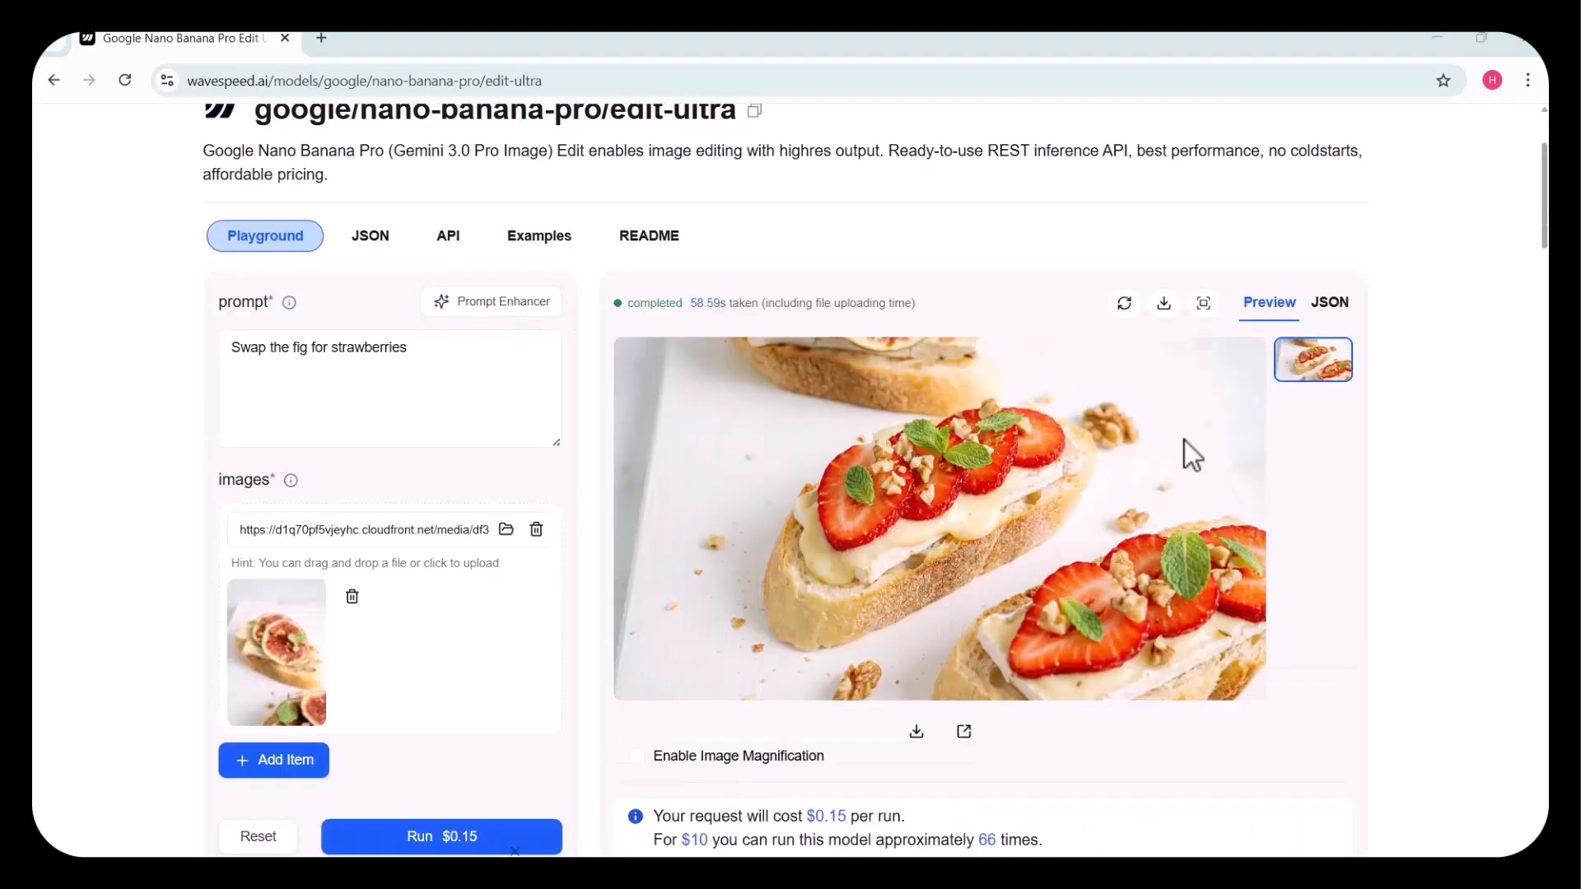
{"action": "mouse_move", "coordinate": [1069, 525]}
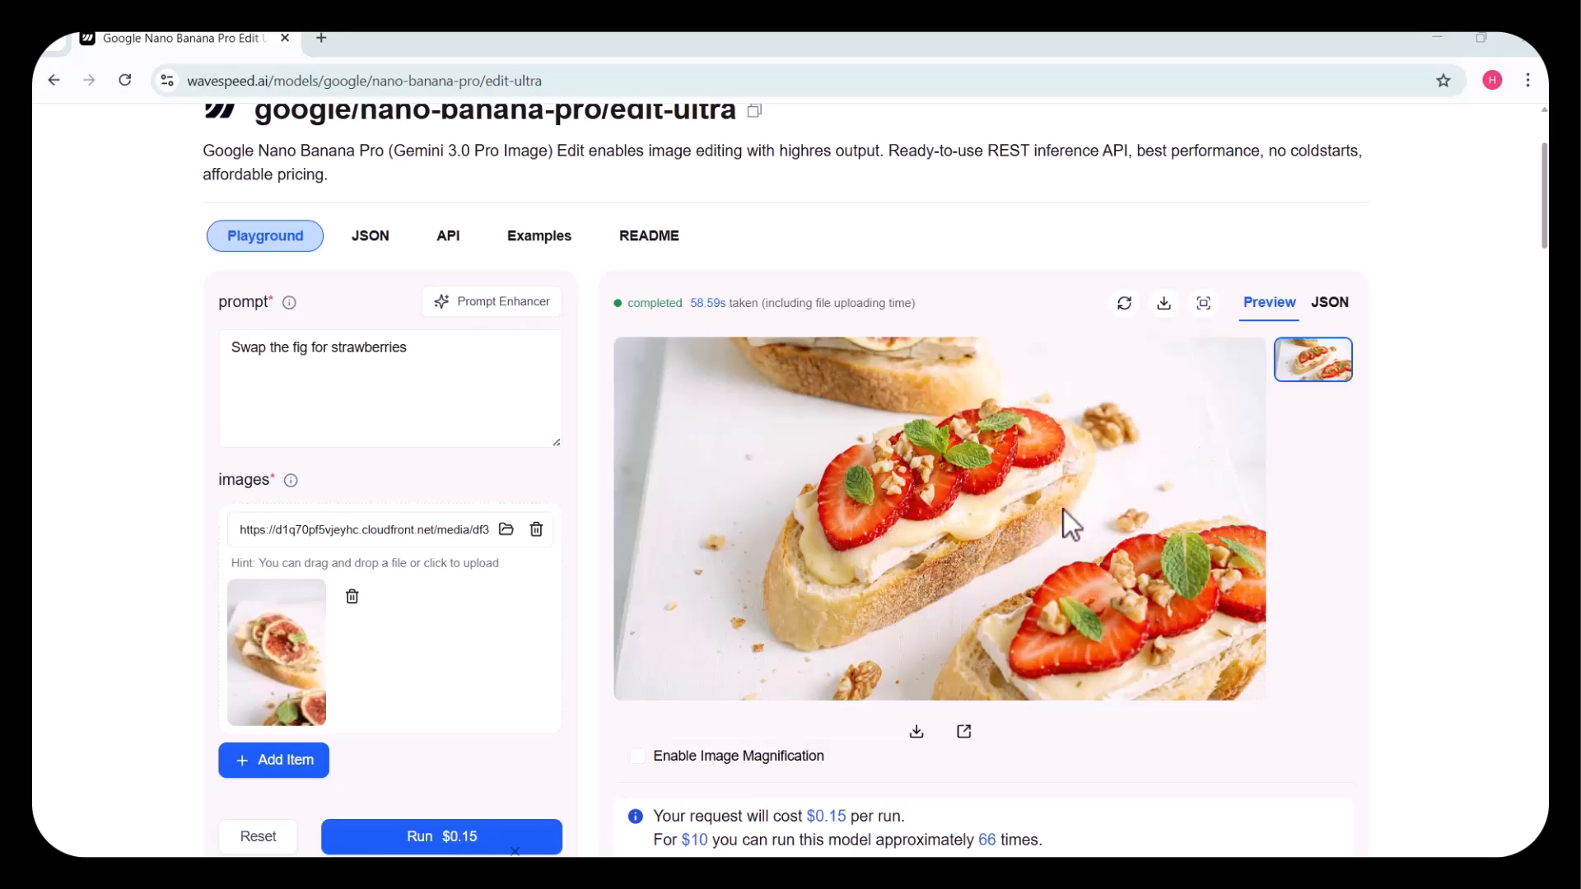
{"action": "mouse_move", "coordinate": [973, 517]}
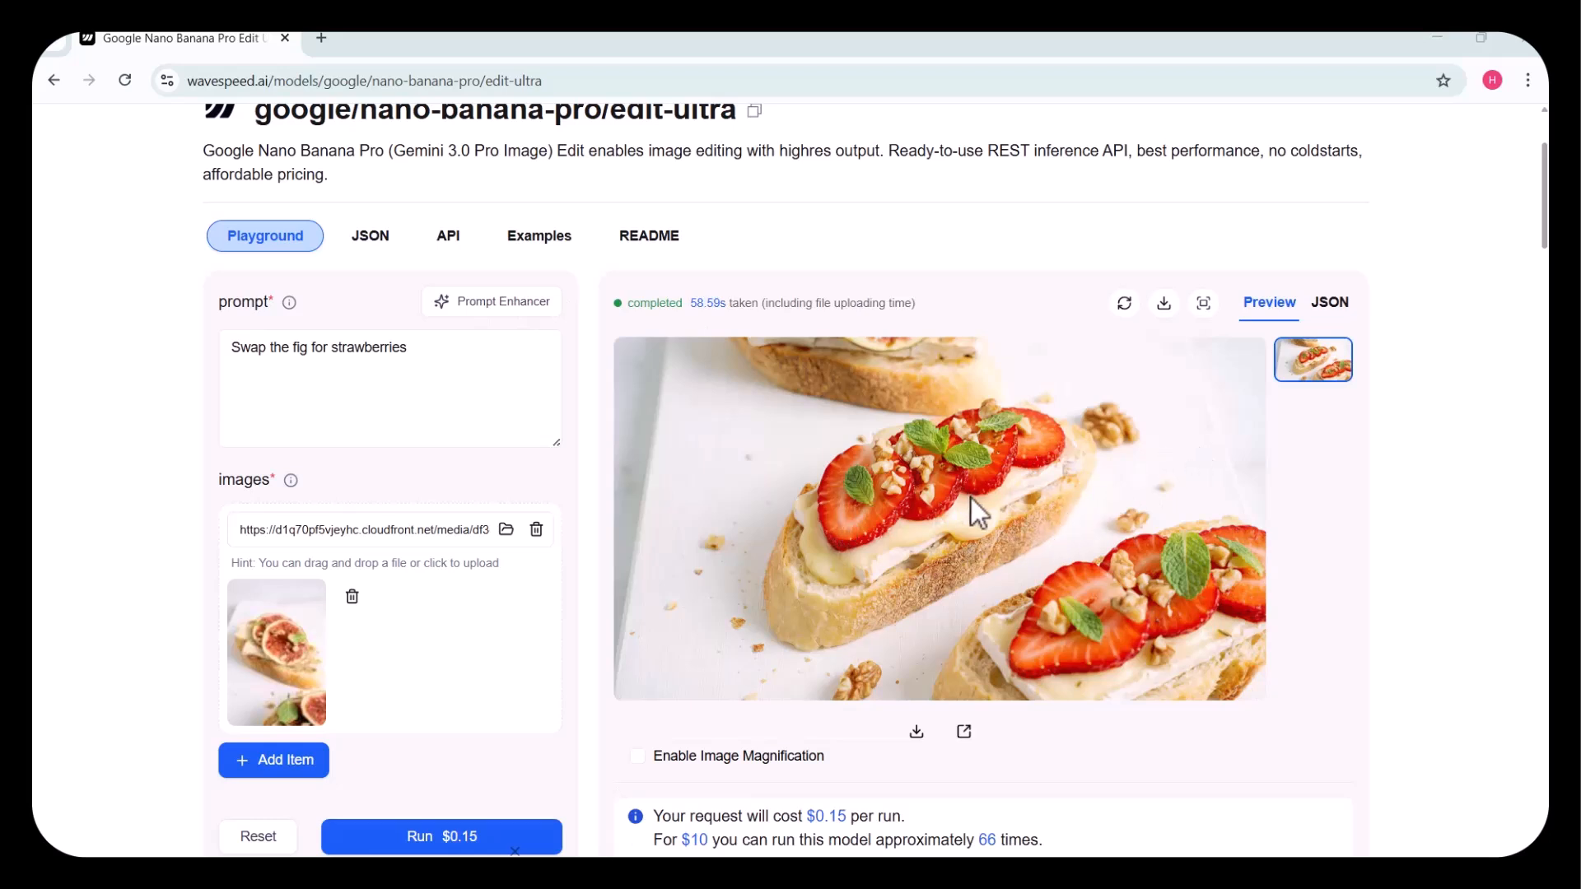
{"action": "mouse_move", "coordinate": [789, 699]}
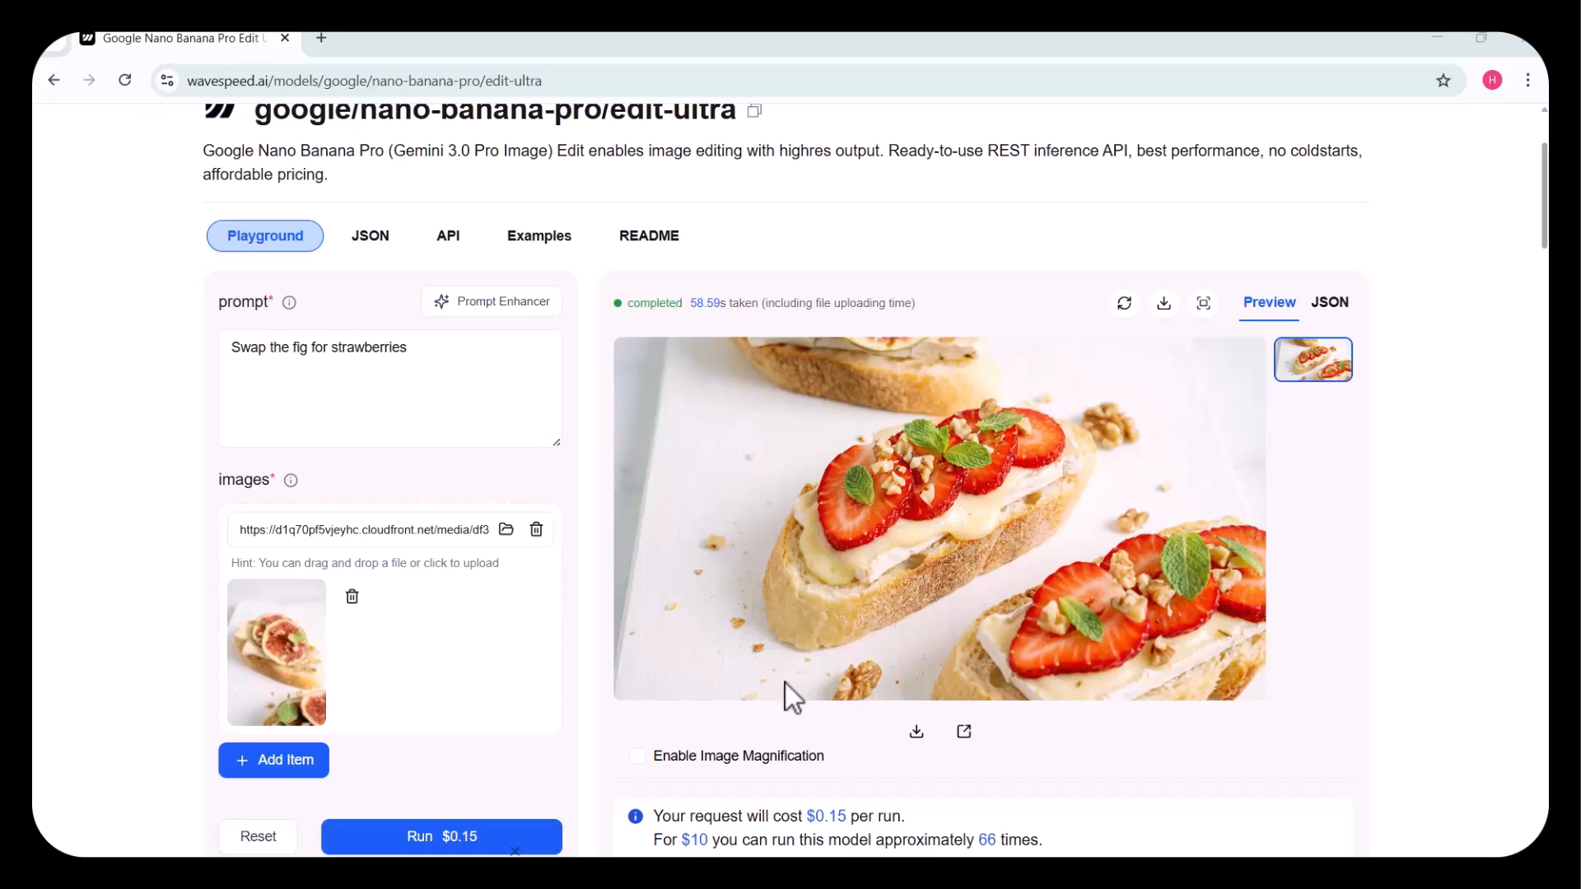
Enable image magnification to inspect the strawberry toast result up close.
{"action": "left_click", "coordinate": [636, 755]}
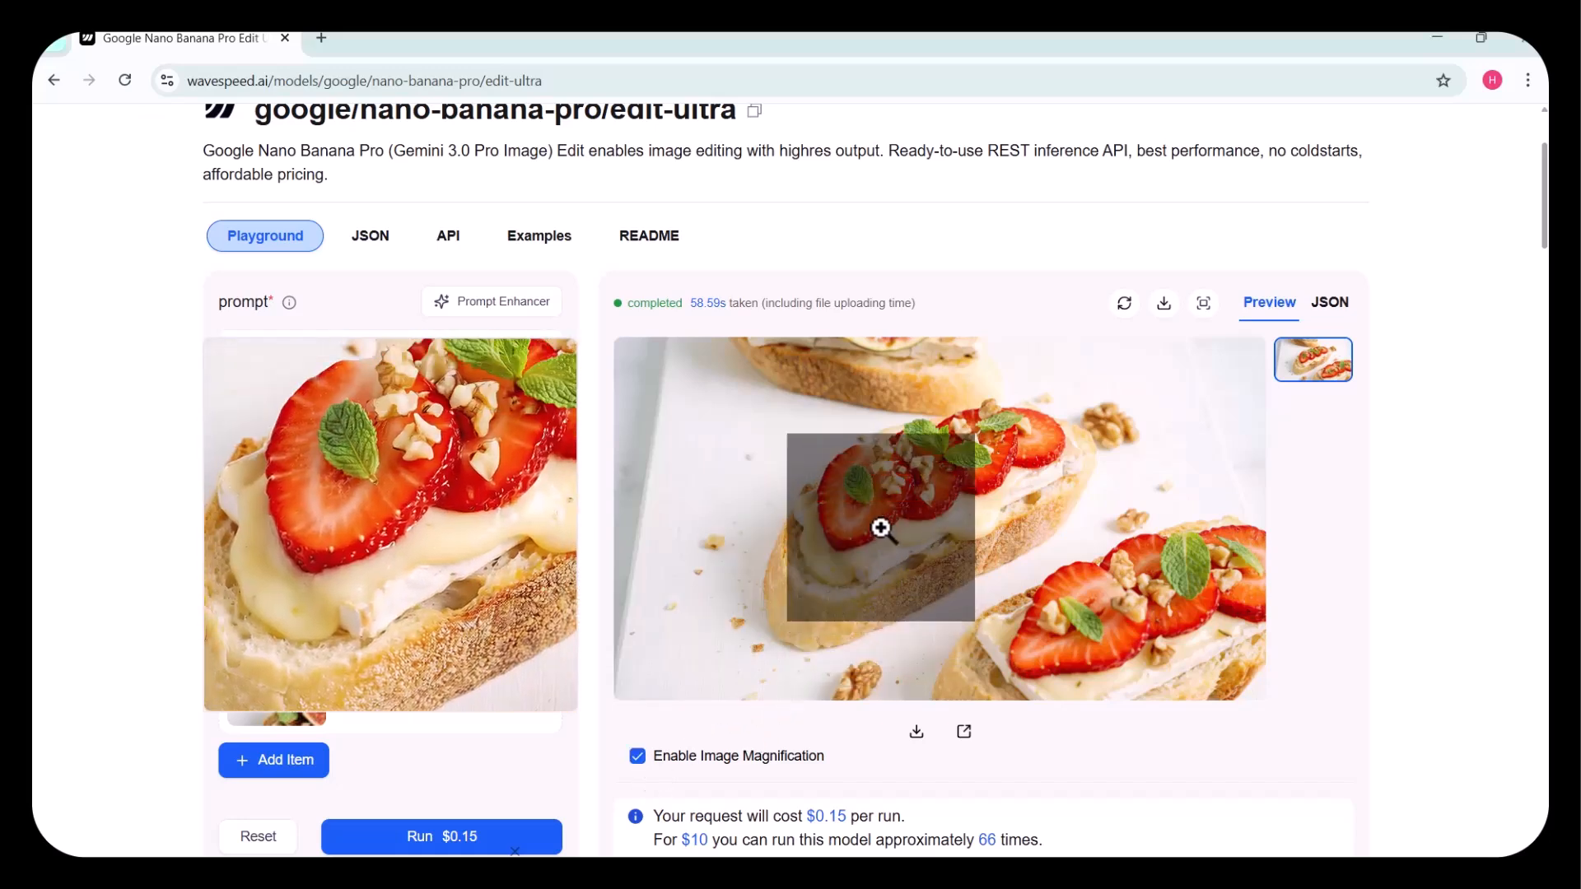
{"action": "mouse_move", "coordinate": [885, 490]}
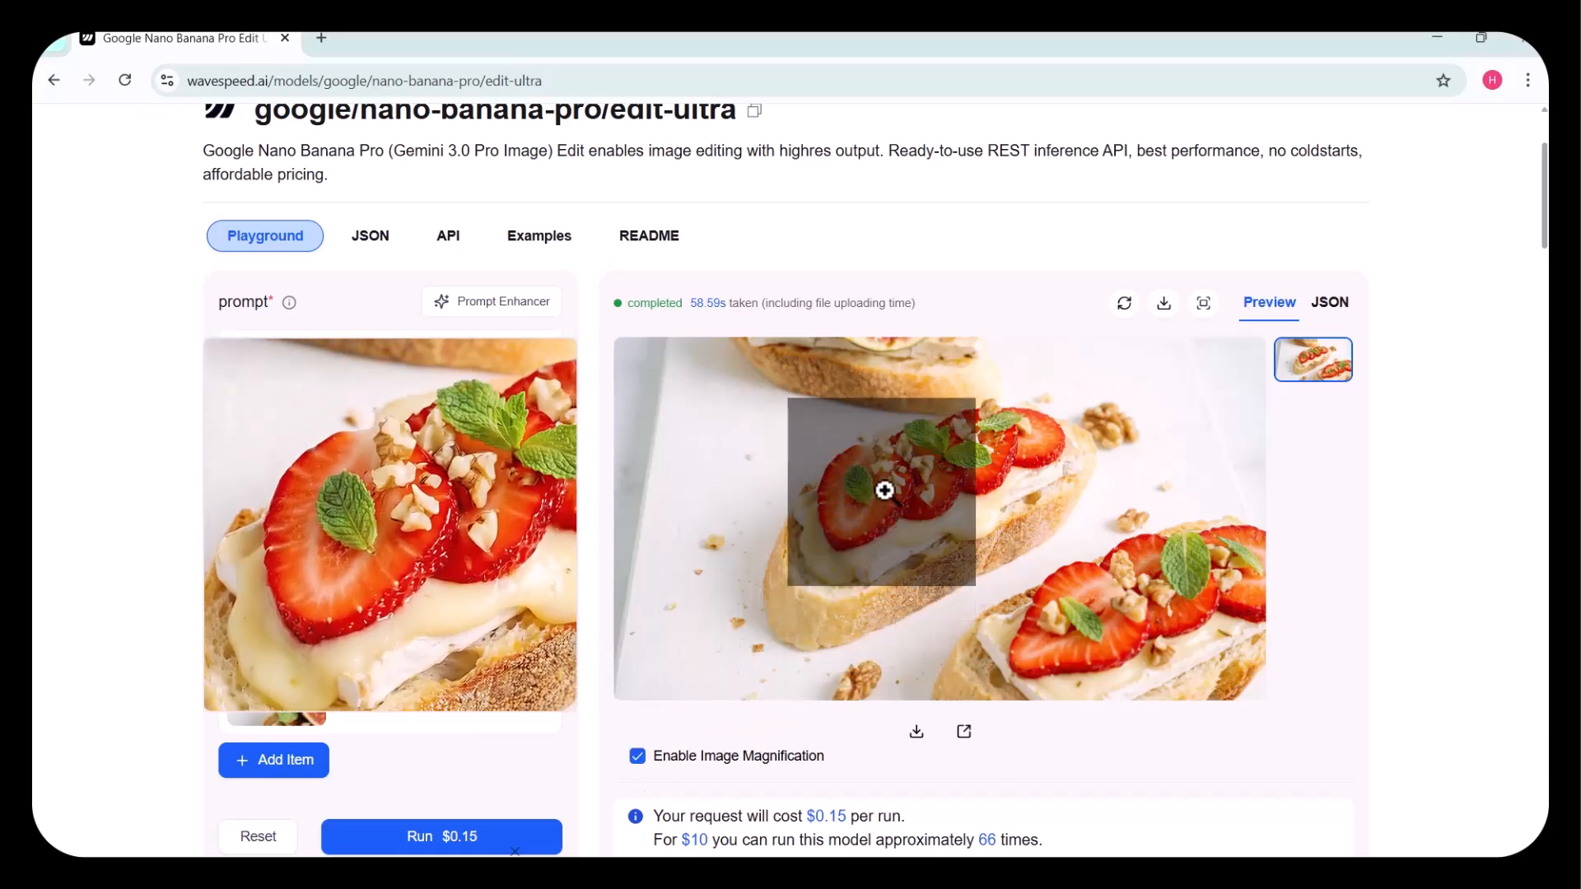
{"action": "mouse_move", "coordinate": [1032, 475]}
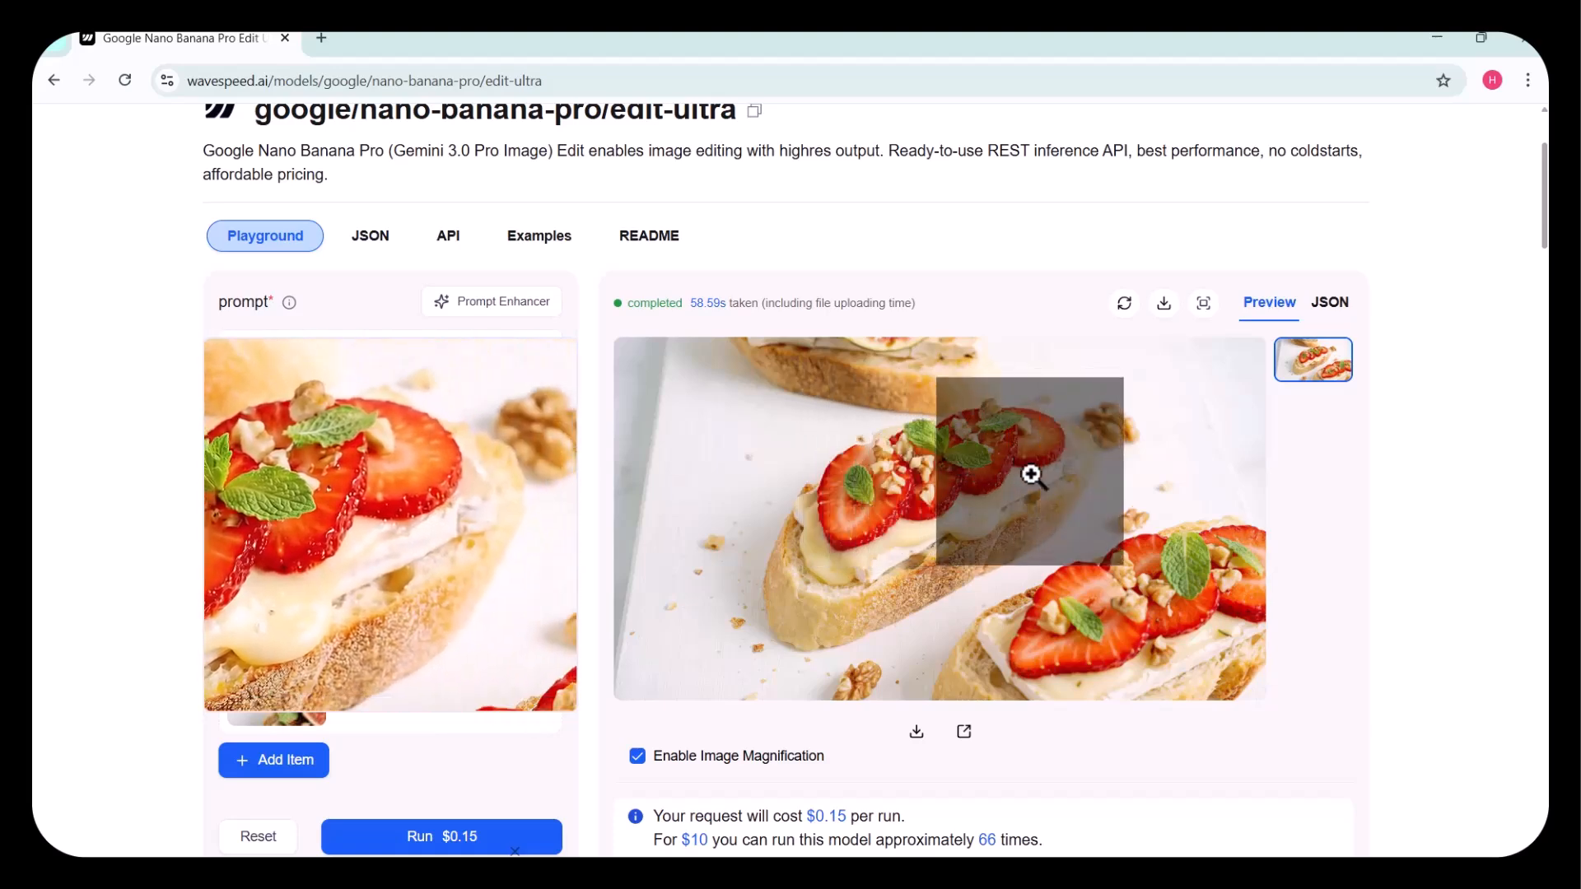
{"action": "mouse_move", "coordinate": [872, 603]}
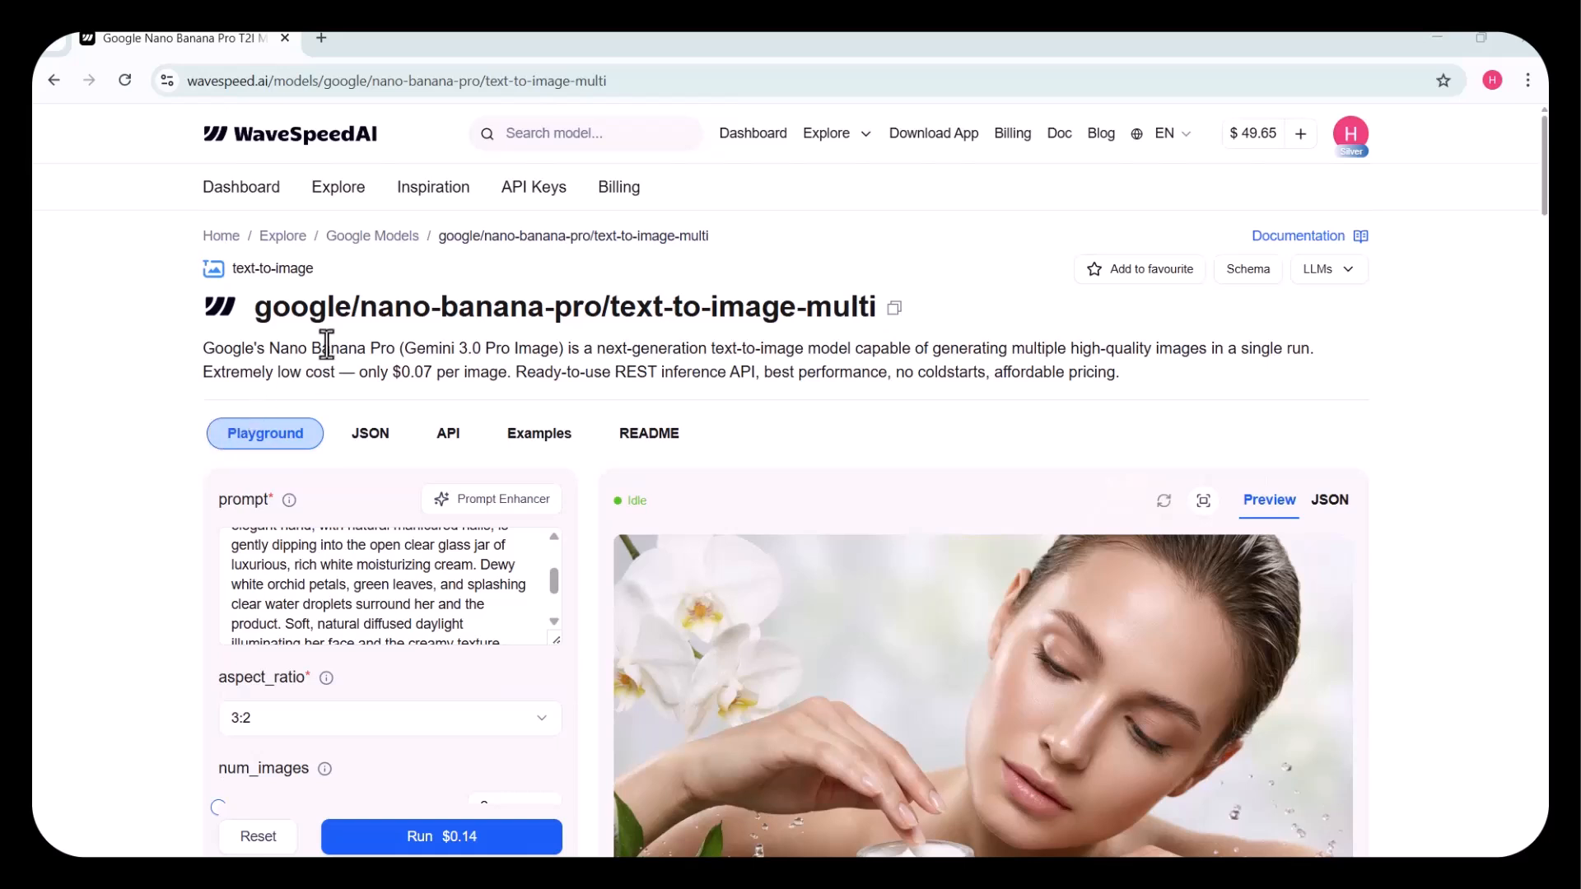
{"action": "mouse_move", "coordinate": [830, 323]}
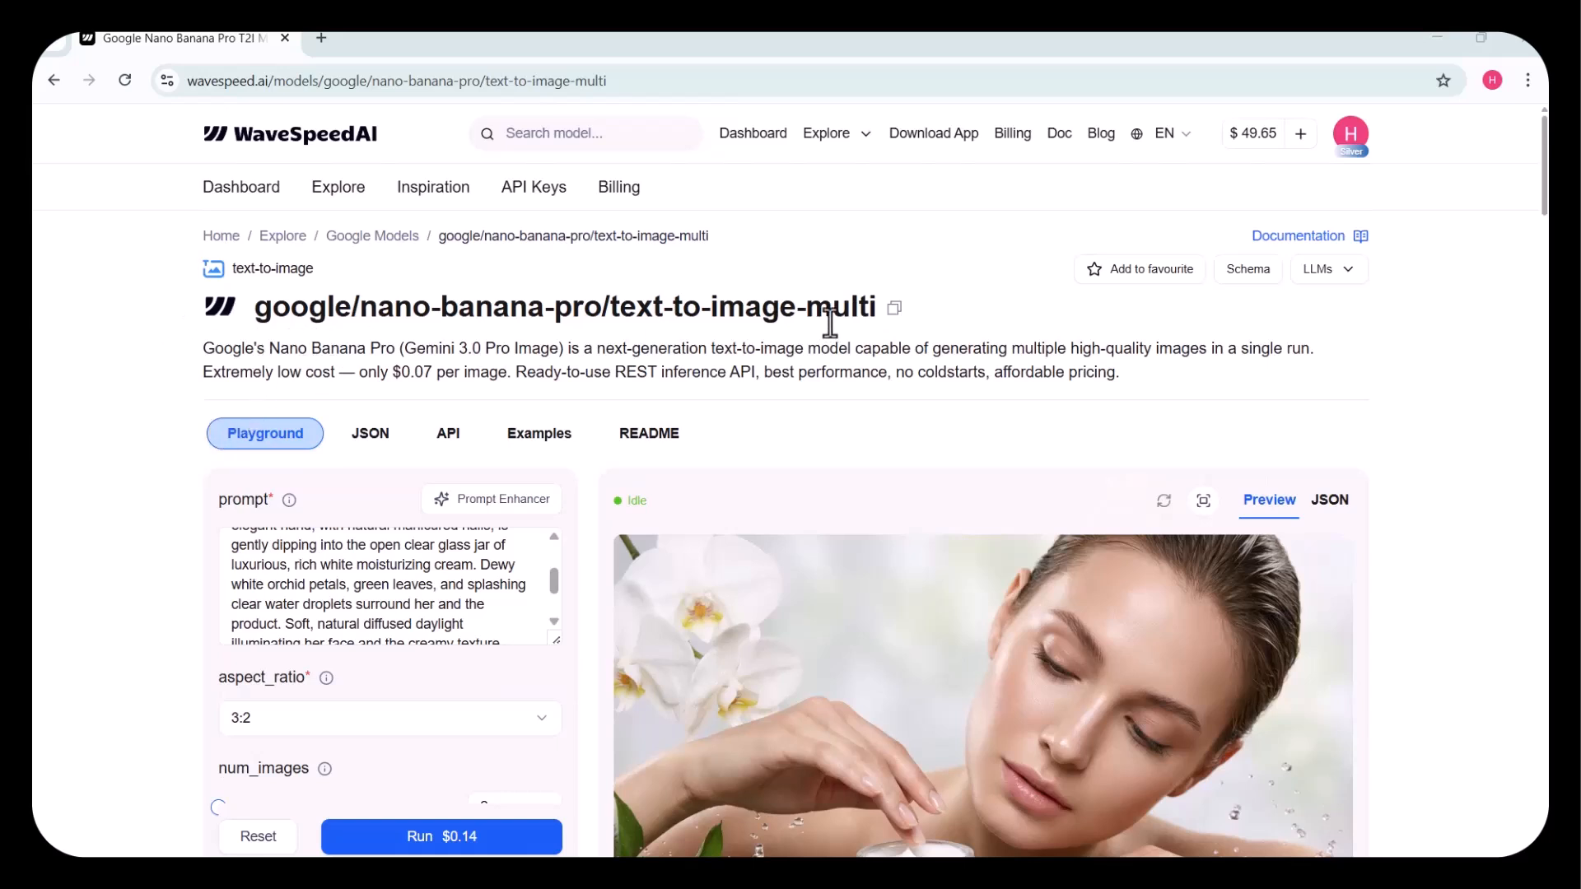
{"action": "mouse_move", "coordinate": [455, 423]}
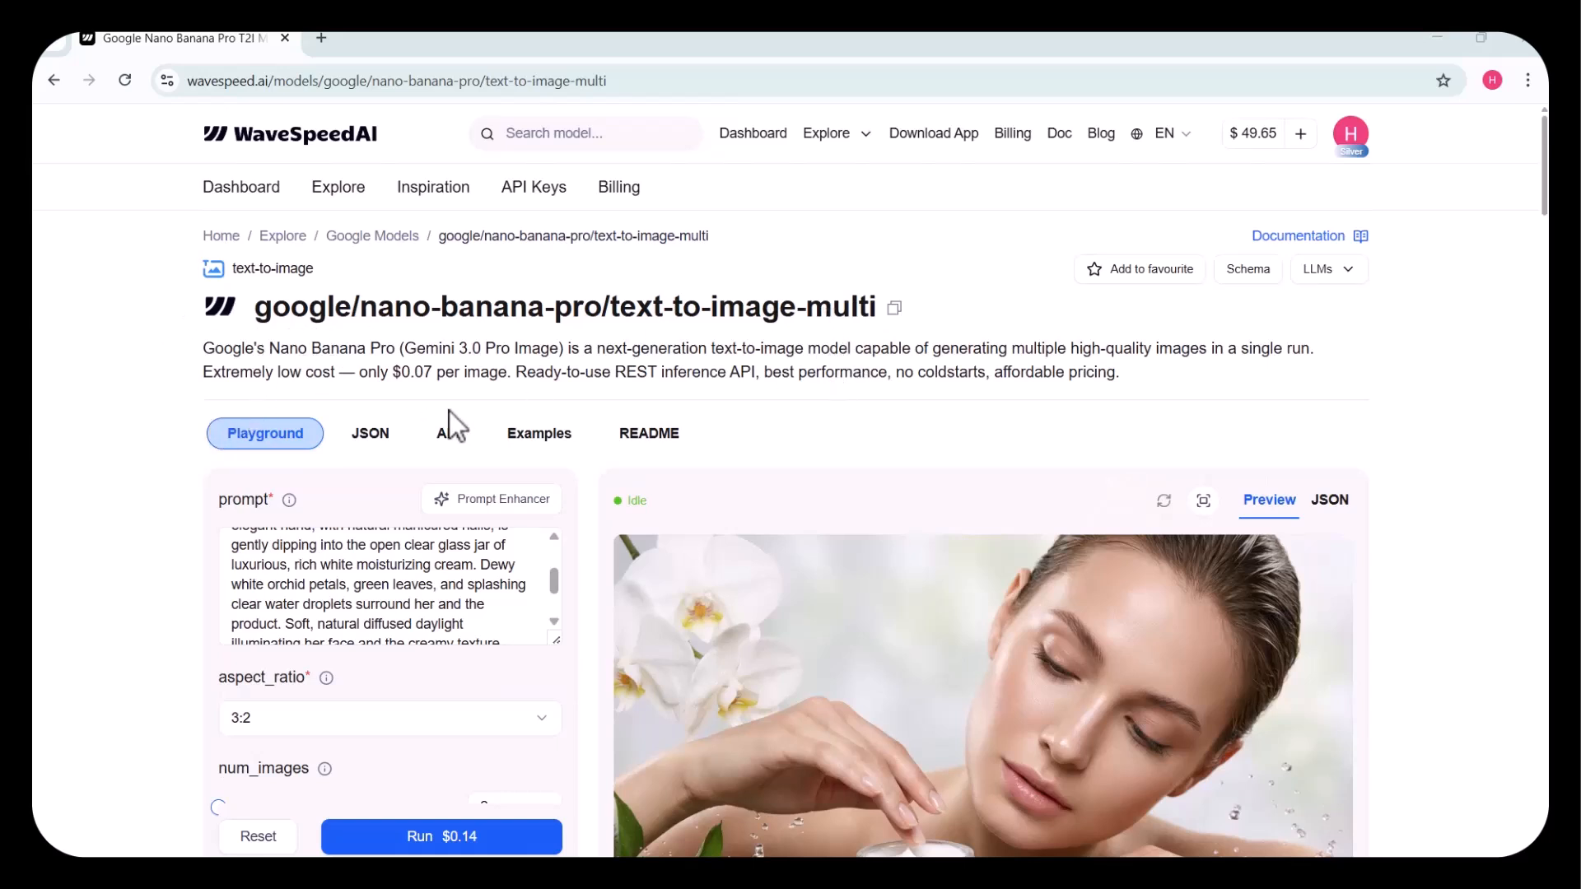
{"action": "scroll", "scroll_direction": "down", "scroll_amount": 3}
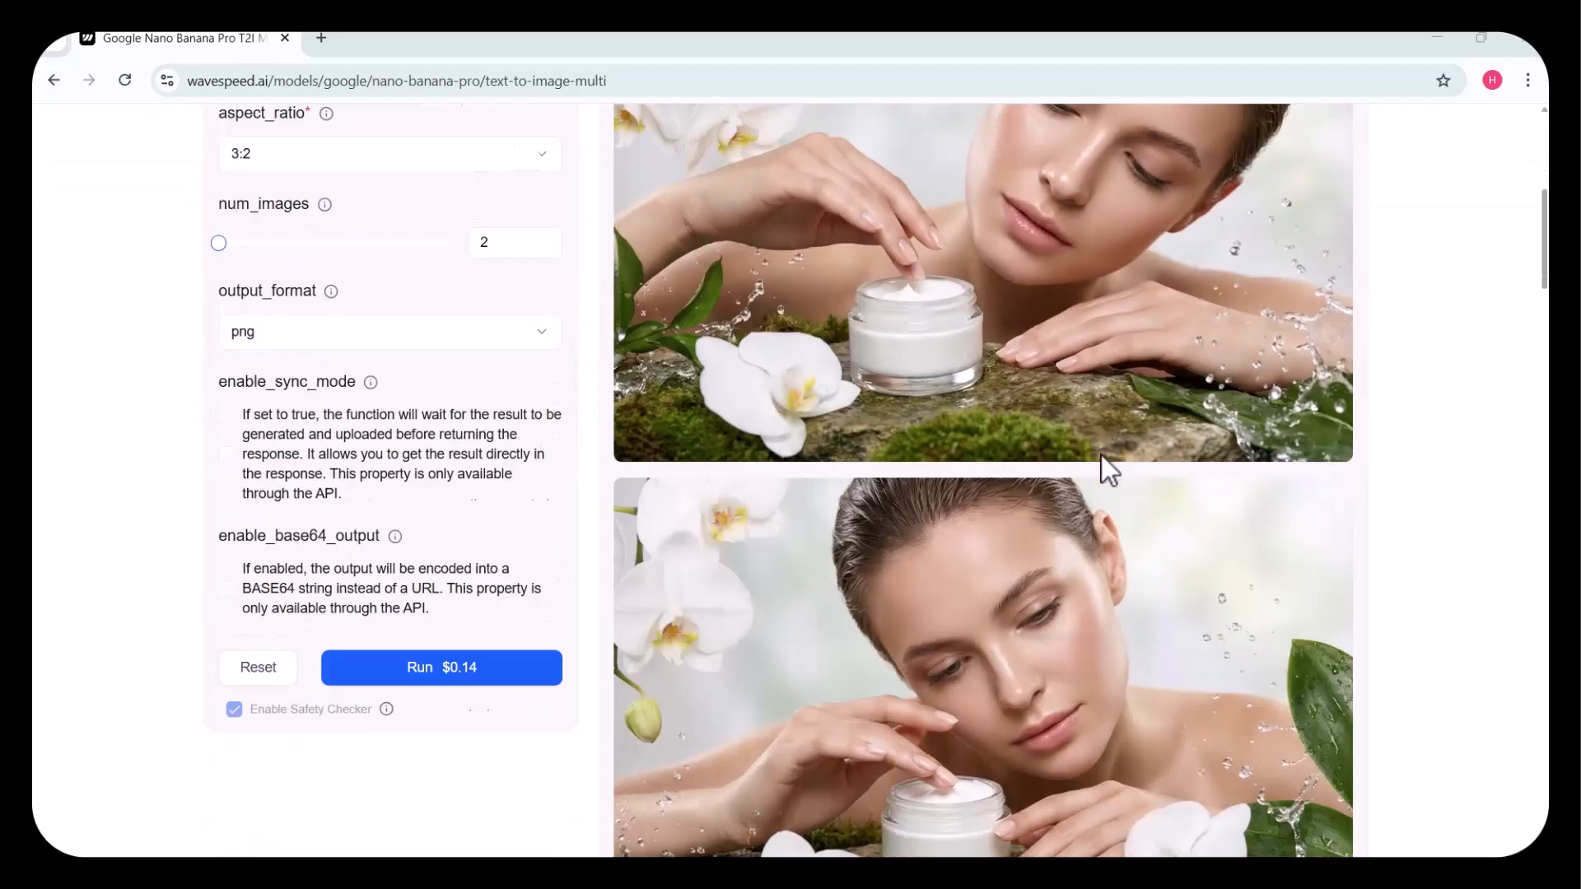
{"action": "scroll", "scroll_direction": "down", "scroll_amount": 3}
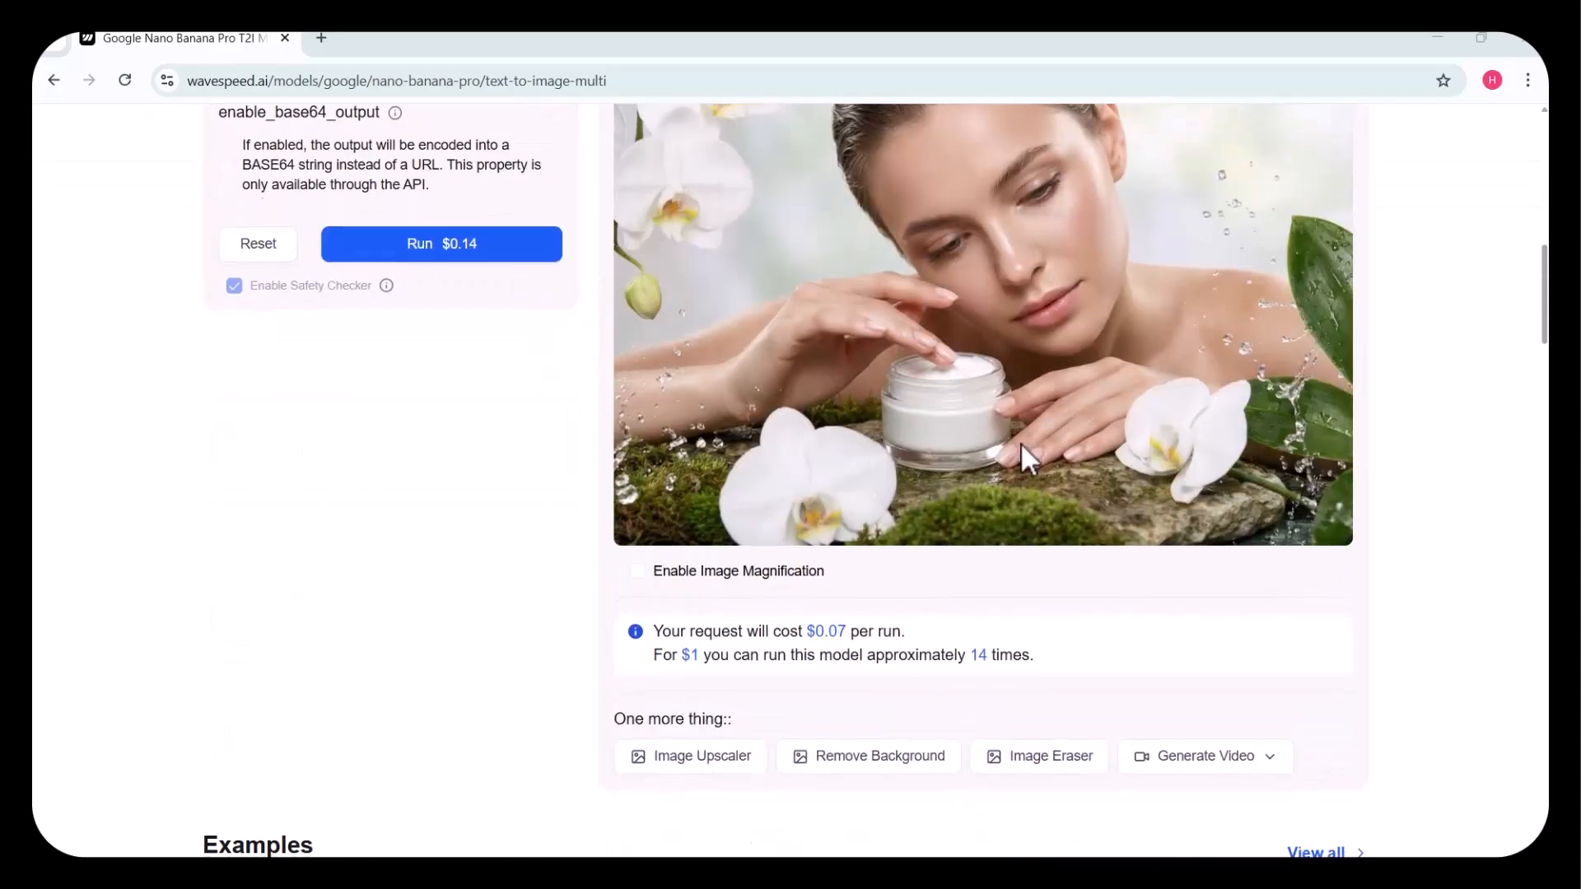
{"action": "scroll", "scroll_direction": "up", "scroll_amount": 3}
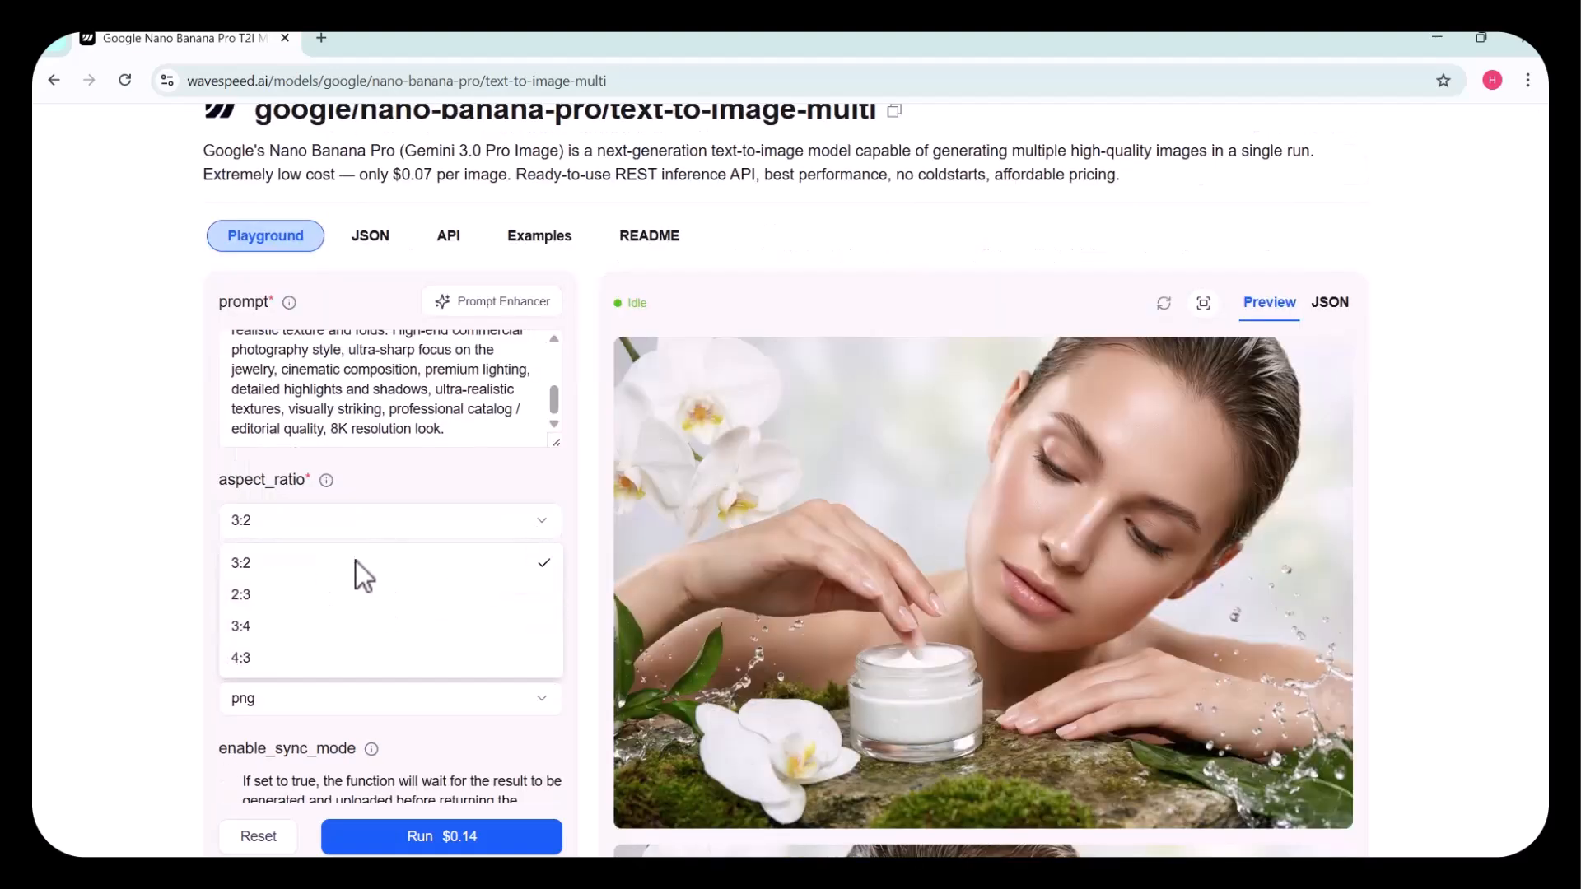
Choose the 3:4 aspect ratio and run the two-image necklace generation.
{"action": "left_click", "coordinate": [241, 625]}
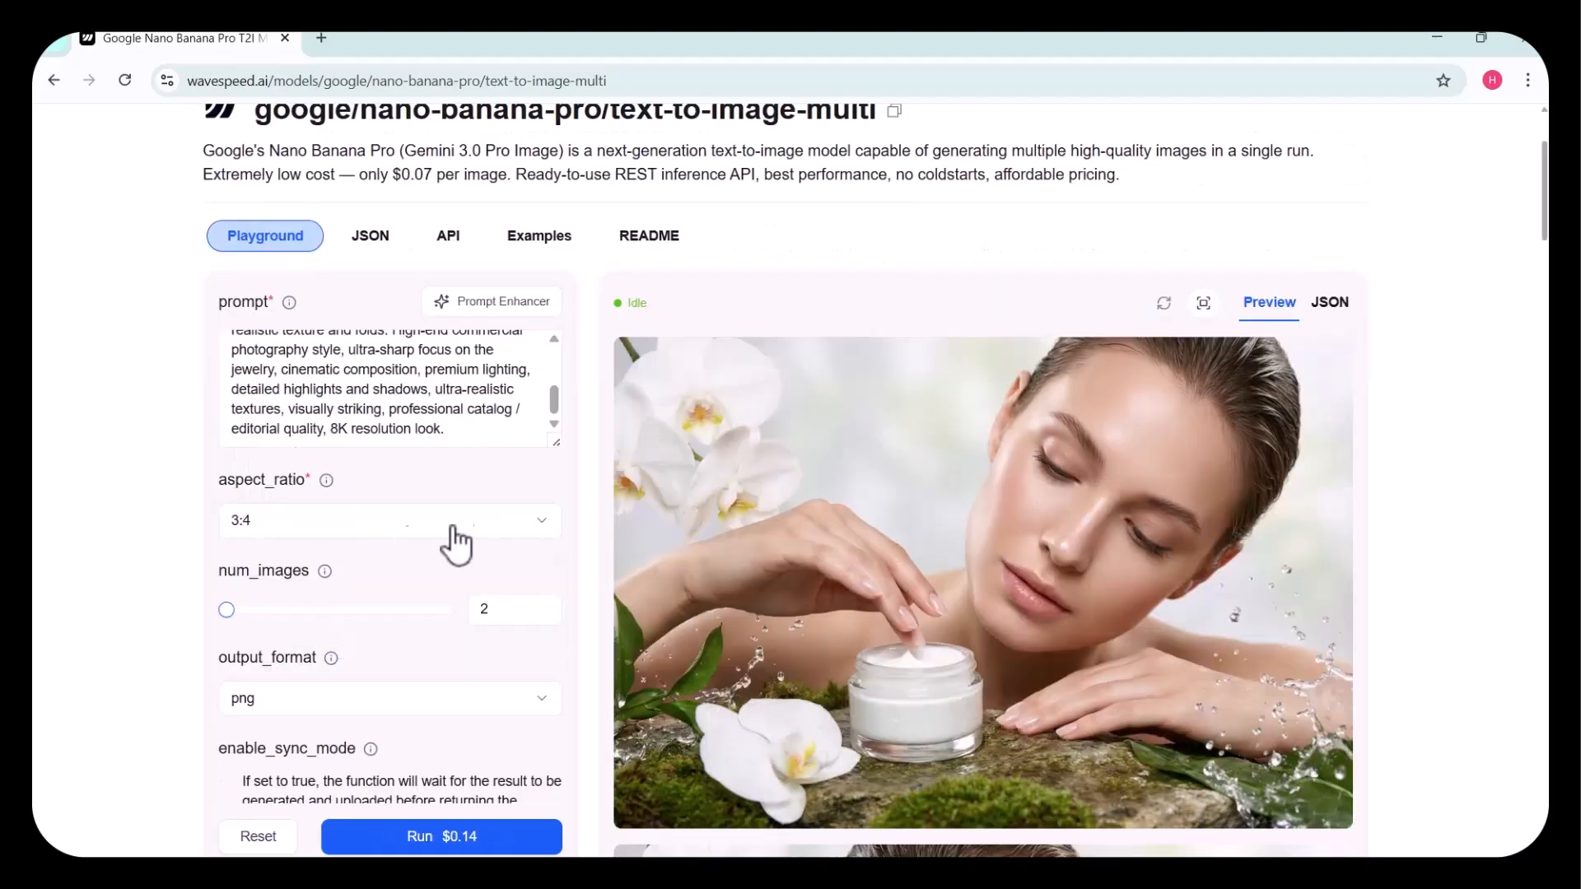
{"action": "scroll", "scroll_direction": "down", "scroll_amount": 3}
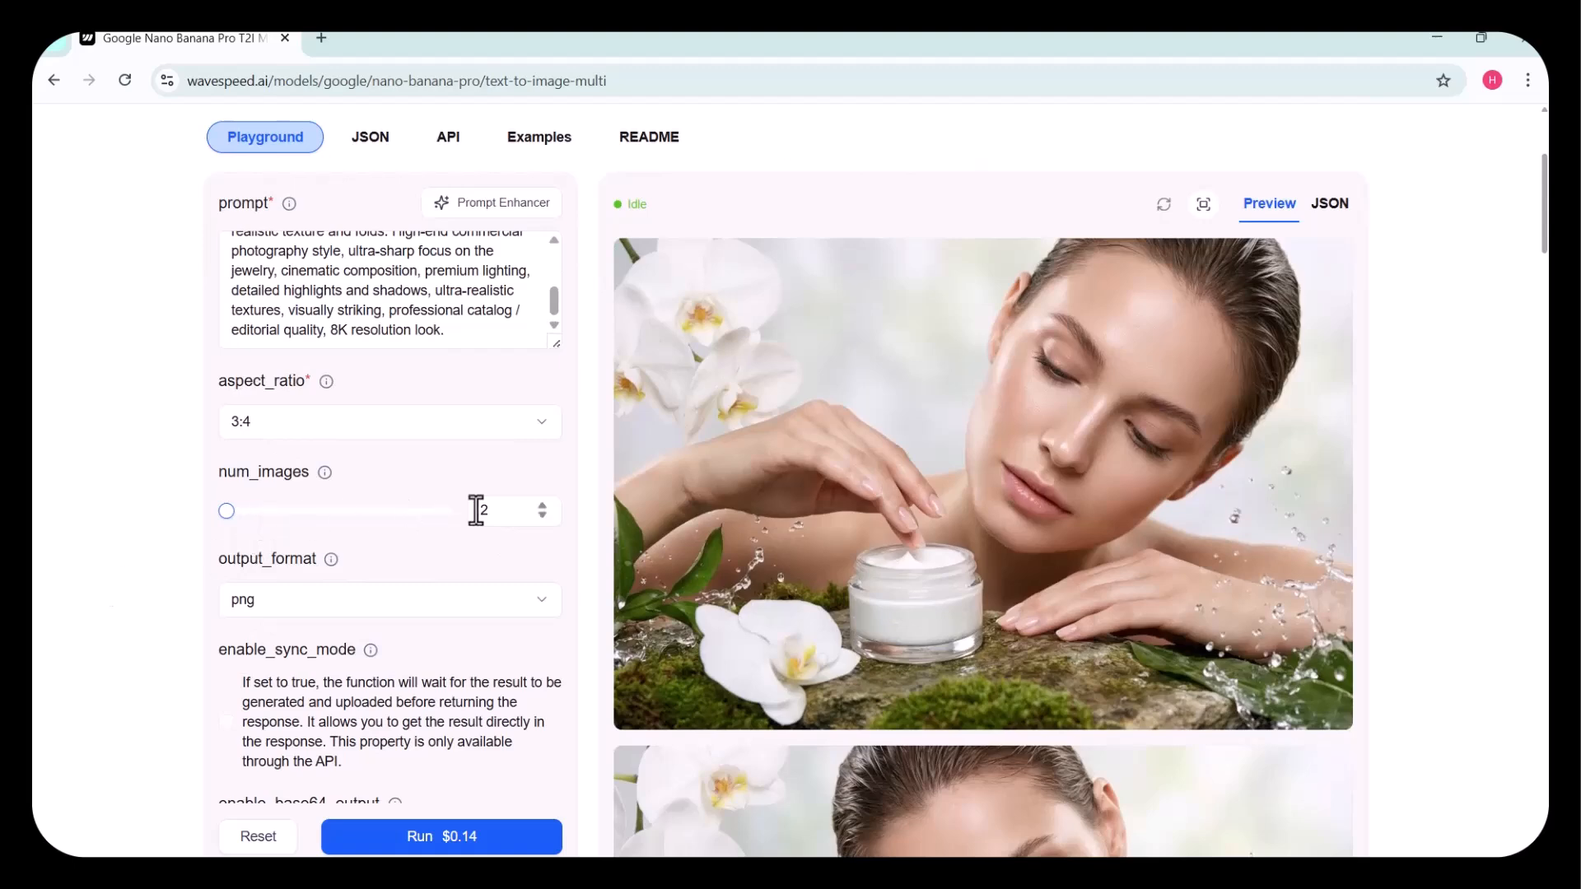
{"action": "scroll", "scroll_direction": "down", "scroll_amount": 3}
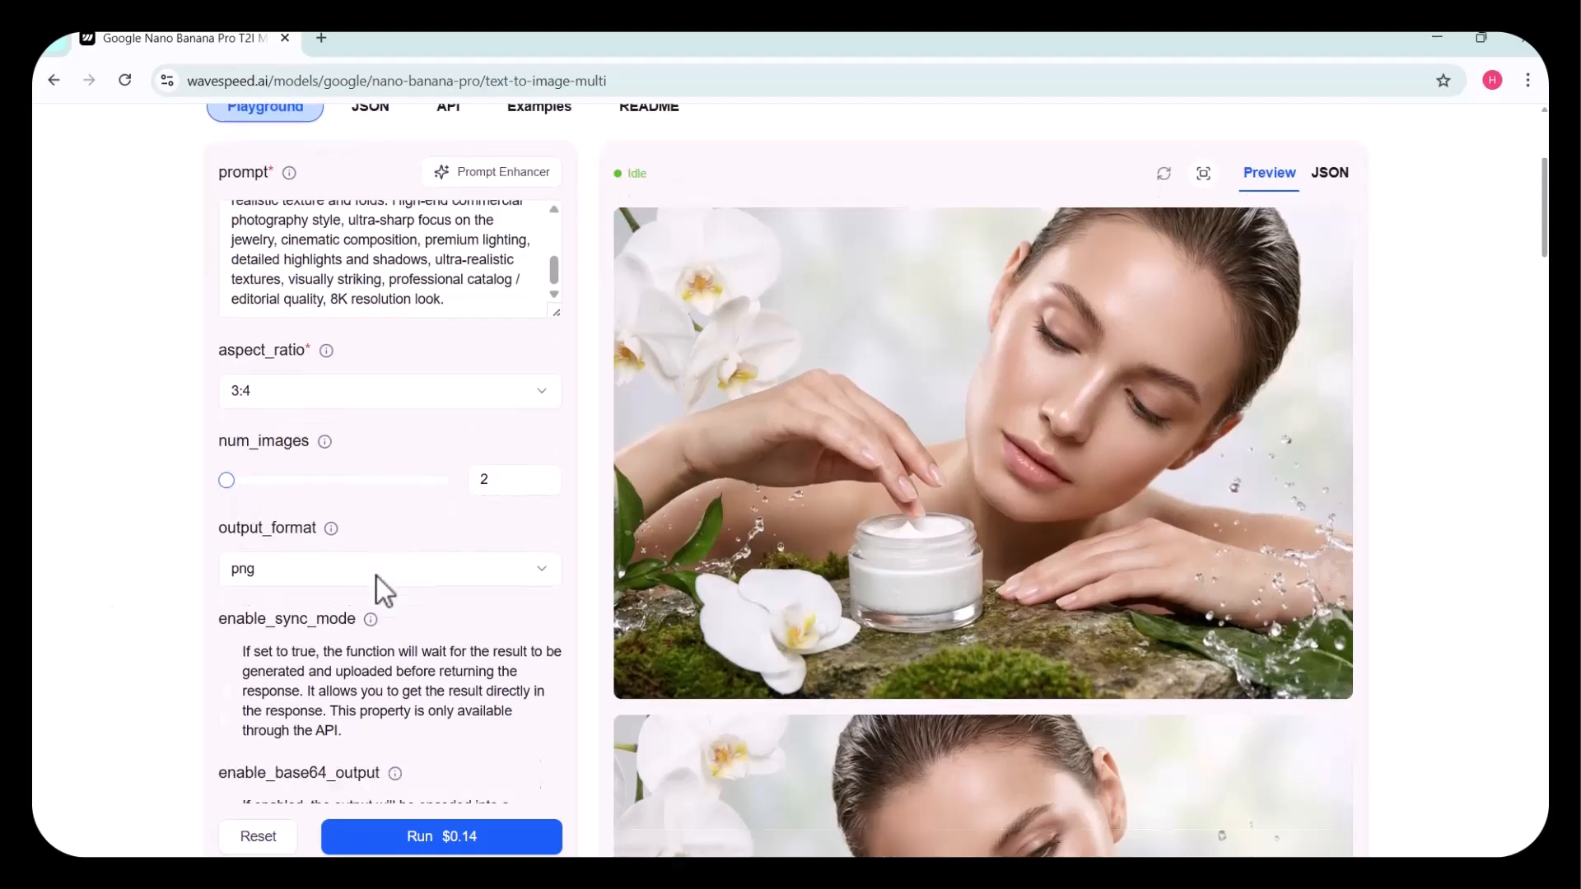
{"action": "left_click", "coordinate": [441, 835]}
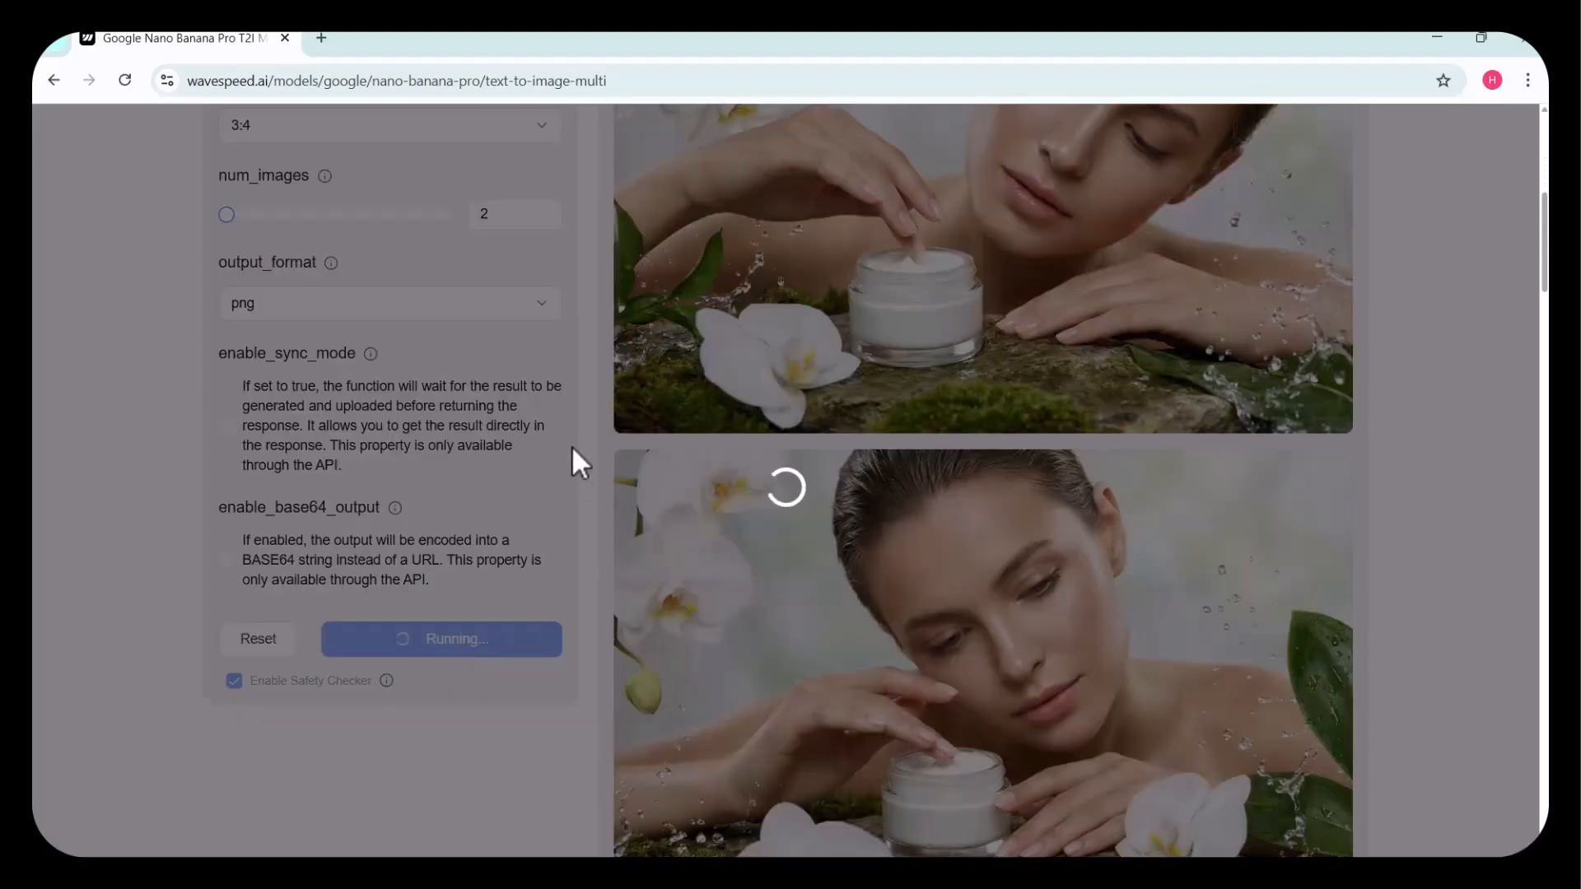
{"action": "scroll", "scroll_direction": "up", "scroll_amount": 3}
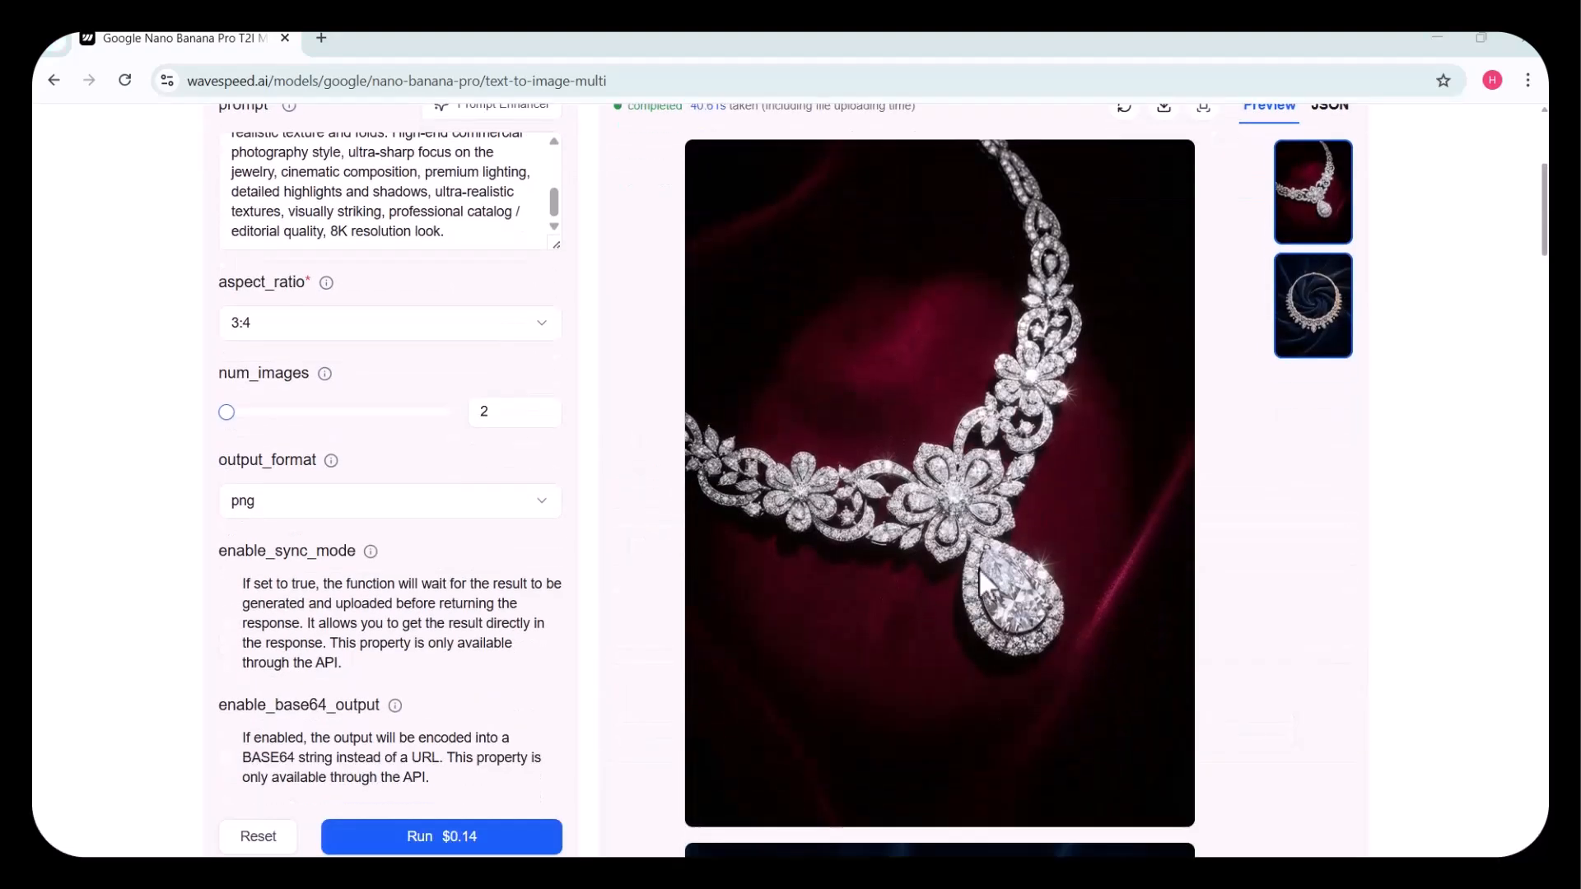
Scroll through the two generated diamond necklace images.
{"action": "scroll", "scroll_direction": "down", "scroll_amount": 3}
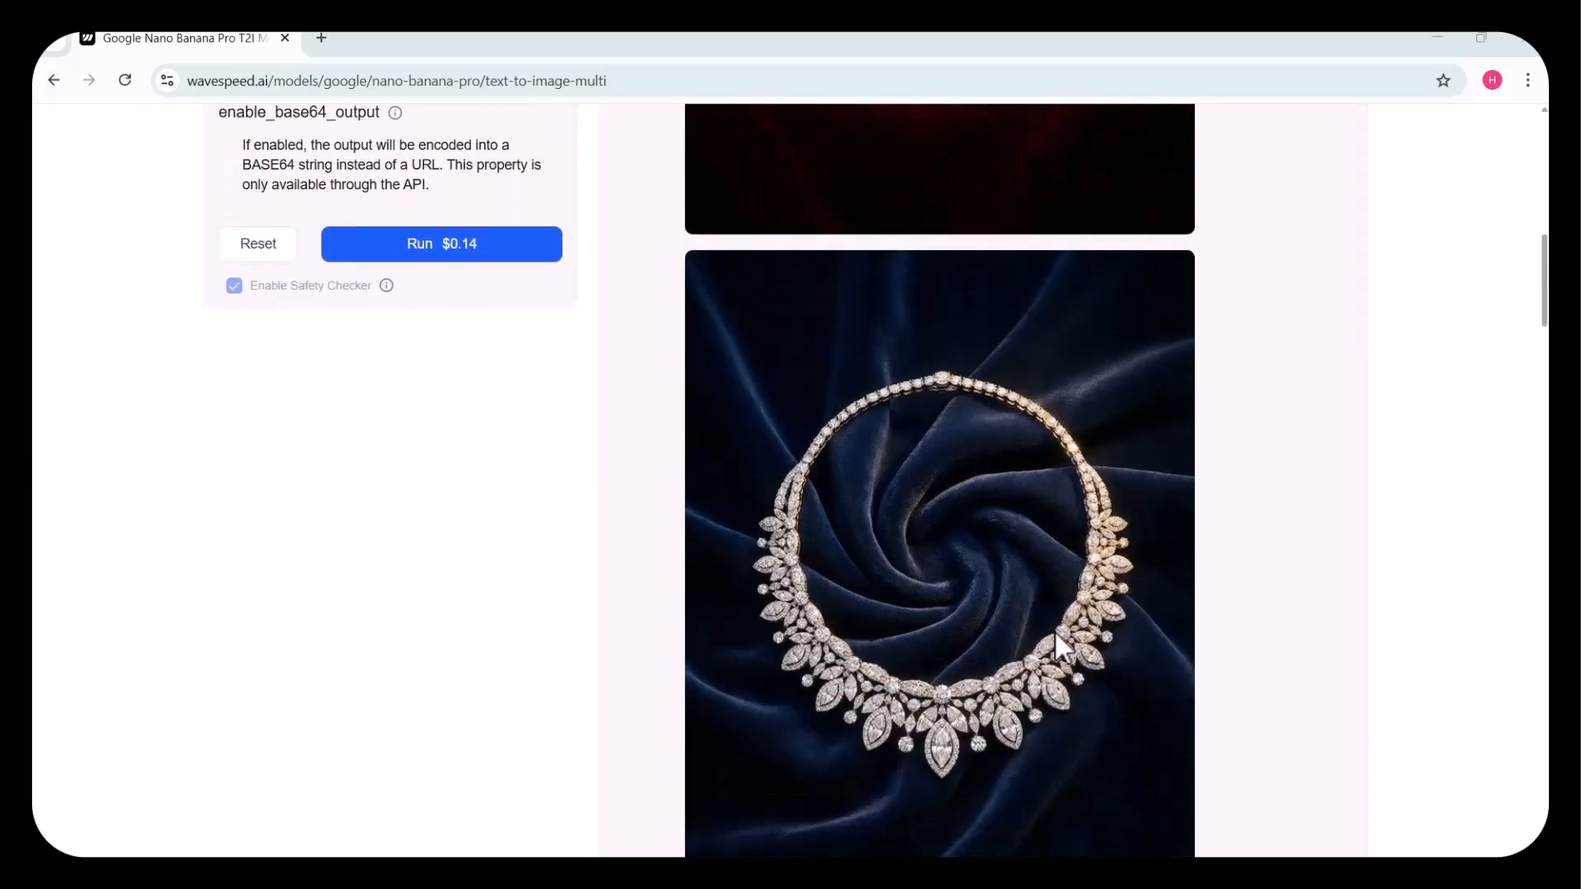
{"action": "scroll", "scroll_direction": "down", "scroll_amount": 3}
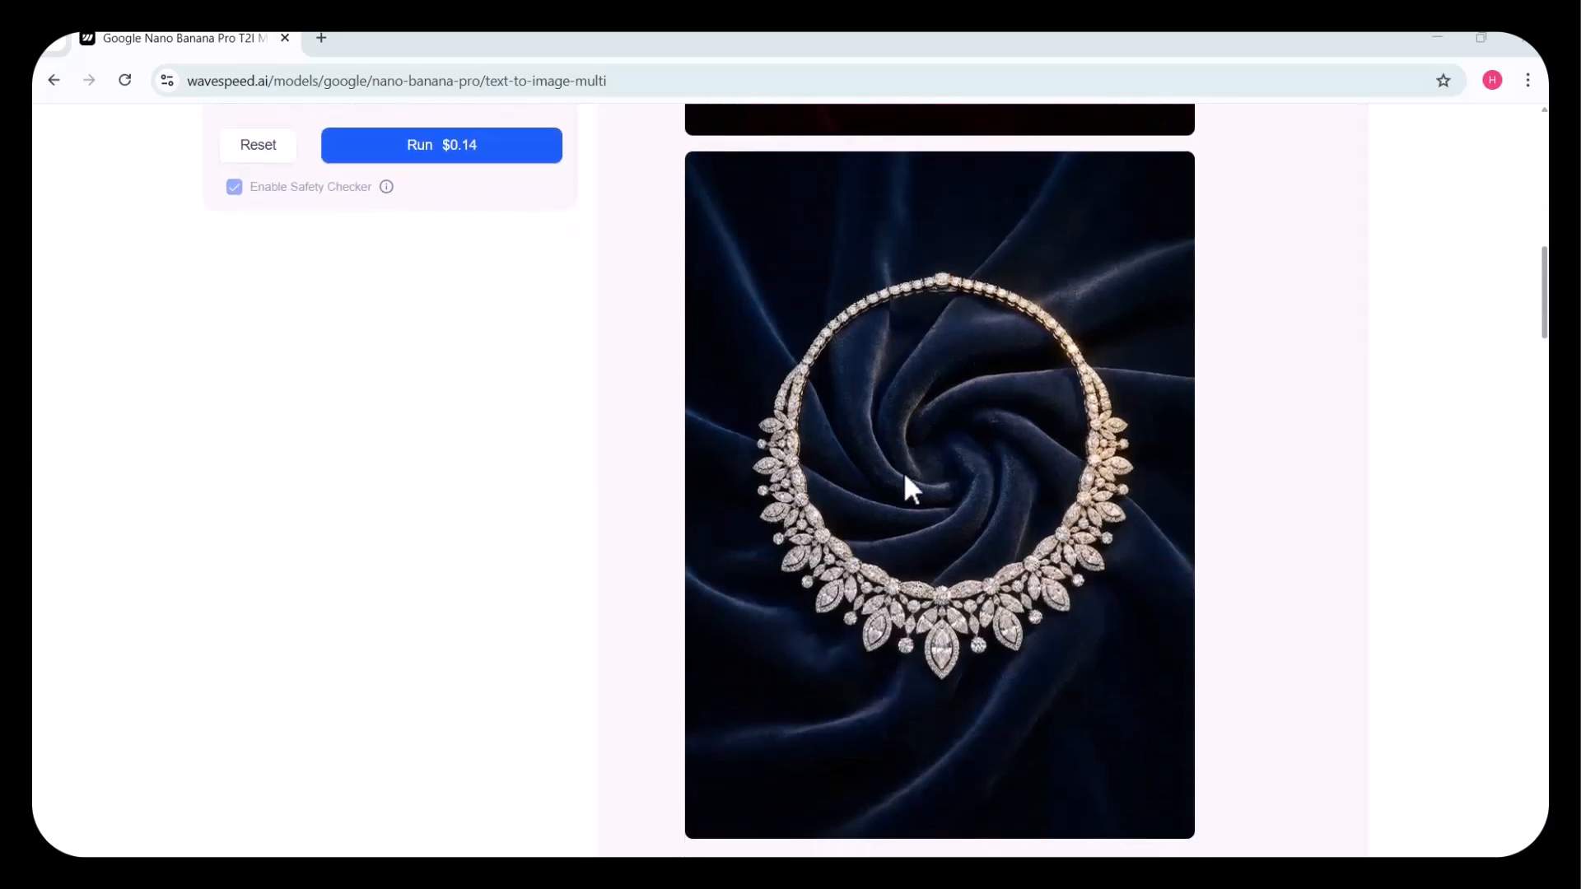
{"action": "scroll", "scroll_direction": "down", "scroll_amount": 3}
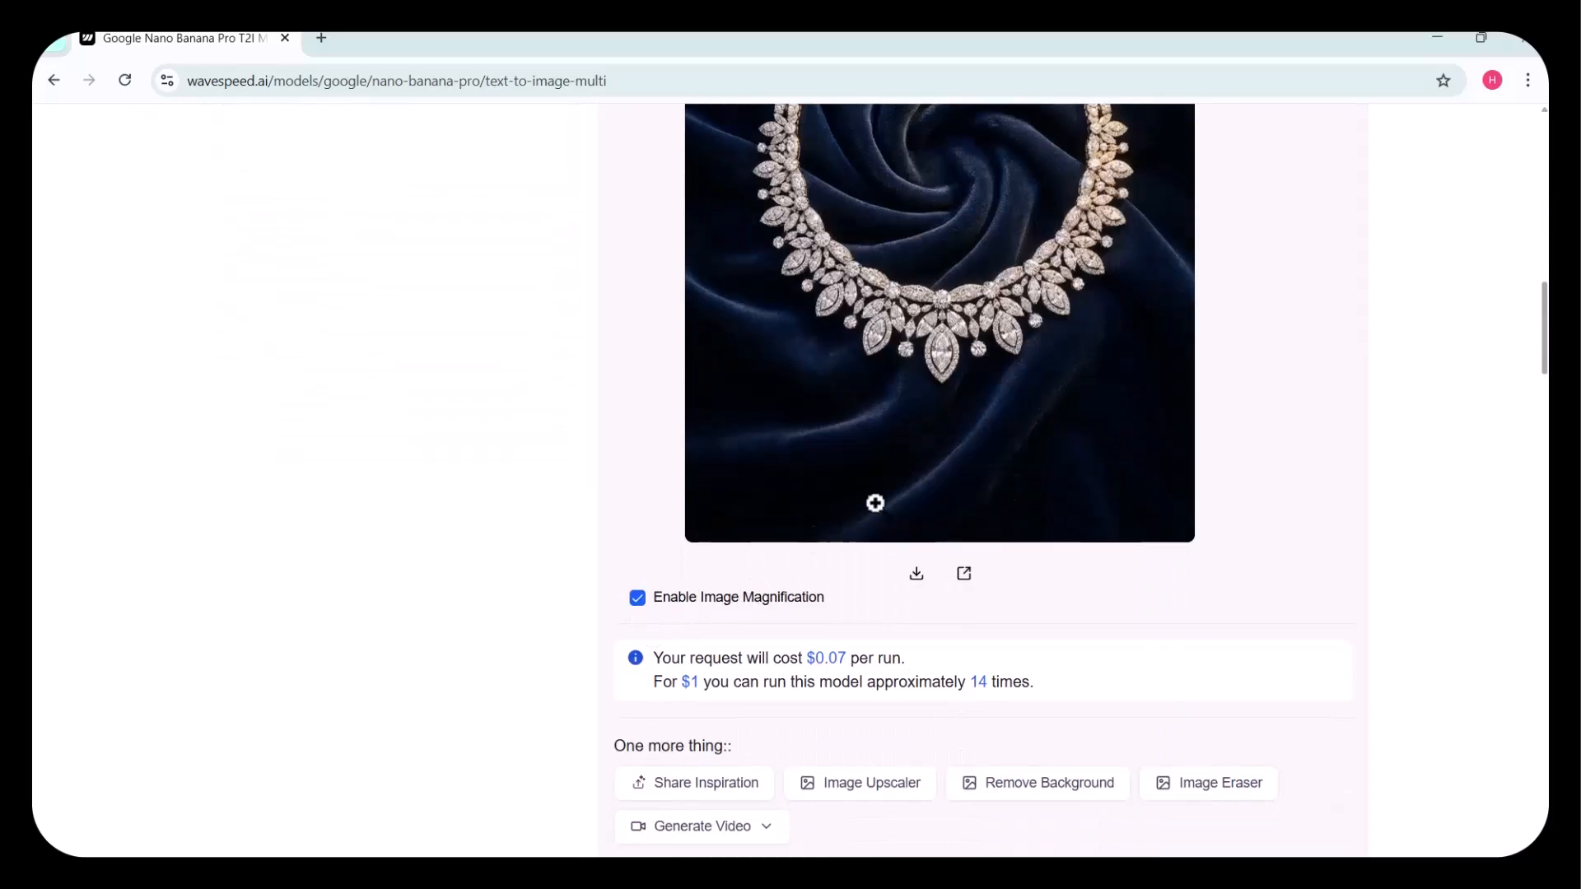
{"action": "scroll", "scroll_direction": "up", "scroll_amount": 3}
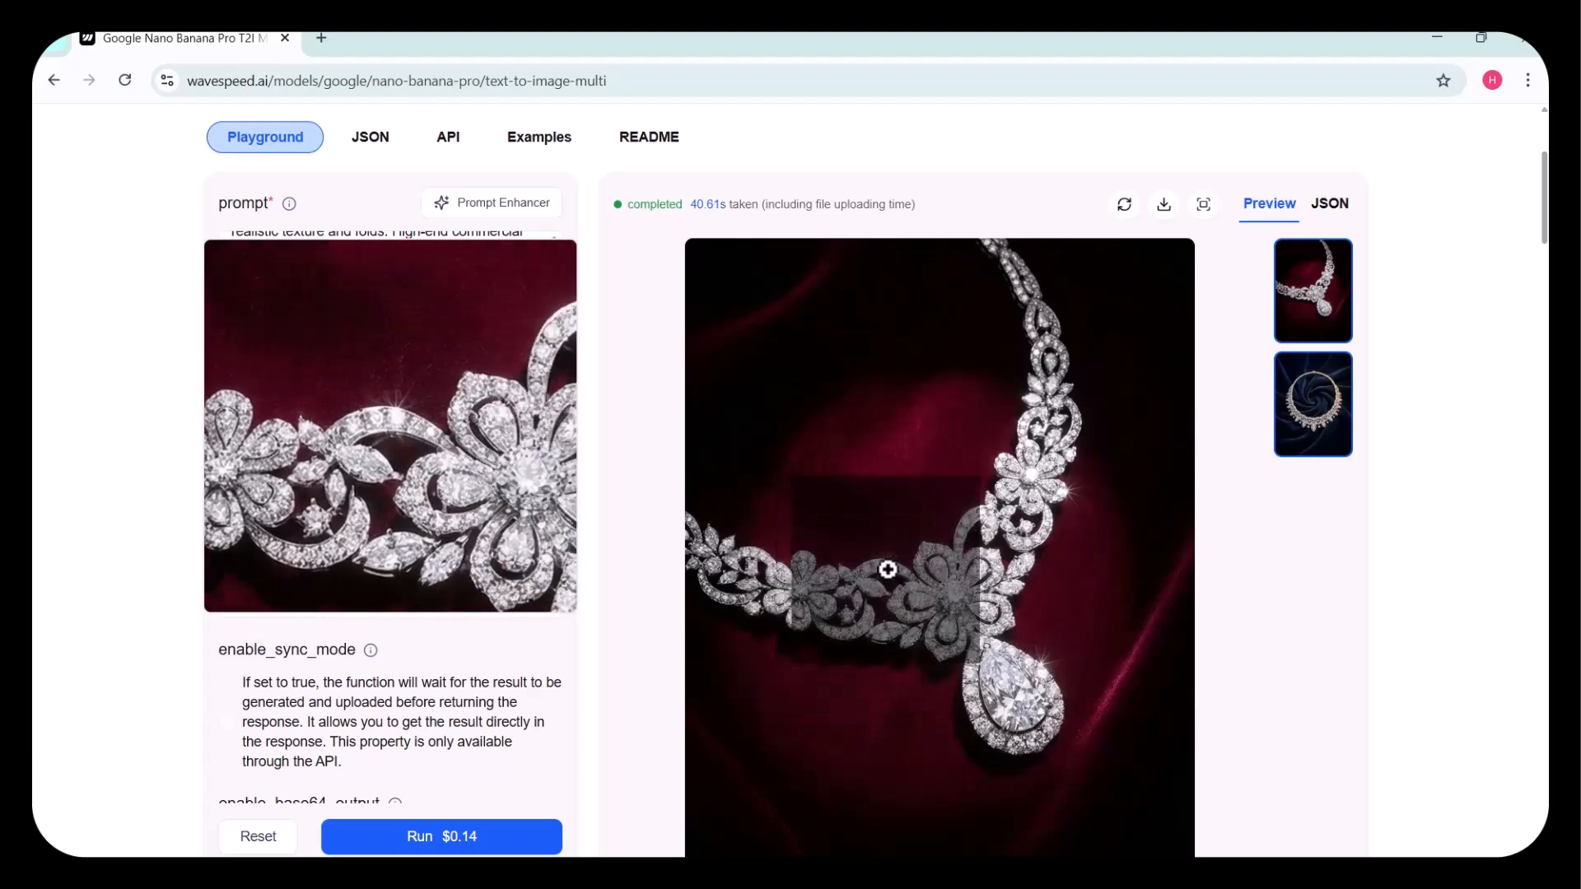
{"action": "scroll", "scroll_direction": "down", "scroll_amount": 3}
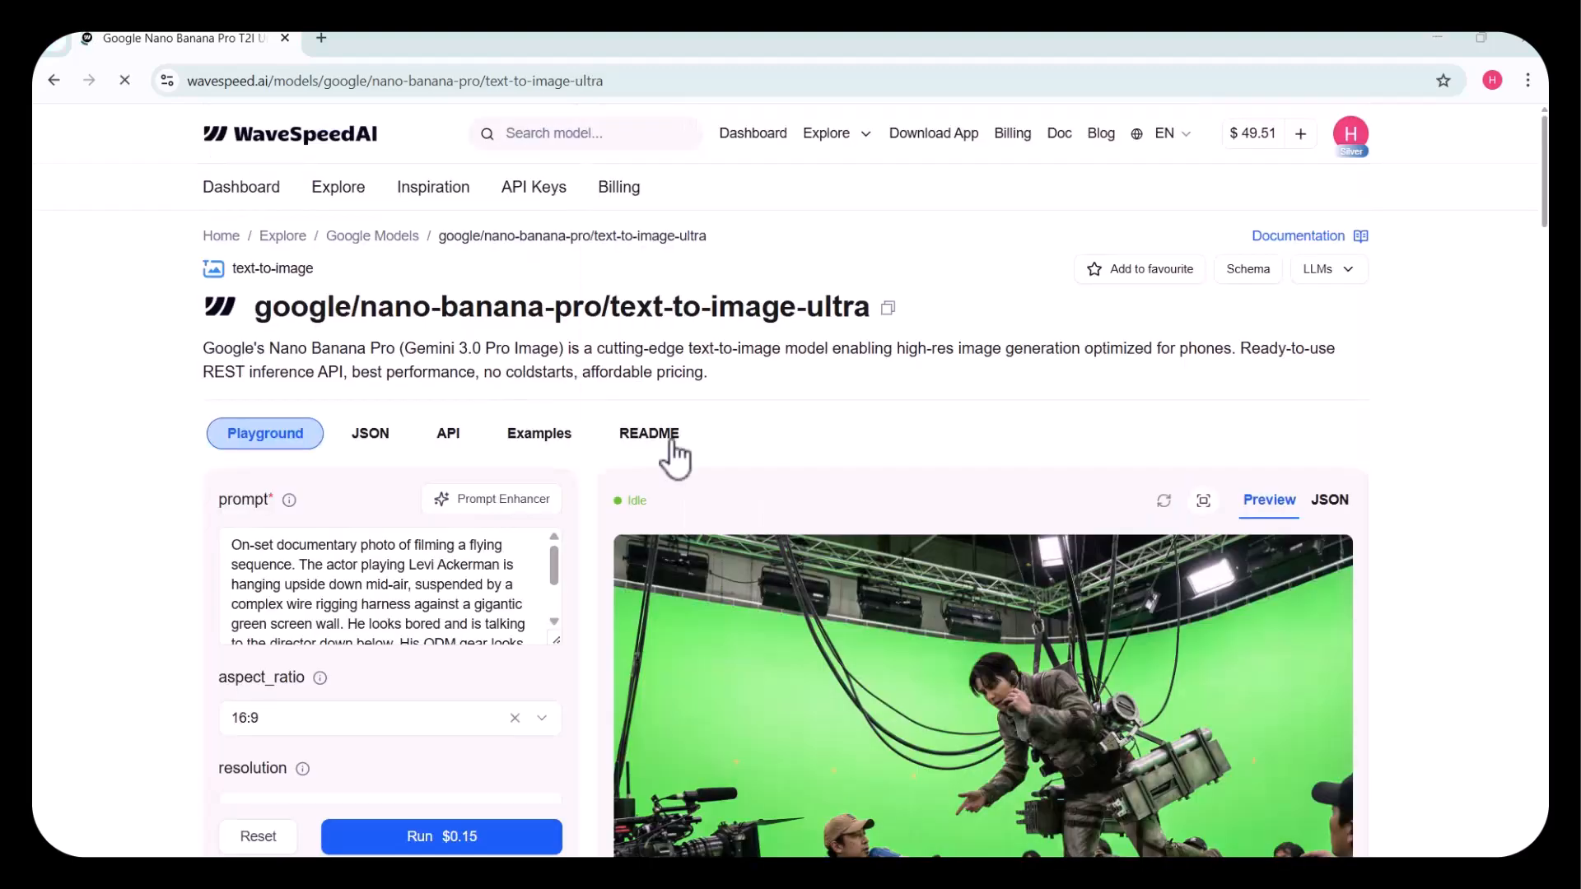
{"action": "mouse_move", "coordinate": [413, 603]}
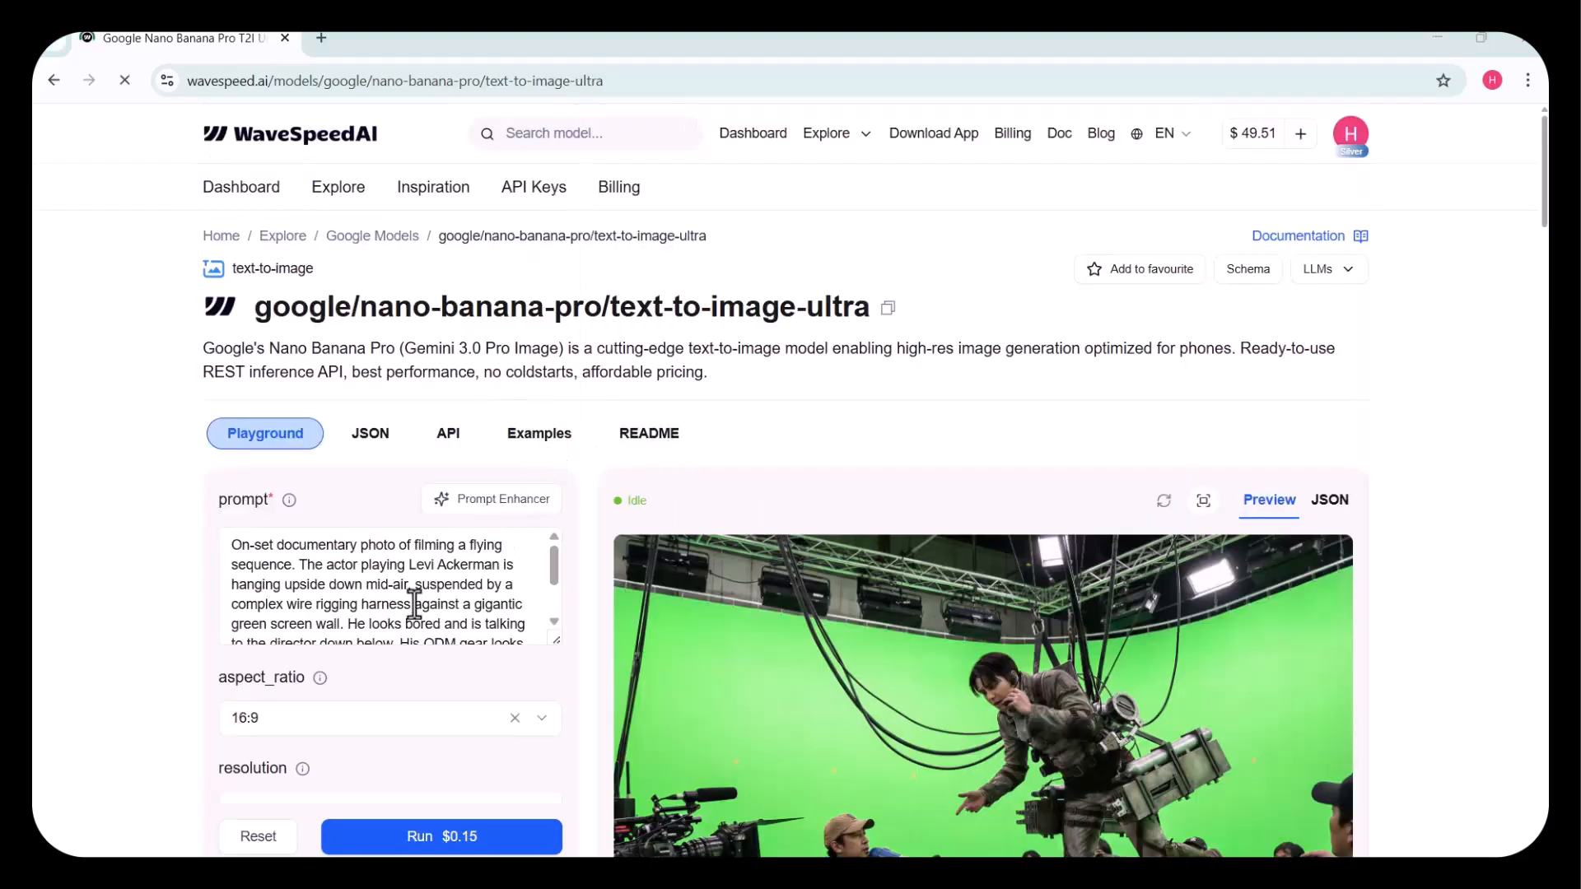
Browse the Examples and enlarge, then close, the overgrown city ruins image.
{"action": "scroll", "scroll_direction": "down", "scroll_amount": 3}
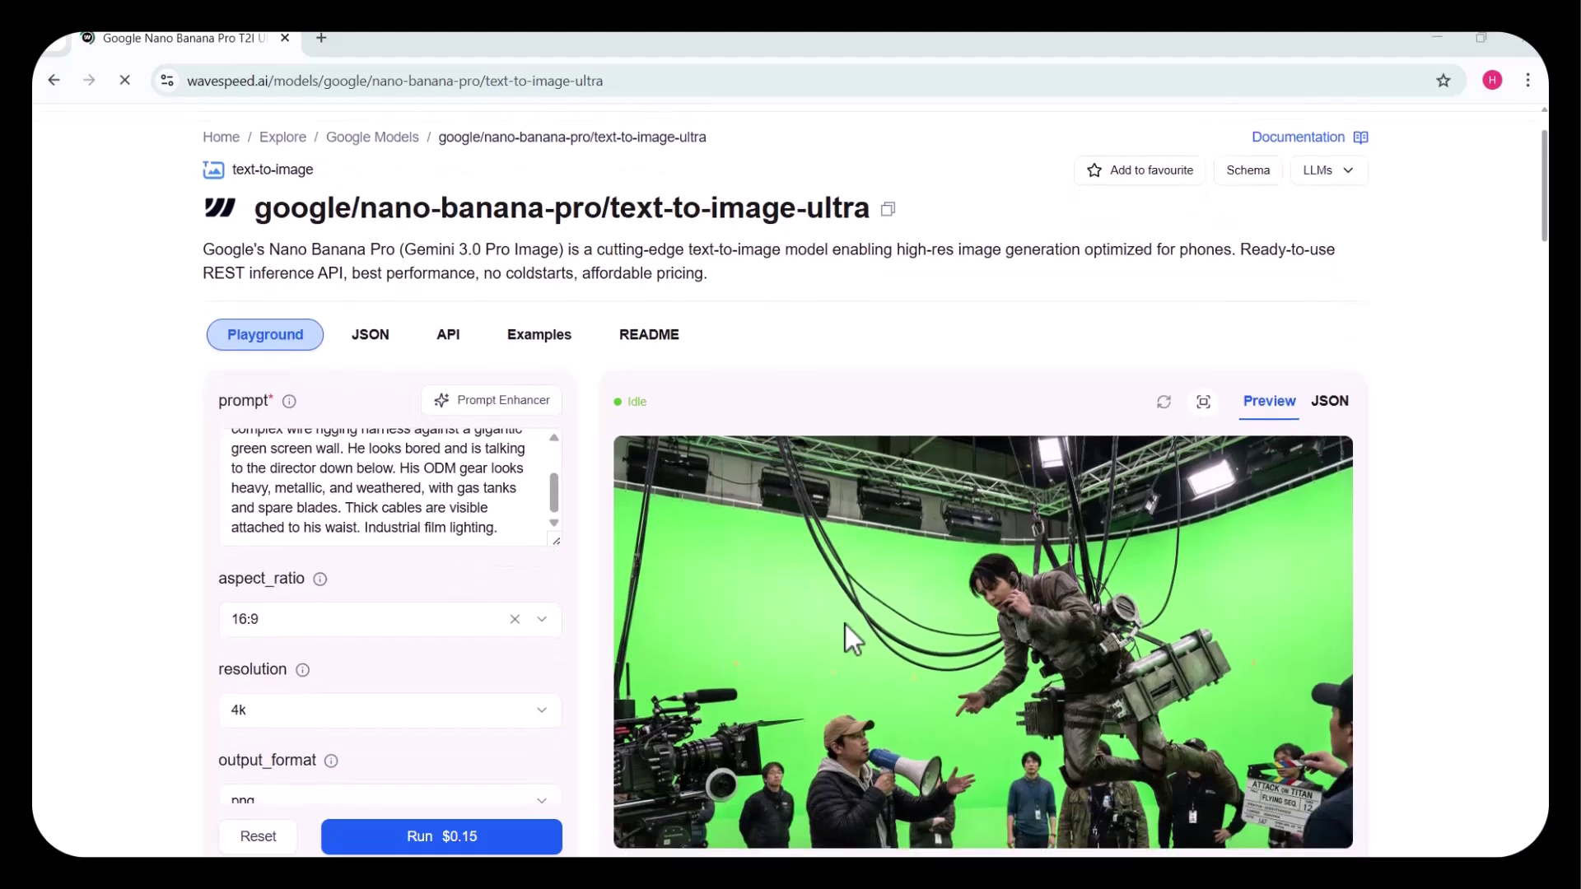
{"action": "mouse_move", "coordinate": [1054, 645]}
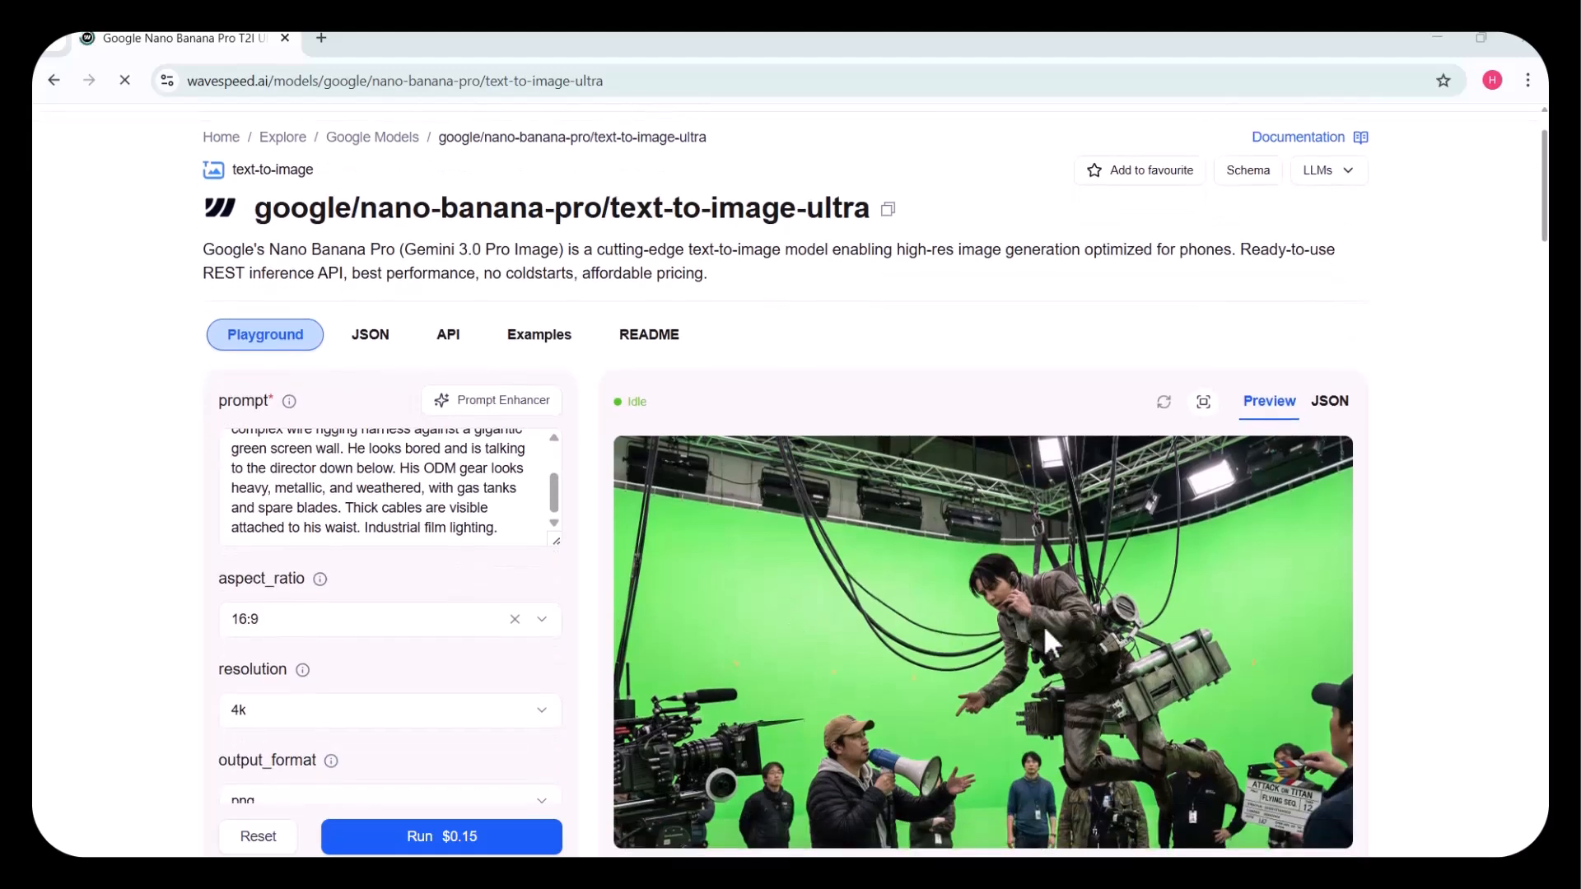
{"action": "scroll", "scroll_direction": "down", "scroll_amount": 3}
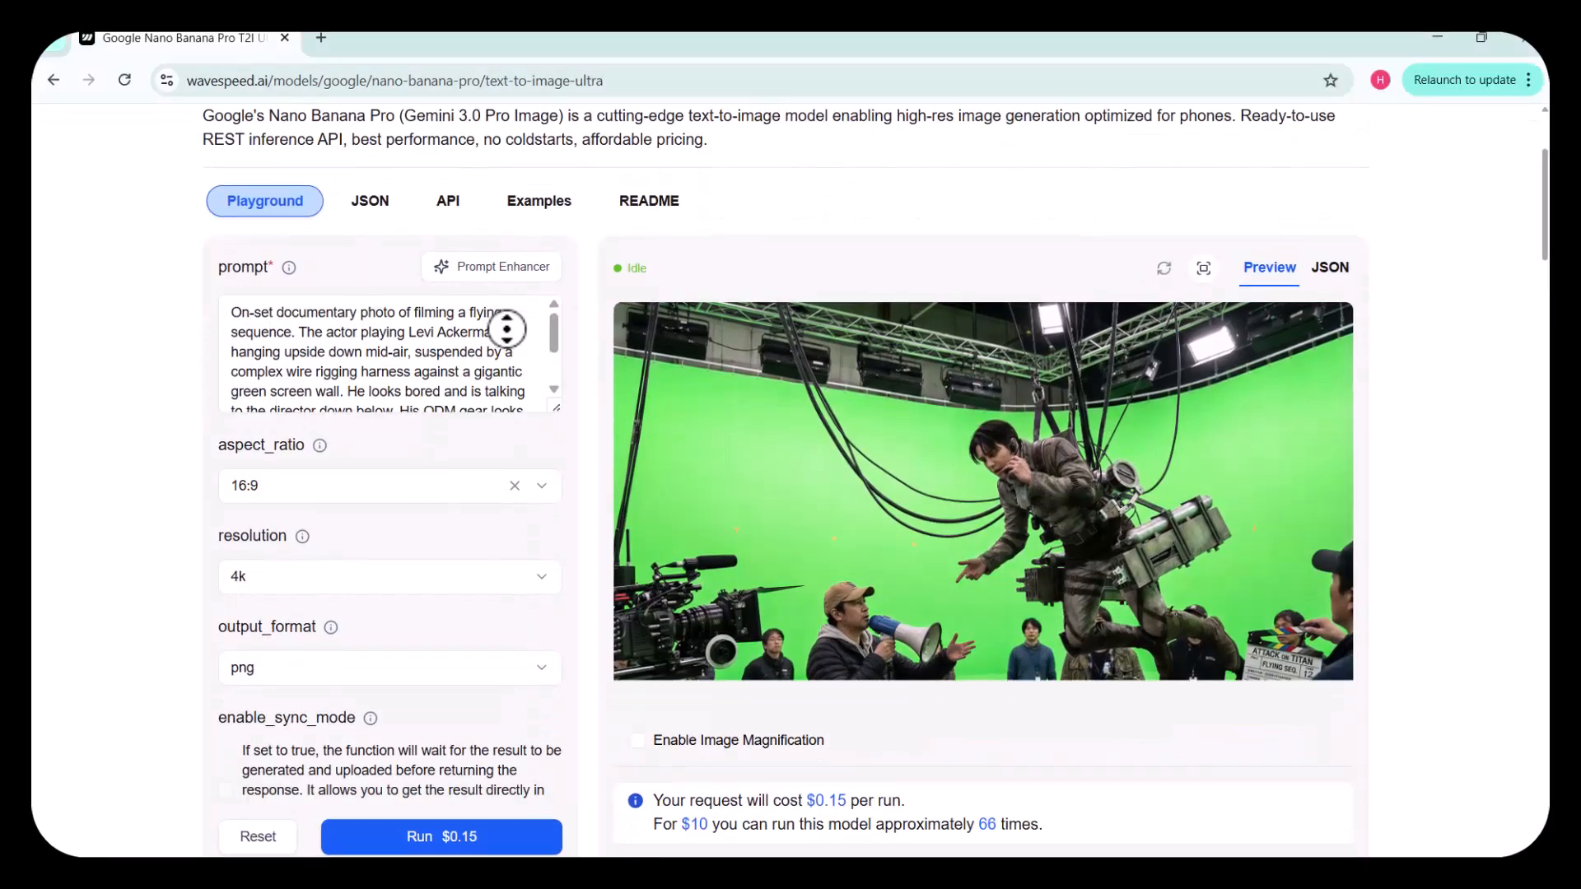
{"action": "scroll", "scroll_direction": "down", "scroll_amount": 3}
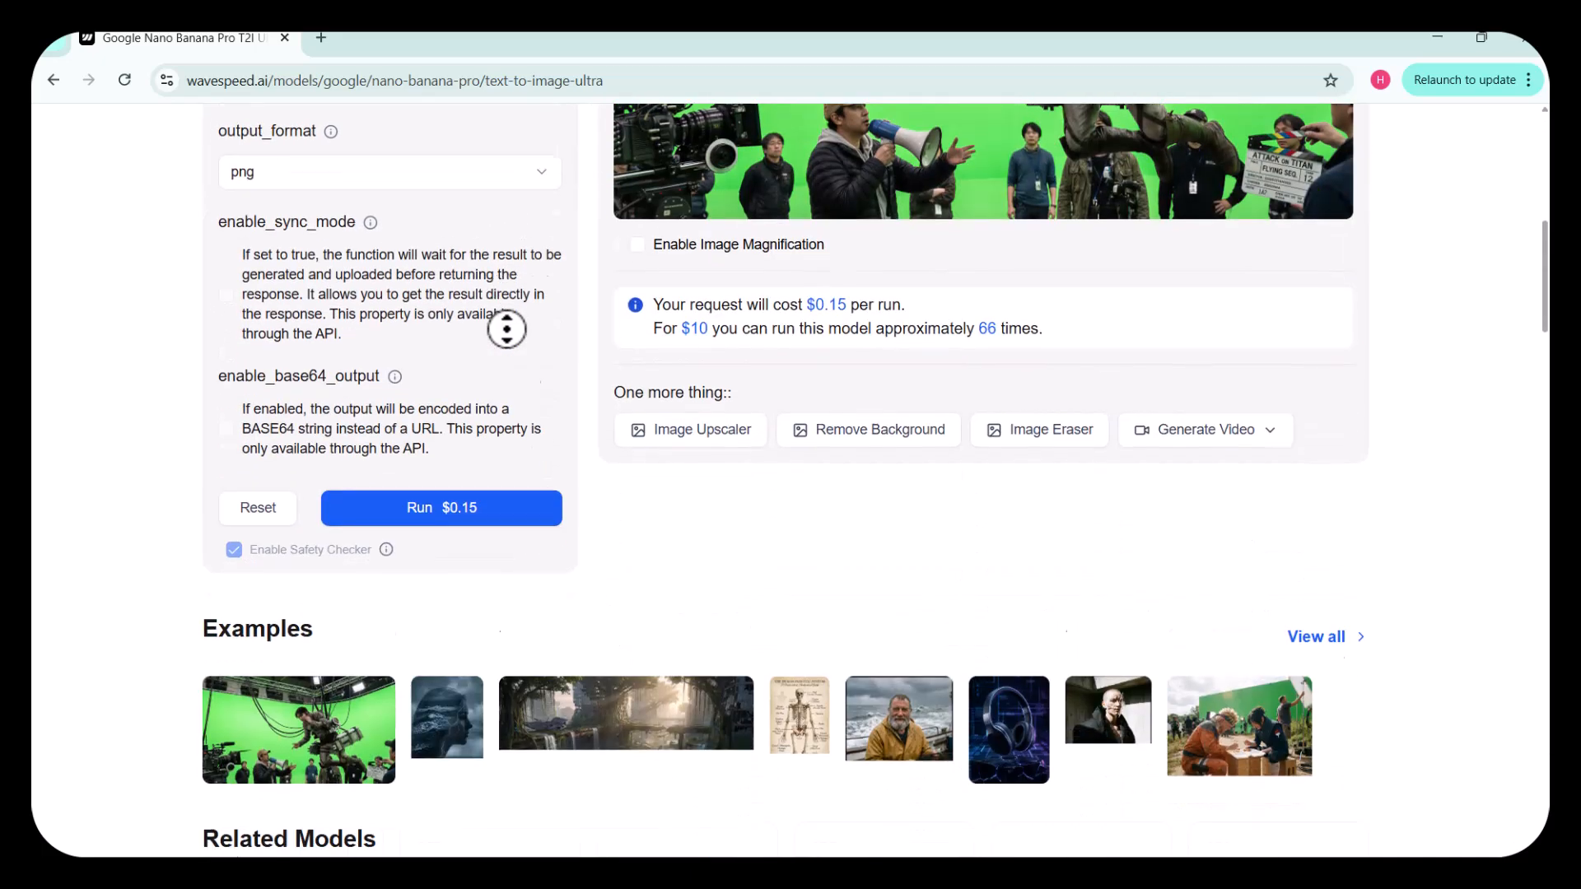
{"action": "scroll", "scroll_direction": "down", "scroll_amount": 3}
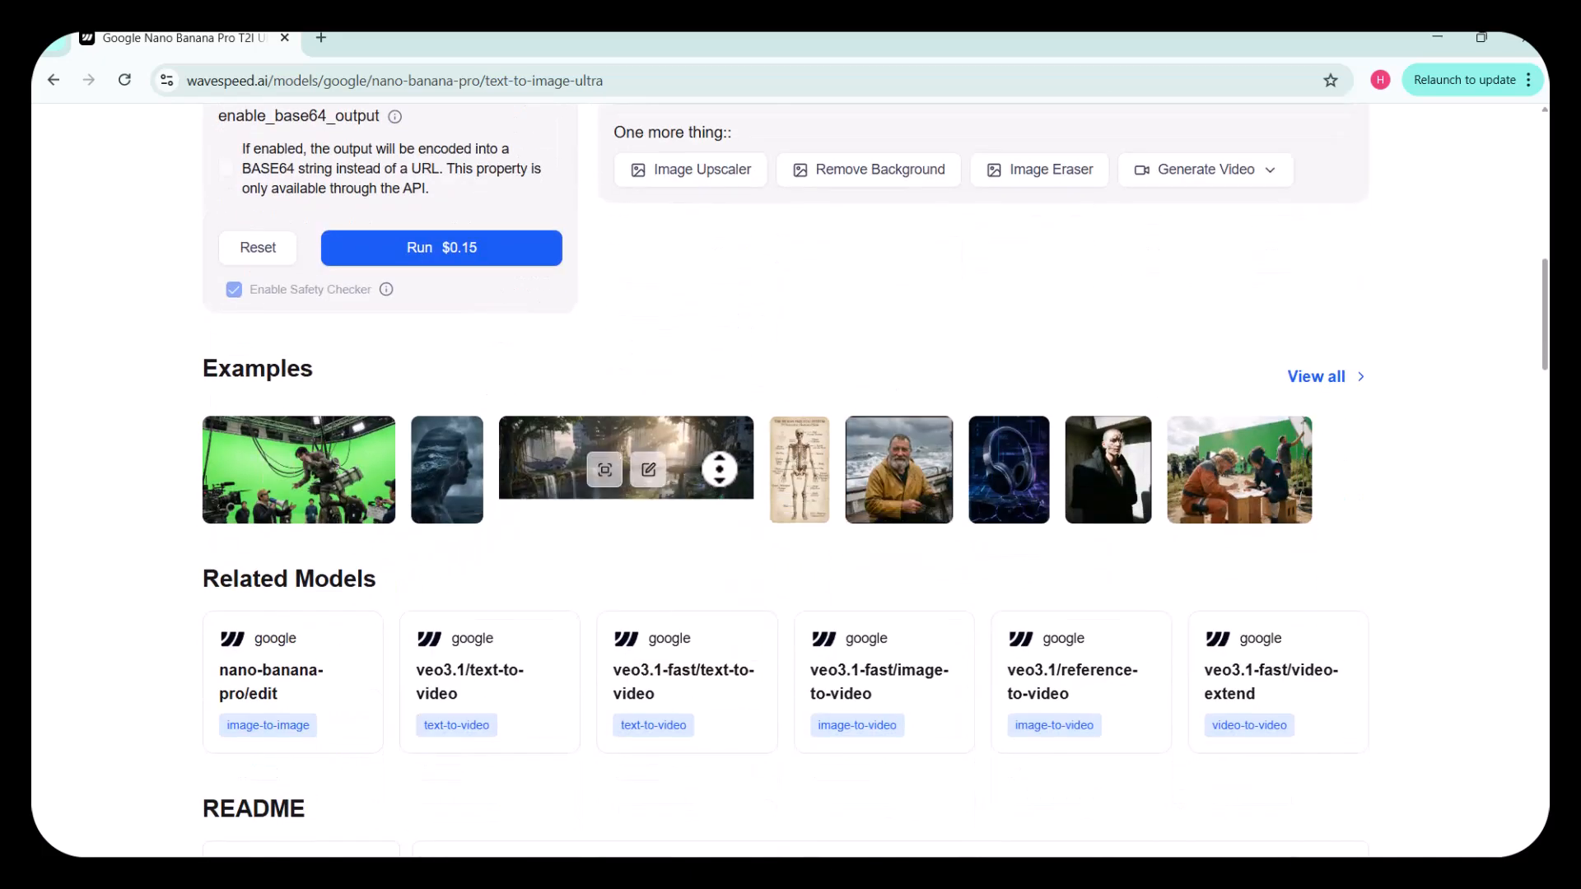
{"action": "left_click", "coordinate": [625, 469]}
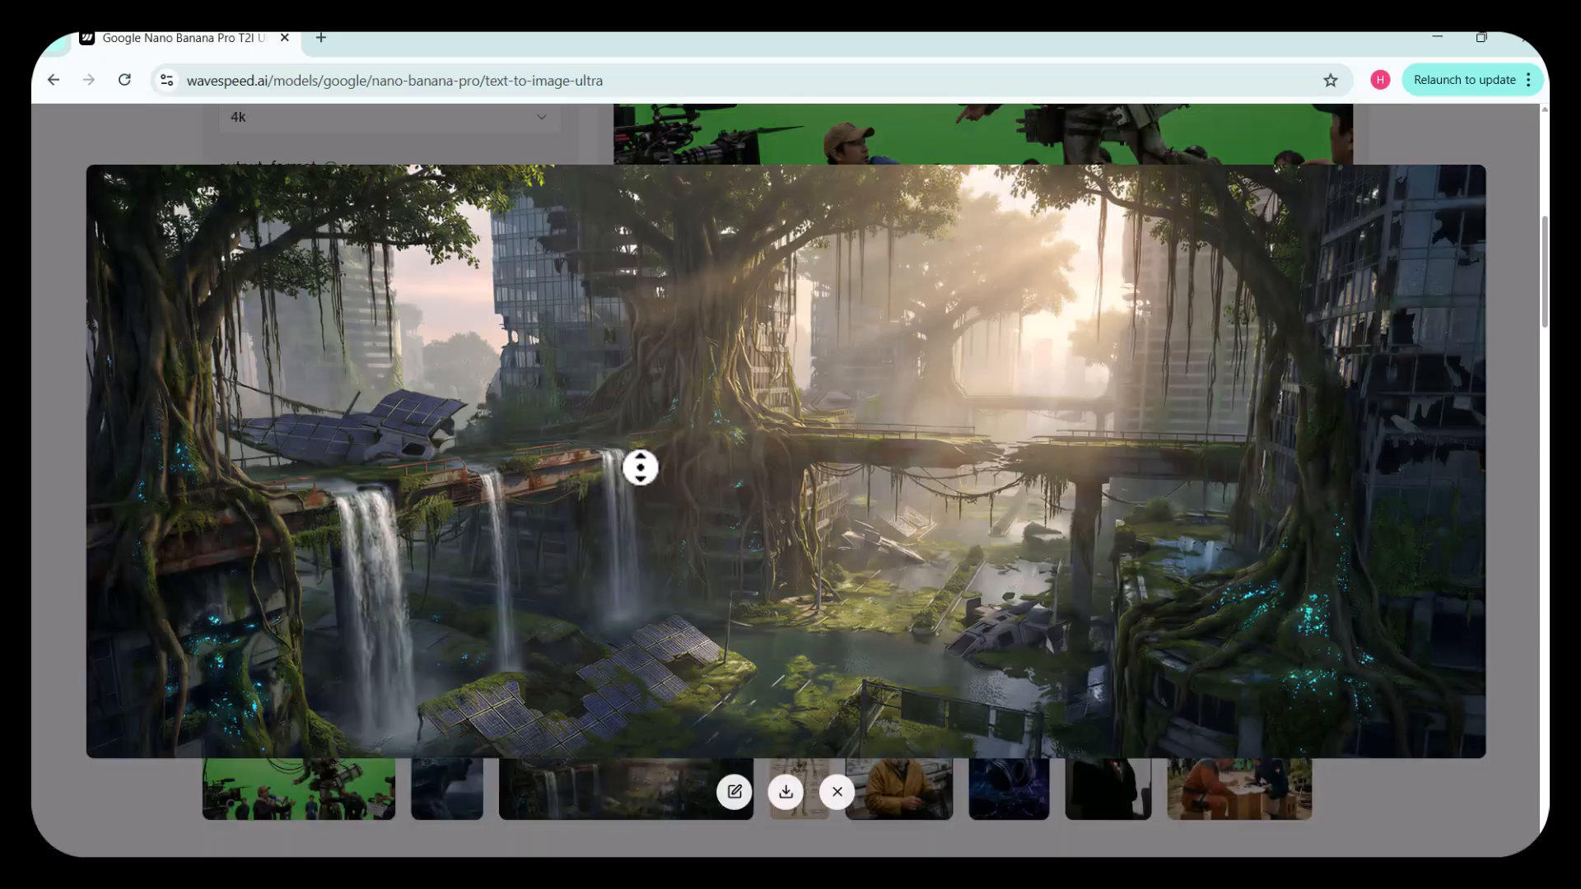
{"action": "left_click", "coordinate": [836, 791]}
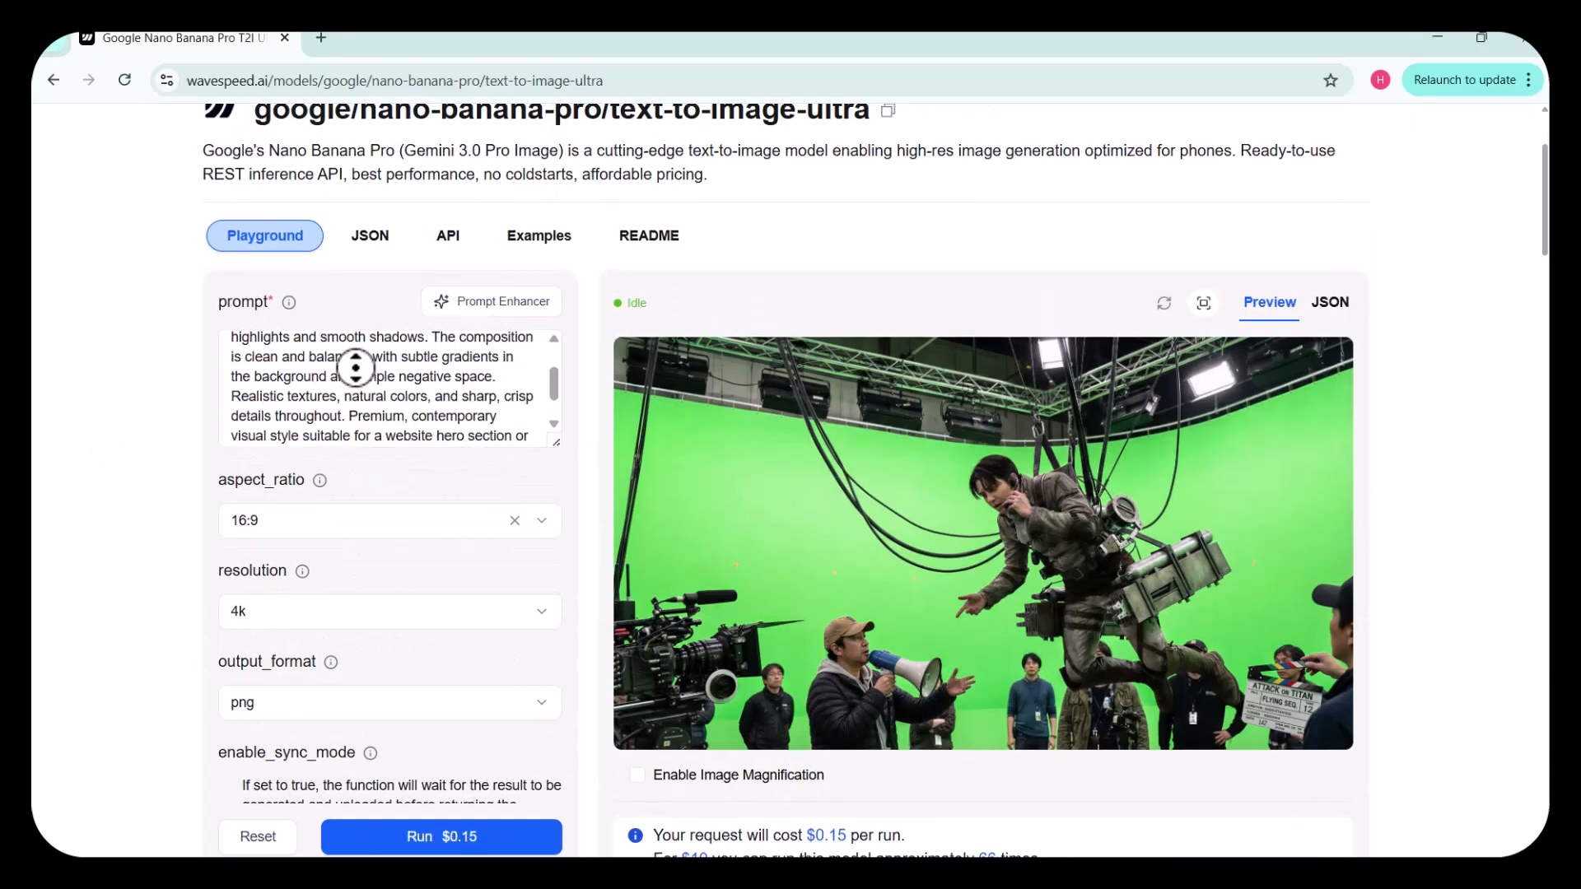
Generate the 16:9 4k image of a woman seated in a white room.
{"action": "scroll", "scroll_direction": "down", "scroll_amount": 3}
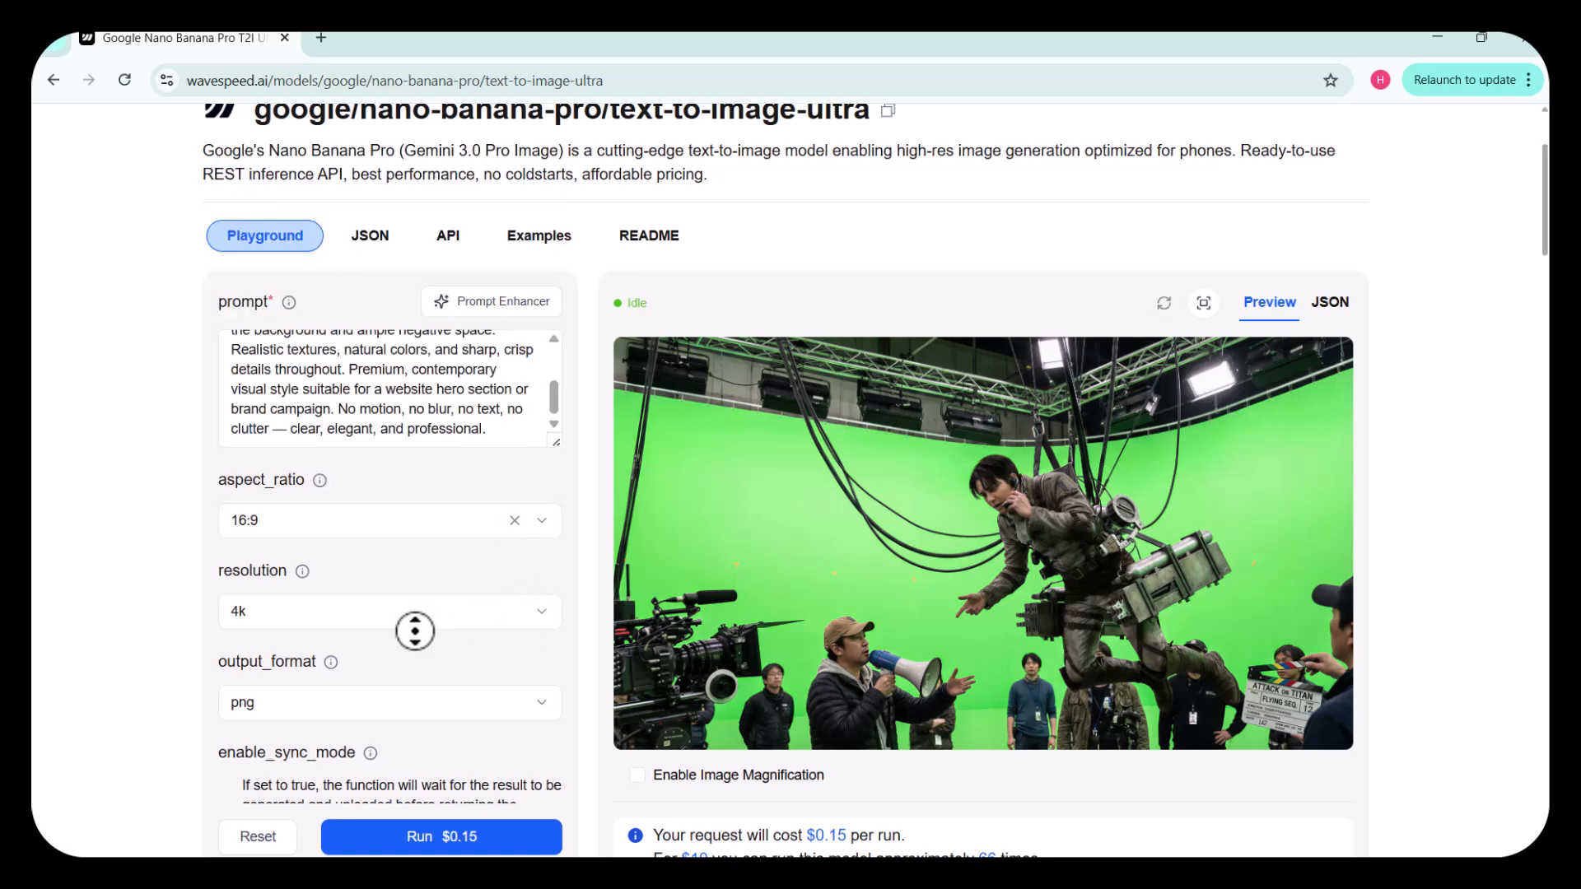
{"action": "left_click", "coordinate": [440, 836]}
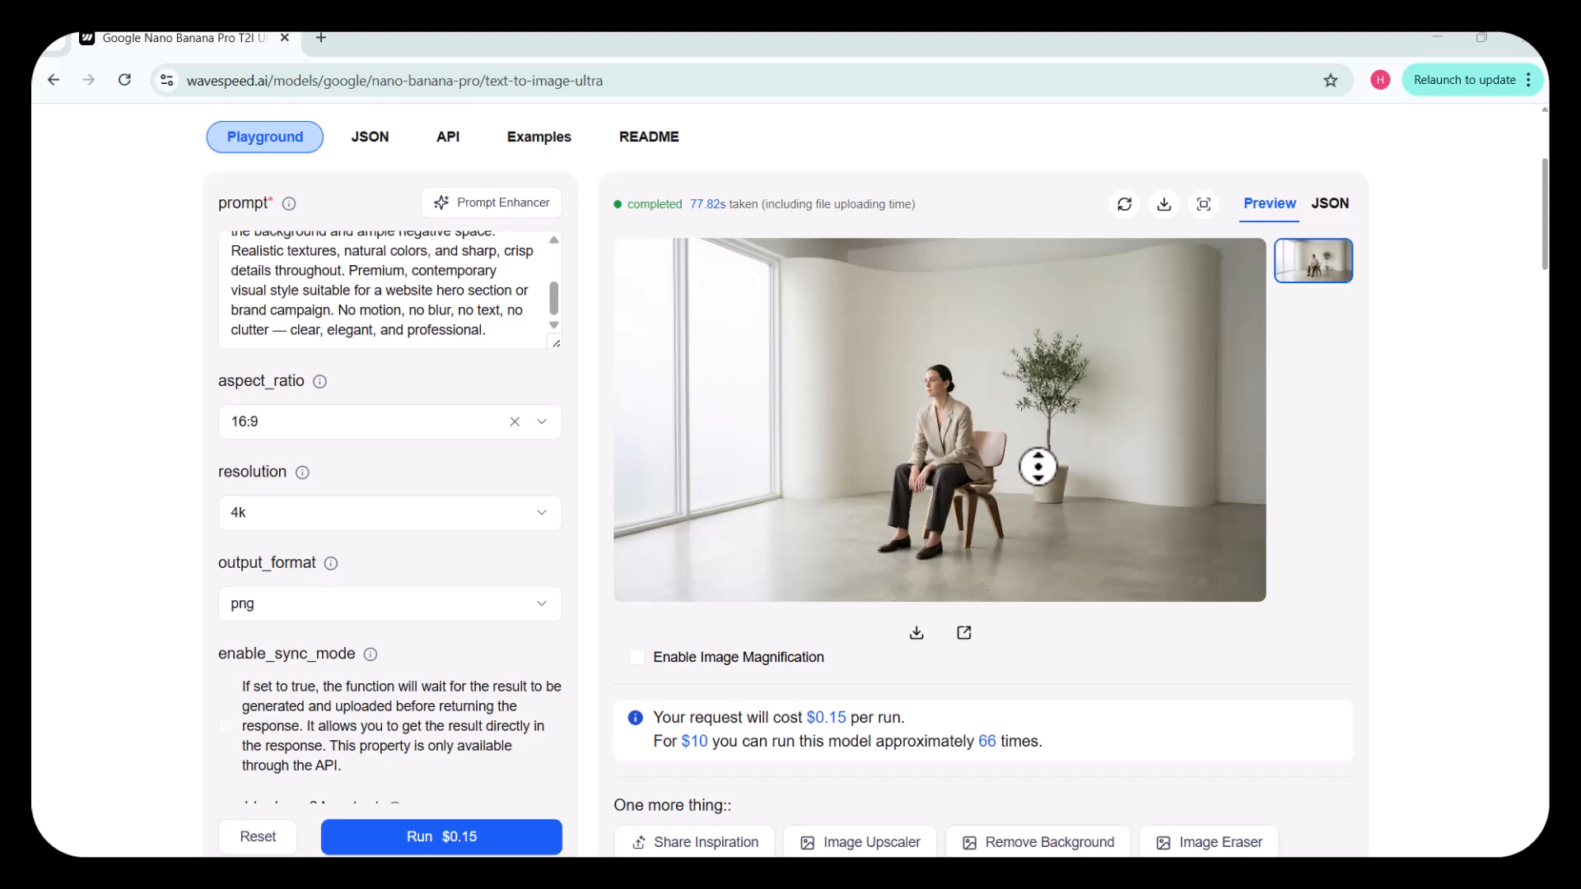
{"action": "scroll", "scroll_direction": "up", "scroll_amount": 3}
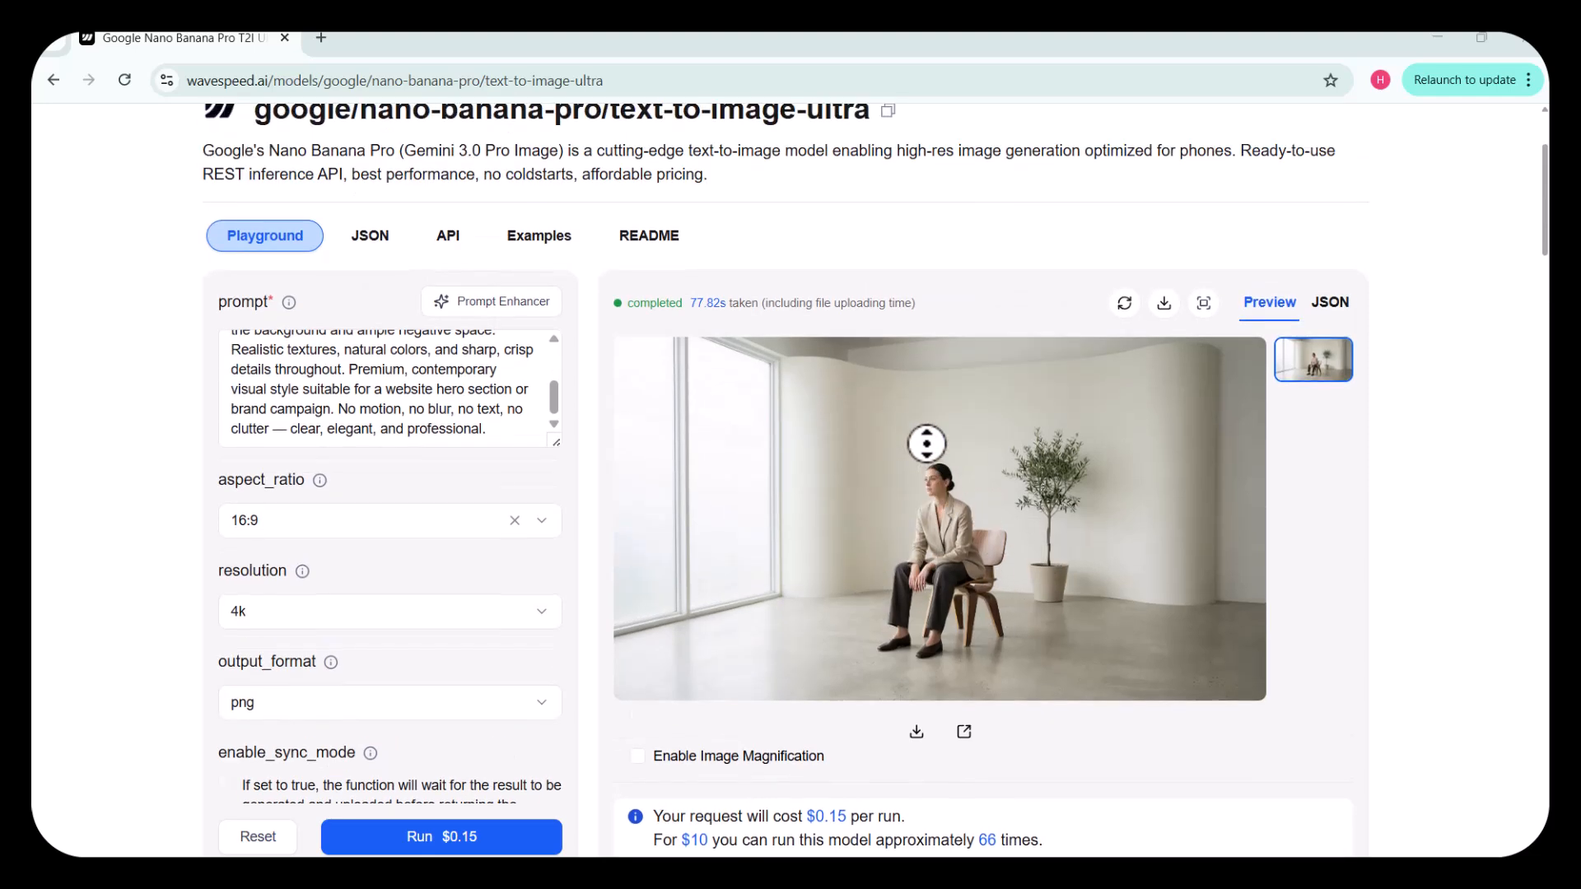
{"action": "scroll", "scroll_direction": "down", "scroll_amount": 3}
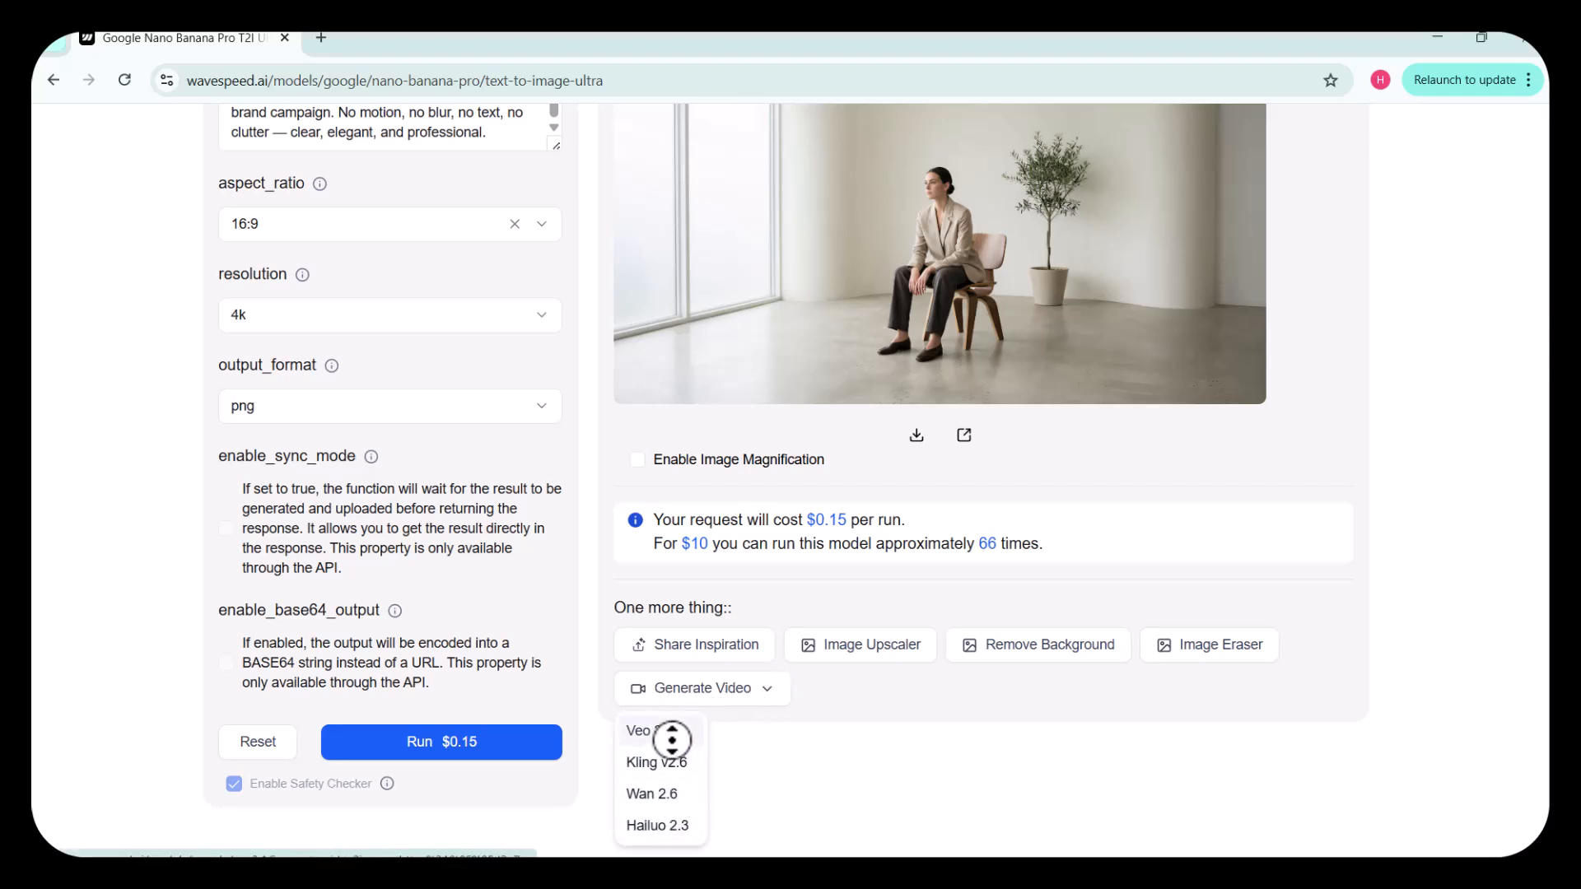
Send the seated-woman image to Veo 3.1 and run the 8-second 1080p stand-up-and-walk video.
{"action": "left_click", "coordinate": [638, 730]}
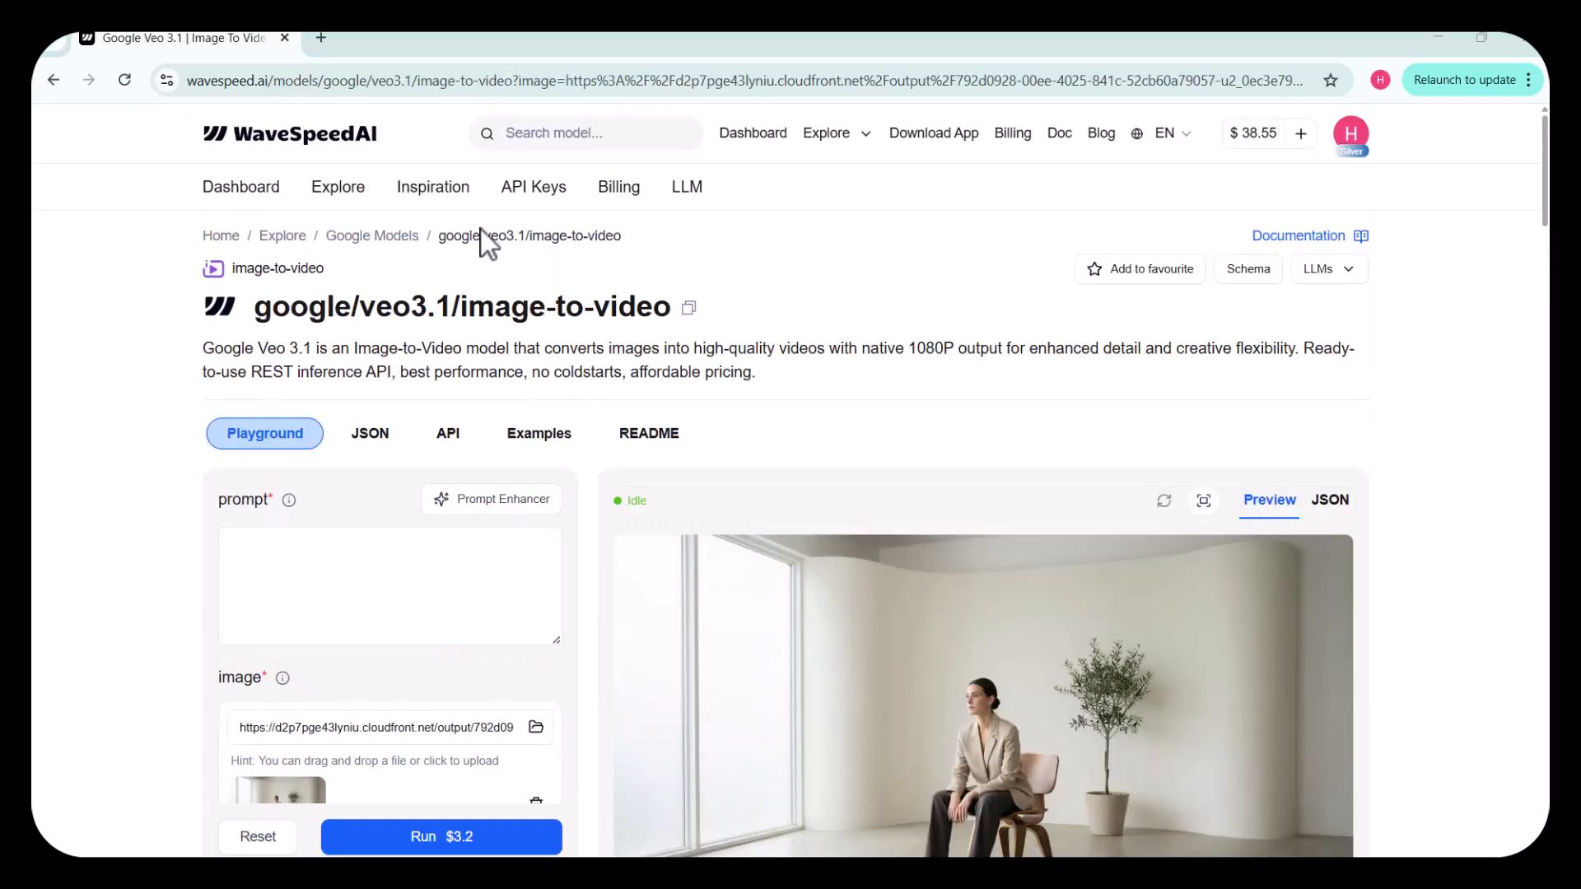
{"action": "scroll", "scroll_direction": "down", "scroll_amount": 3}
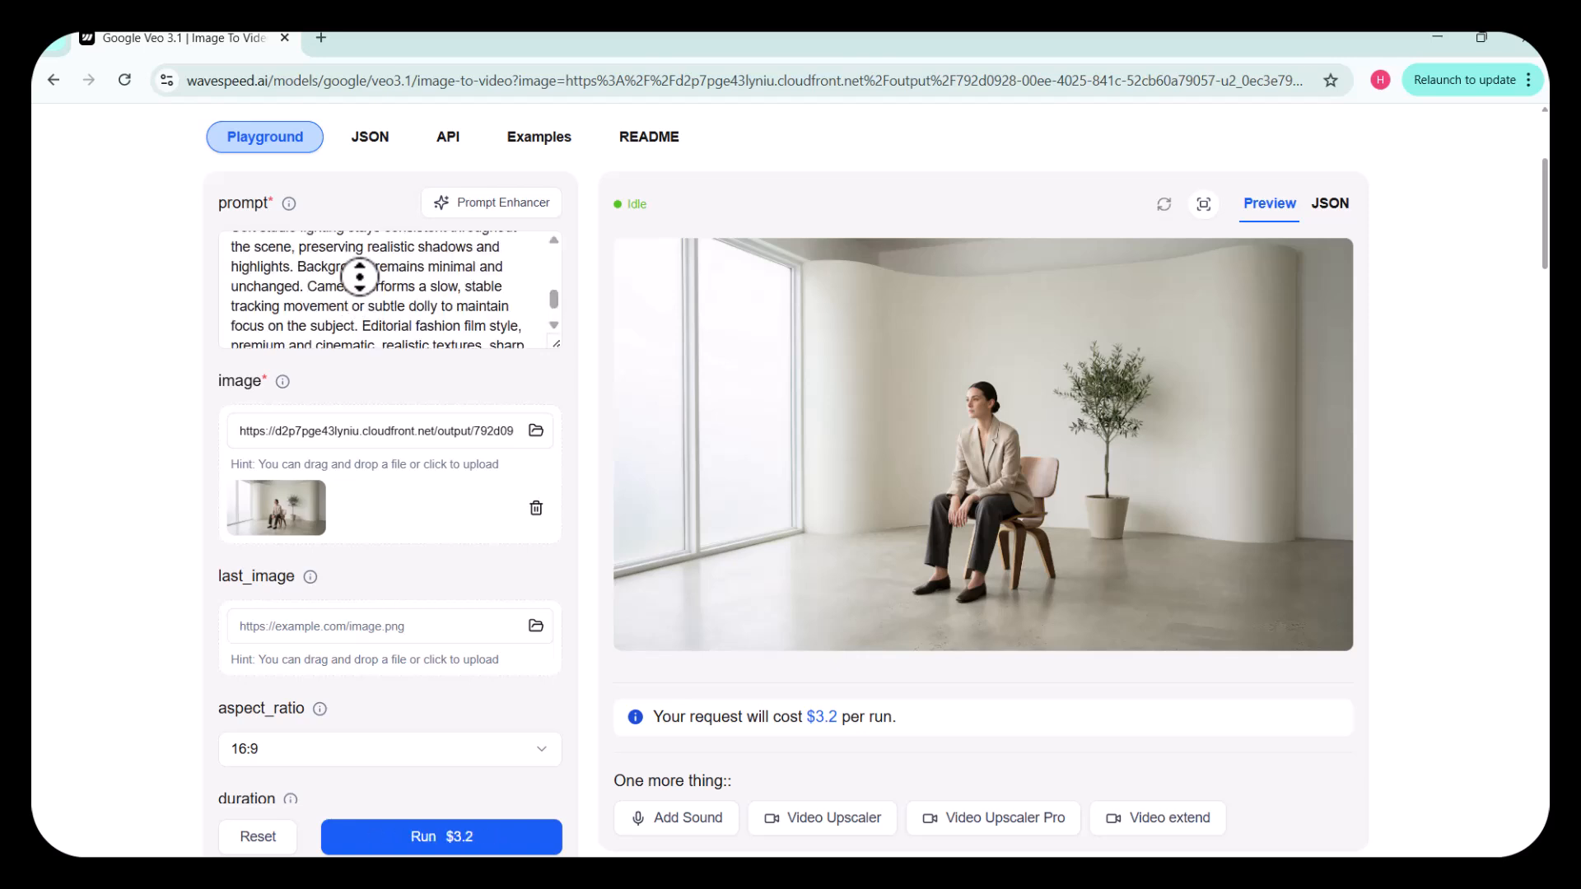
{"action": "scroll", "scroll_direction": "down", "scroll_amount": 3}
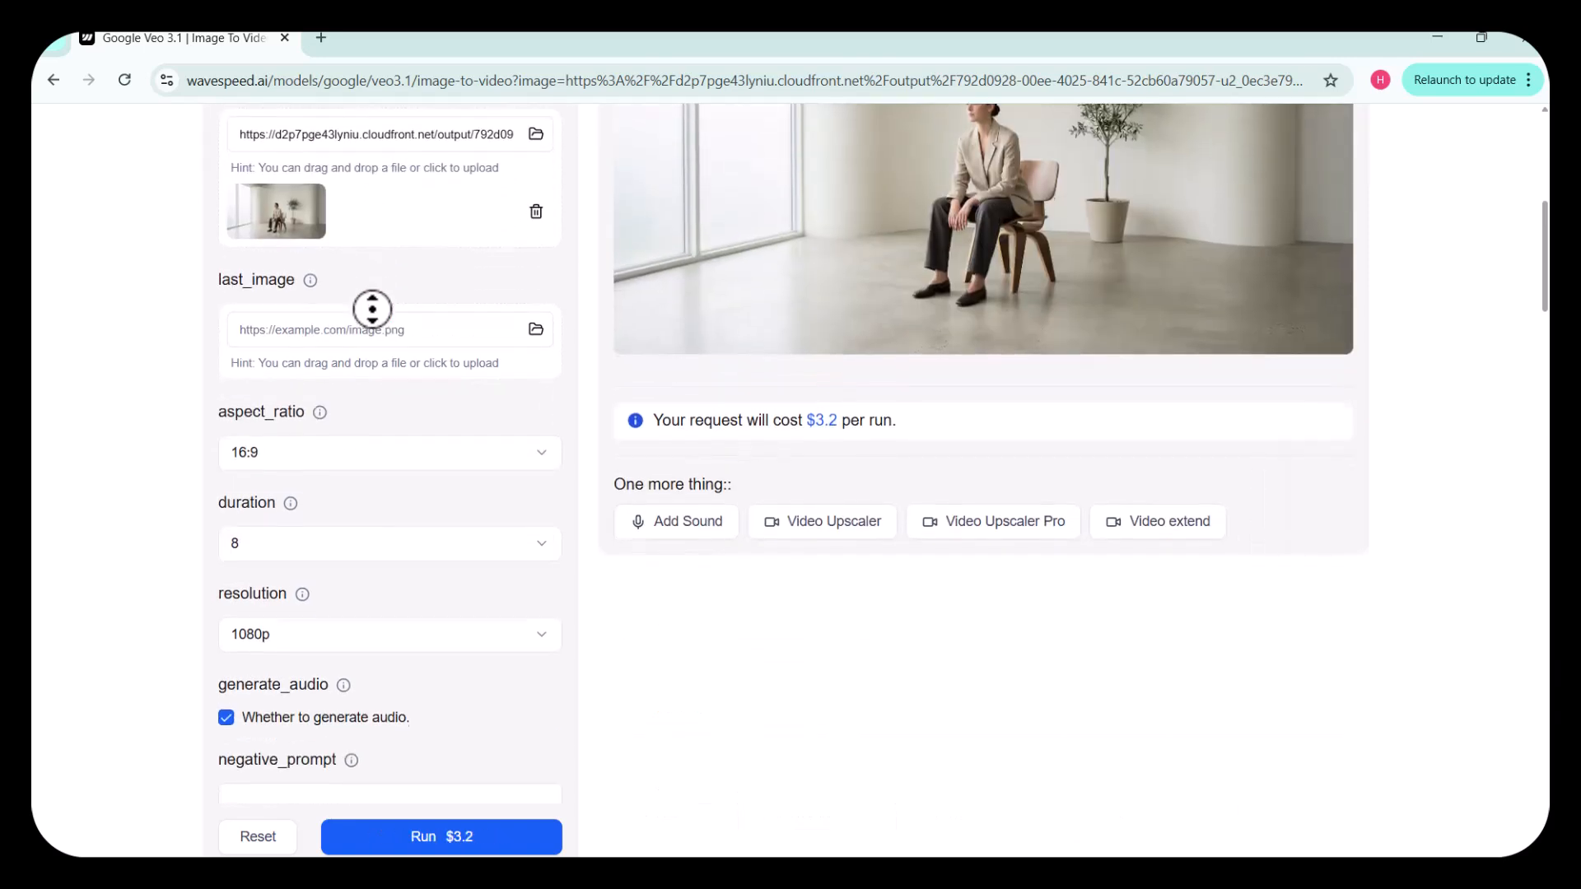
{"action": "mouse_move", "coordinate": [548, 529]}
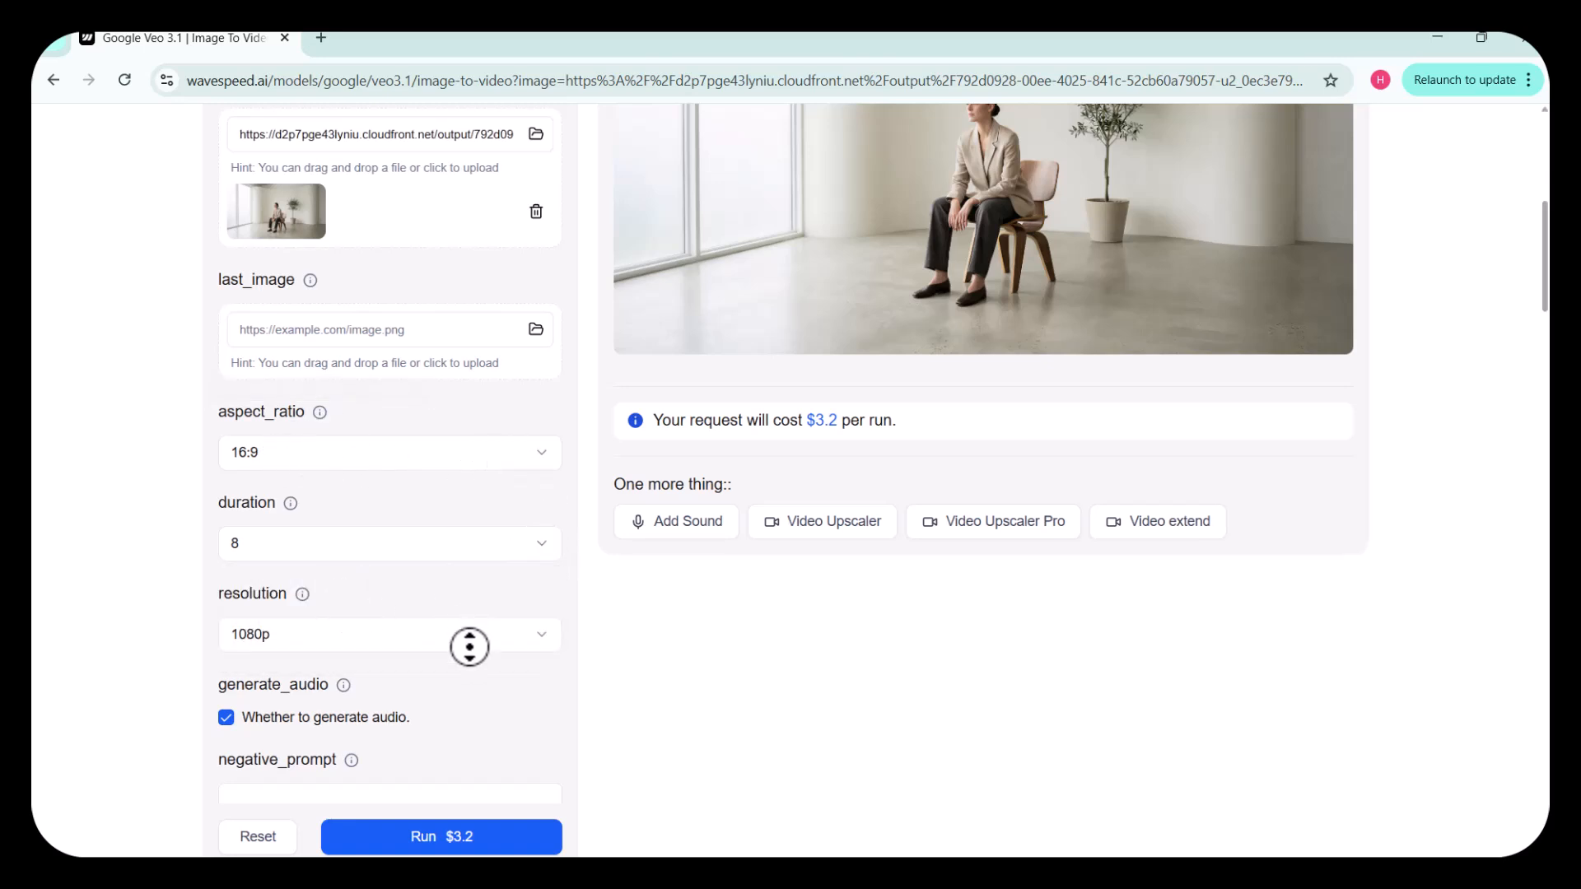
{"action": "scroll", "scroll_direction": "down", "scroll_amount": 3}
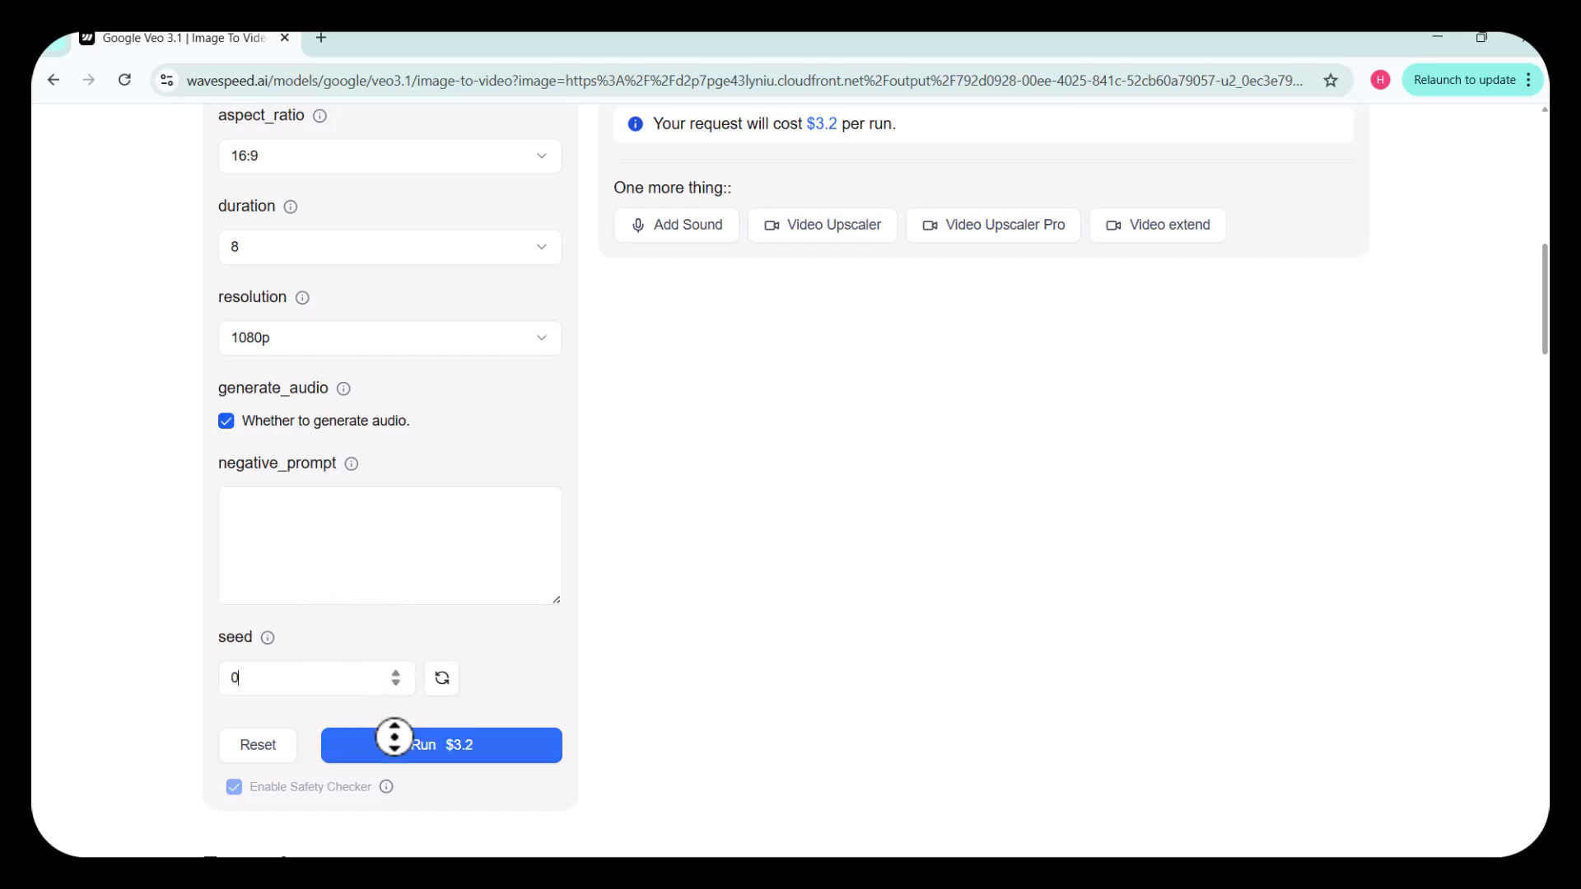
{"action": "left_click", "coordinate": [441, 745]}
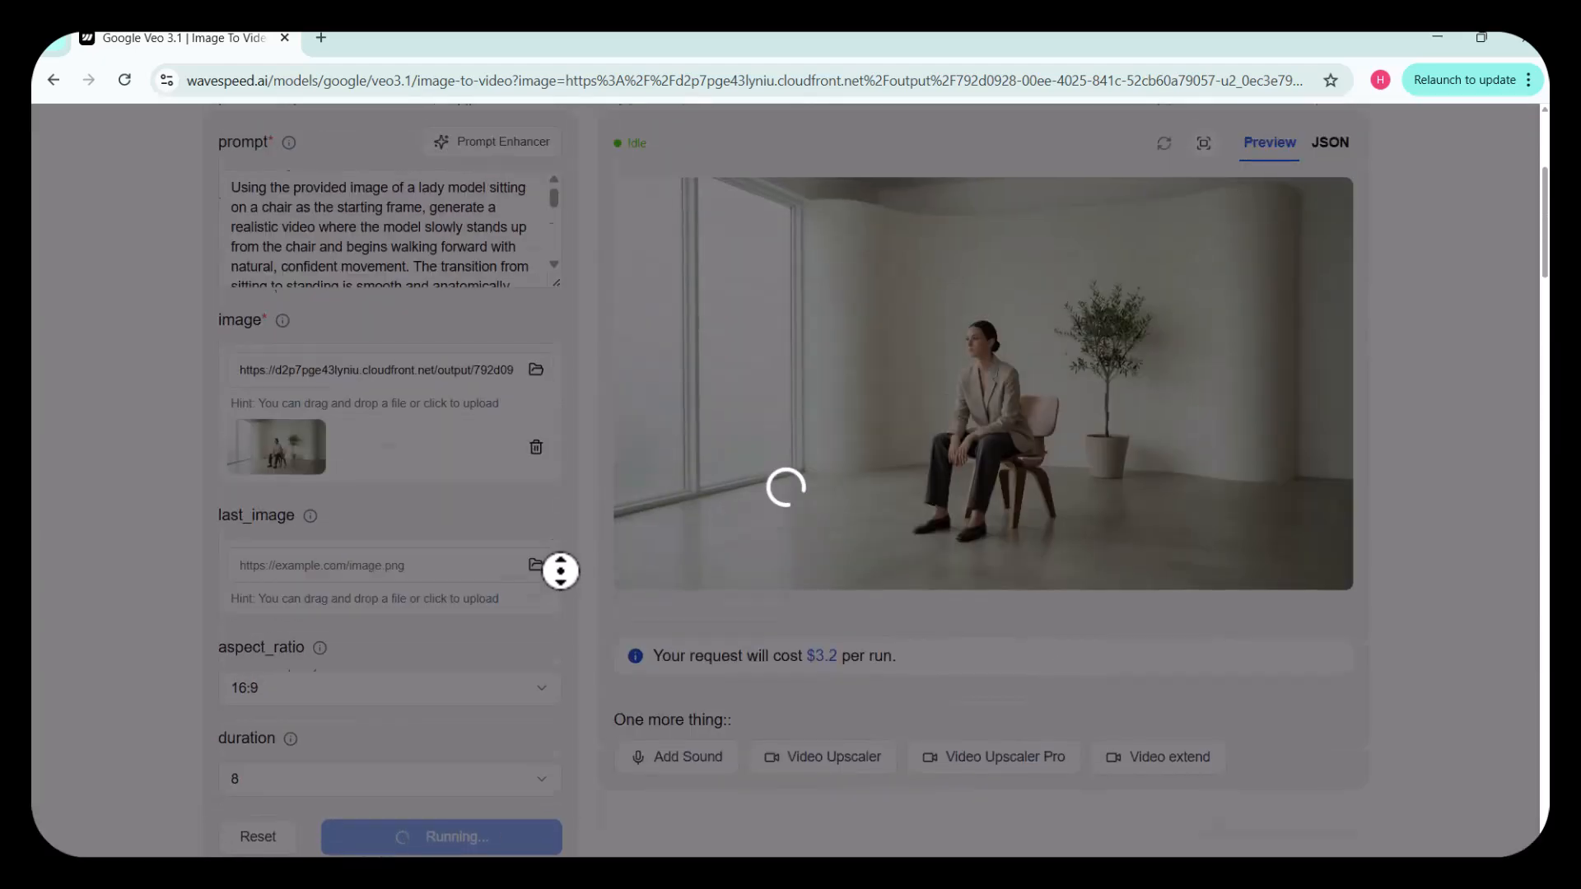
Scroll up to reach the ByteDance Seedream 4.5 text-to-image page.
{"action": "scroll", "scroll_direction": "up", "scroll_amount": 3}
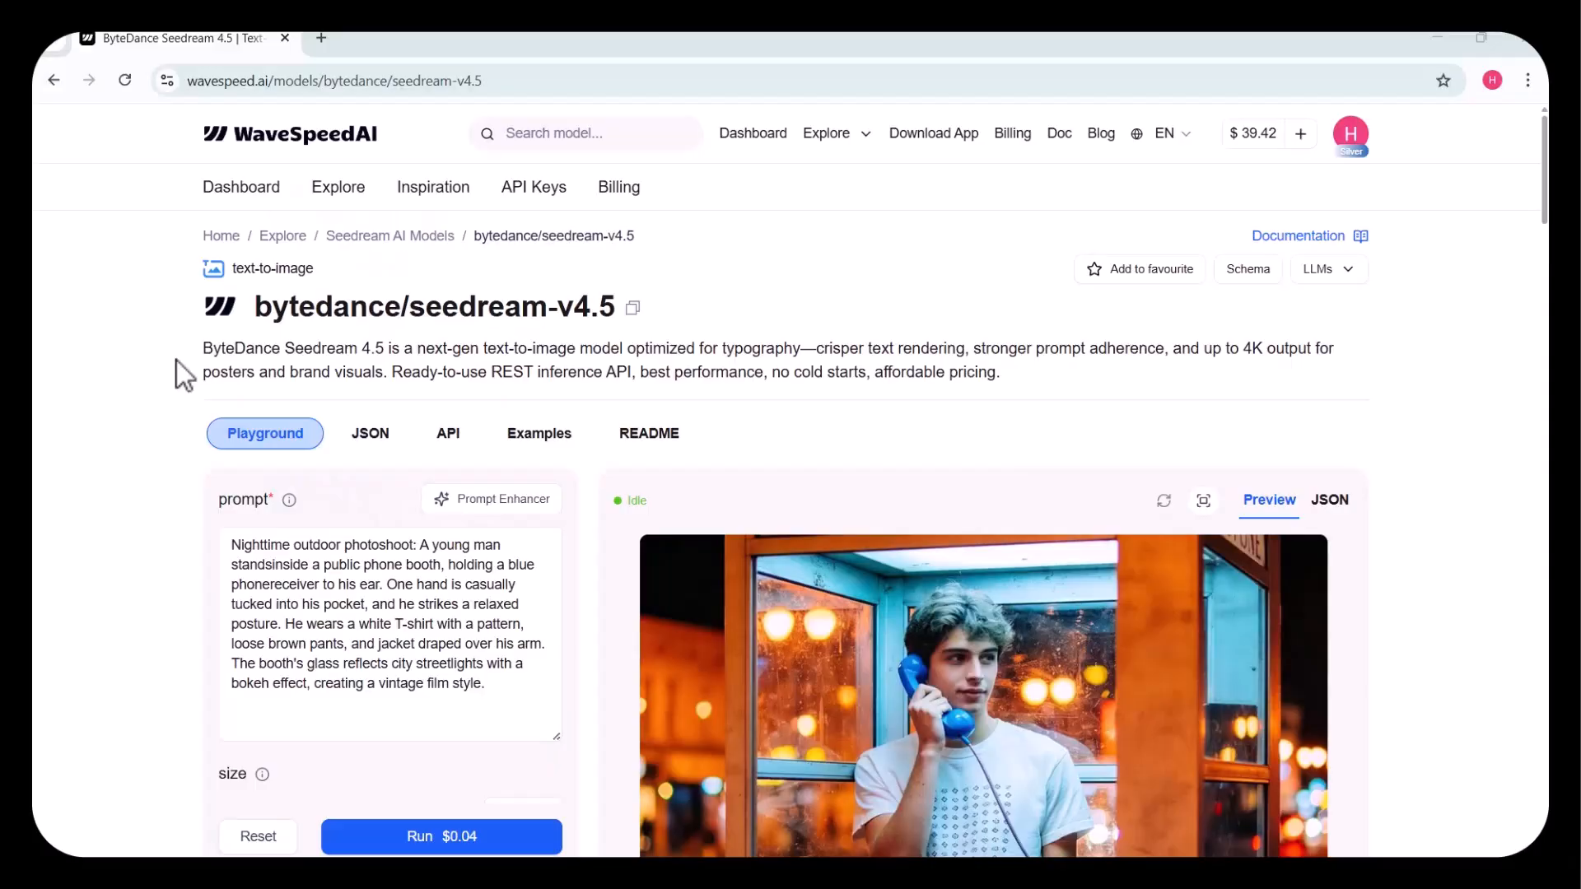
{"action": "scroll", "scroll_direction": "down", "scroll_amount": 3}
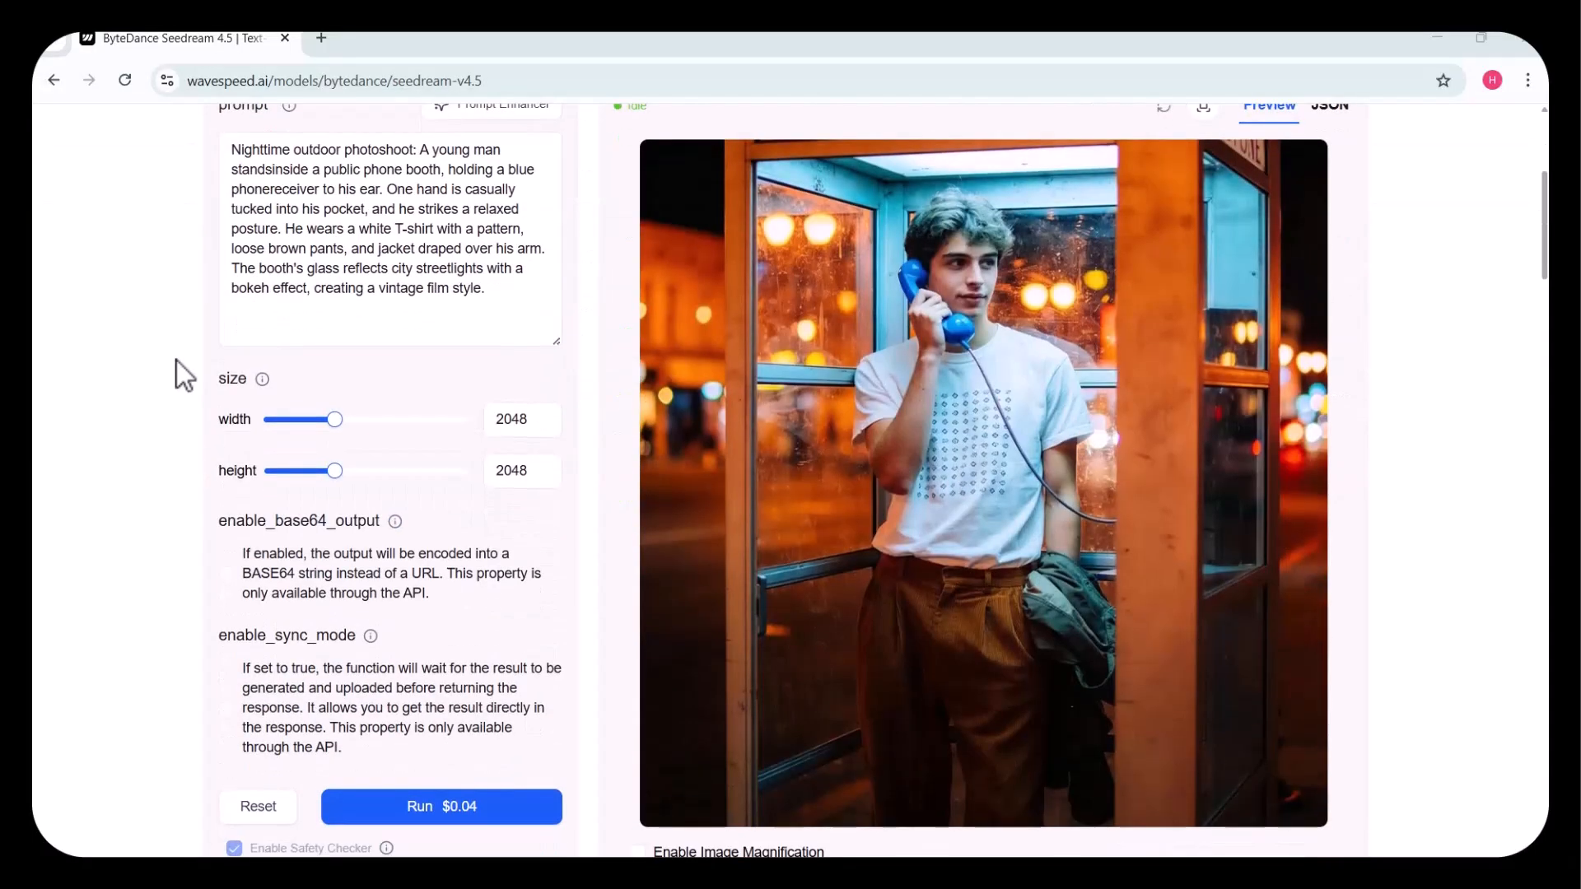
{"action": "scroll", "scroll_direction": "down", "scroll_amount": 3}
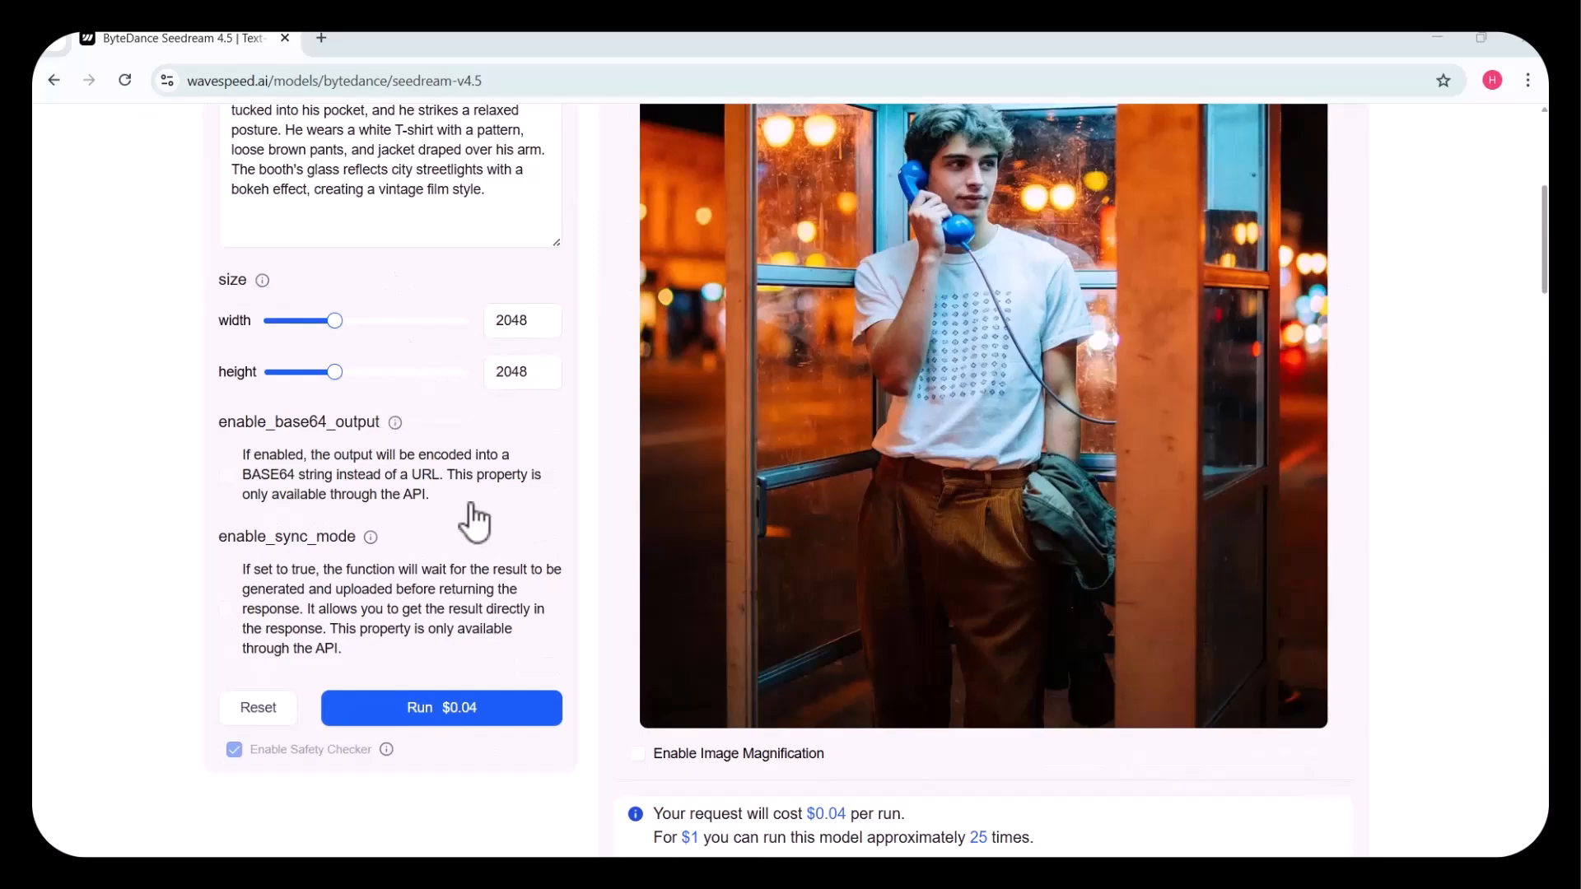
{"action": "scroll", "scroll_direction": "down", "scroll_amount": 3}
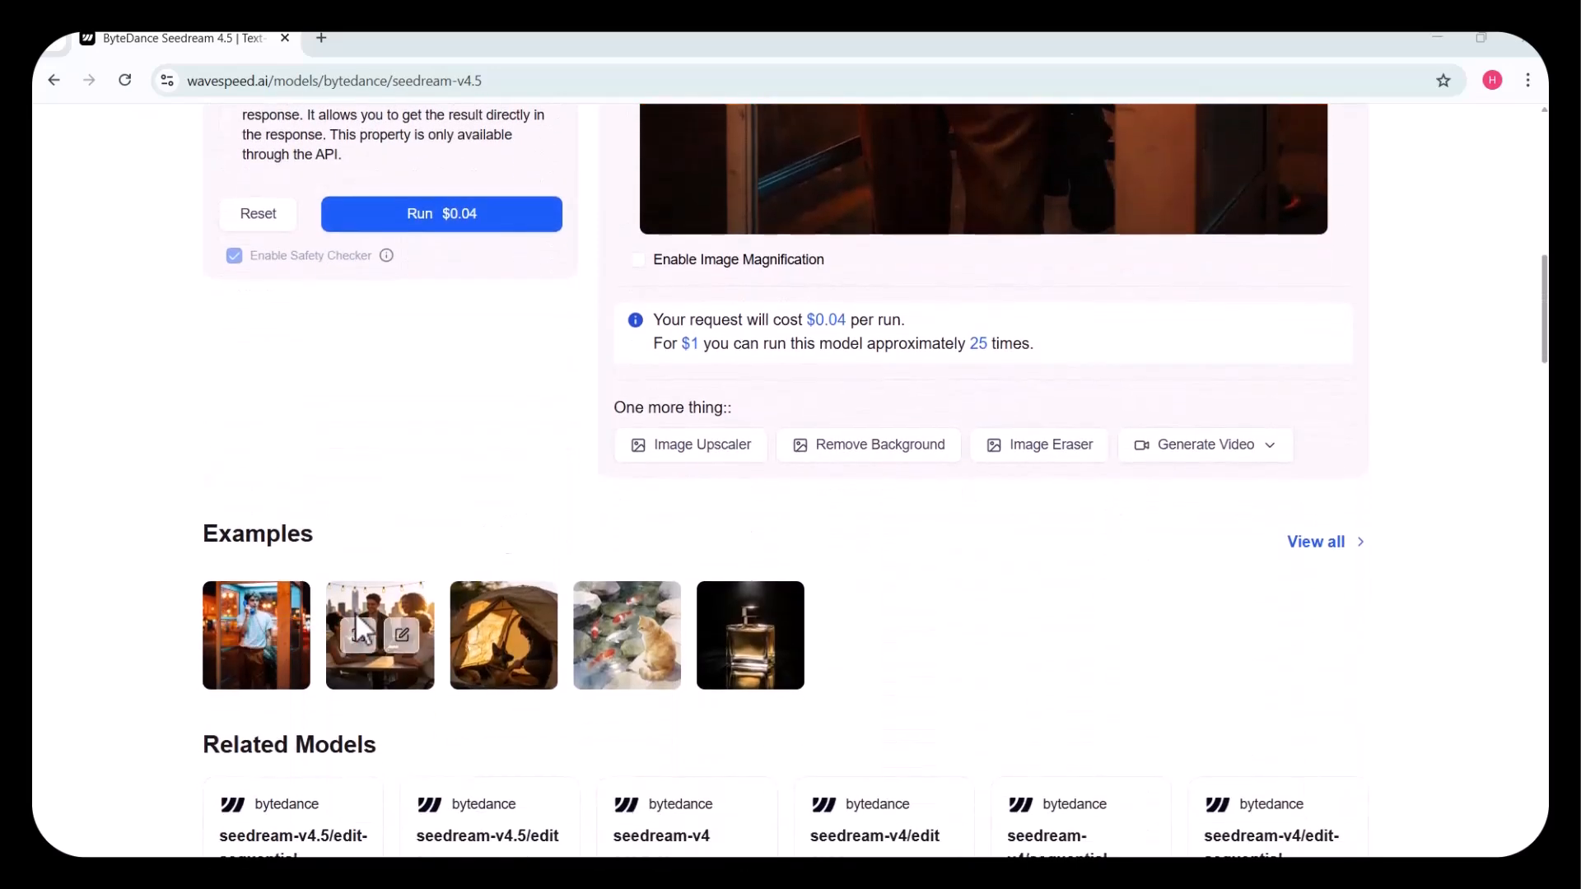
{"action": "left_click", "coordinate": [379, 635]}
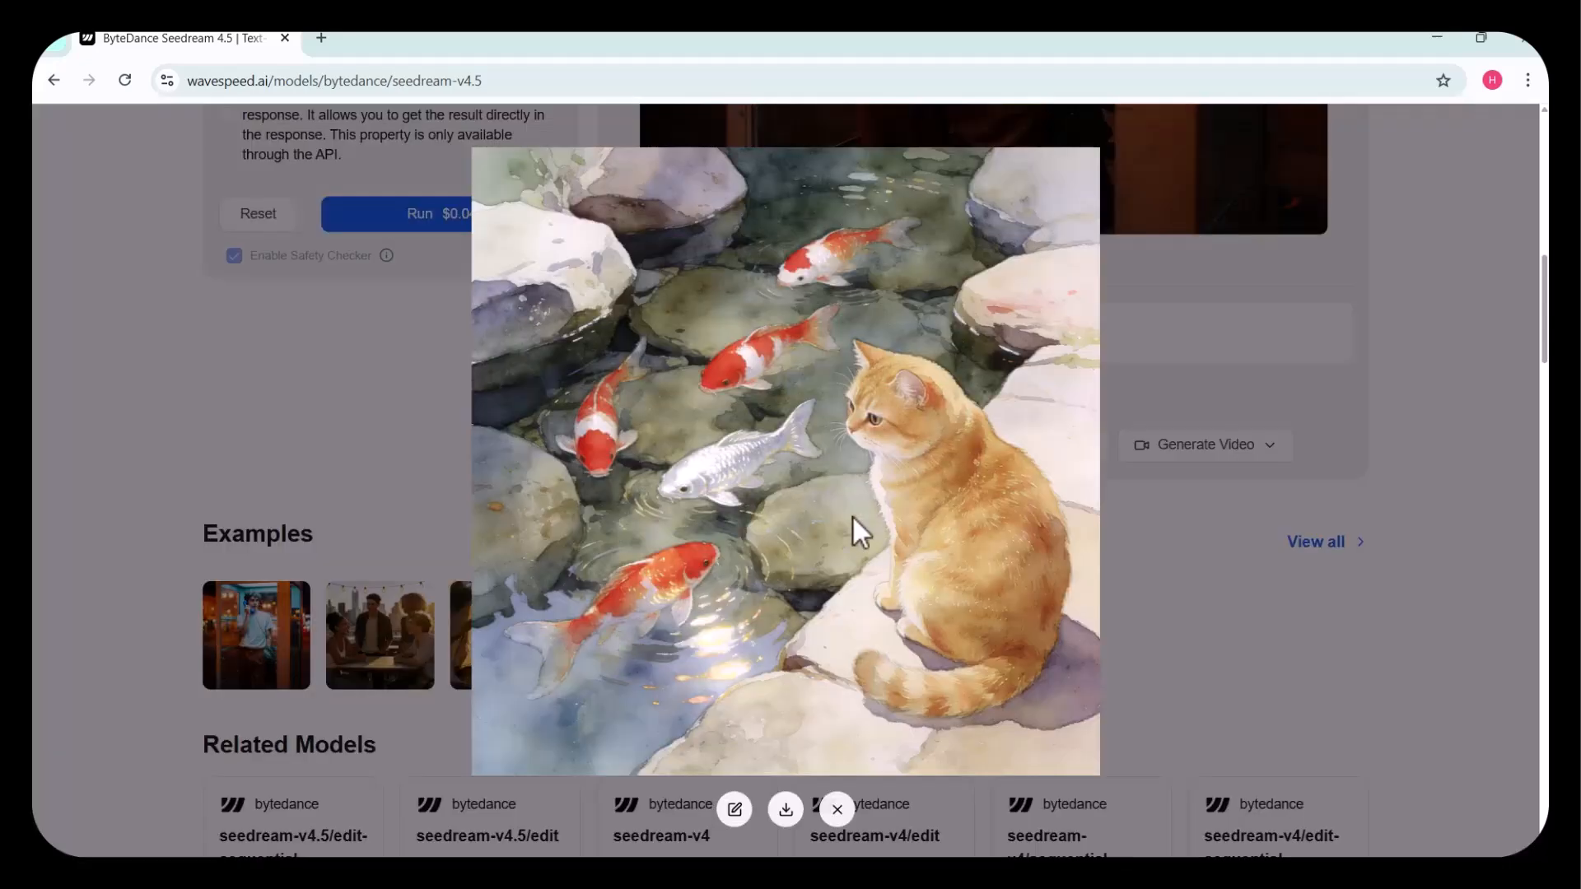
{"action": "left_click", "coordinate": [836, 809]}
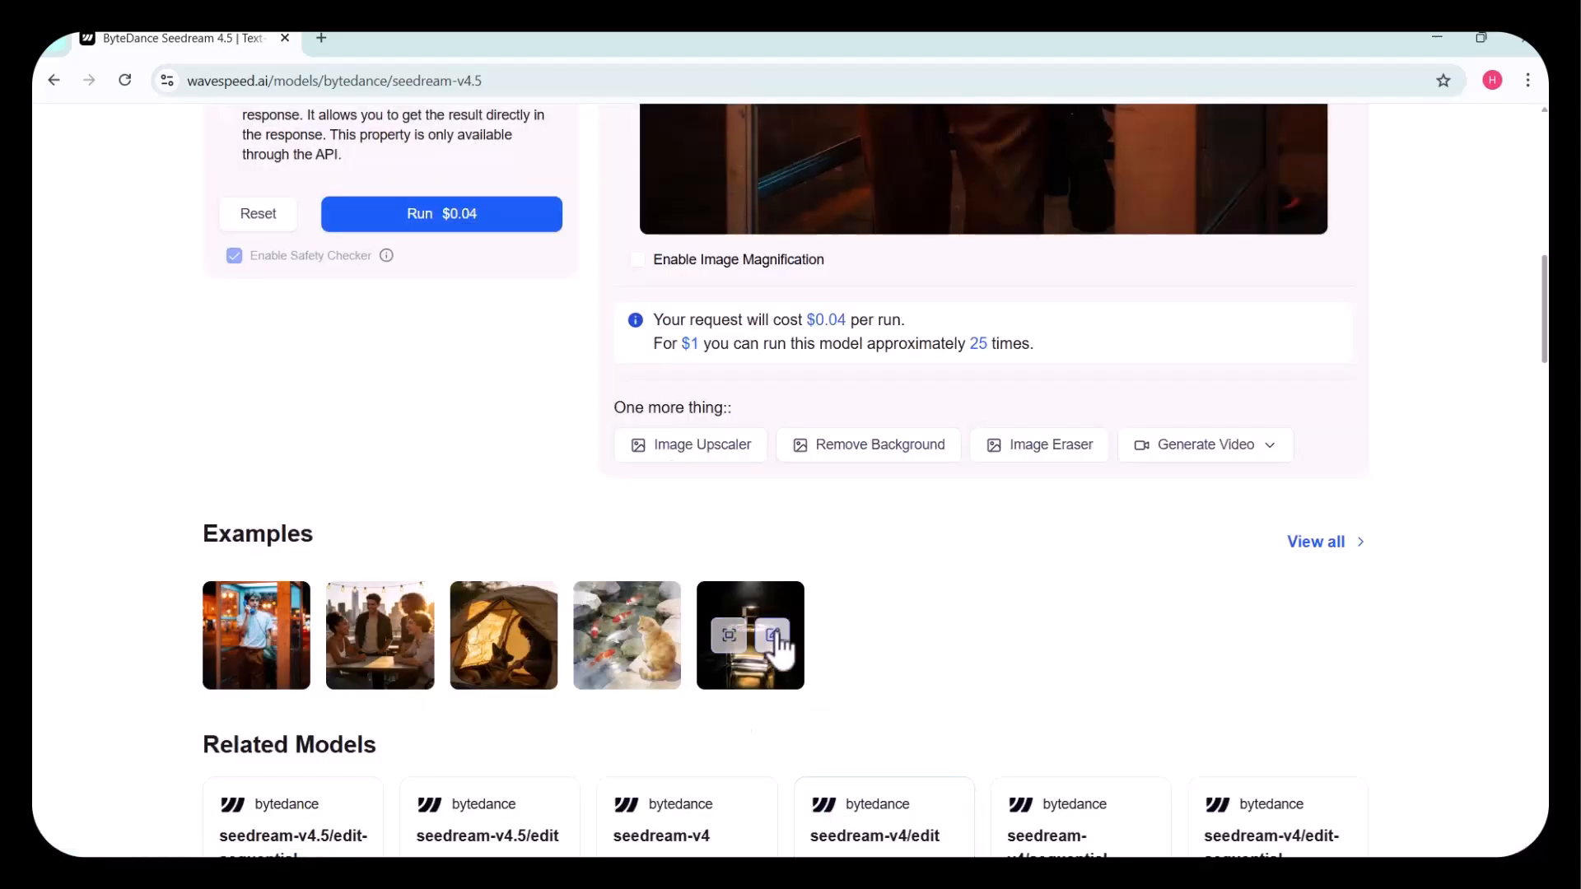
{"action": "mouse_move", "coordinate": [799, 722]}
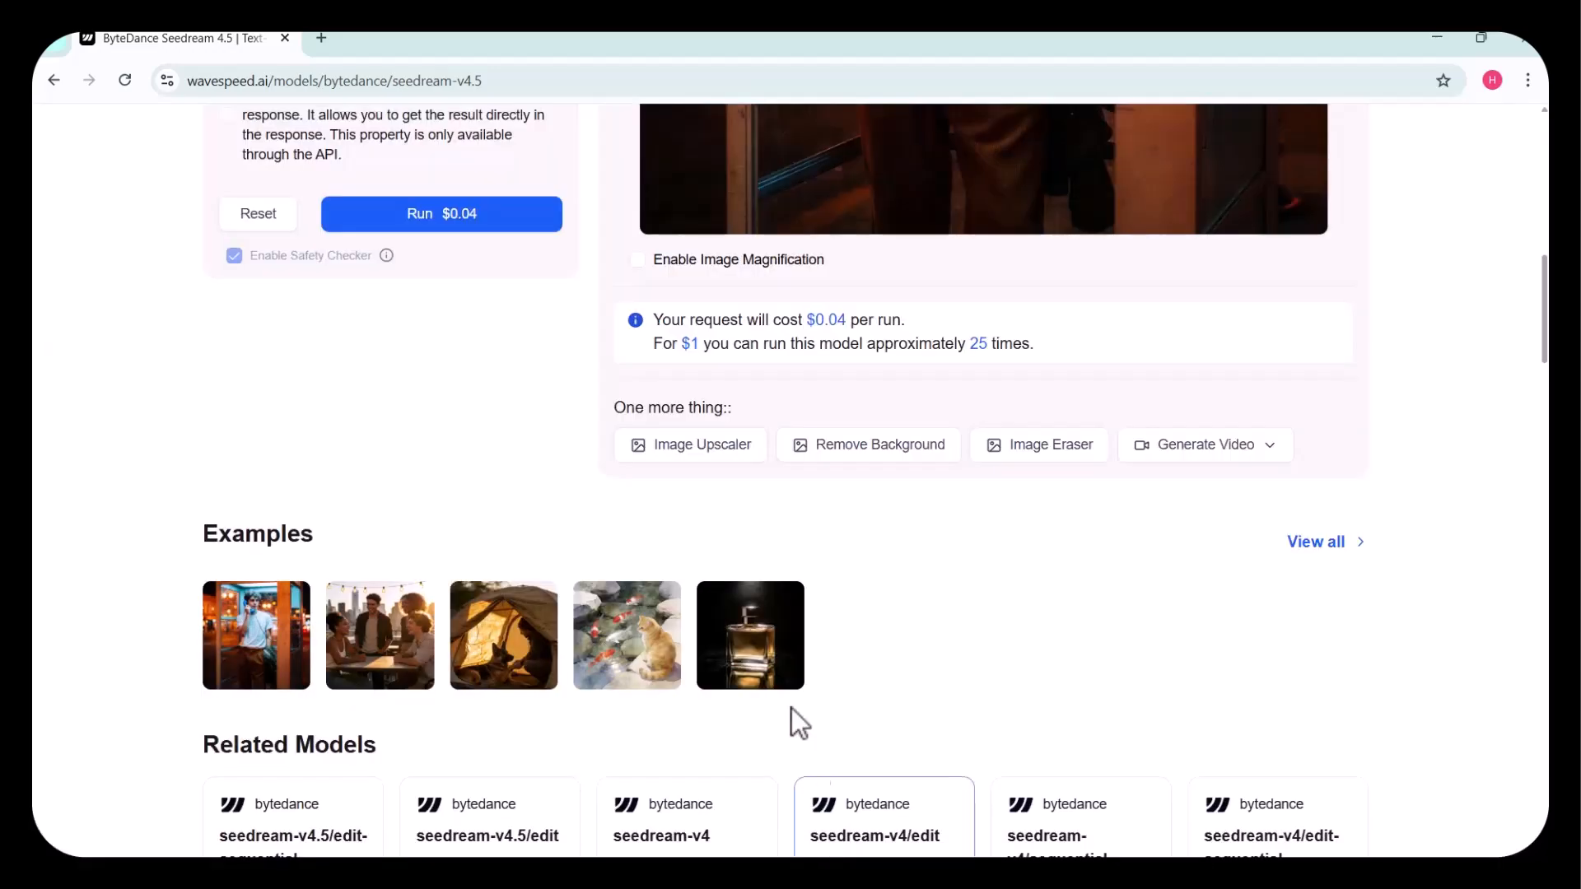
{"action": "scroll", "scroll_direction": "up", "scroll_amount": 3}
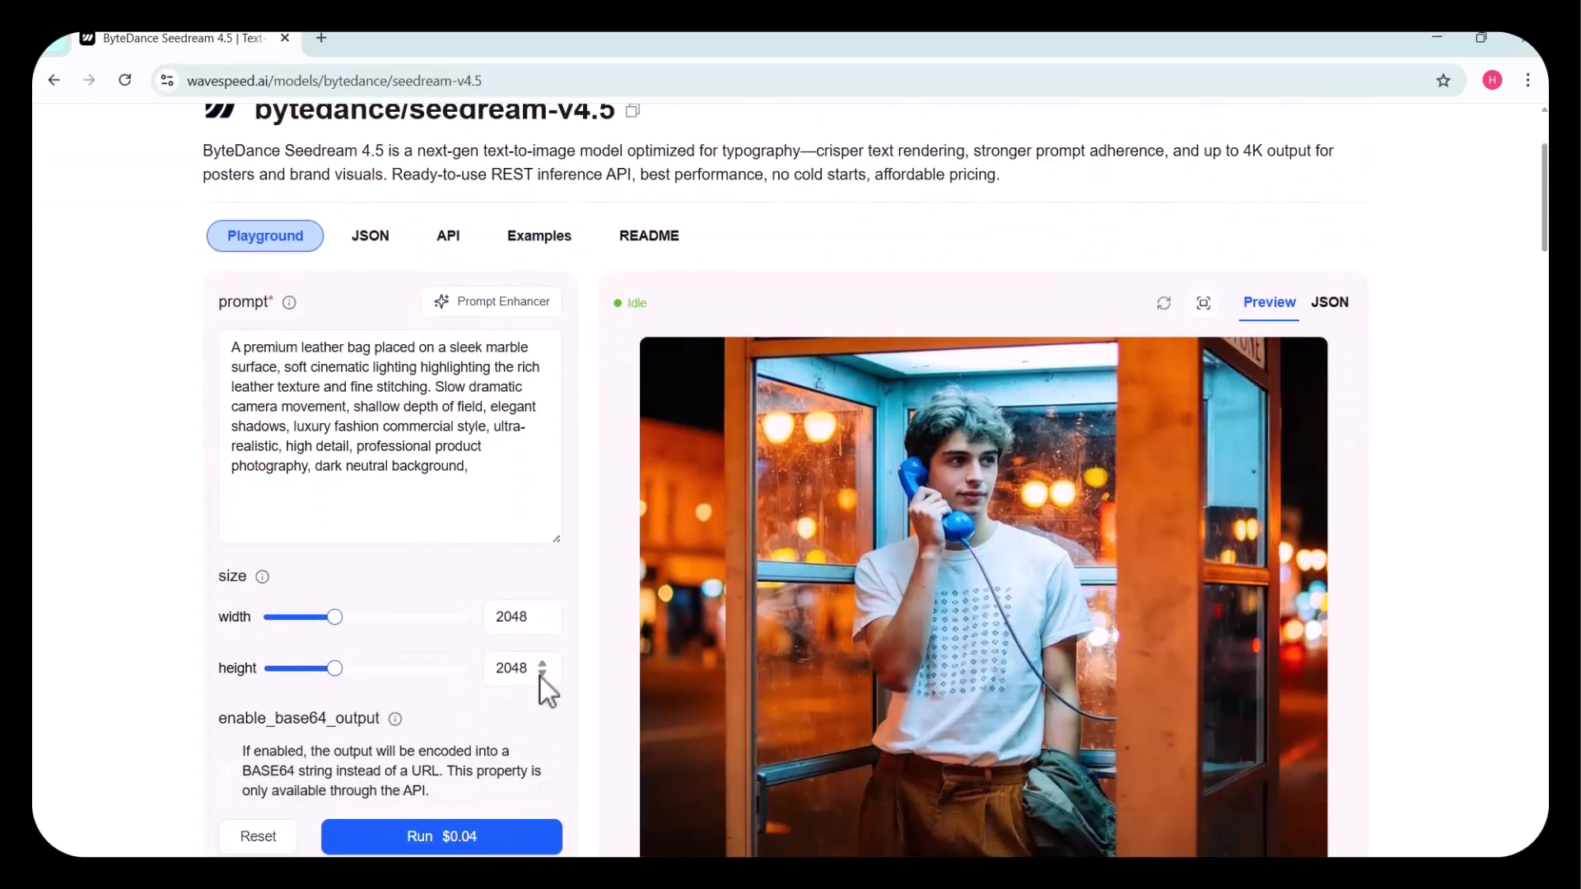
Run Seedream 4.5 on the leather bag prompt and inspect the 2048×2048 satchel result.
{"action": "scroll", "scroll_direction": "down", "scroll_amount": 3}
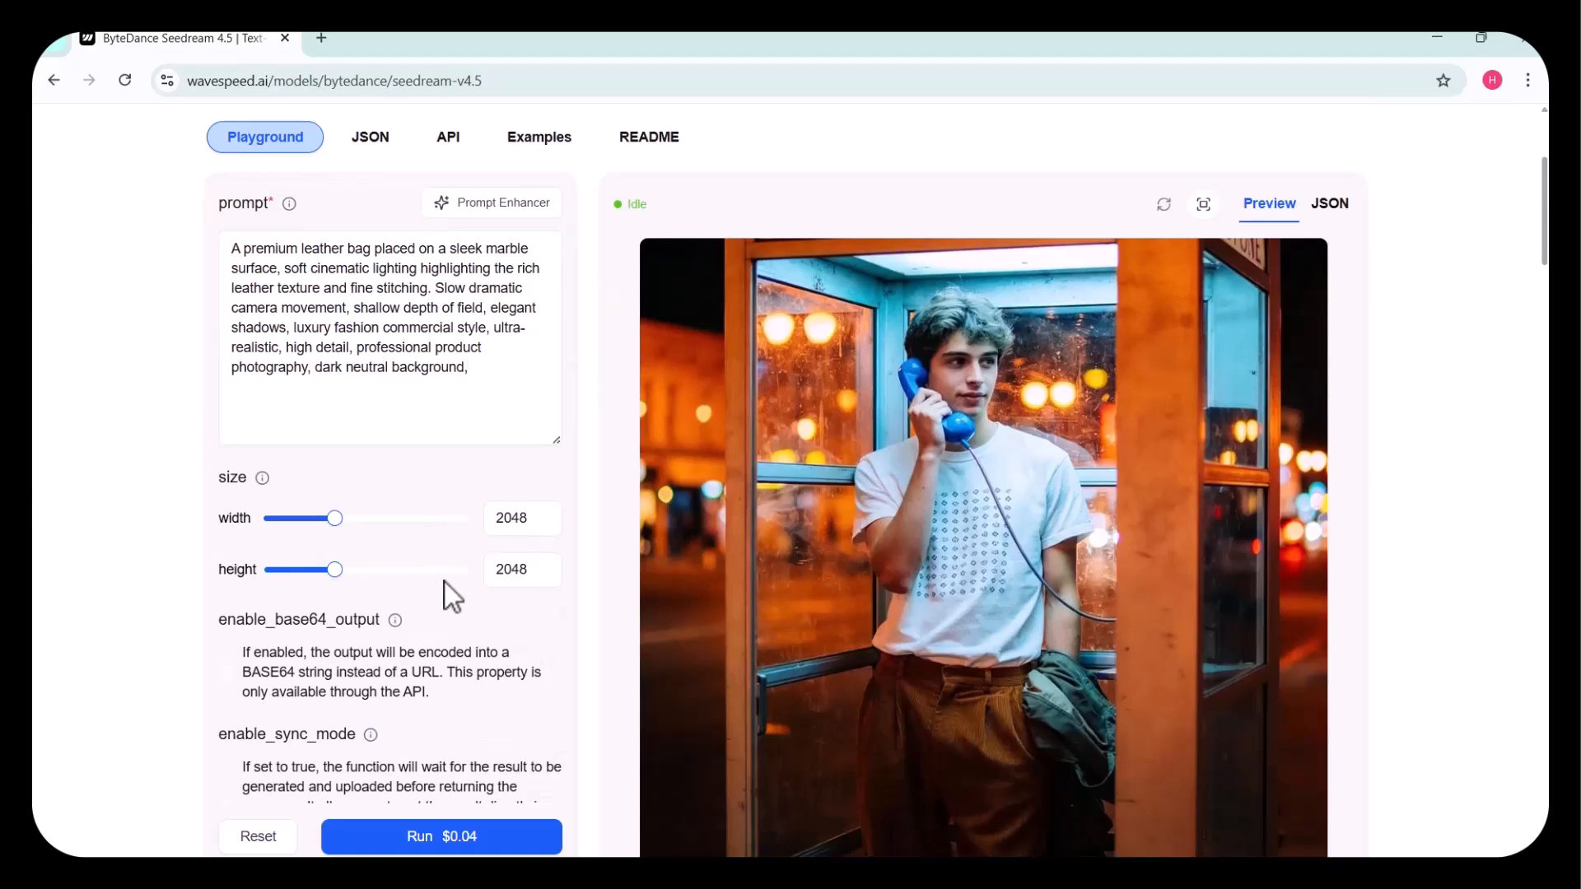
{"action": "scroll", "scroll_direction": "down", "scroll_amount": 3}
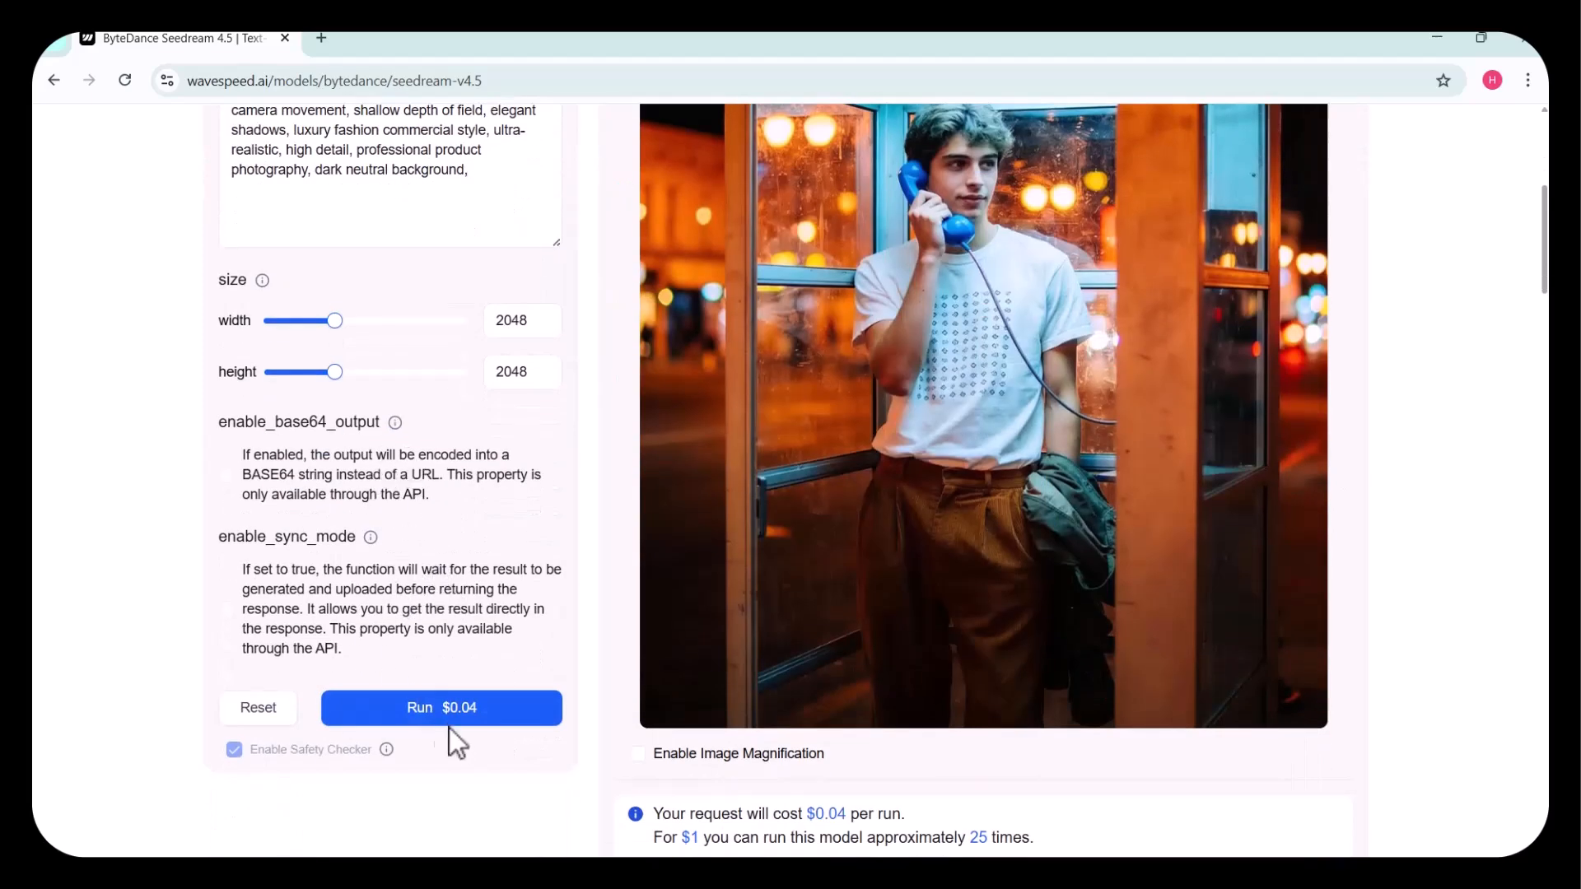
{"action": "left_click", "coordinate": [440, 706]}
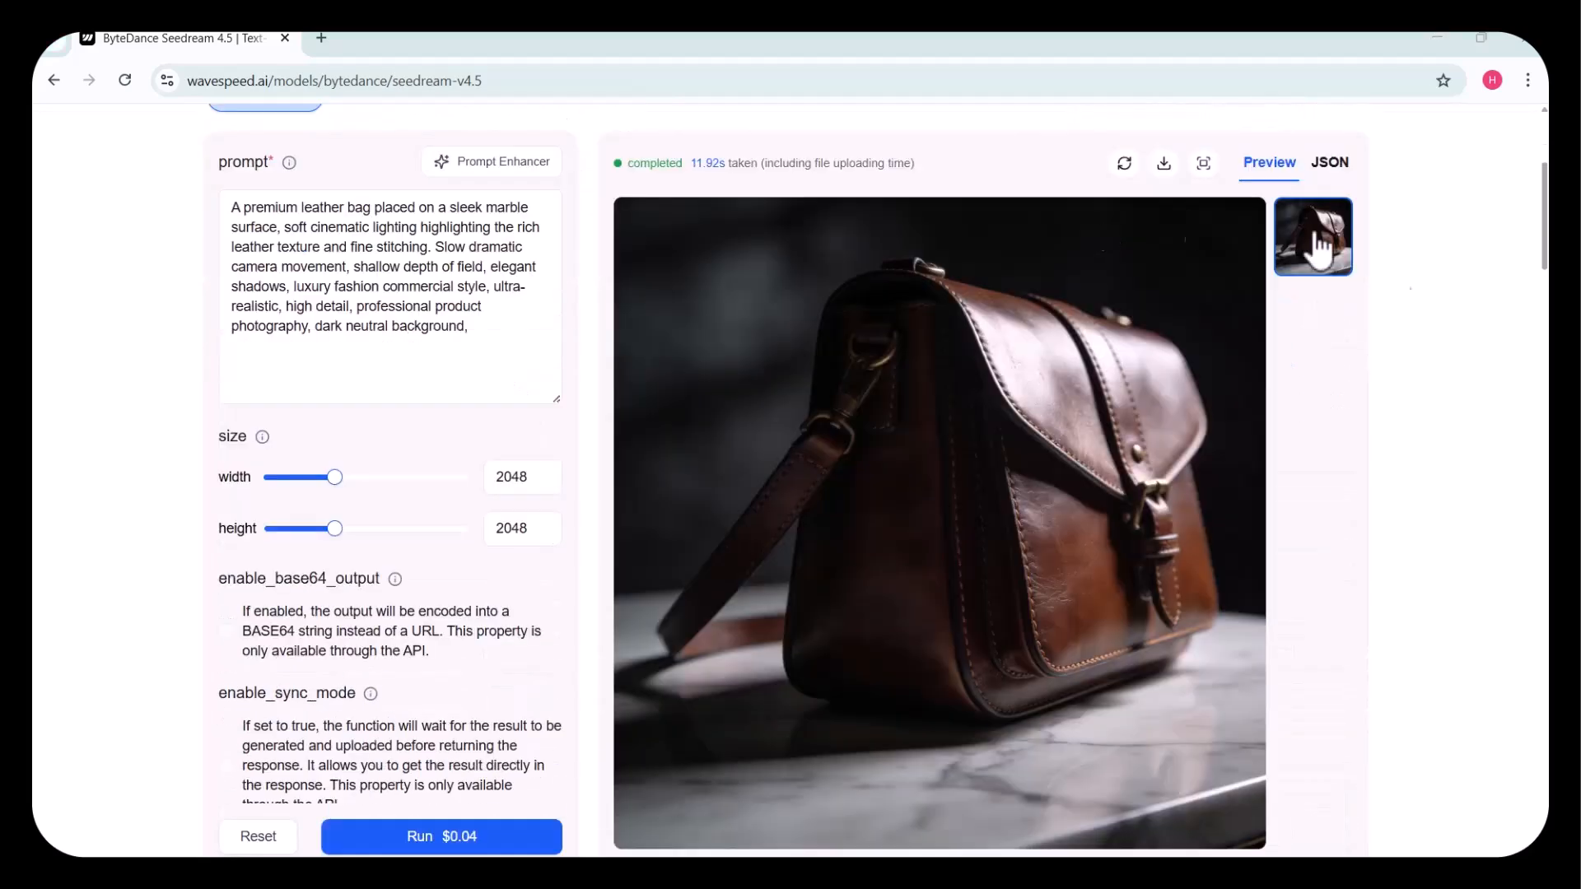
{"action": "mouse_move", "coordinate": [714, 852]}
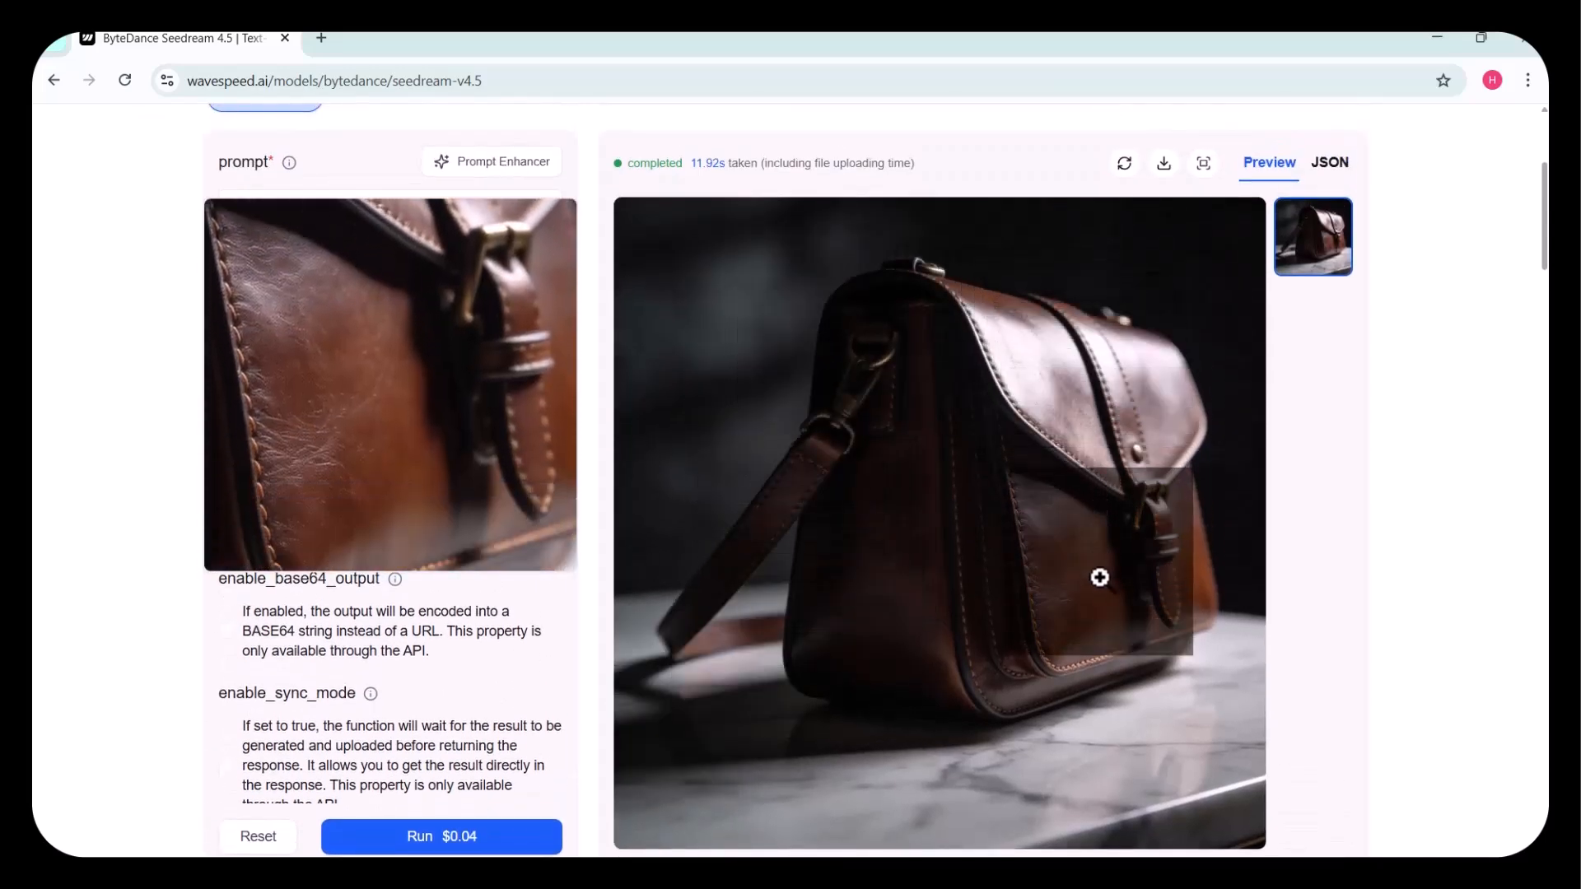
{"action": "mouse_move", "coordinate": [1007, 674]}
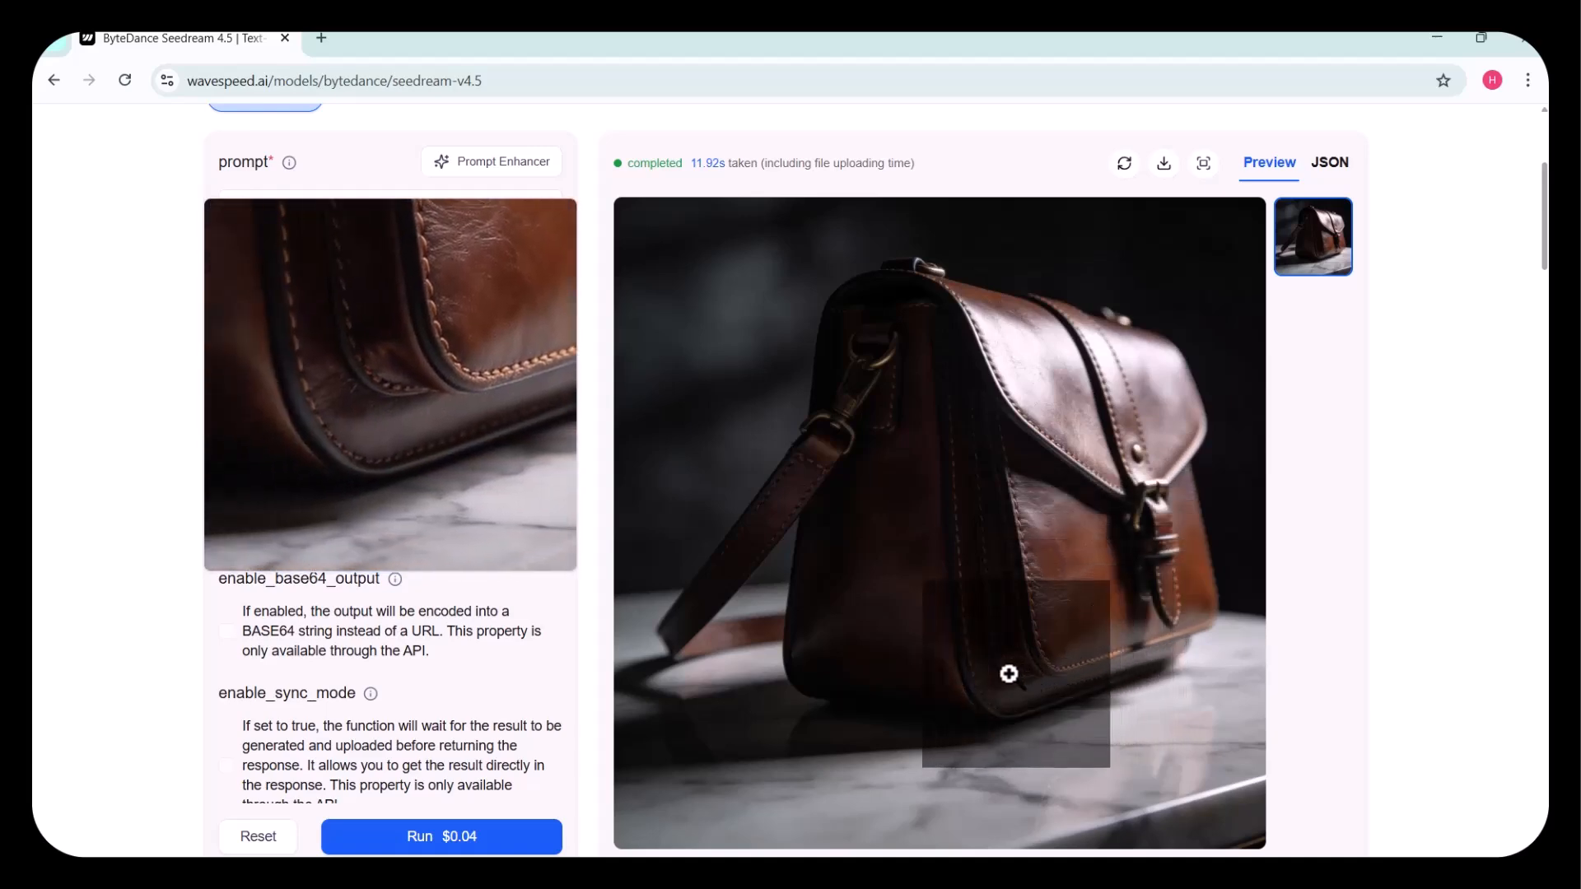
{"action": "scroll", "scroll_direction": "down", "scroll_amount": 3}
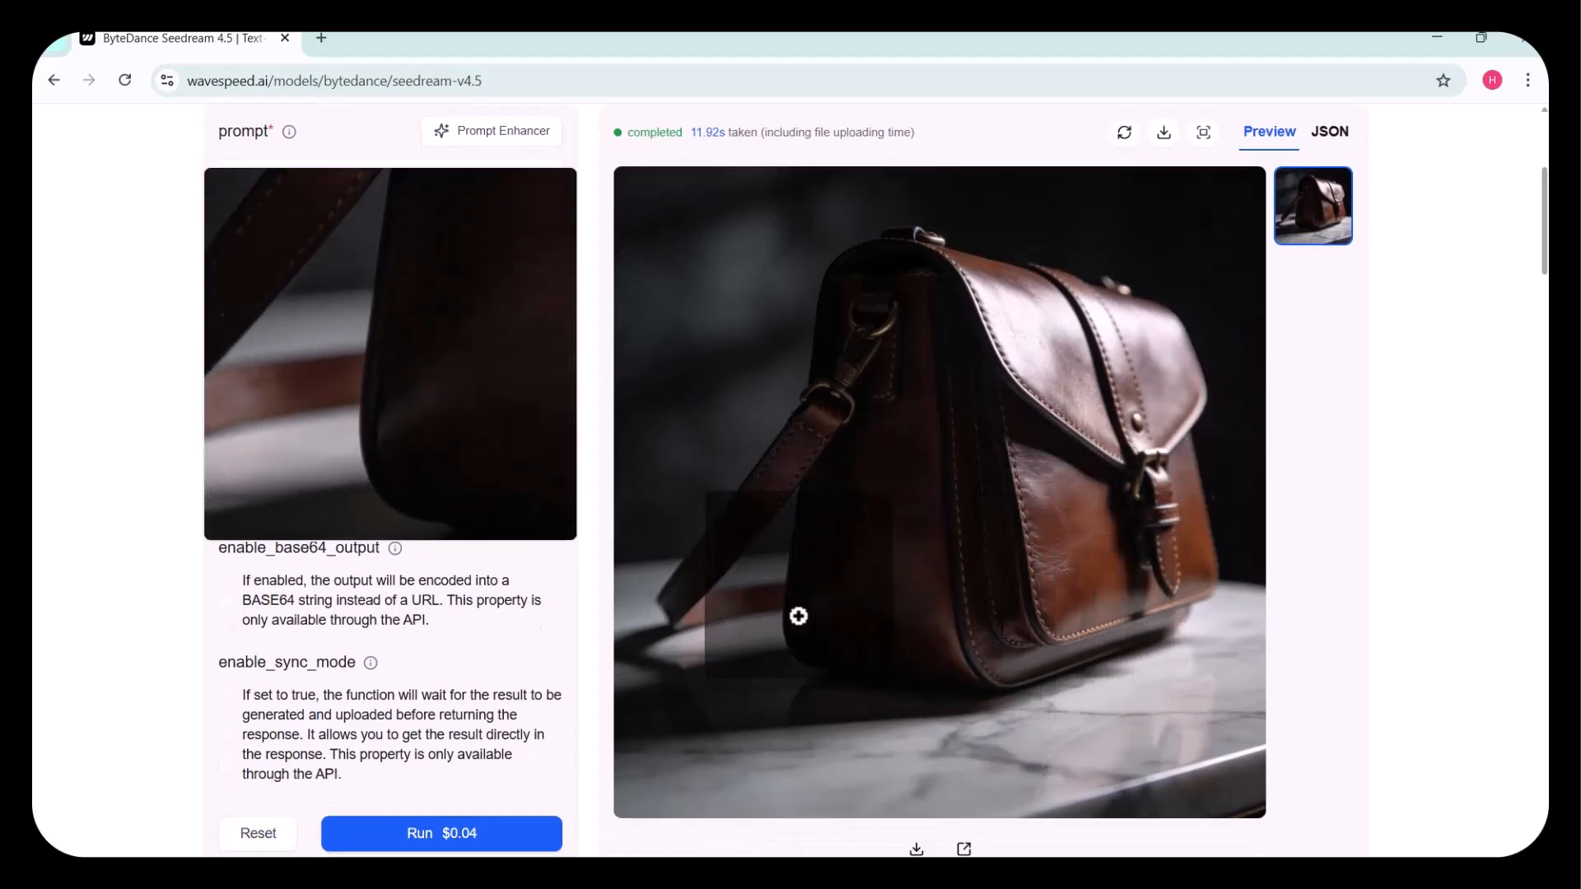
{"action": "scroll", "scroll_direction": "down", "scroll_amount": 3}
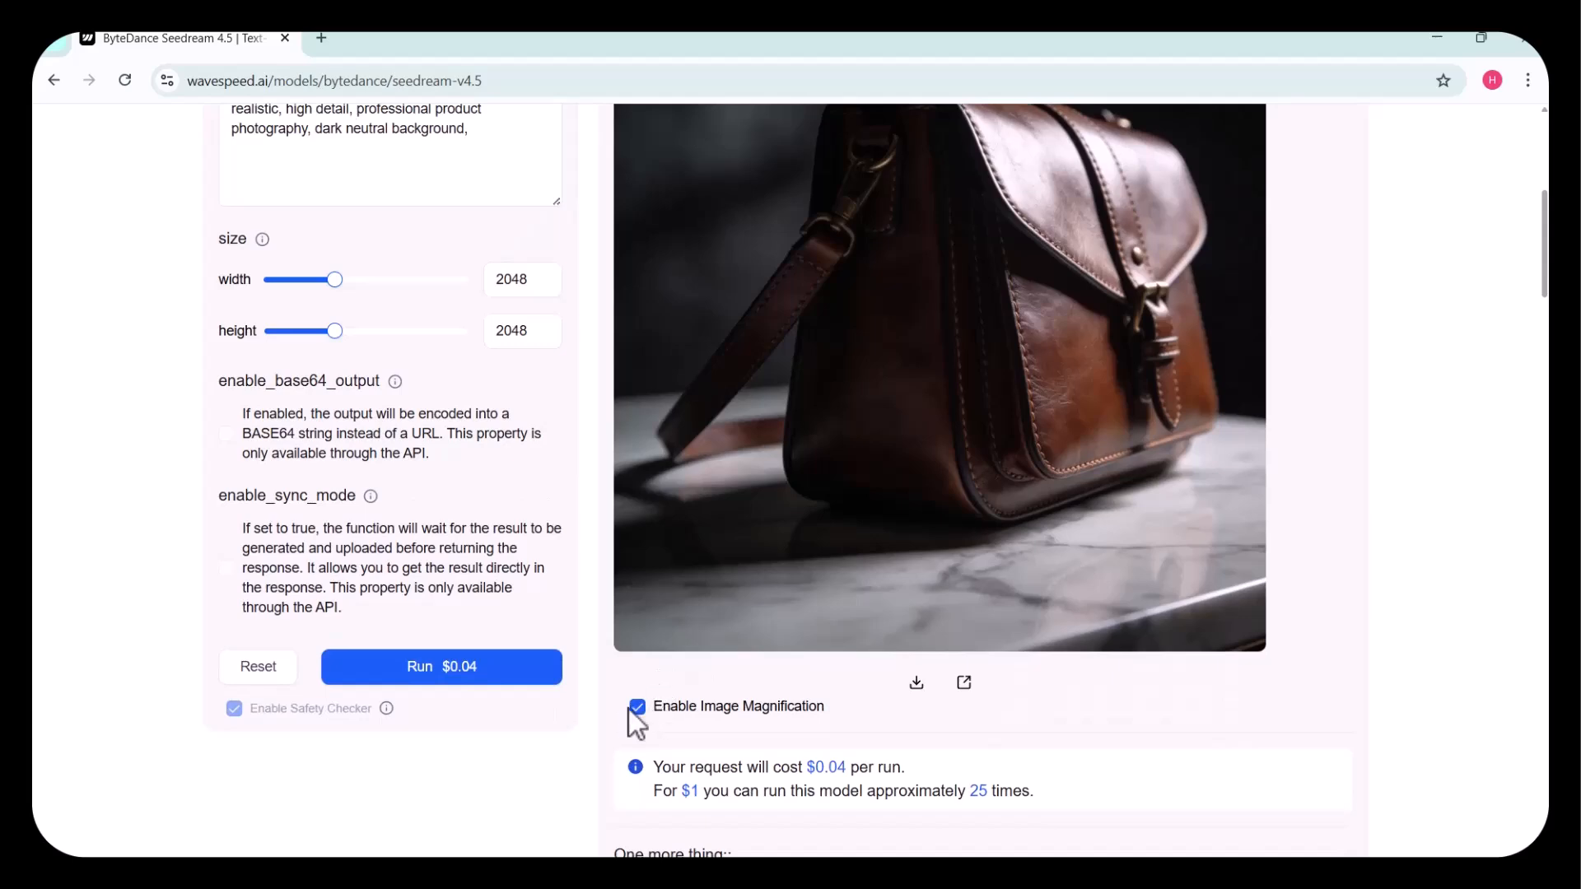
{"action": "scroll", "scroll_direction": "up", "scroll_amount": 3}
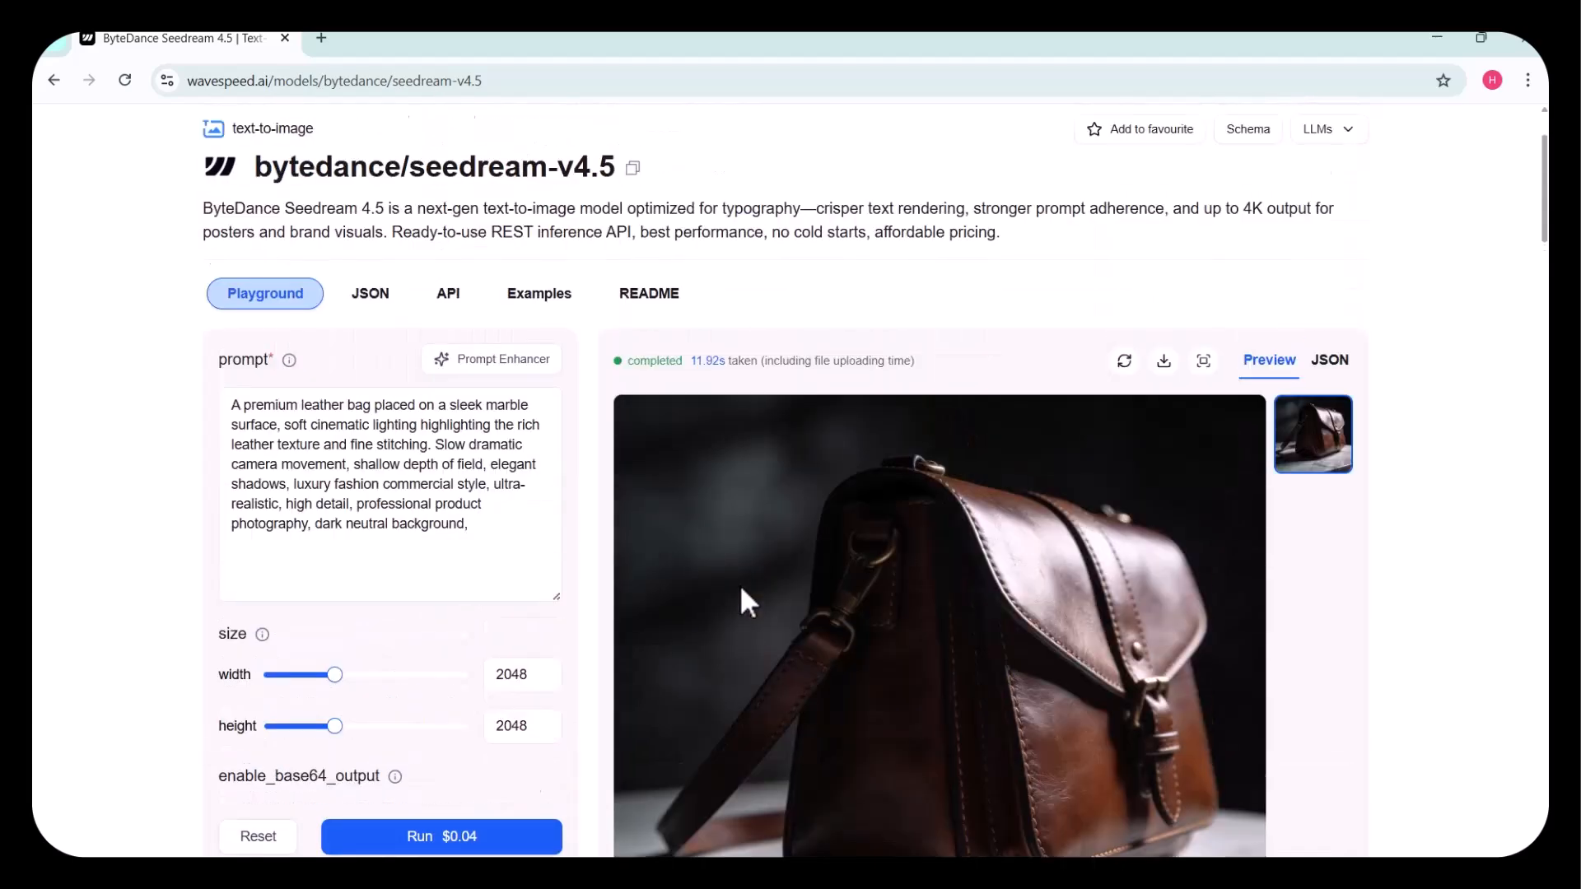
{"action": "mouse_move", "coordinate": [617, 252]}
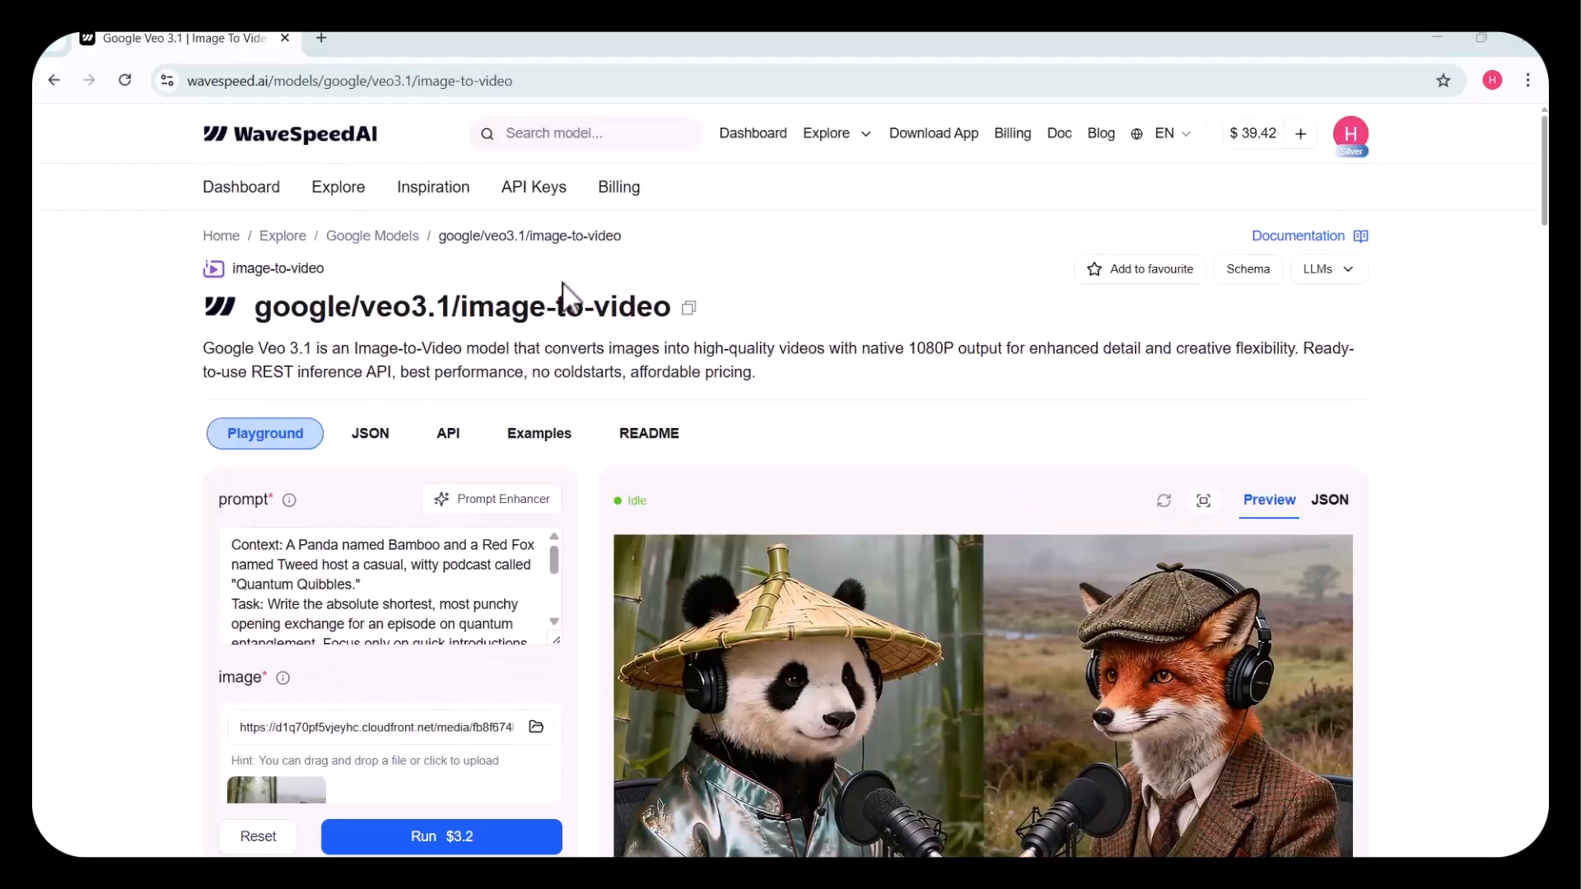
Close the panda-and-fox preview, upload the 'horse rider' photo, and review the 9:16, 8-second, 1080p settings.
{"action": "scroll", "scroll_direction": "down", "scroll_amount": 3}
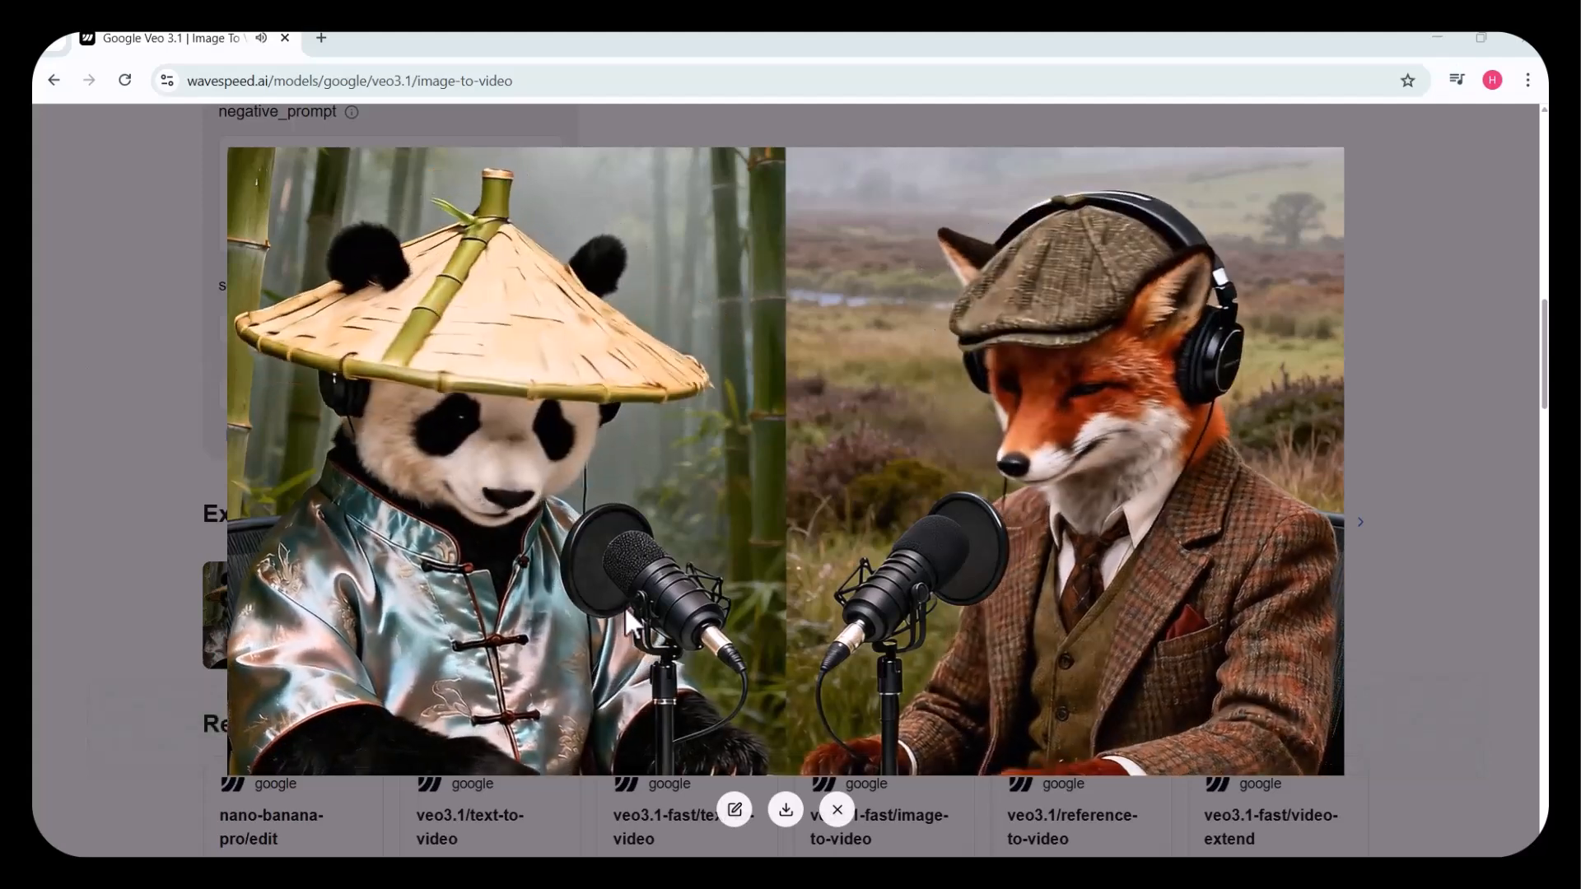
{"action": "left_click", "coordinate": [837, 809]}
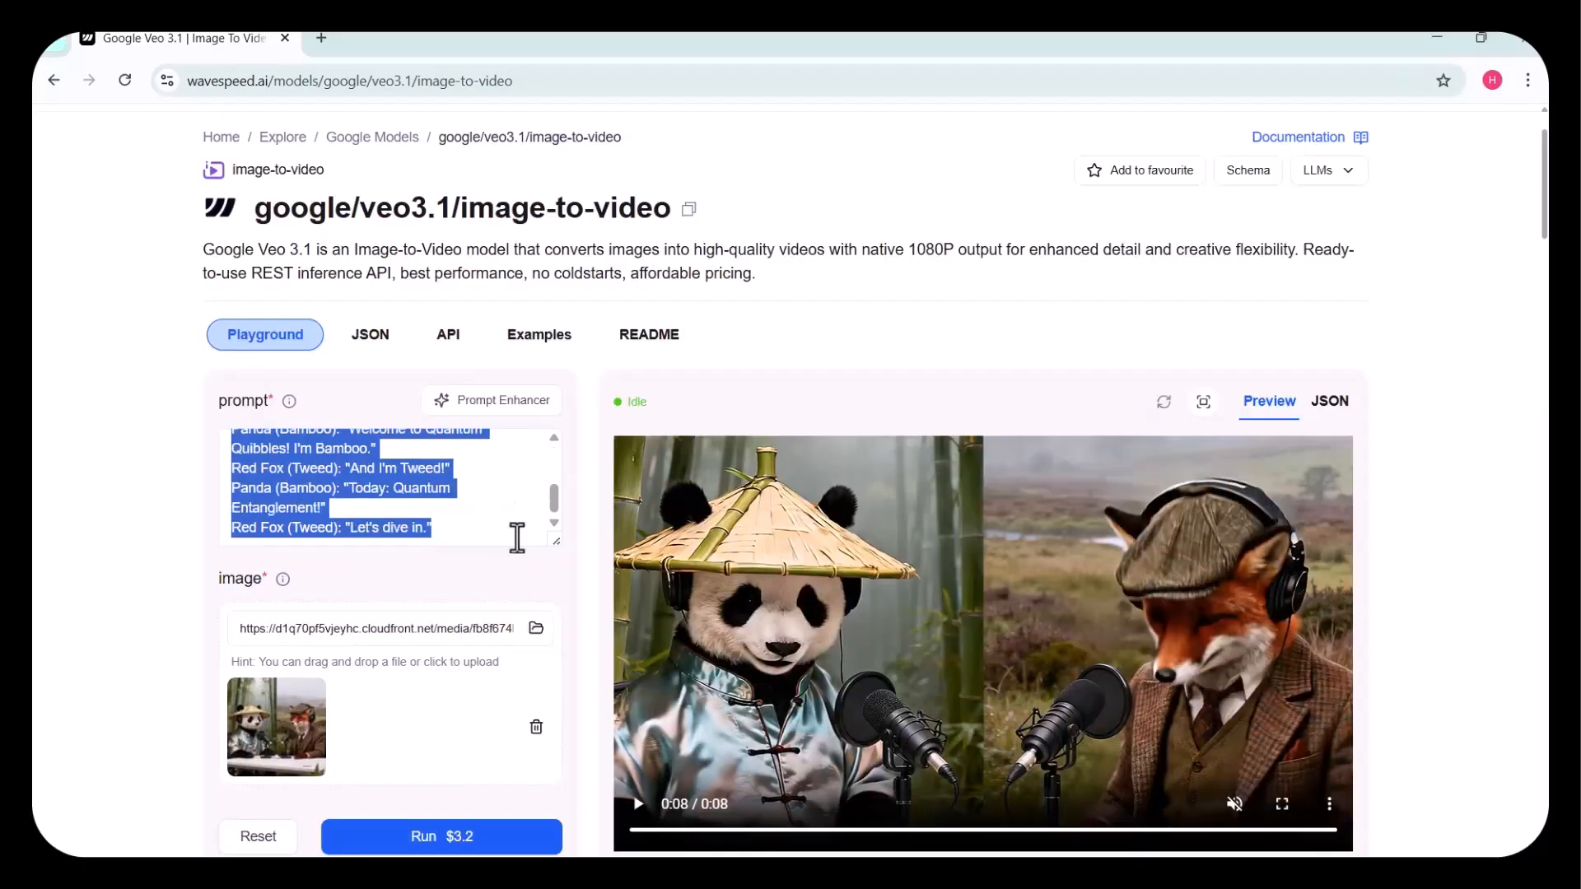
{"action": "left_click", "coordinate": [536, 628]}
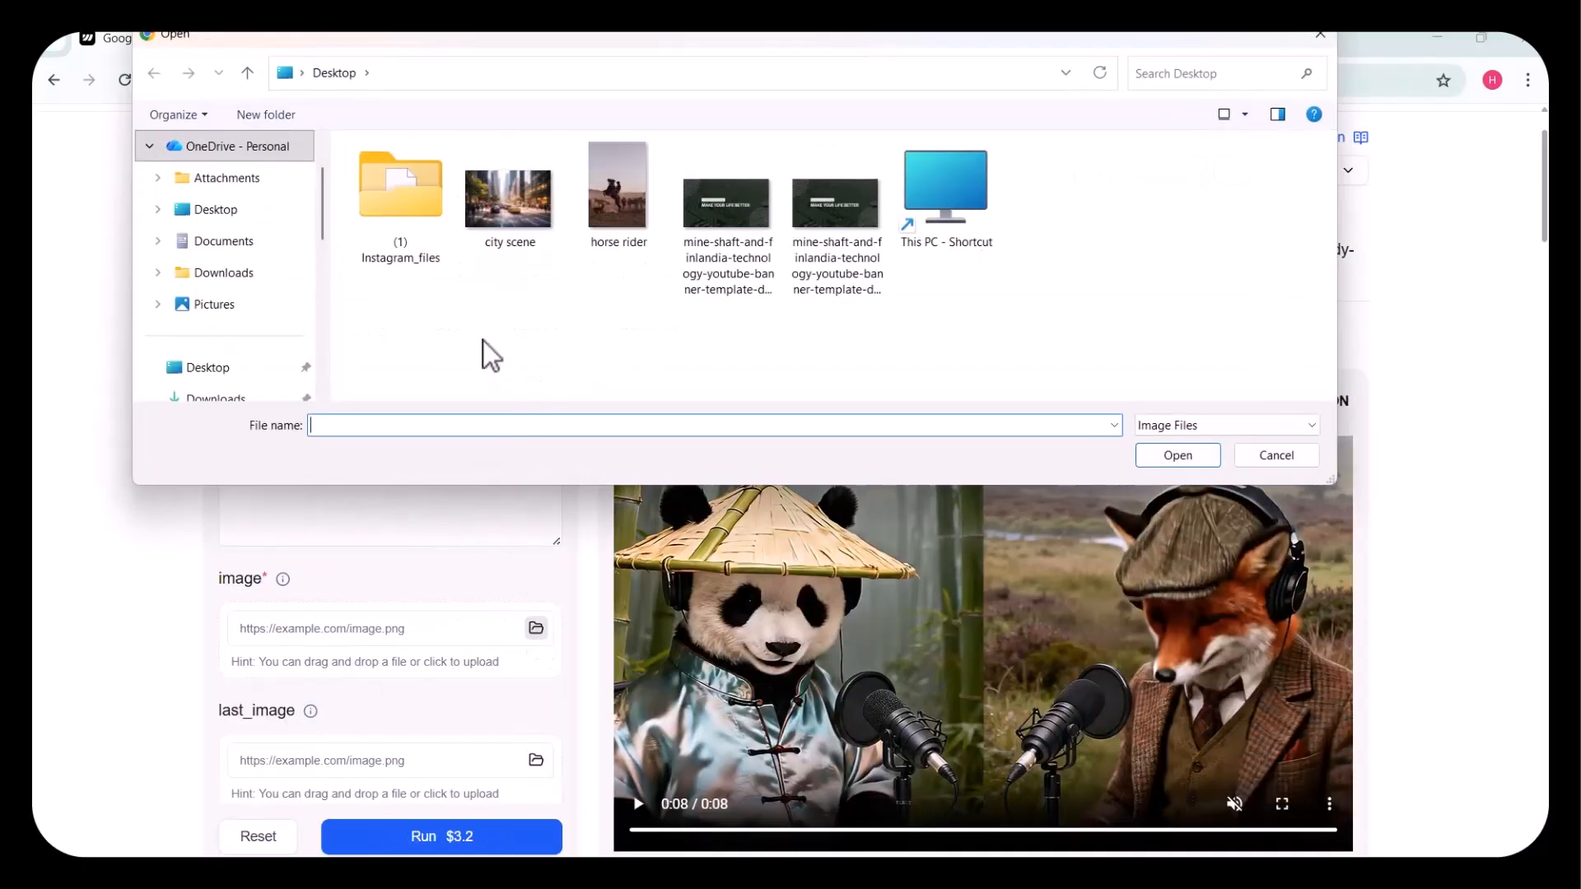
{"action": "double_click", "coordinate": [618, 184]}
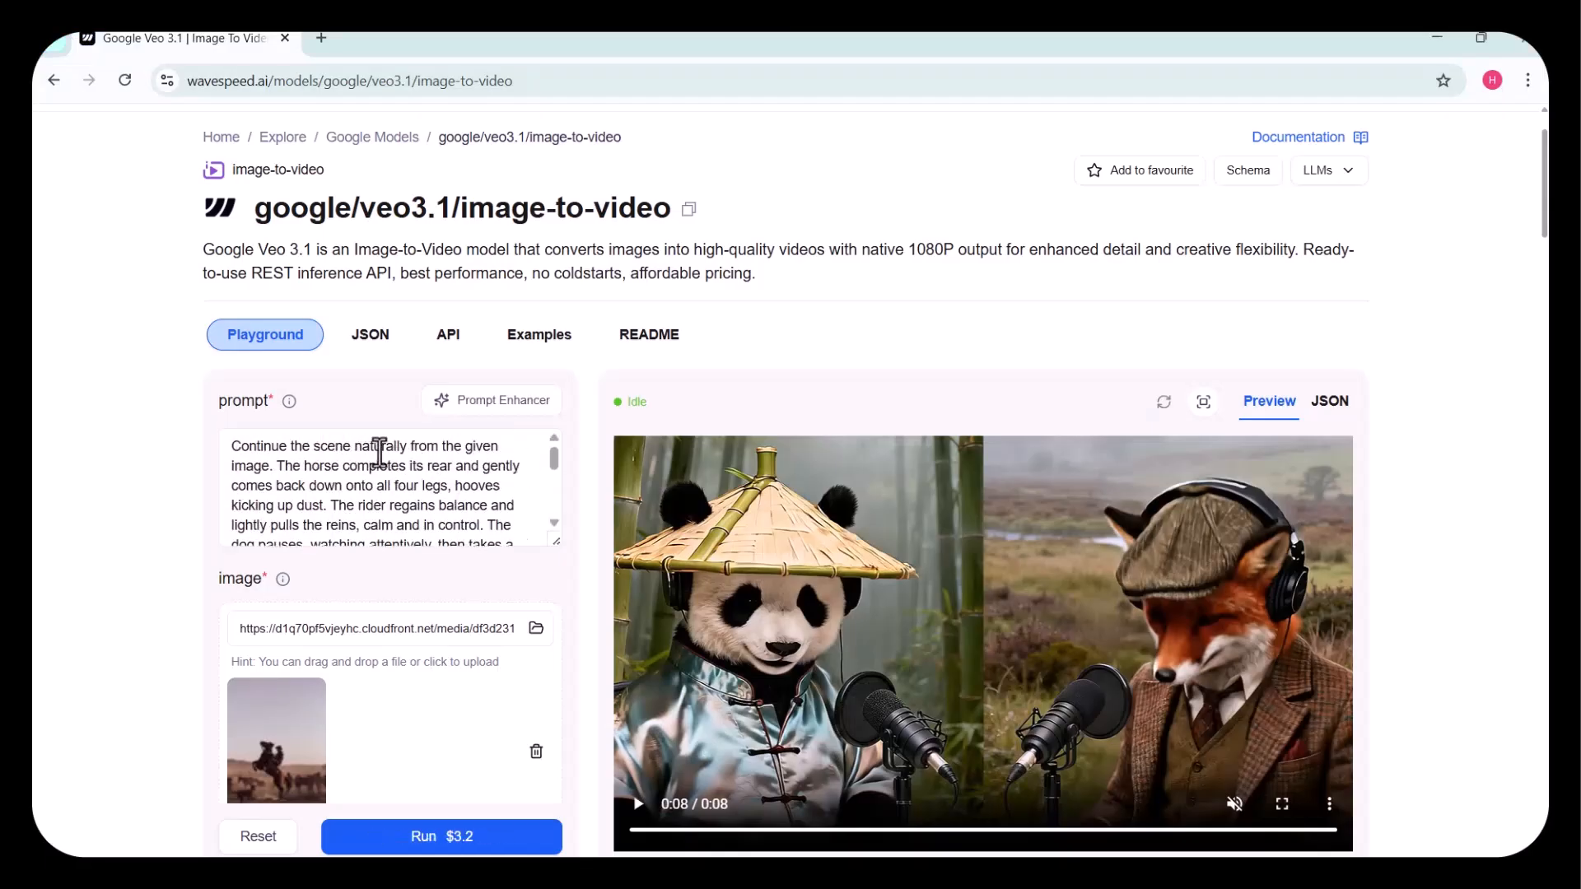
{"action": "scroll", "scroll_direction": "down", "scroll_amount": 3}
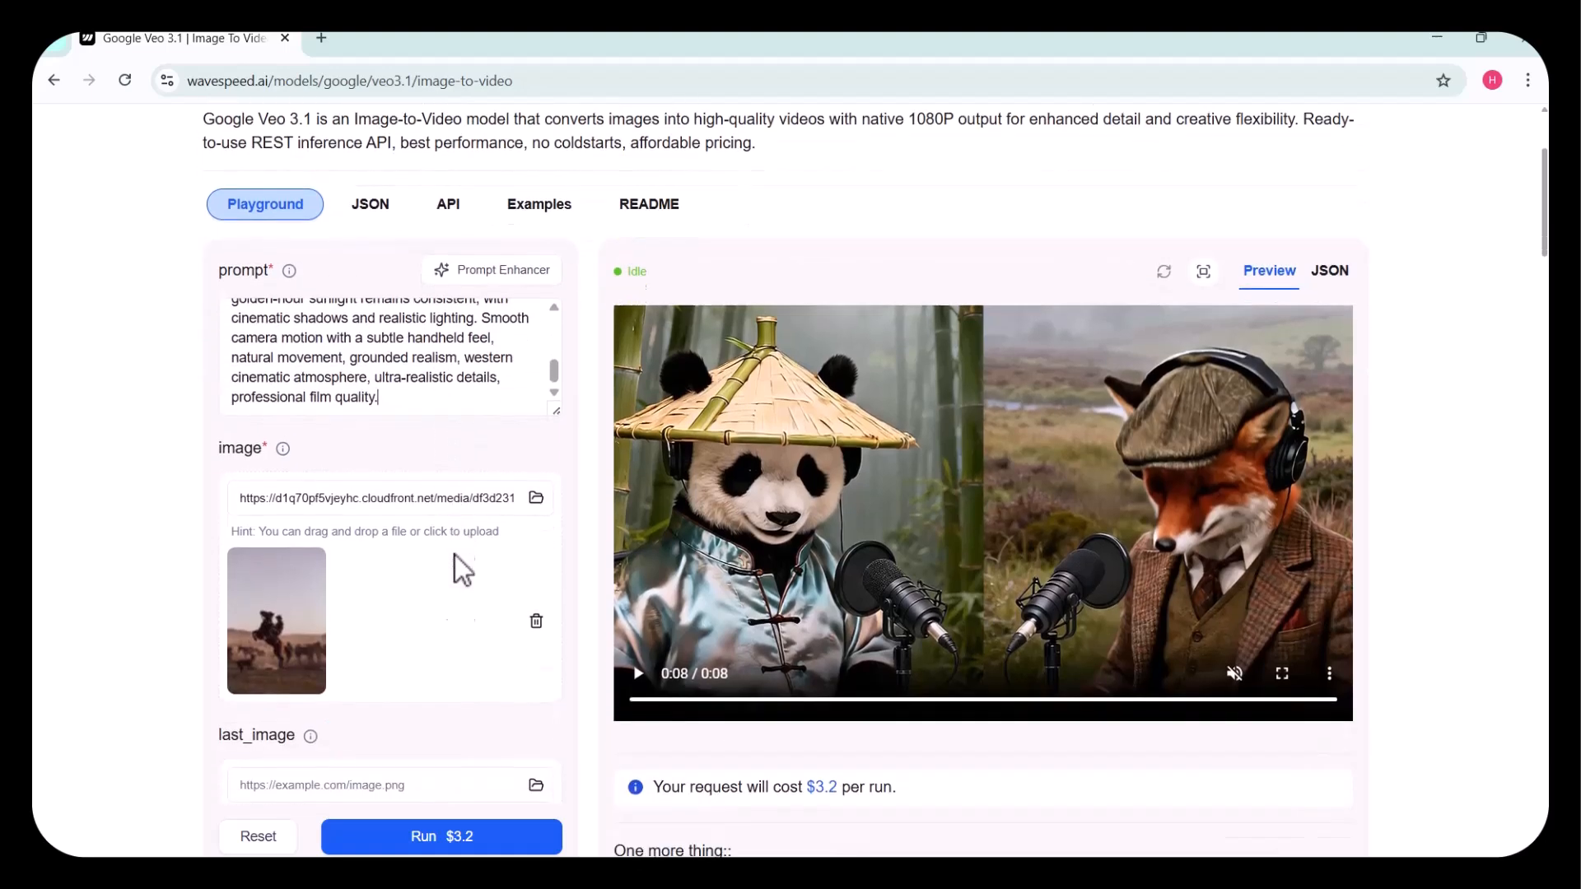
{"action": "scroll", "scroll_direction": "down", "scroll_amount": 3}
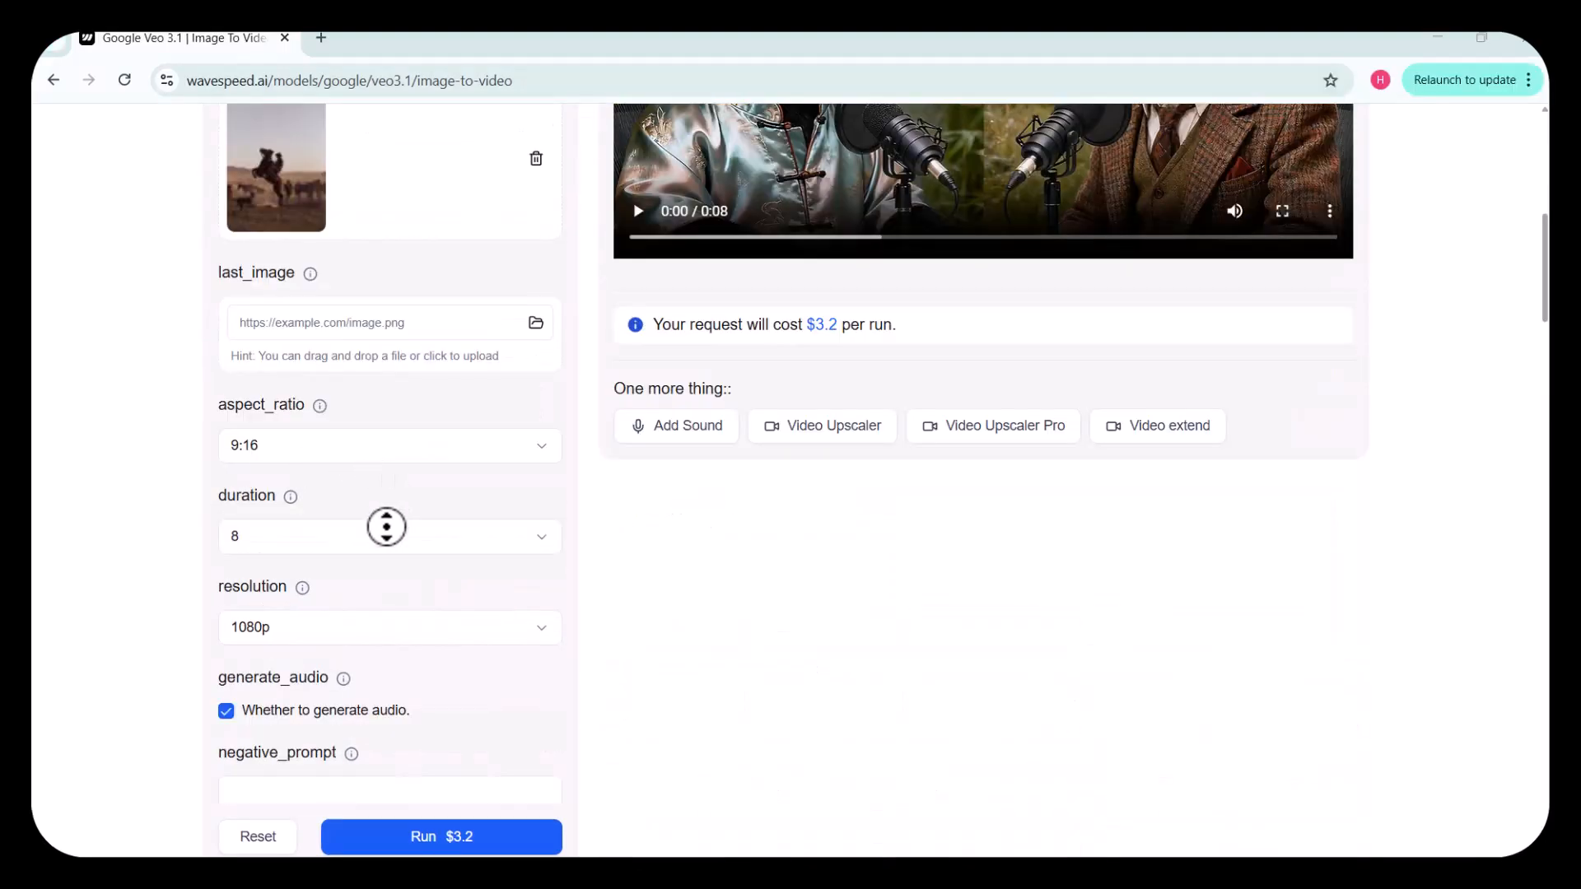
{"action": "scroll", "scroll_direction": "down", "scroll_amount": 3}
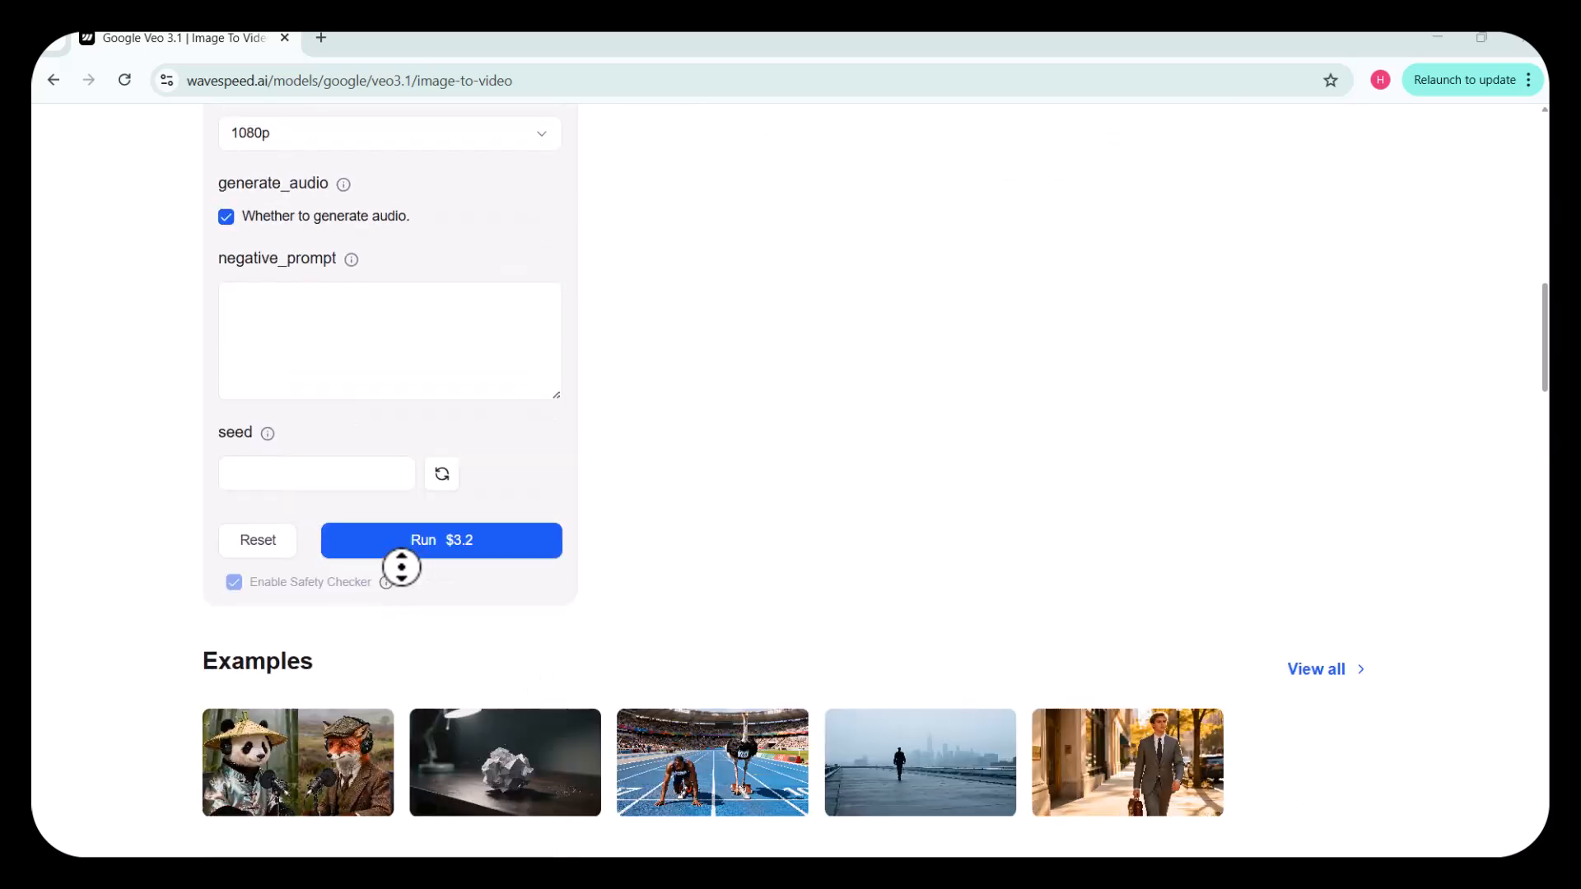
Run the $3.2 Veo 3.1 horse rider job and replay the galloping clip full screen.
{"action": "left_click", "coordinate": [440, 540]}
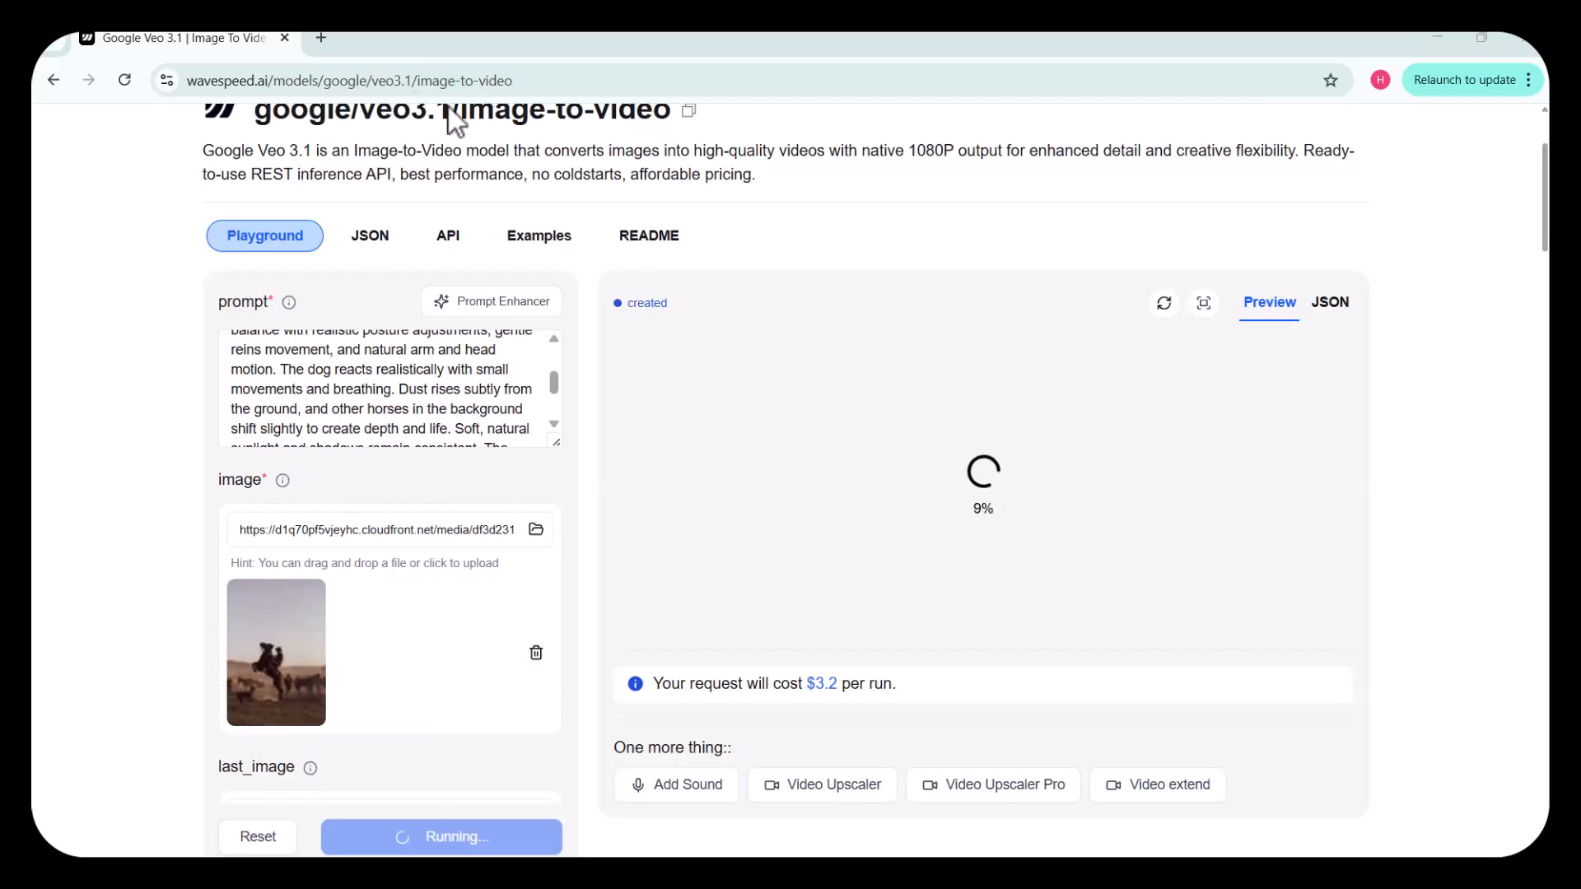
{"action": "mouse_move", "coordinate": [494, 302]}
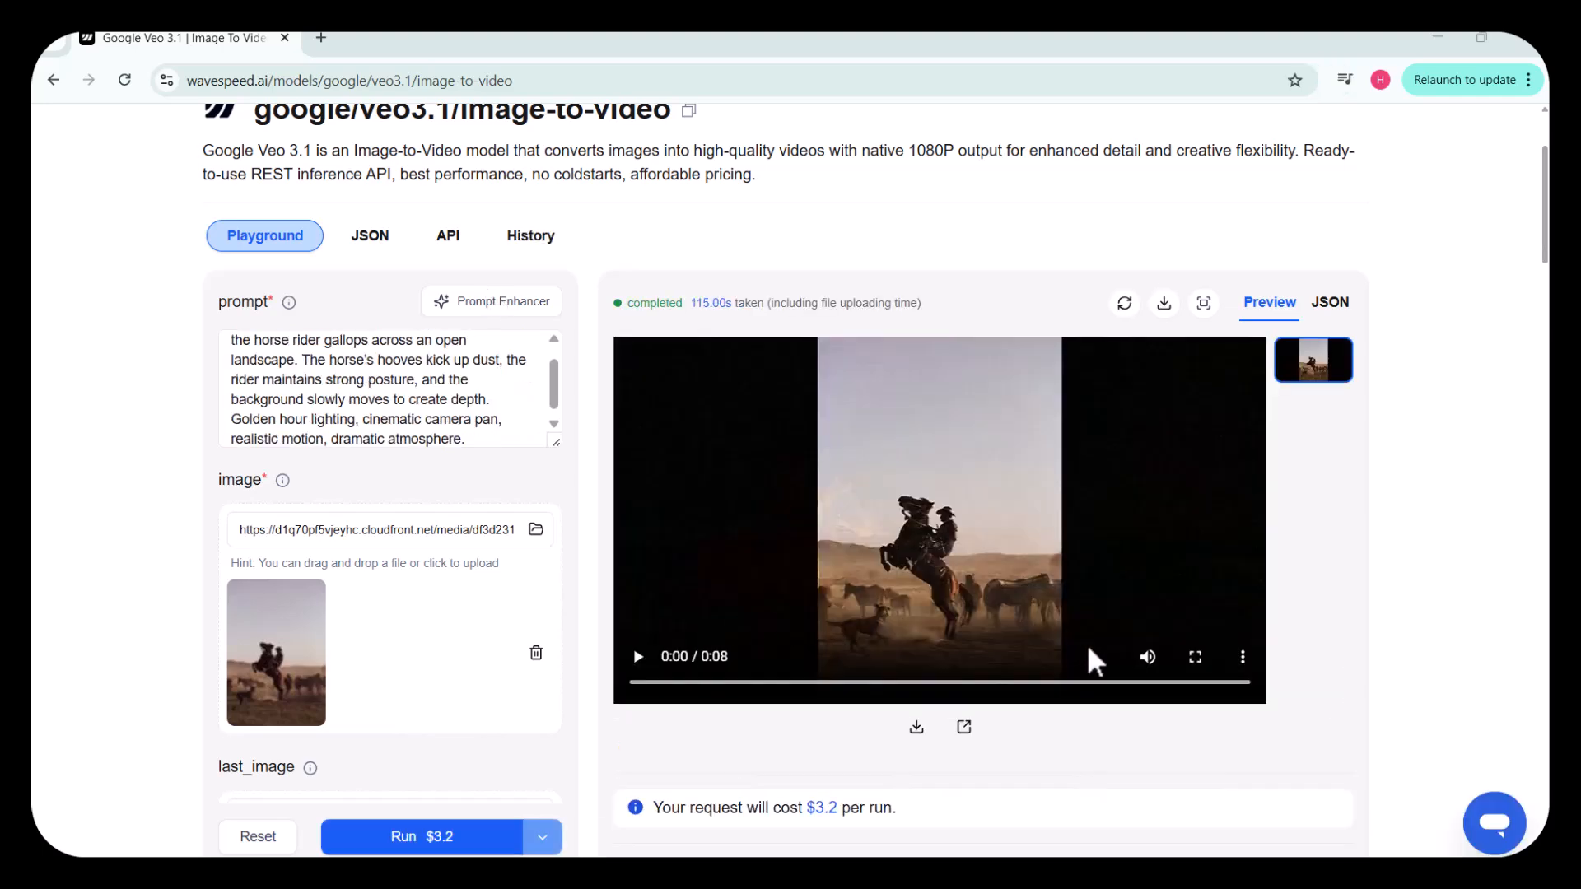
{"action": "left_click", "coordinate": [1195, 656]}
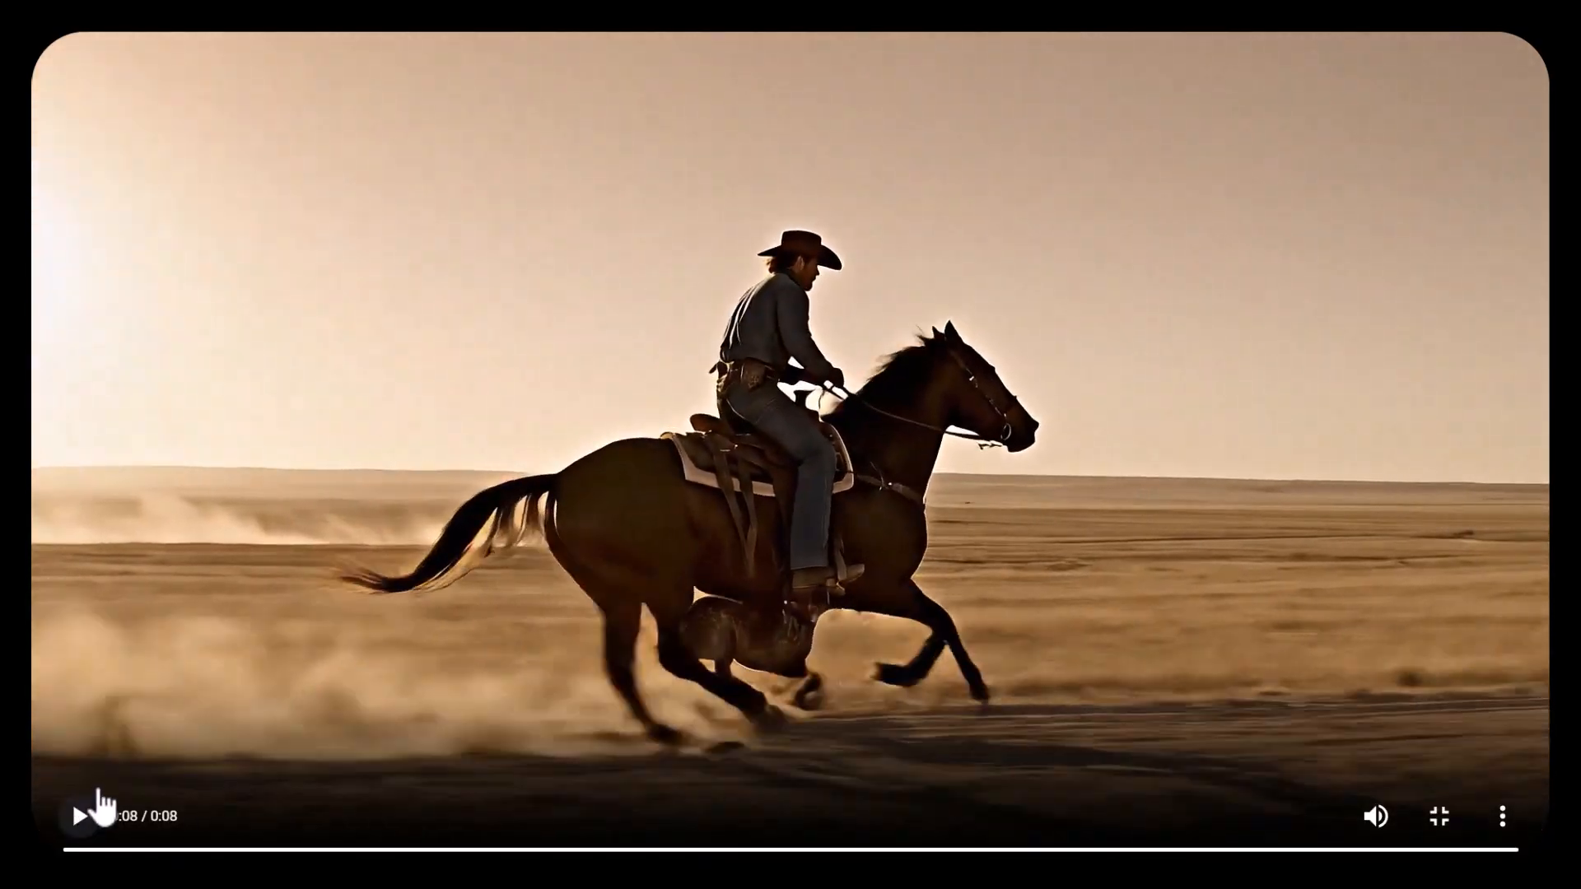
{"action": "left_click", "coordinate": [79, 815]}
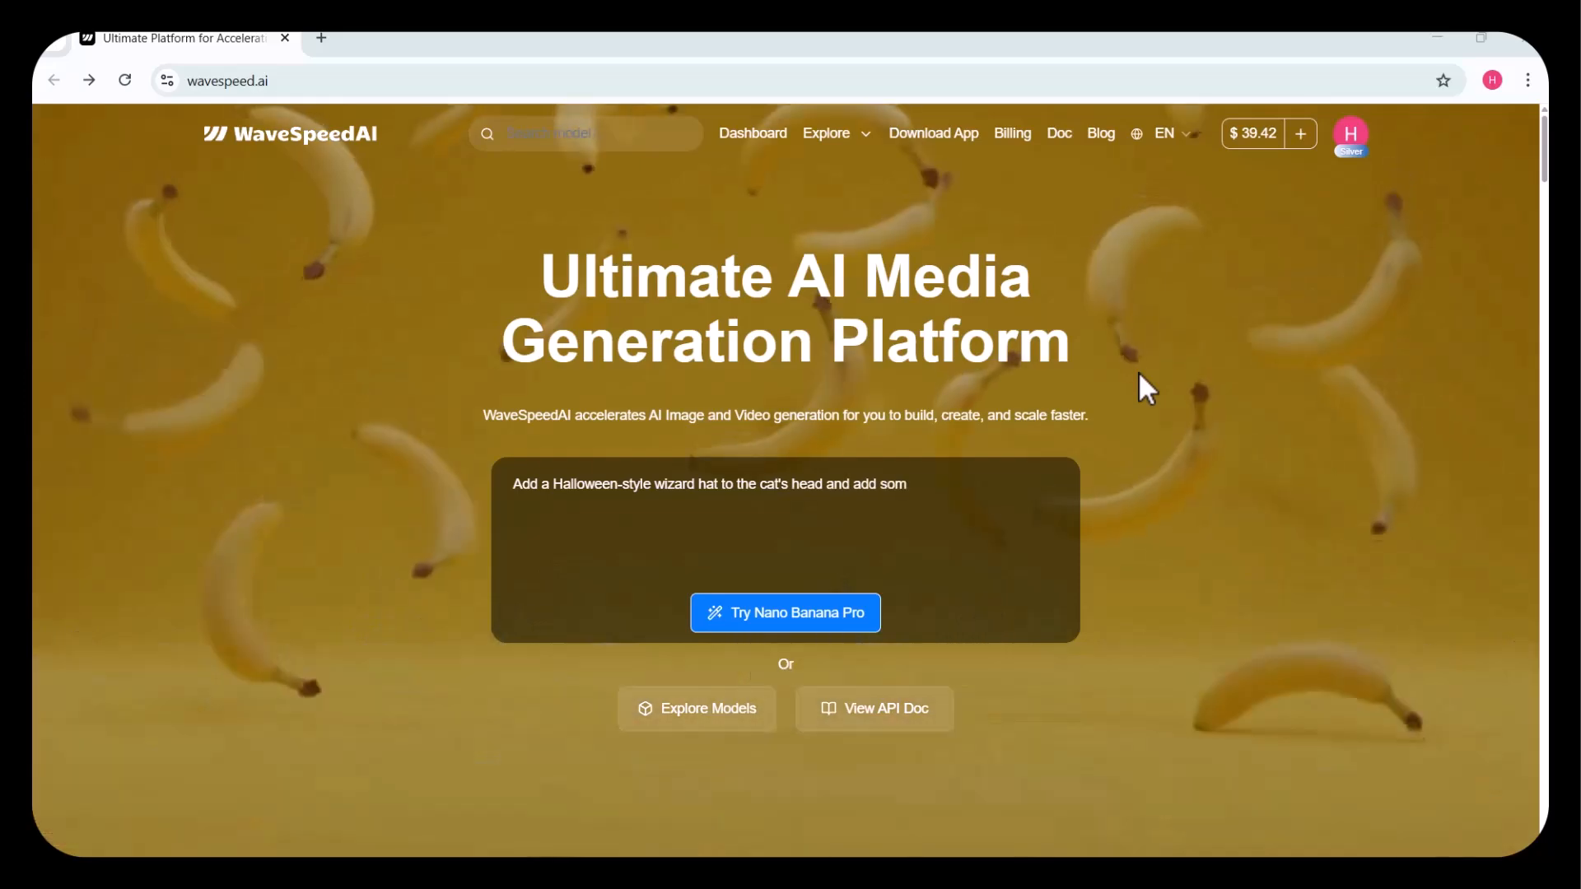
Scroll the home page past Featured Models down to Model Groups.
{"action": "scroll", "scroll_direction": "down", "scroll_amount": 3}
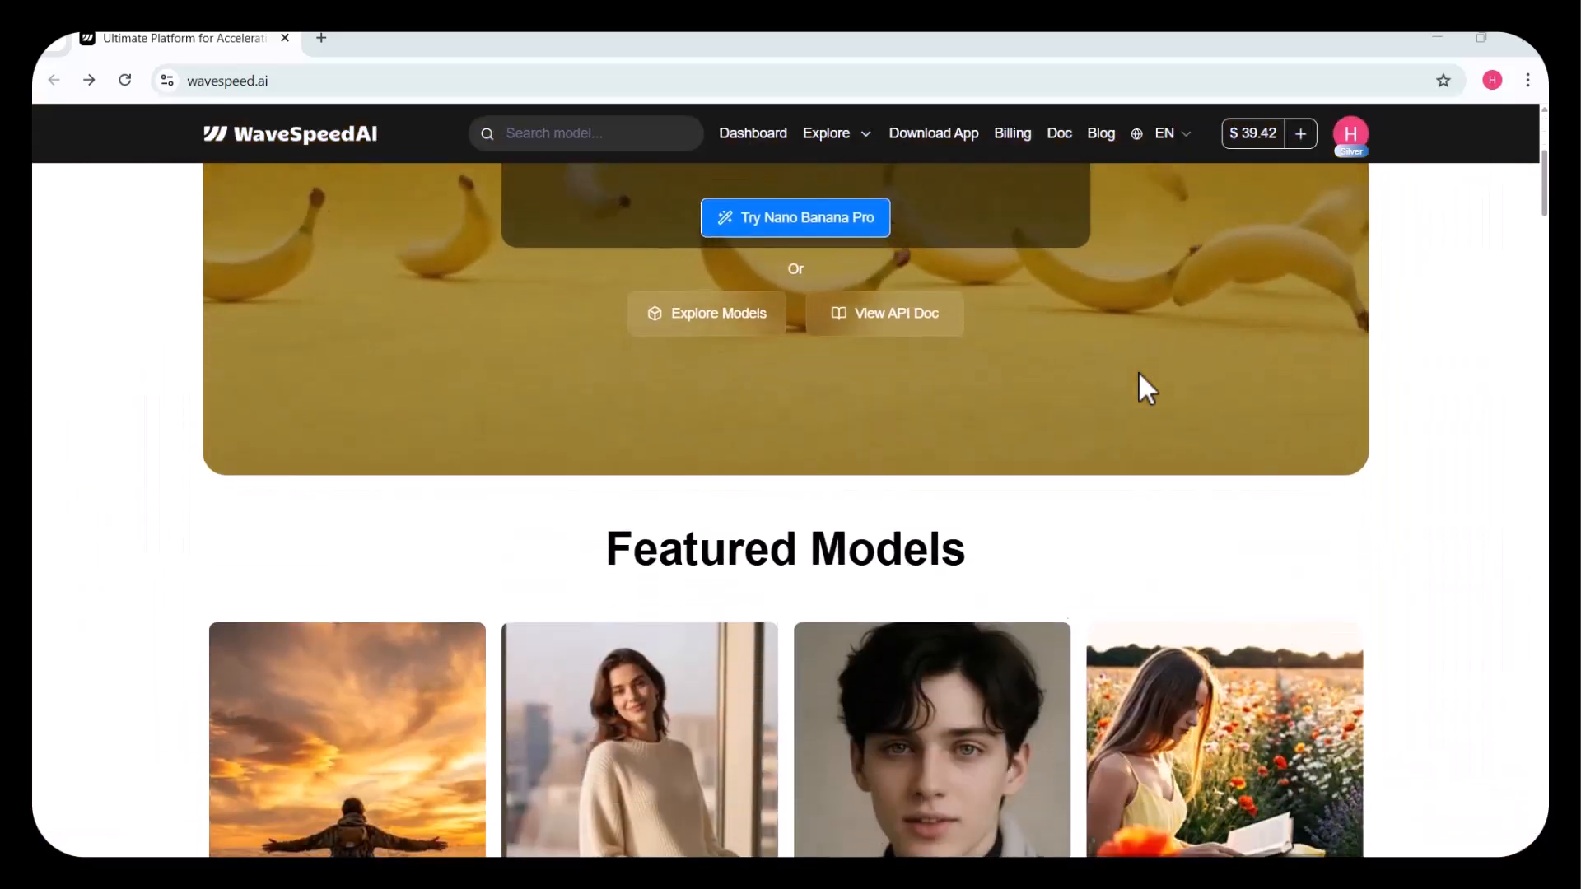
{"action": "scroll", "scroll_direction": "down", "scroll_amount": 3}
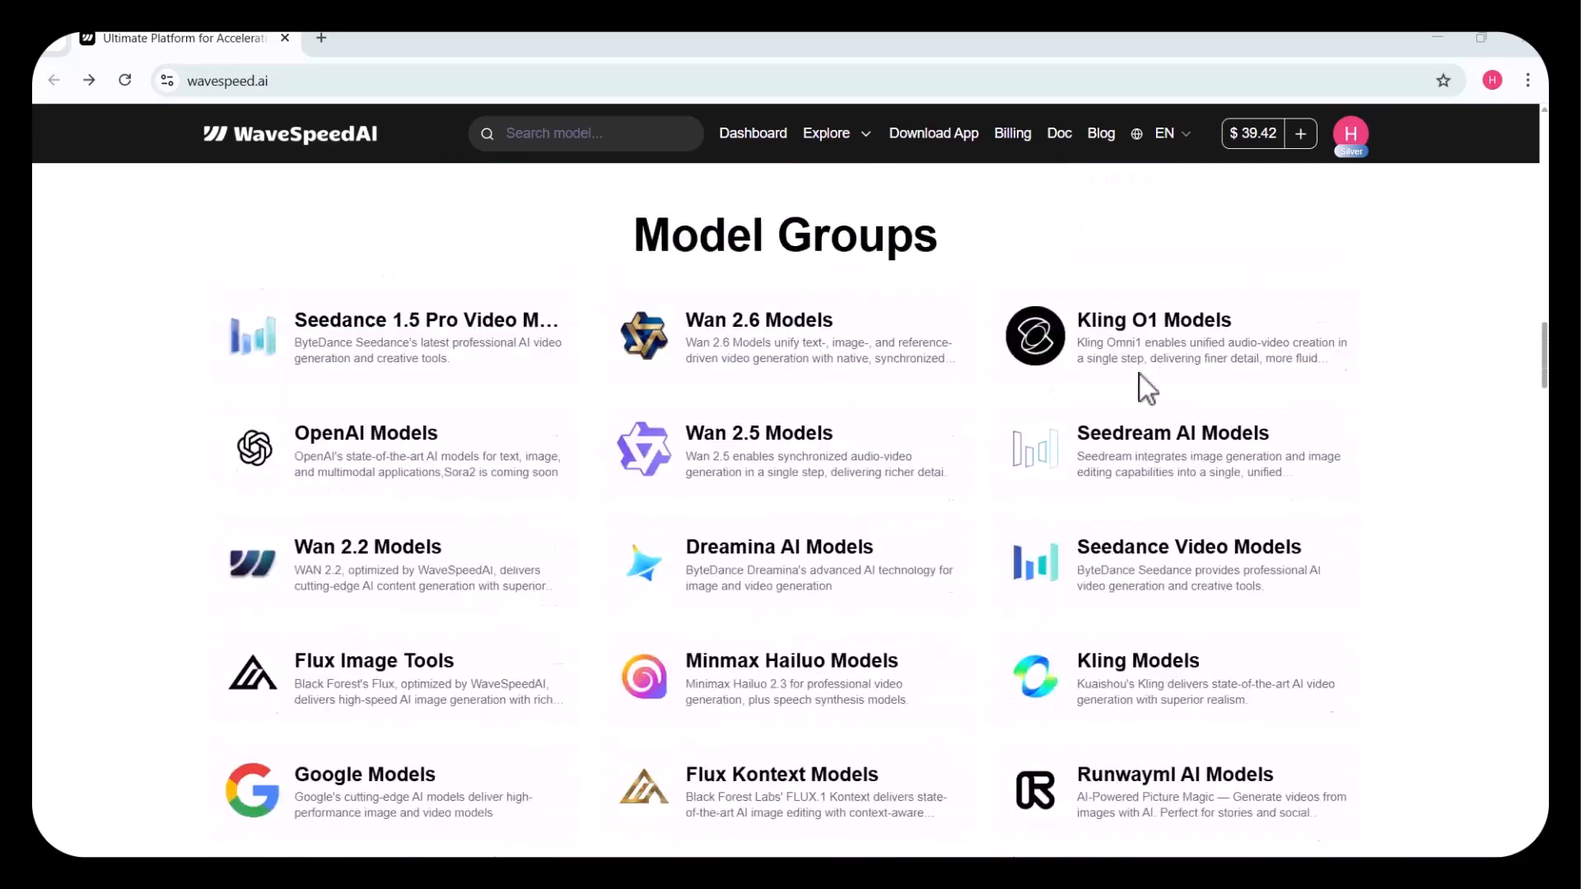
{"action": "scroll", "scroll_direction": "down", "scroll_amount": 3}
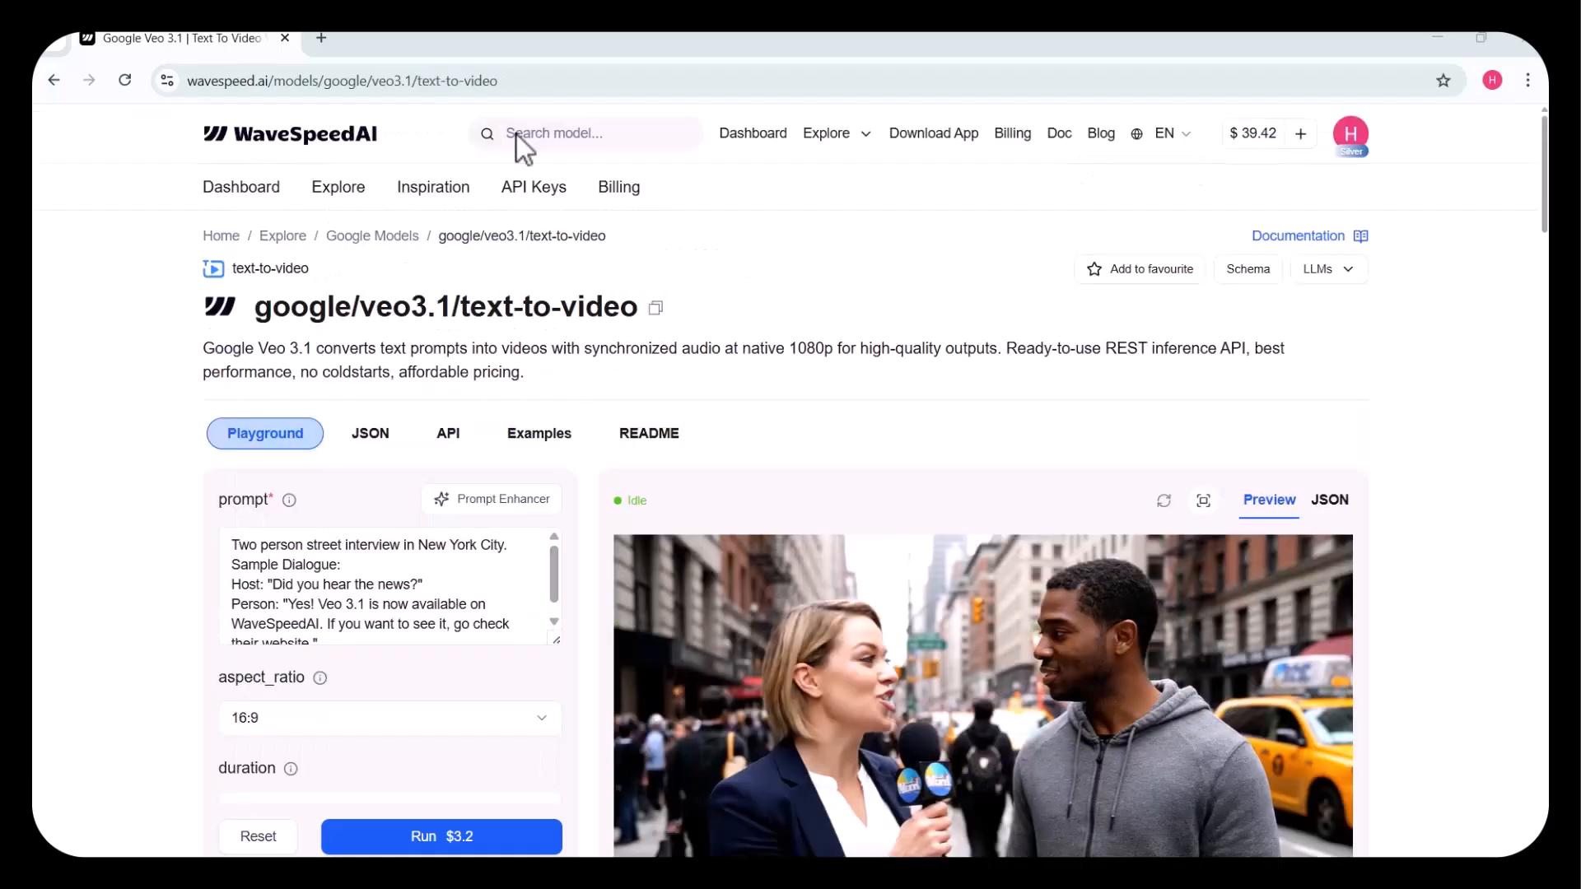
Watch the iced-coffee sample clip full screen, exit it, and scroll to the model categories.
{"action": "left_click", "coordinate": [1203, 500]}
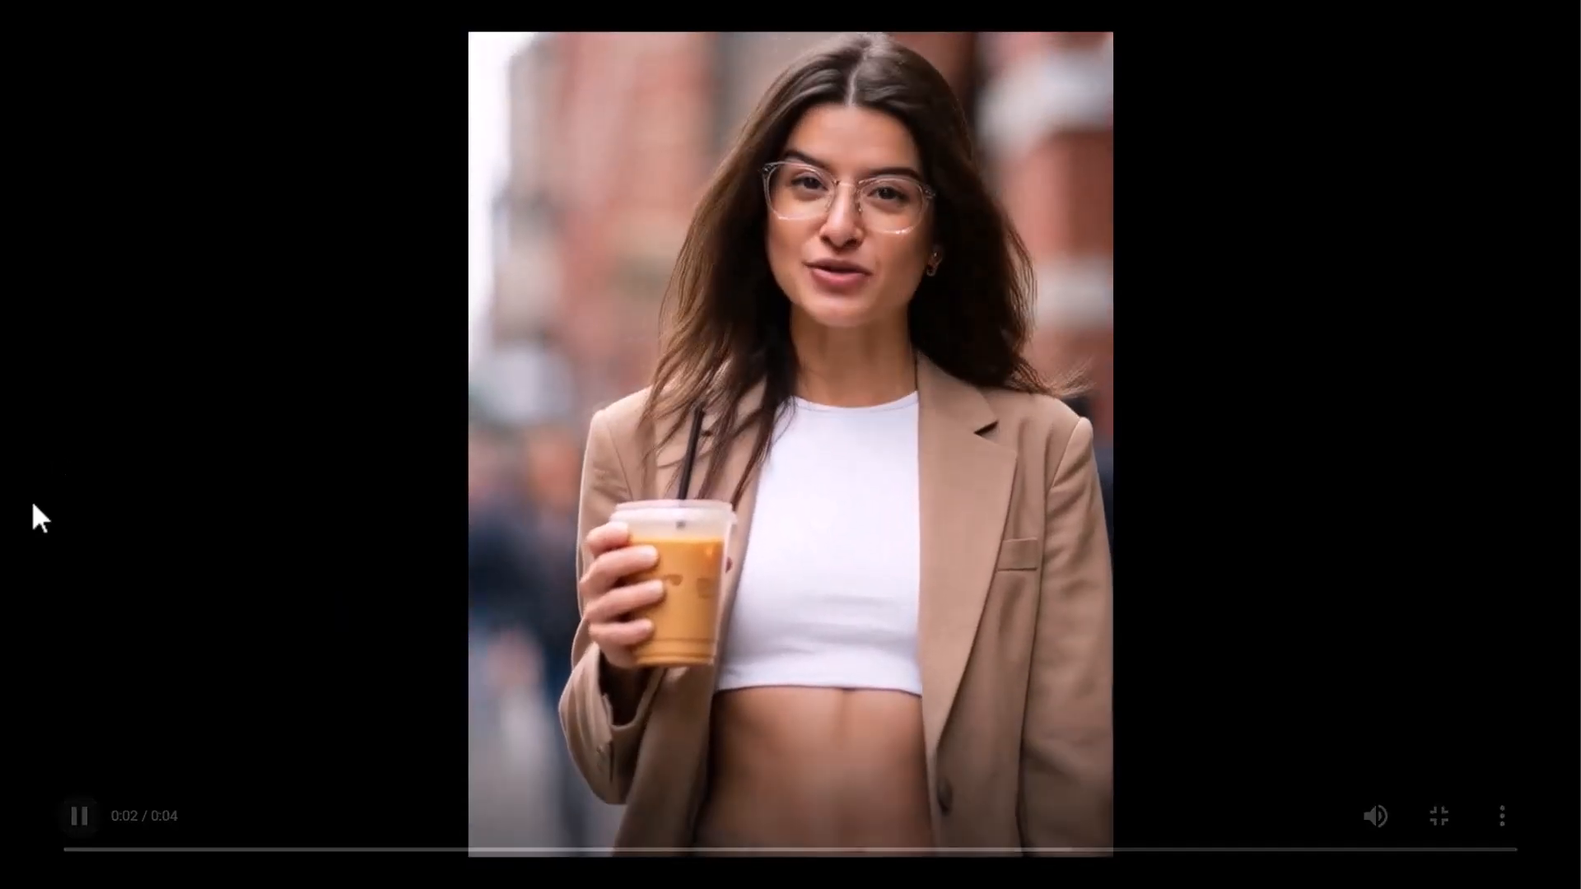
{"action": "left_click", "coordinate": [1436, 816]}
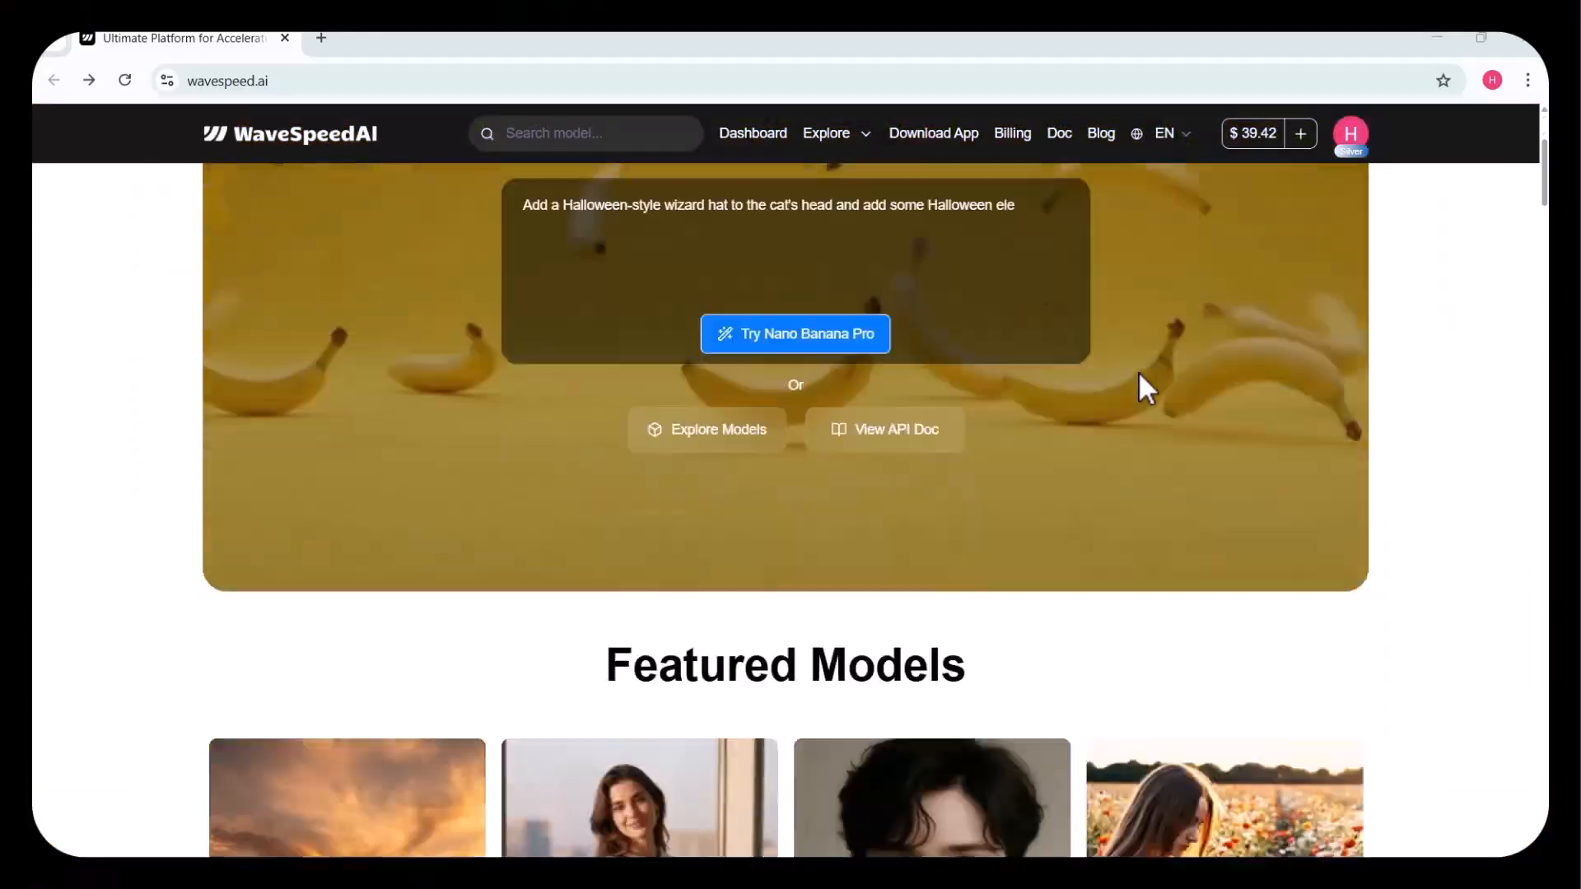
{"action": "scroll", "scroll_direction": "down", "scroll_amount": 3}
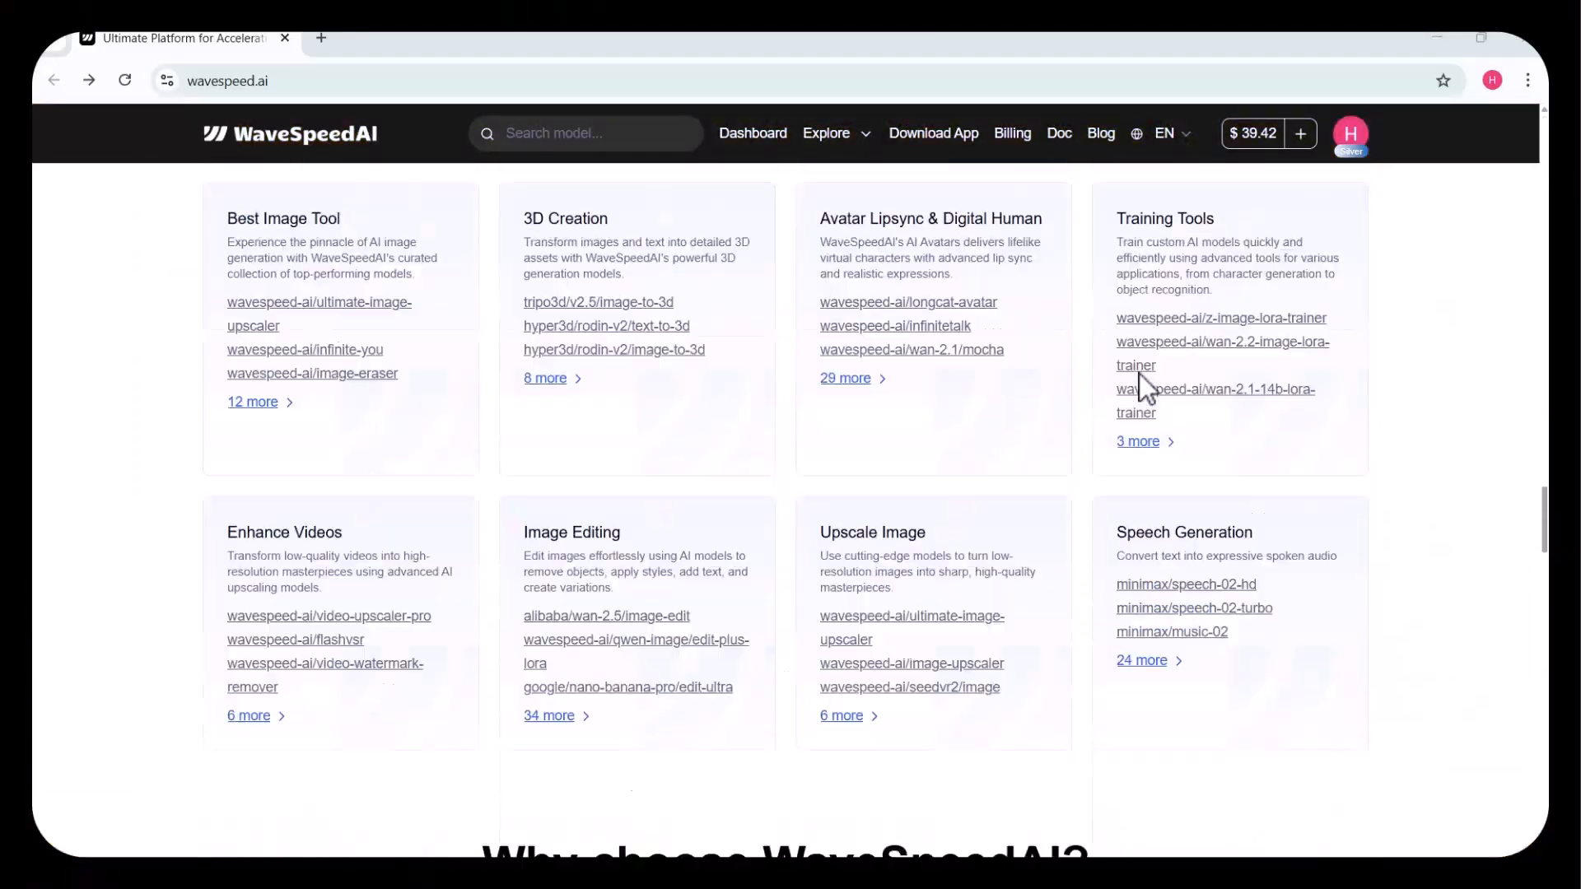